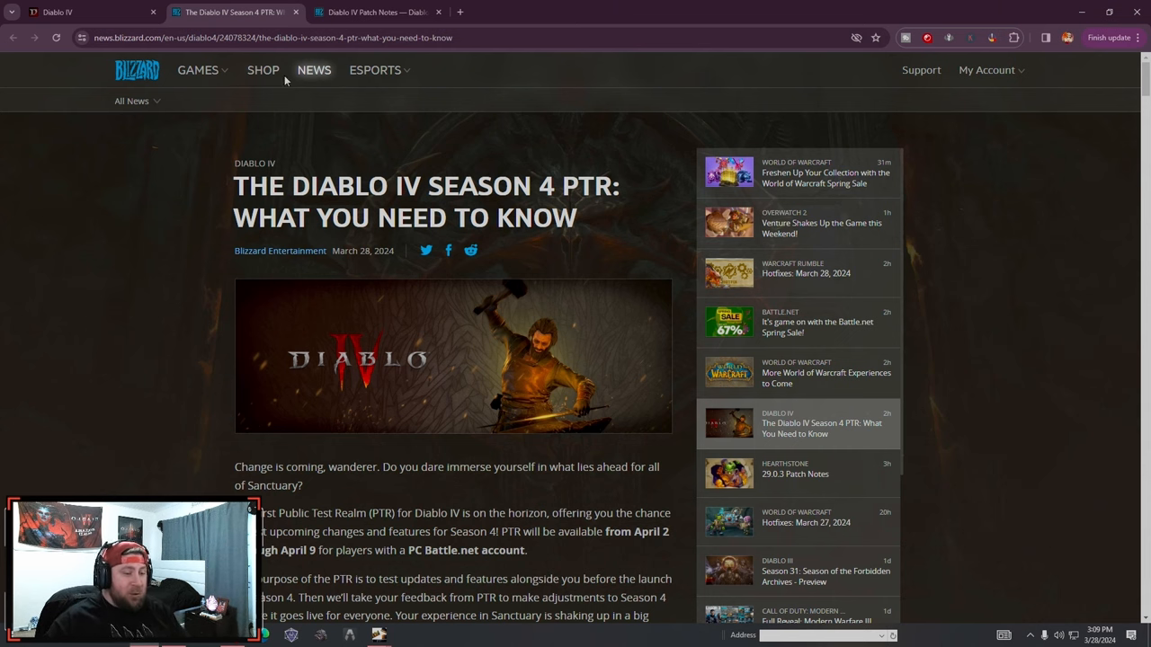
{"action": "mouse_move", "coordinate": [365, 166]}
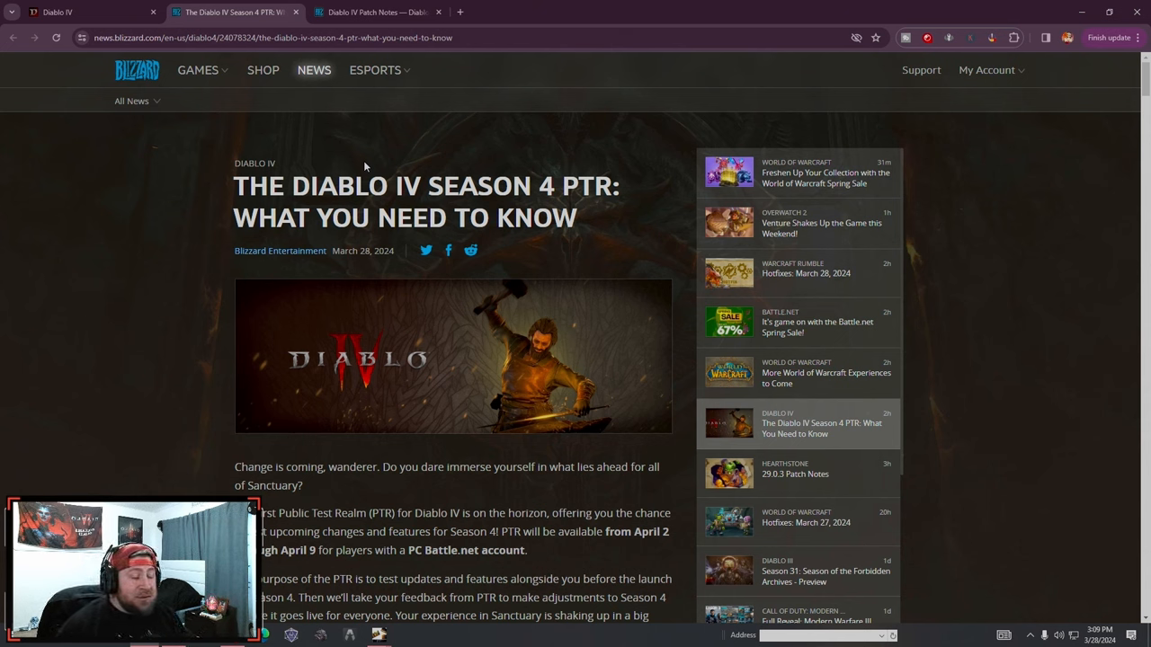
{"action": "mouse_move", "coordinate": [108, 238]}
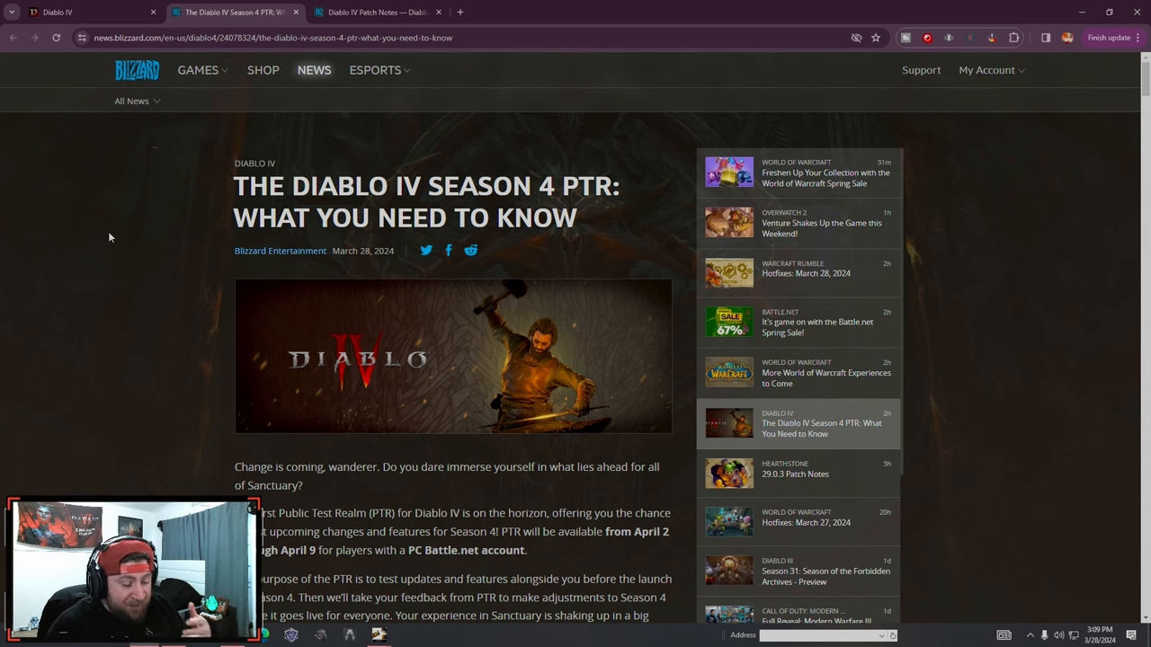
{"action": "mouse_move", "coordinate": [191, 205]}
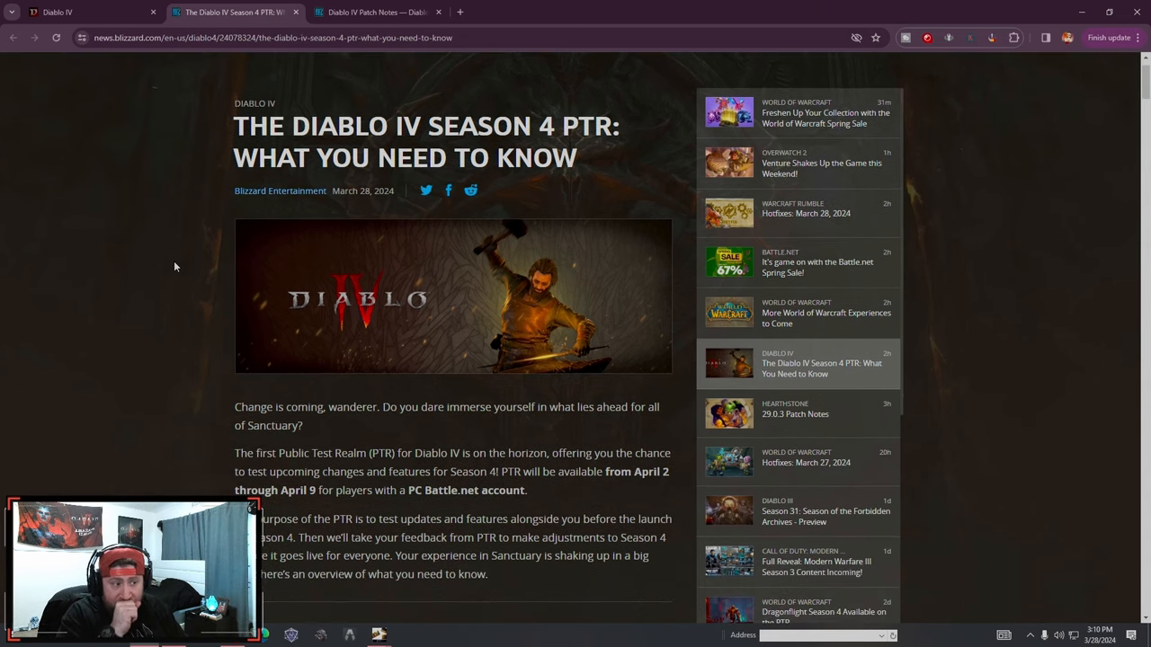
Read down through the Codex and Basic Item Updates, highlighting a line along the way
{"action": "scroll", "scroll_direction": "down", "scroll_amount": 3}
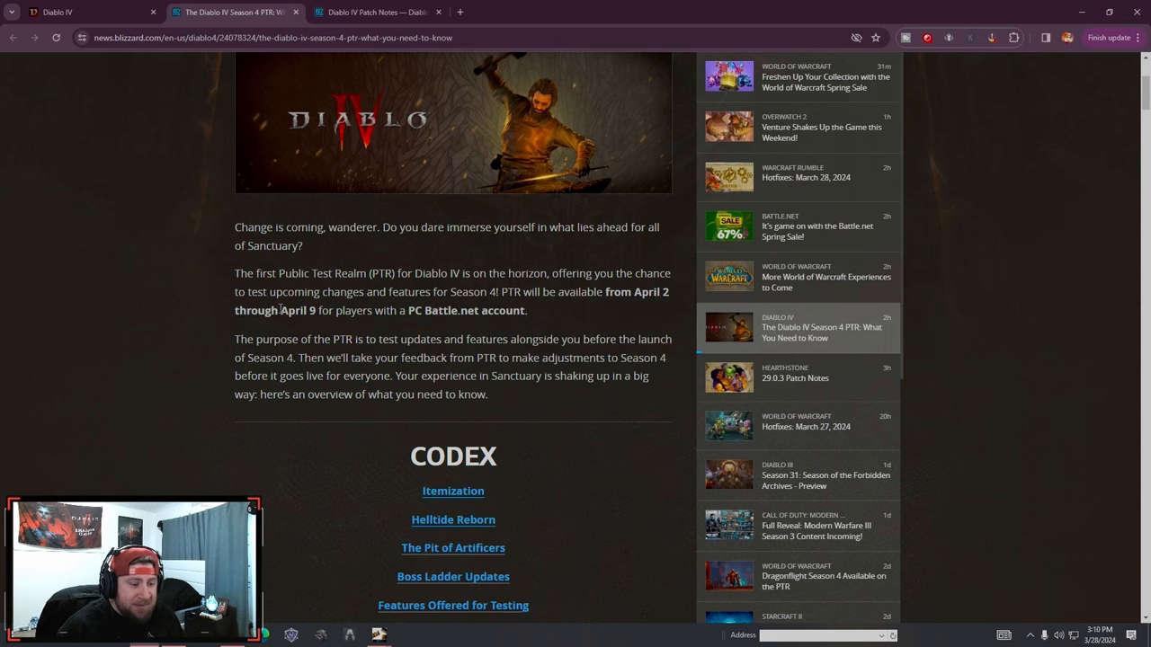
{"action": "mouse_move", "coordinate": [390, 333]}
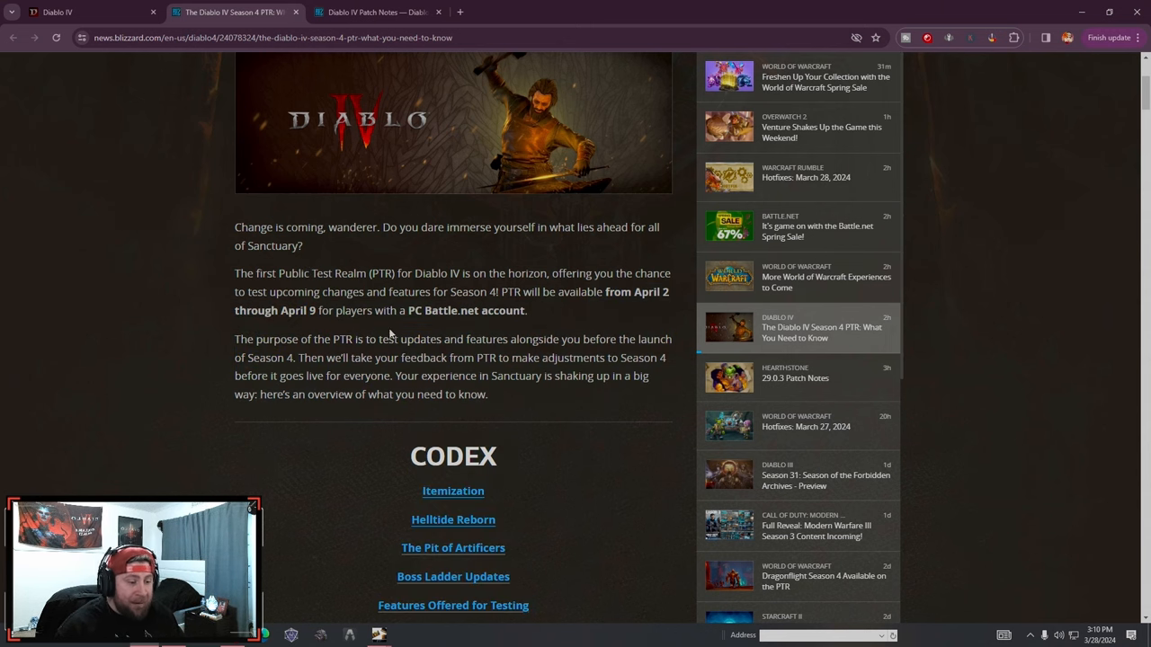
{"action": "scroll", "scroll_direction": "down", "scroll_amount": 3}
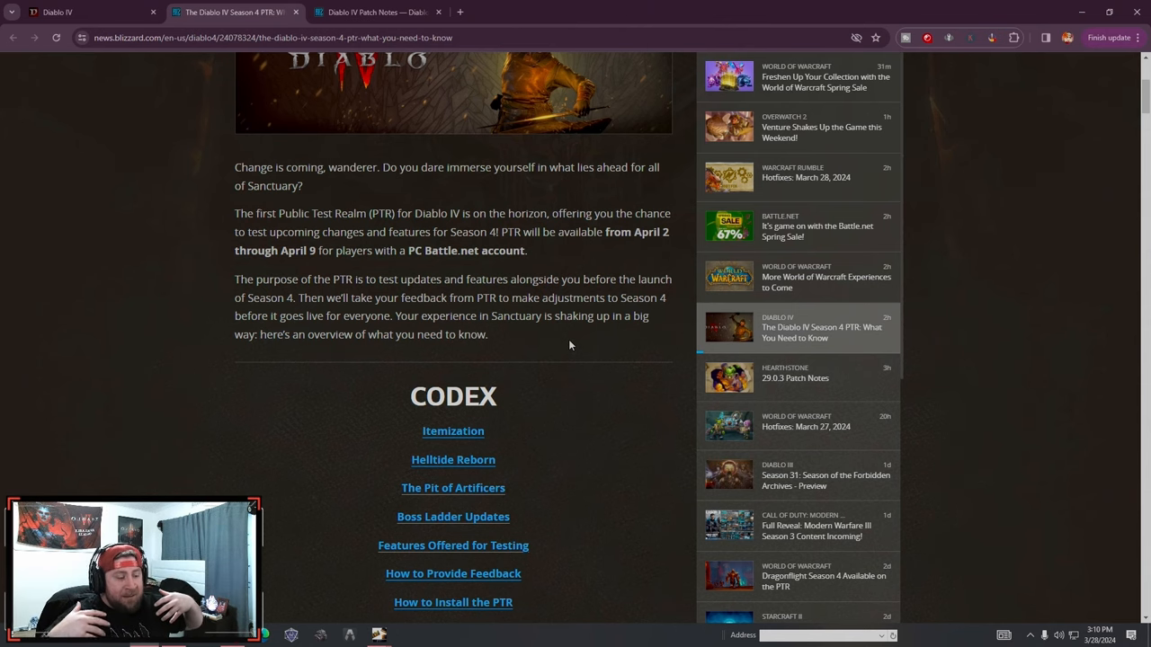
{"action": "scroll", "scroll_direction": "down", "scroll_amount": 3}
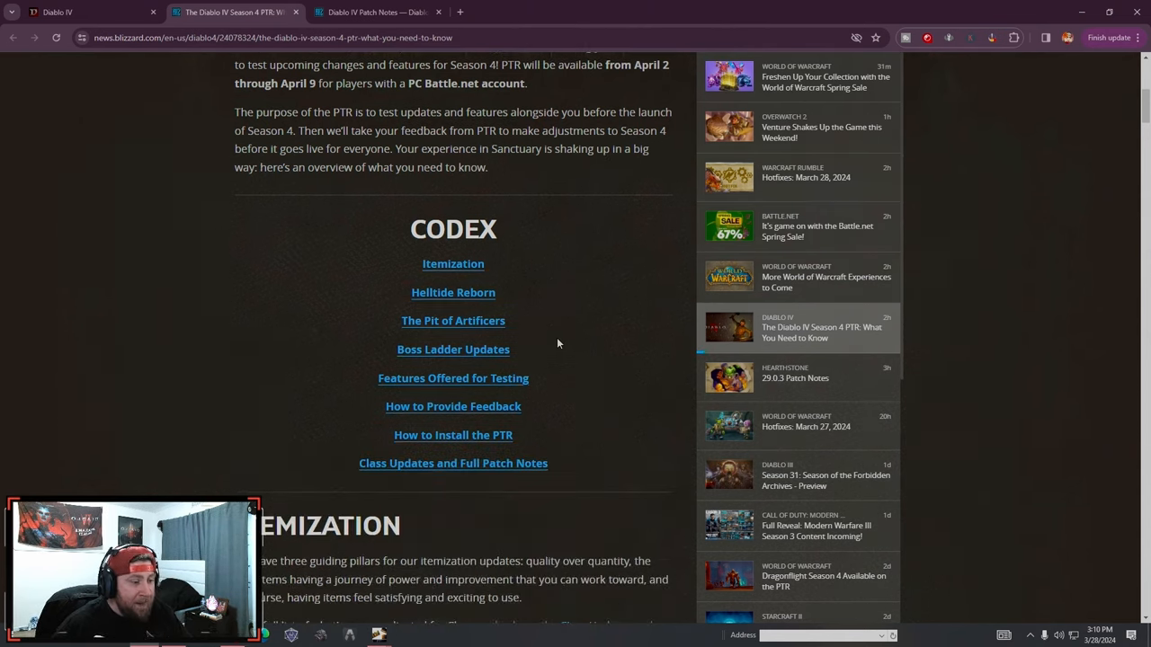
{"action": "scroll", "scroll_direction": "down", "scroll_amount": 3}
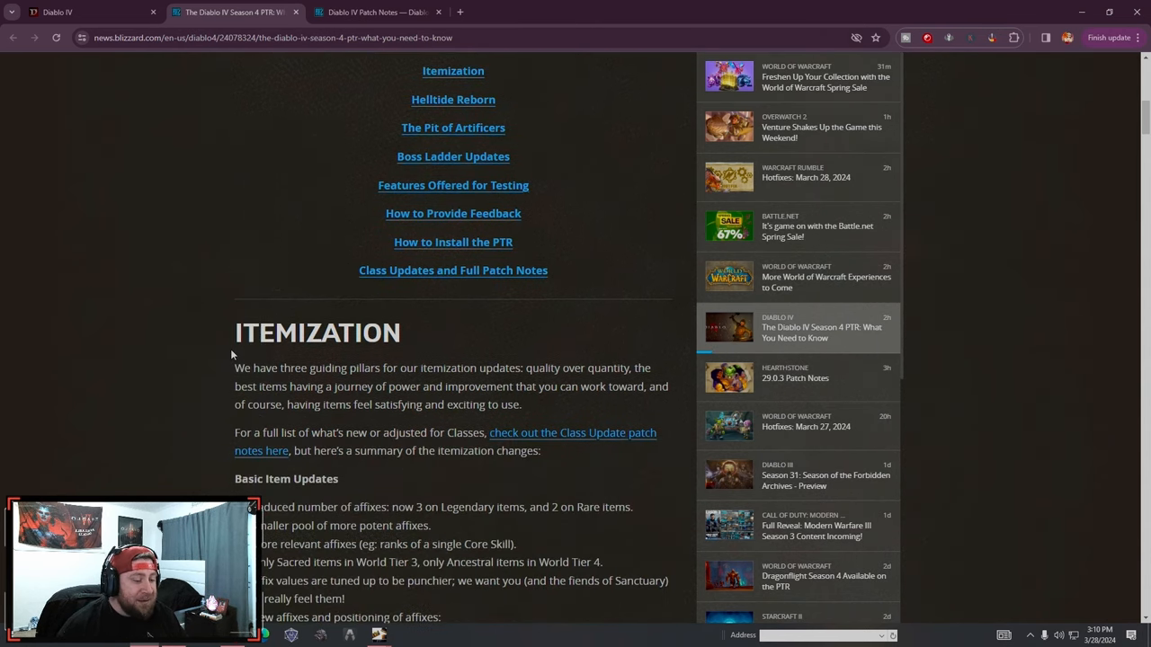
{"action": "scroll", "scroll_direction": "down", "scroll_amount": 3}
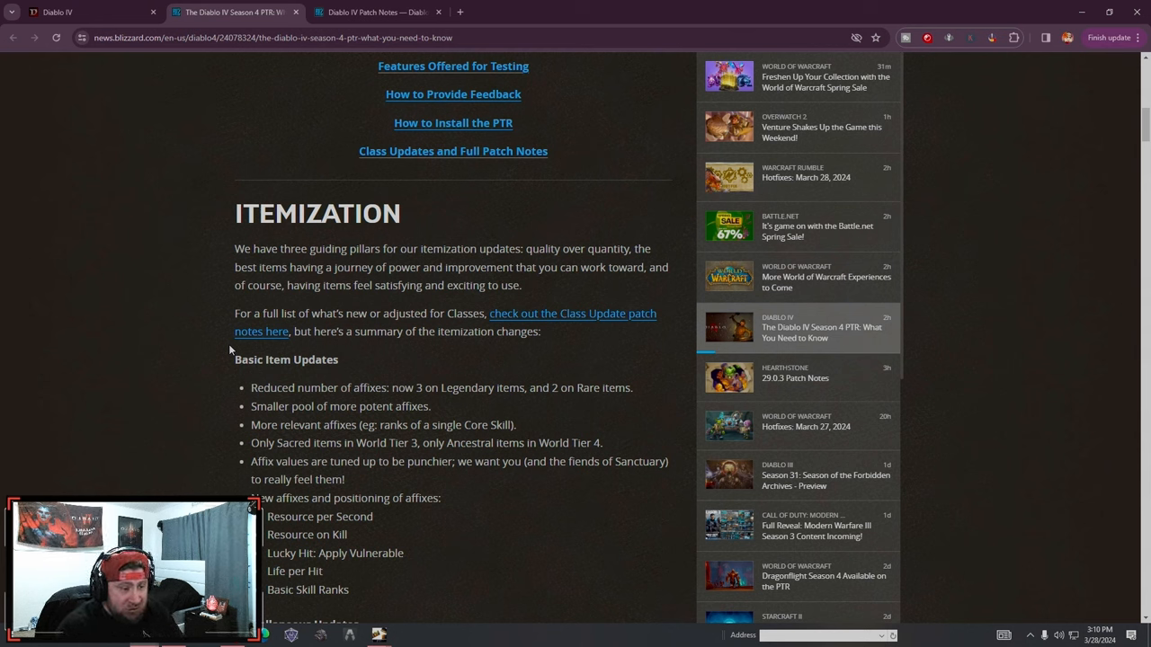
{"action": "left_click_drag", "start_coordinate": [233, 248], "coordinate": [400, 248]}
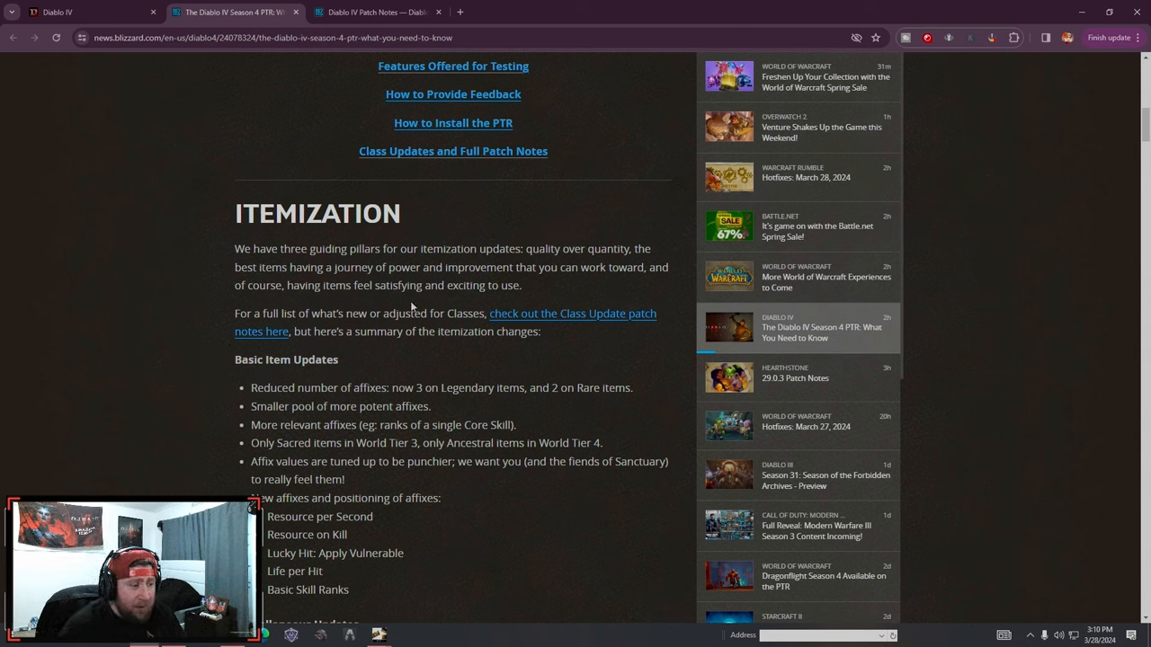
{"action": "scroll", "scroll_direction": "down", "scroll_amount": 3}
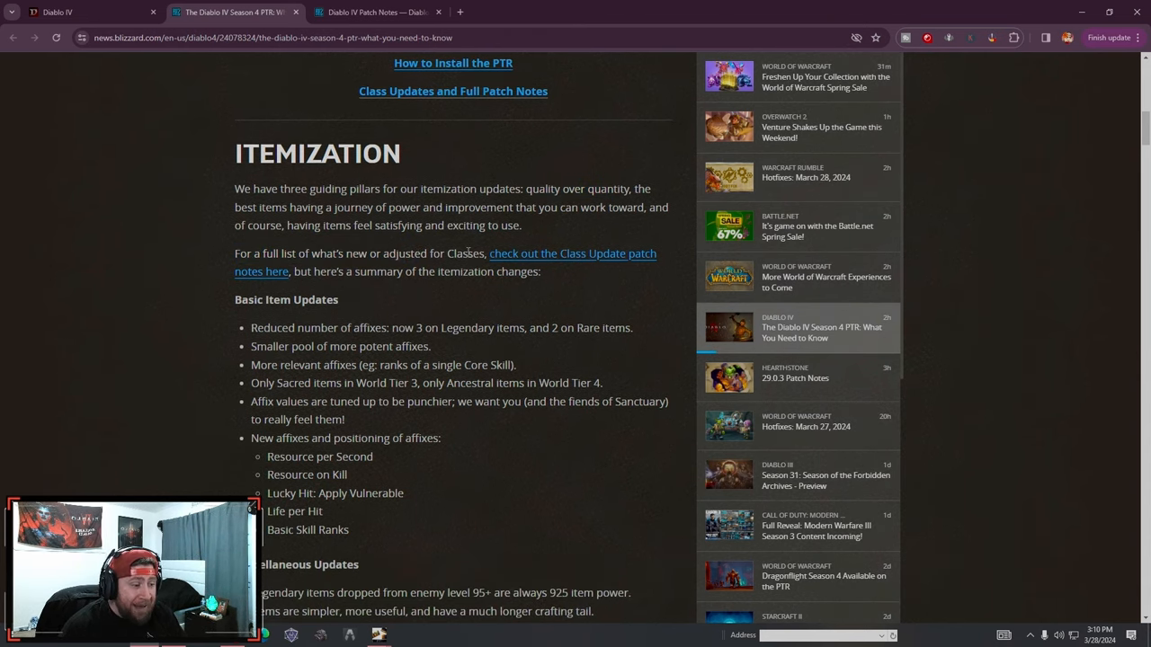
{"action": "mouse_move", "coordinate": [543, 267]}
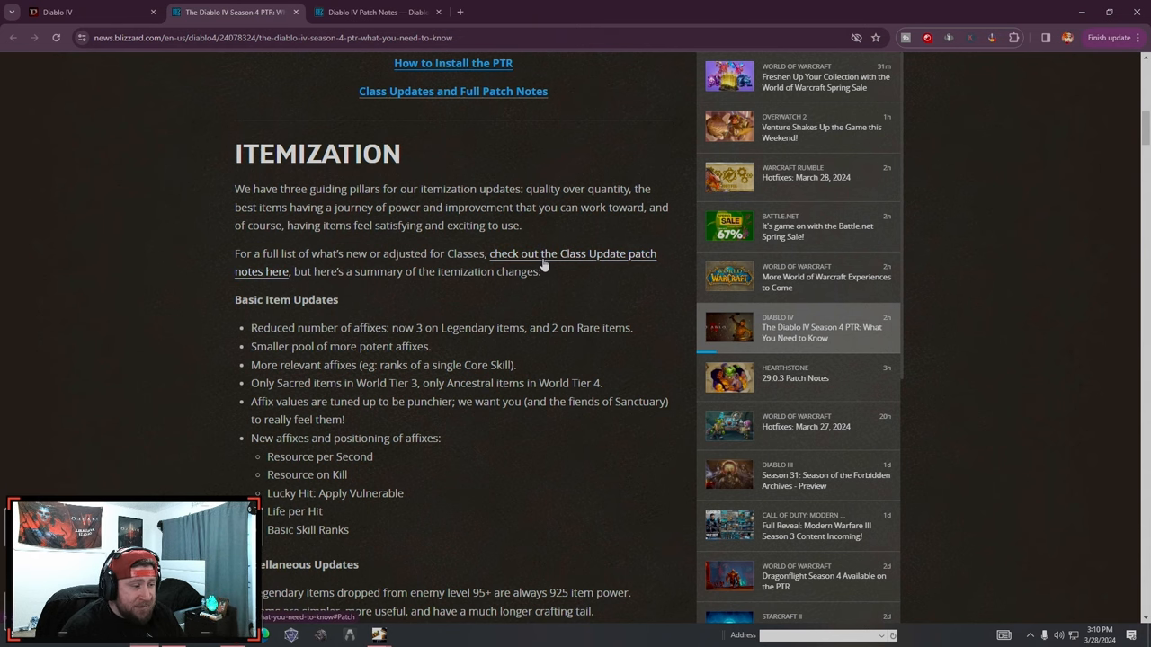
Continue to the Miscellaneous Updates list, marking a couple of lines while reading
{"action": "scroll", "scroll_direction": "down", "scroll_amount": 3}
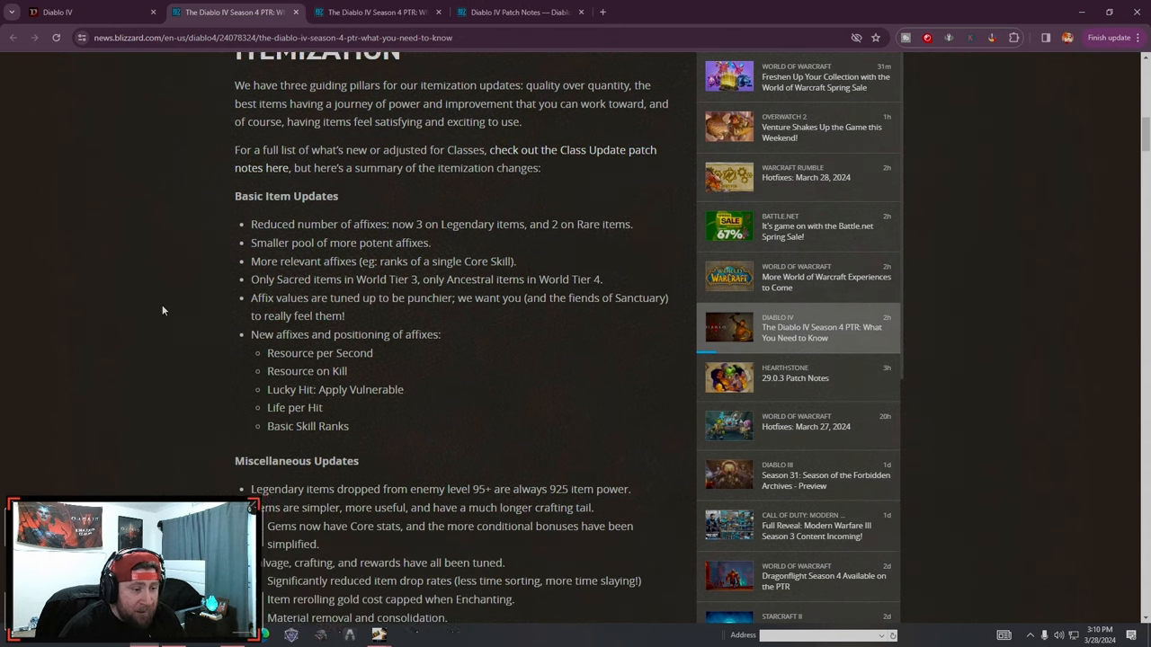
{"action": "scroll", "scroll_direction": "down", "scroll_amount": 3}
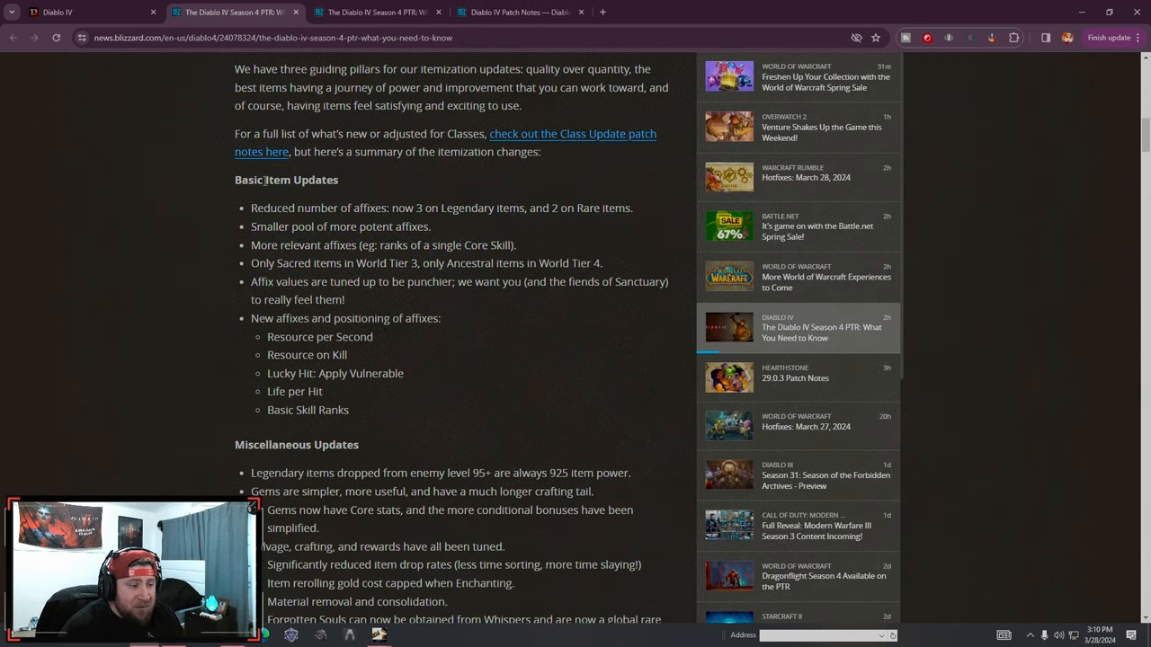
{"action": "left_click_drag", "start_coordinate": [406, 209], "coordinate": [486, 208]}
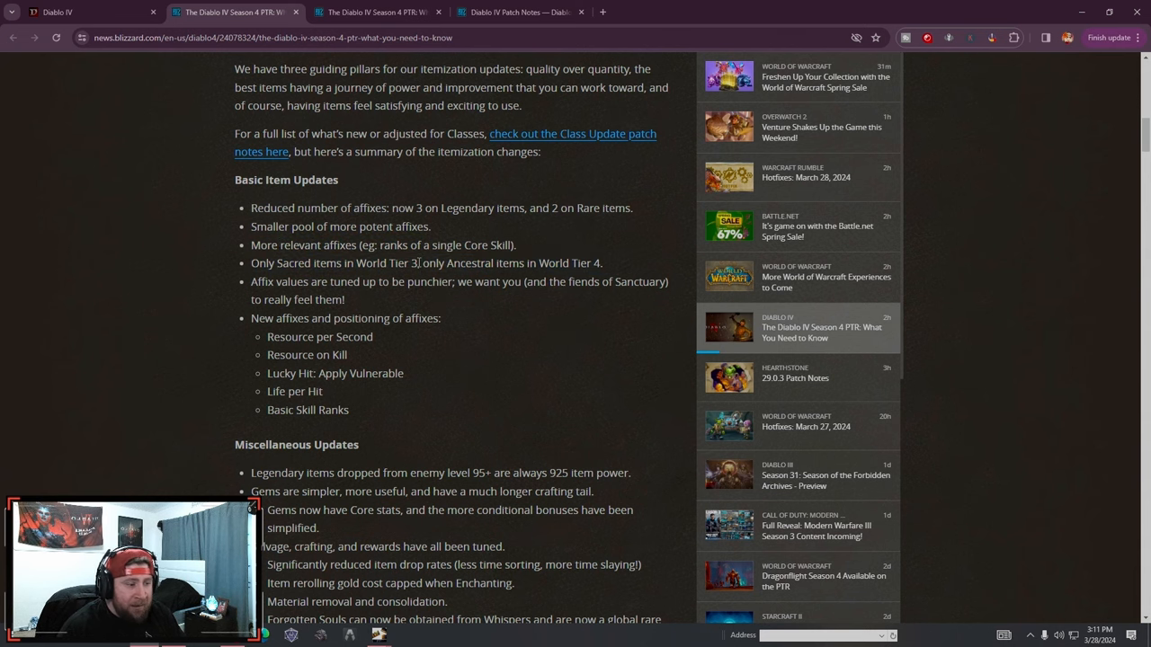
{"action": "scroll", "scroll_direction": "down", "scroll_amount": 3}
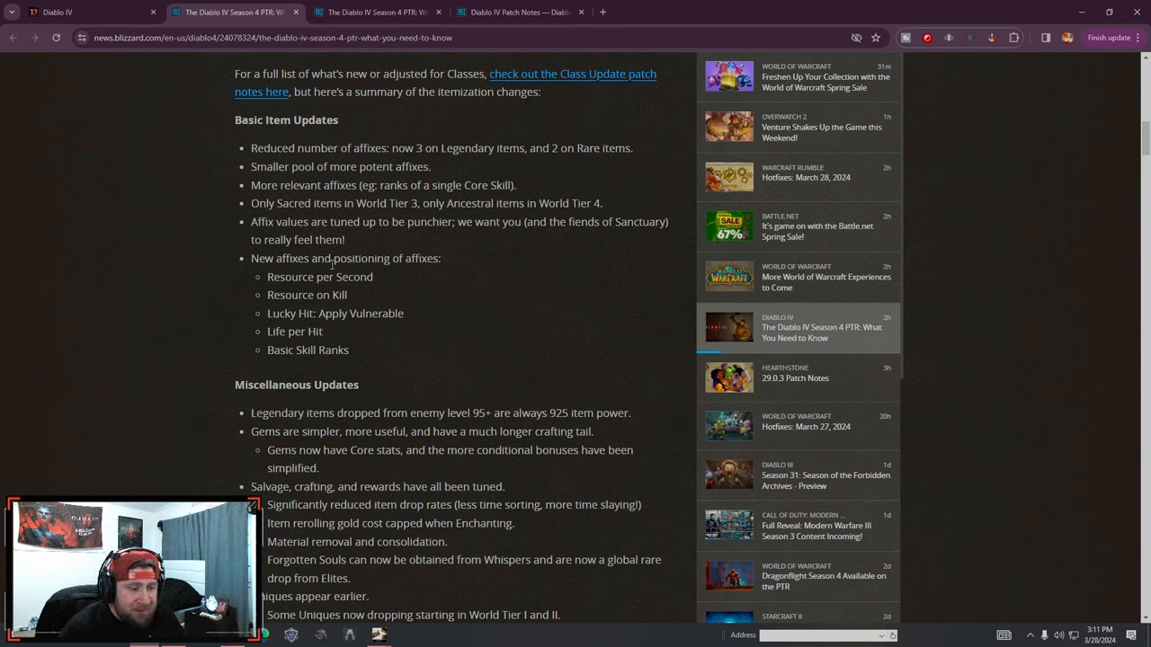
{"action": "double_click", "coordinate": [257, 259]}
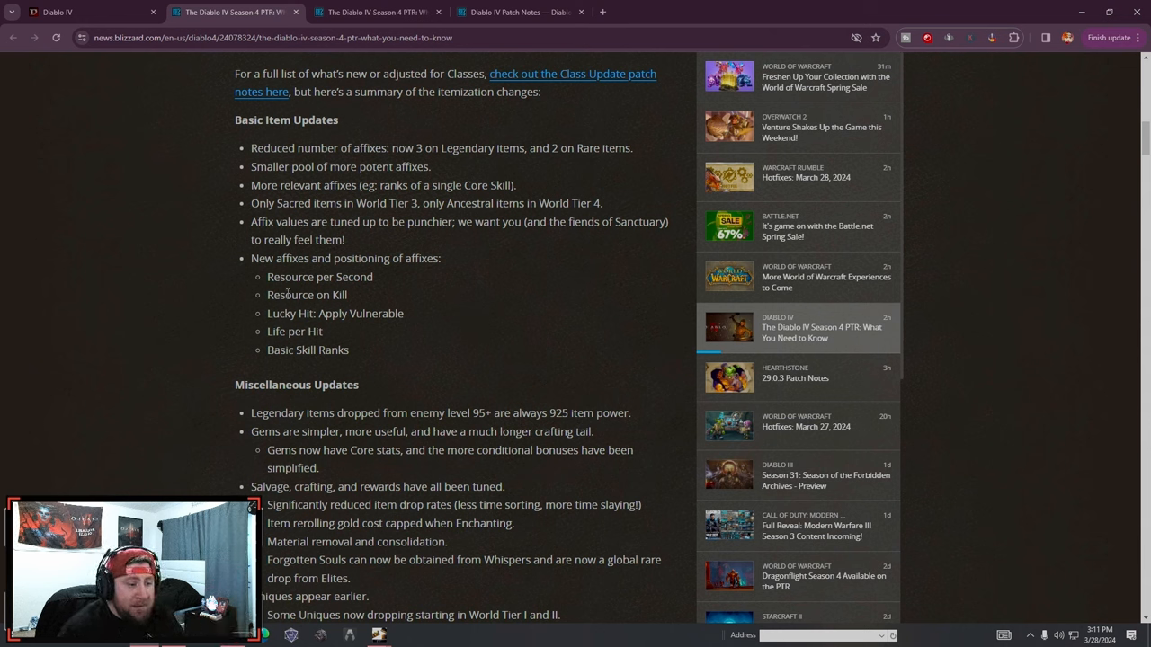
{"action": "left_click_drag", "start_coordinate": [281, 312], "coordinate": [403, 312]}
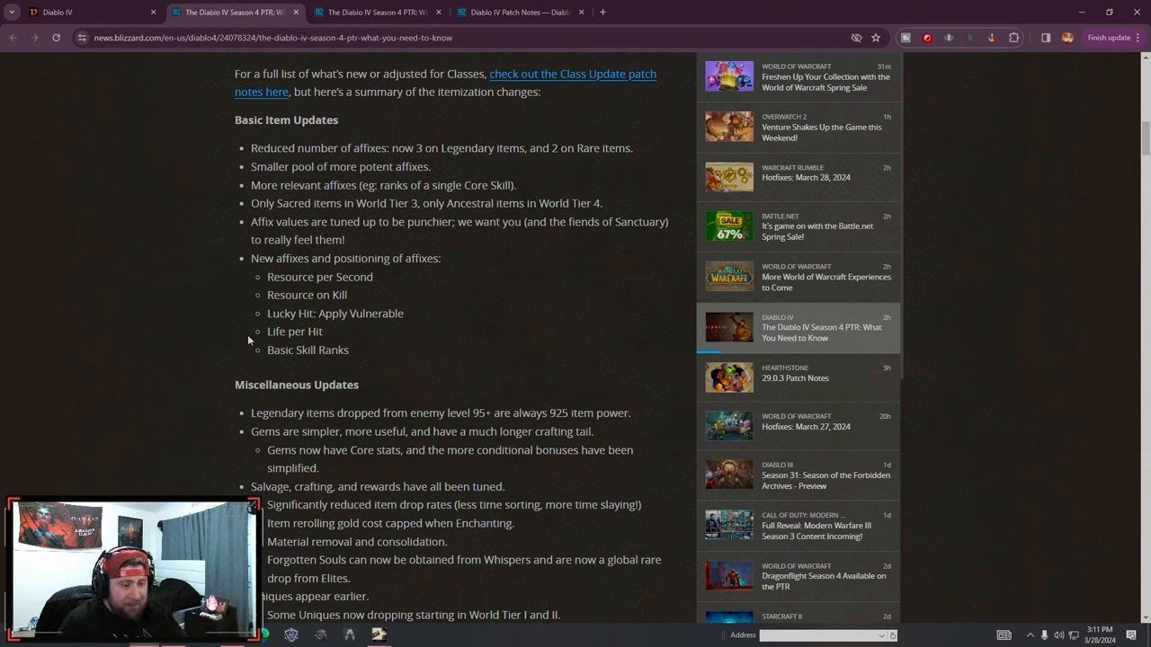
{"action": "scroll", "scroll_direction": "up", "scroll_amount": 3}
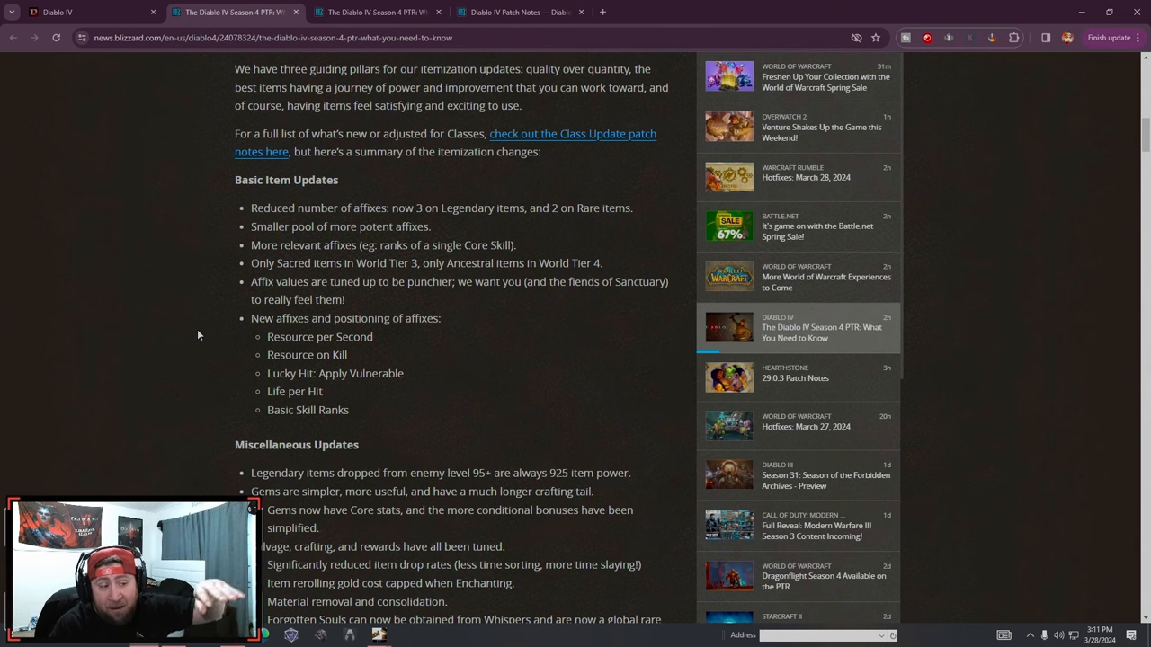
{"action": "scroll", "scroll_direction": "down", "scroll_amount": 3}
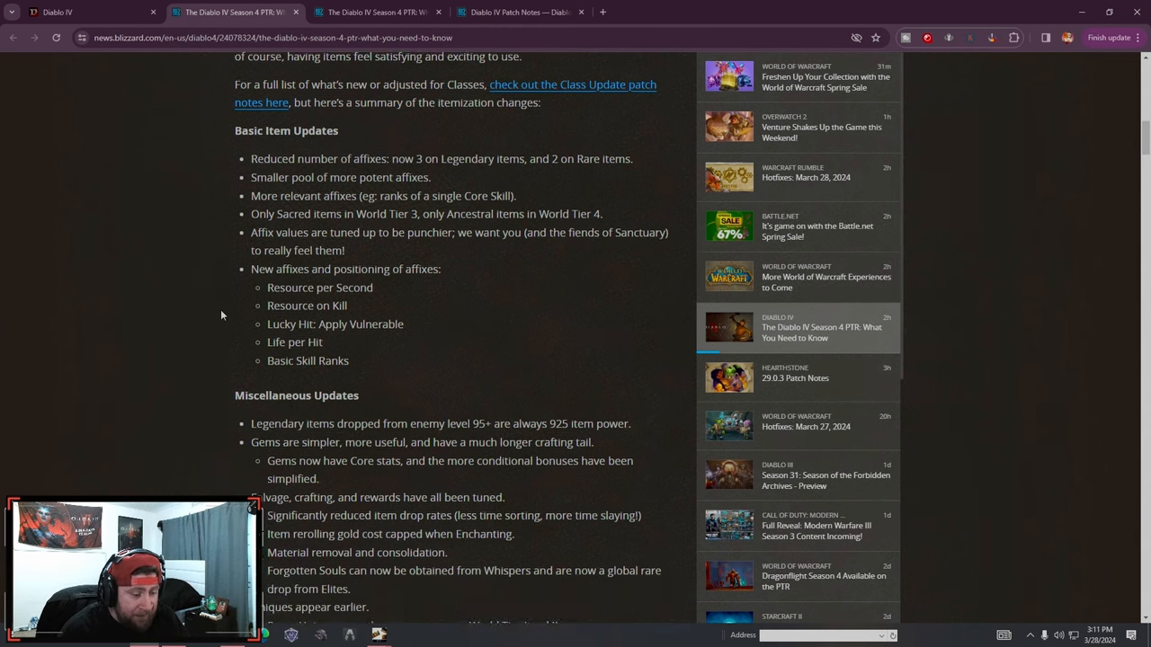
{"action": "scroll", "scroll_direction": "down", "scroll_amount": 3}
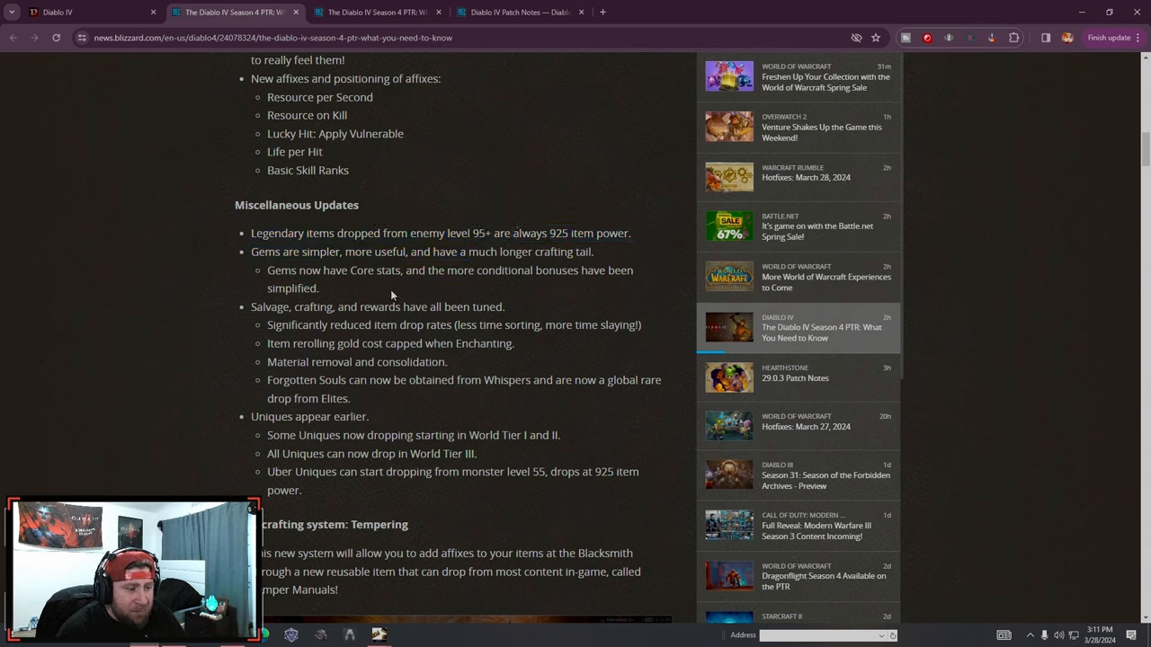
Read the Miscellaneous Updates and Uniques notes, highlighting the Forgotten Souls bullet and the 925 item power figure
{"action": "scroll", "scroll_direction": "down", "scroll_amount": 3}
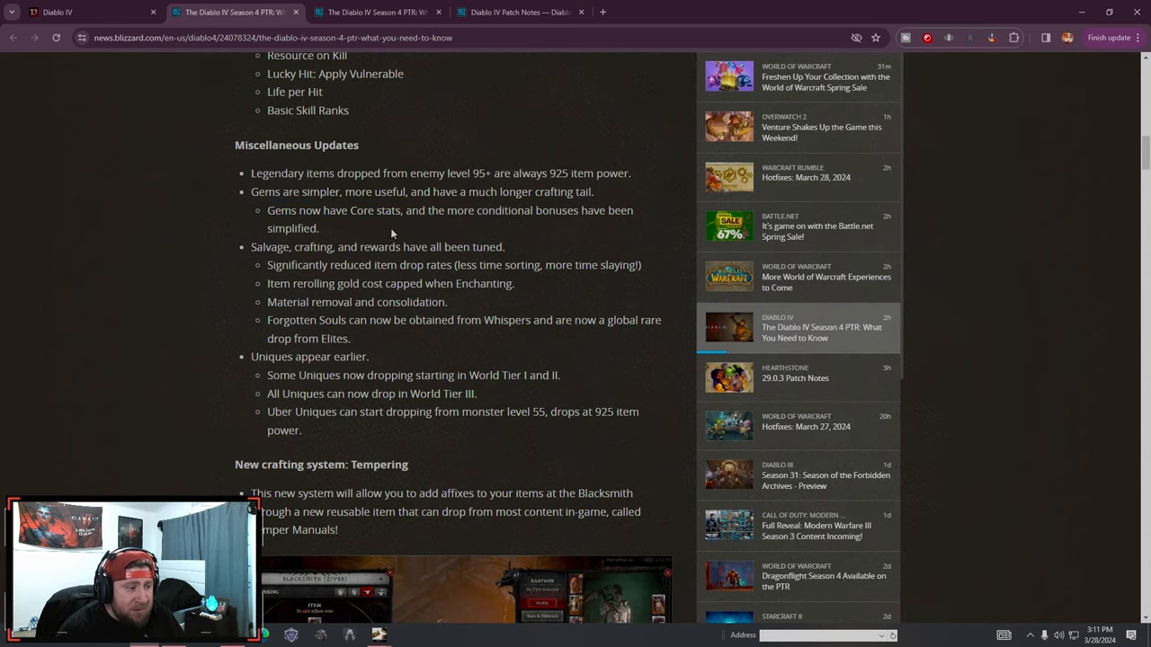
{"action": "mouse_move", "coordinate": [334, 232]}
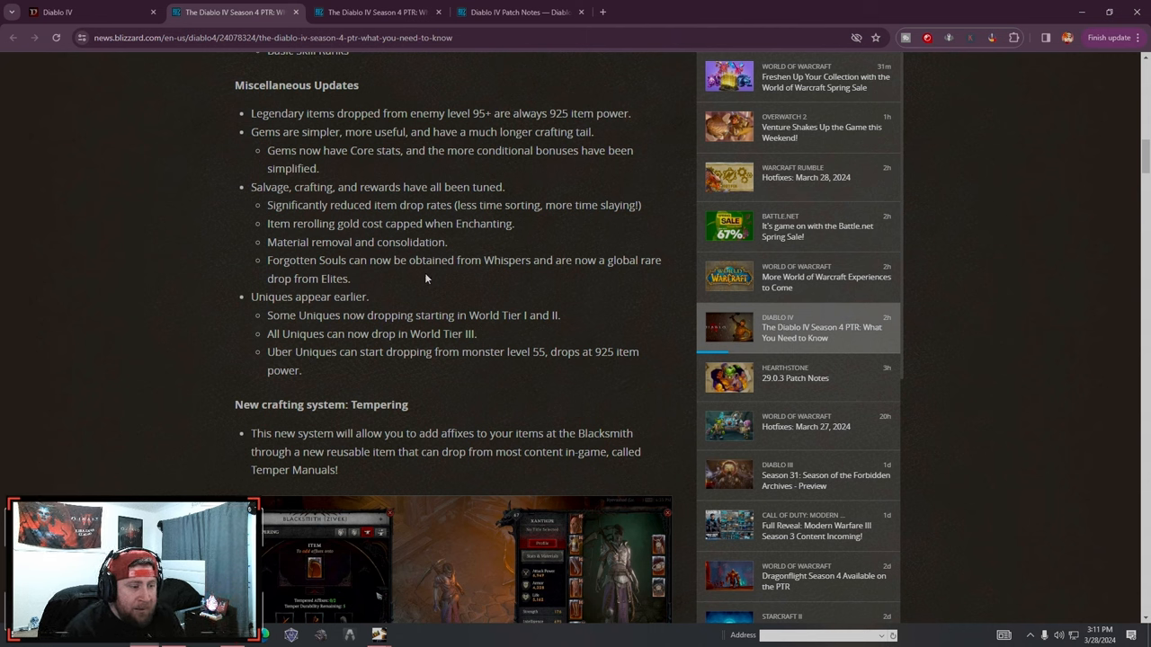
{"action": "left_click_drag", "start_coordinate": [268, 259], "coordinate": [351, 277]}
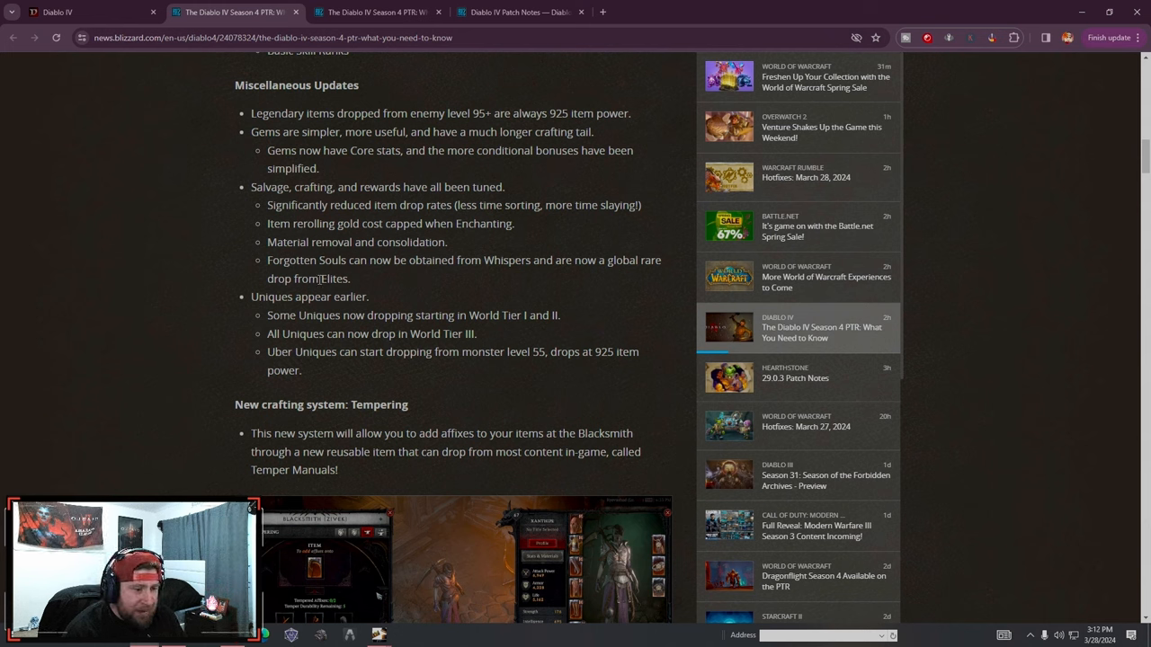
{"action": "left_click_drag", "start_coordinate": [266, 259], "coordinate": [351, 278]}
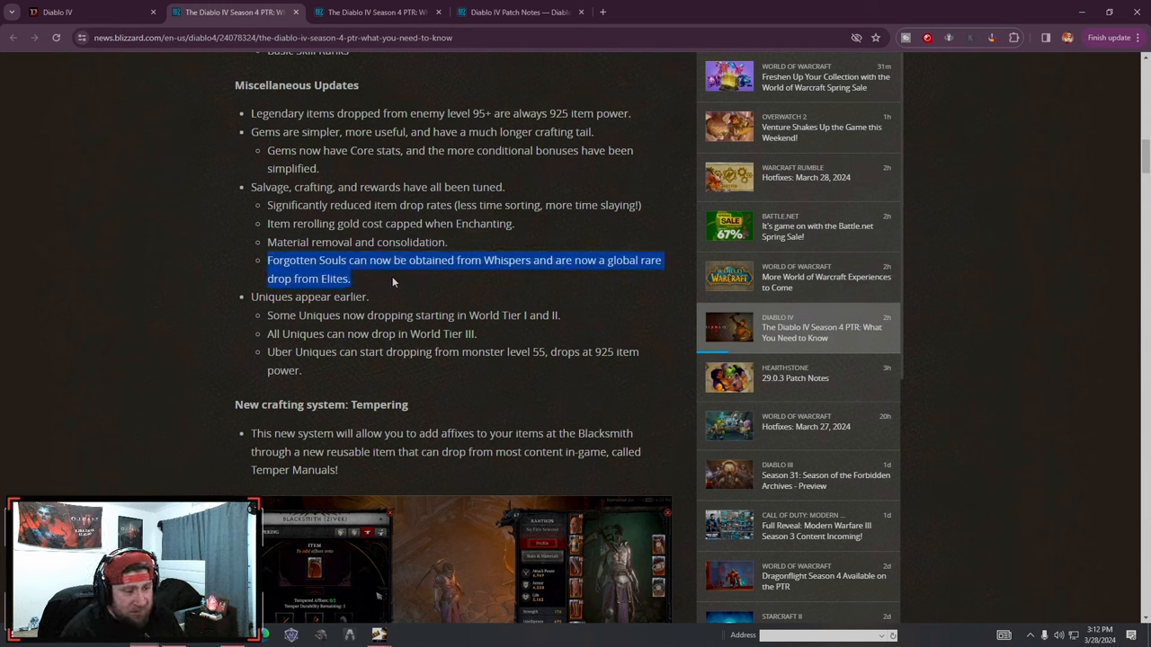
{"action": "scroll", "scroll_direction": "down", "scroll_amount": 3}
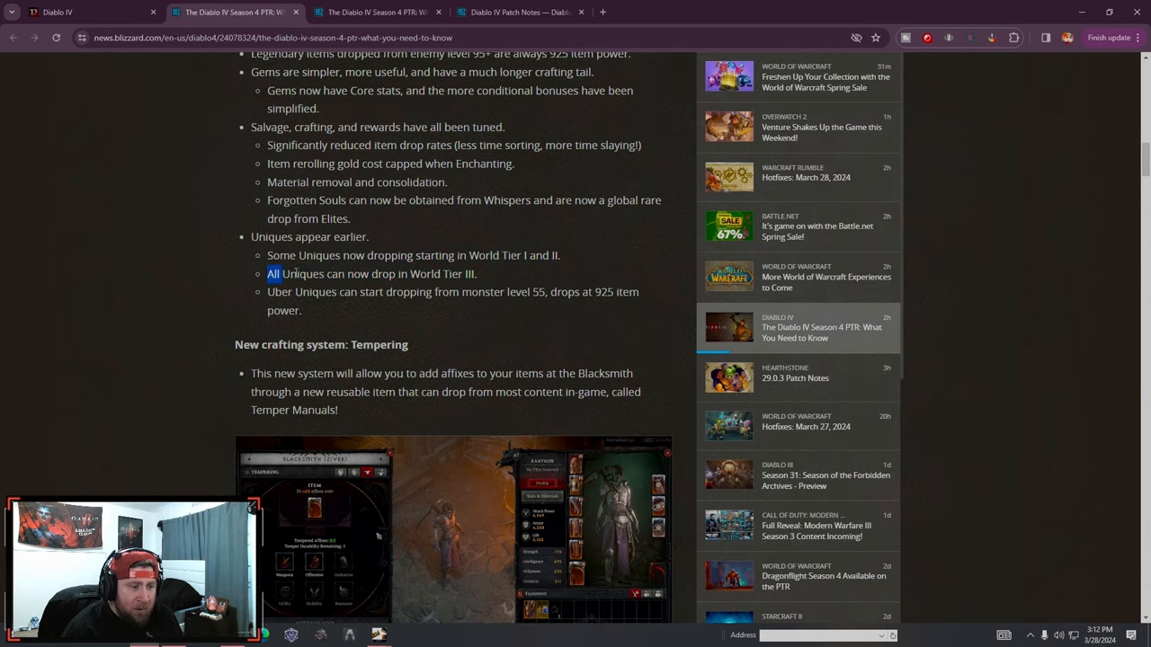
{"action": "scroll", "scroll_direction": "down", "scroll_amount": 3}
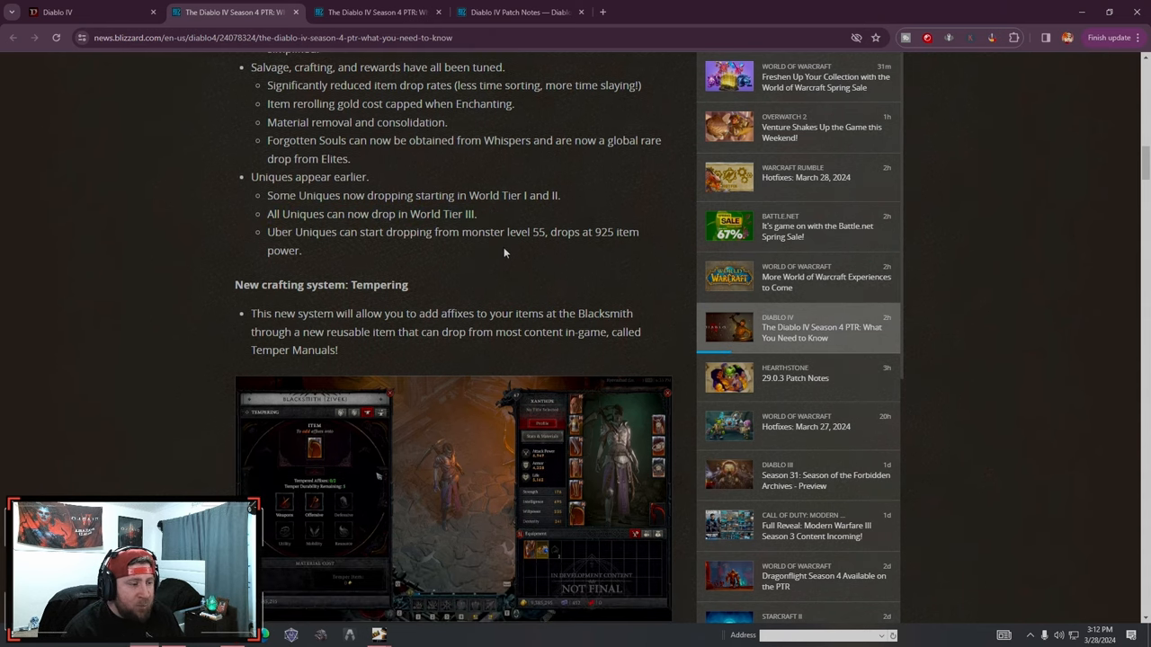
{"action": "left_click_drag", "start_coordinate": [503, 232], "coordinate": [561, 232]}
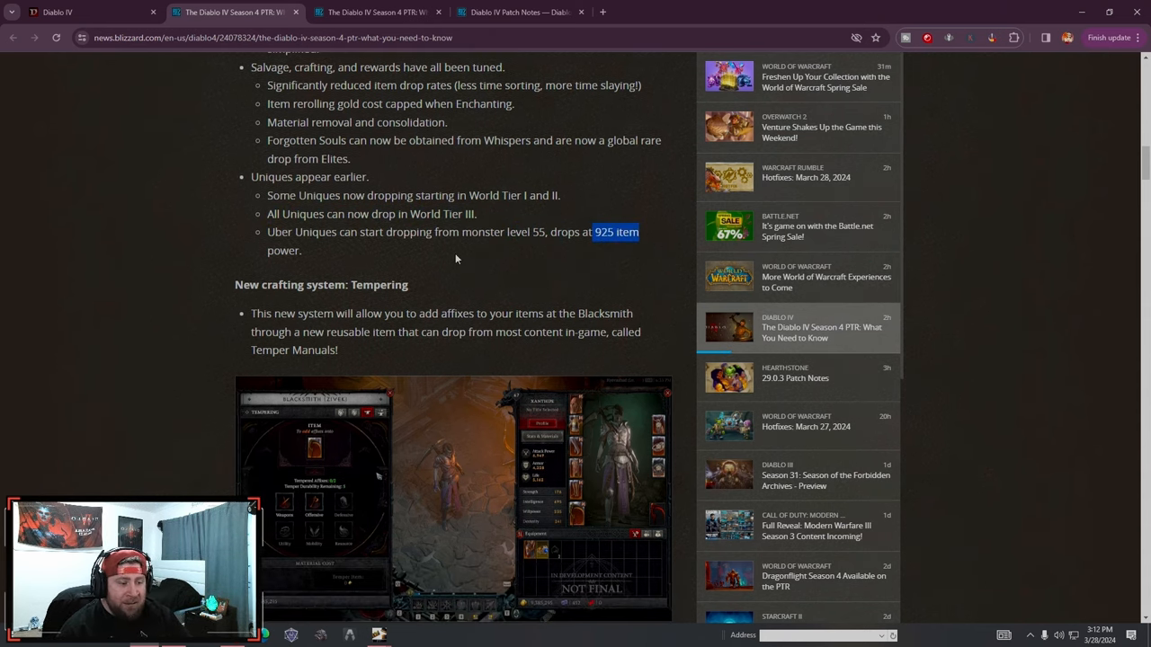
Read through the Tempering and Greater Affixes sections, highlighting a line while reading
{"action": "scroll", "scroll_direction": "down", "scroll_amount": 3}
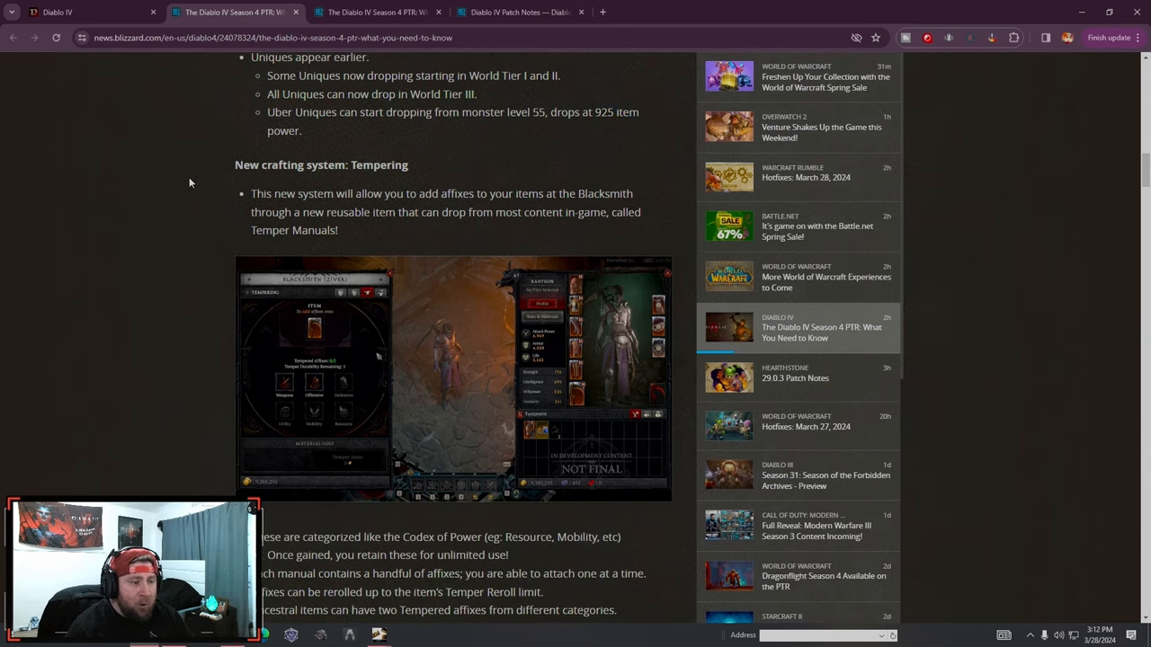
{"action": "mouse_move", "coordinate": [241, 216]}
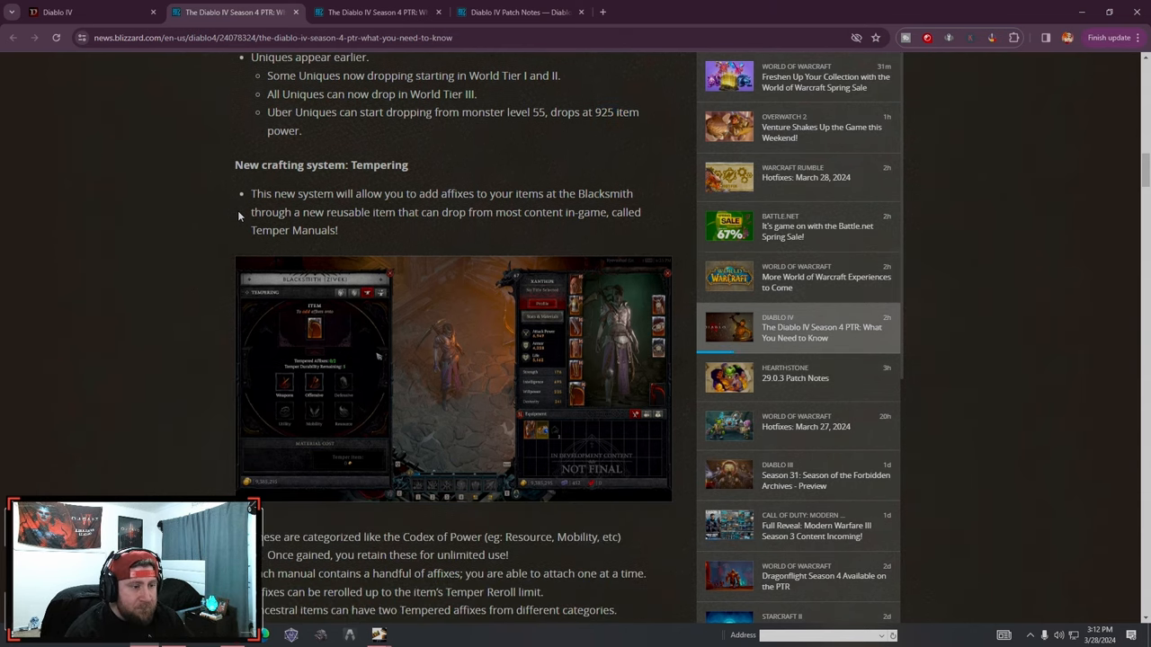
{"action": "scroll", "scroll_direction": "down", "scroll_amount": 3}
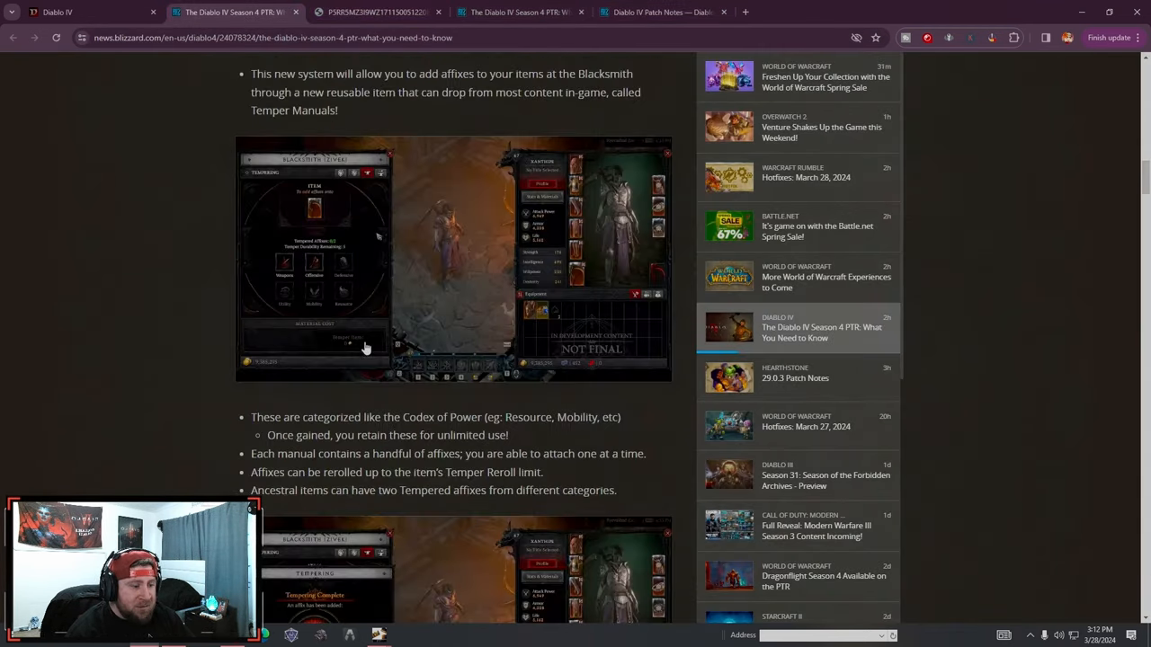
{"action": "scroll", "scroll_direction": "down", "scroll_amount": 3}
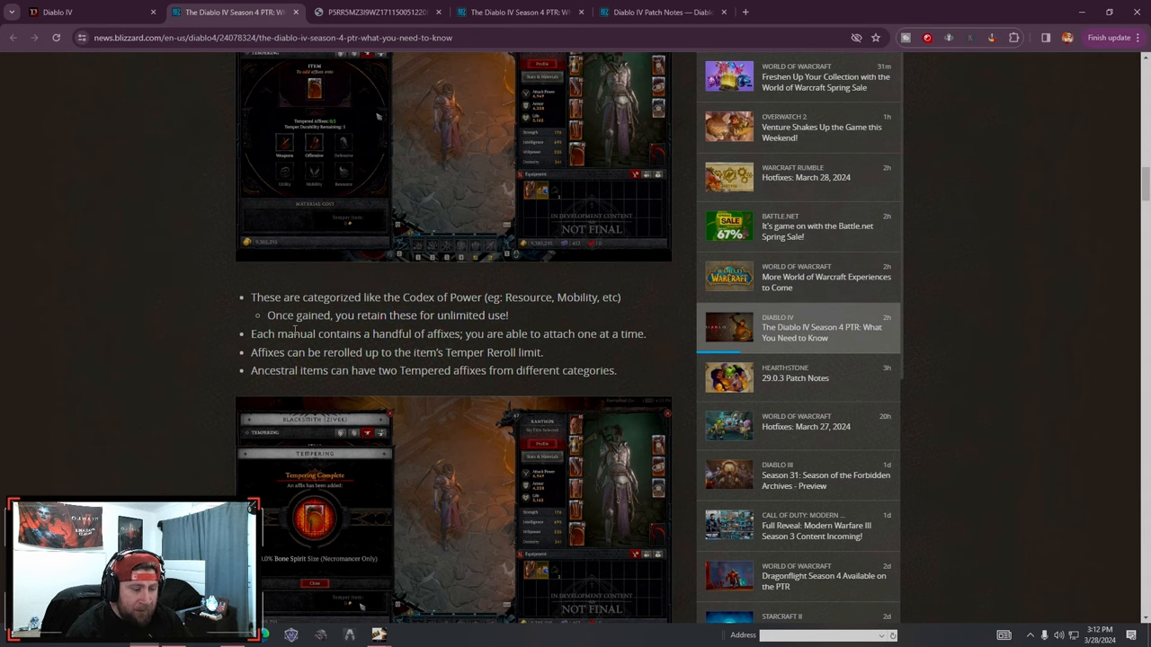
{"action": "scroll", "scroll_direction": "down", "scroll_amount": 3}
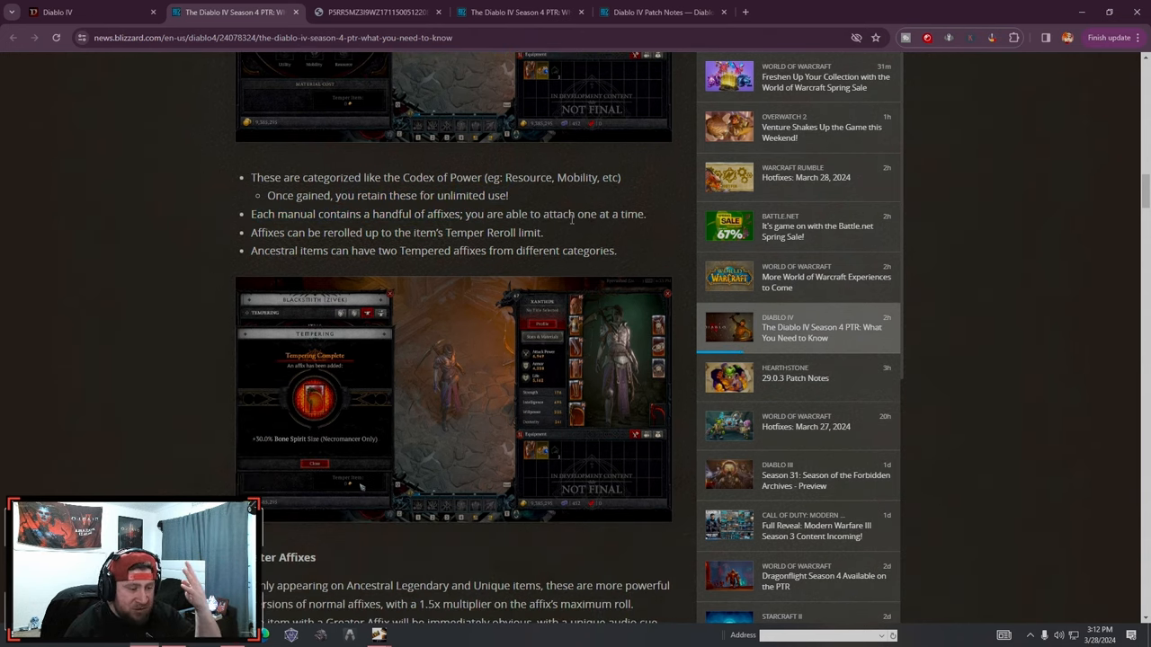
{"action": "left_click_drag", "start_coordinate": [251, 232], "coordinate": [481, 232]}
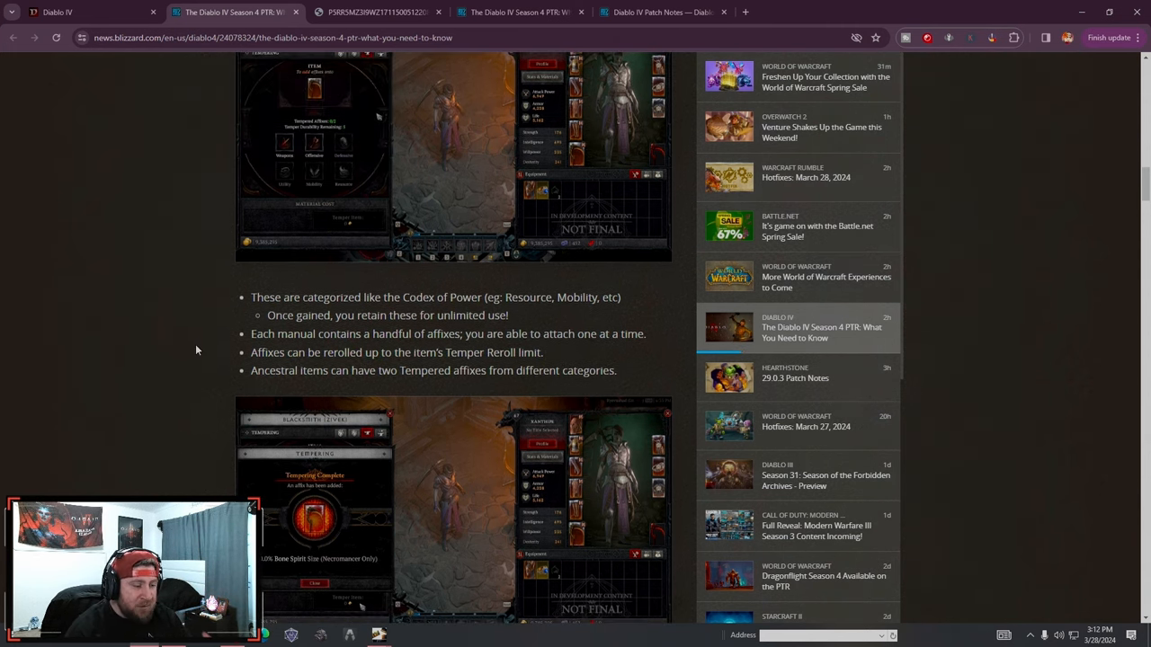
Continue through Masterworking and its upgrade-rank notes toward the Codex of Power updates
{"action": "scroll", "scroll_direction": "down", "scroll_amount": 3}
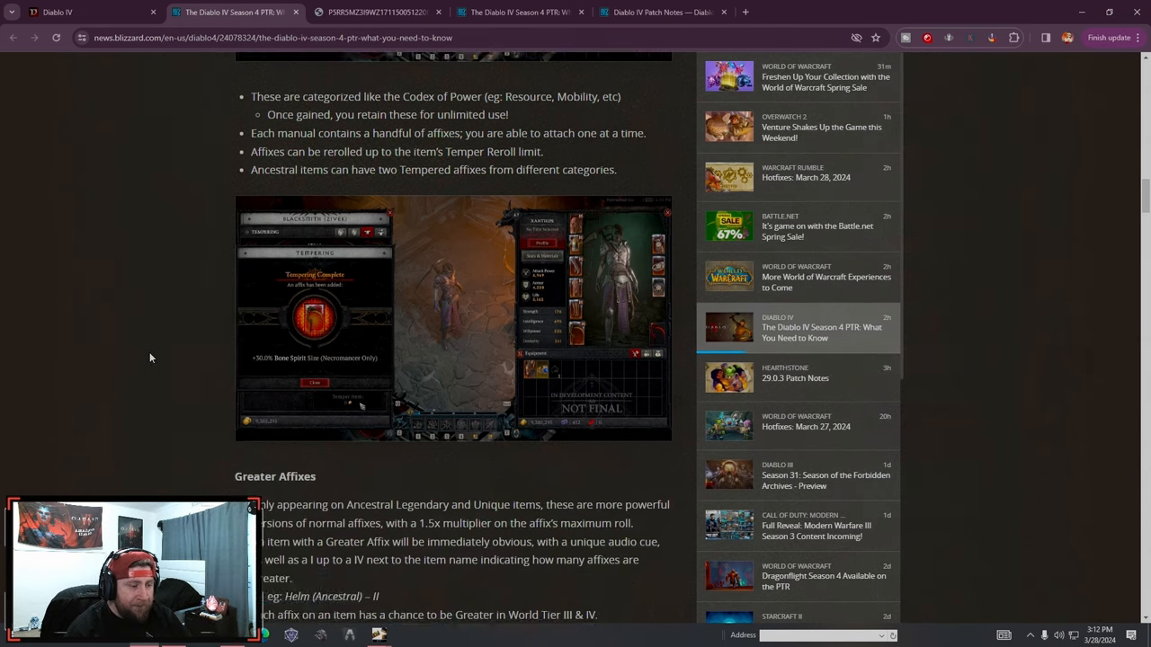
{"action": "scroll", "scroll_direction": "down", "scroll_amount": 3}
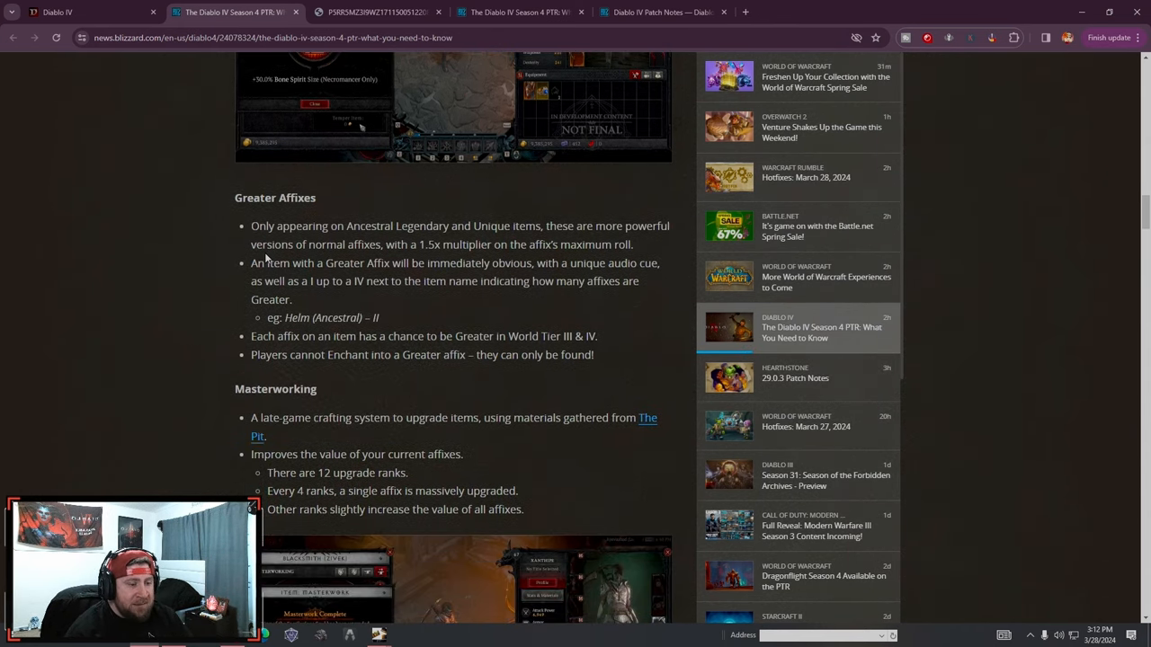
{"action": "scroll", "scroll_direction": "down", "scroll_amount": 3}
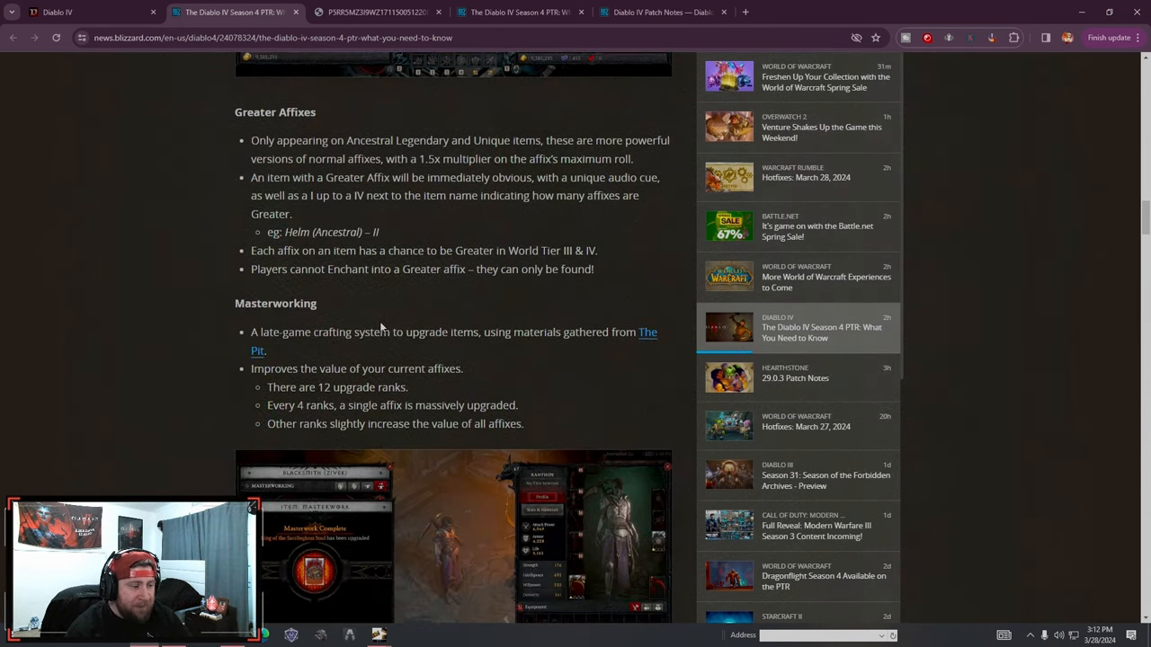
{"action": "scroll", "scroll_direction": "down", "scroll_amount": 3}
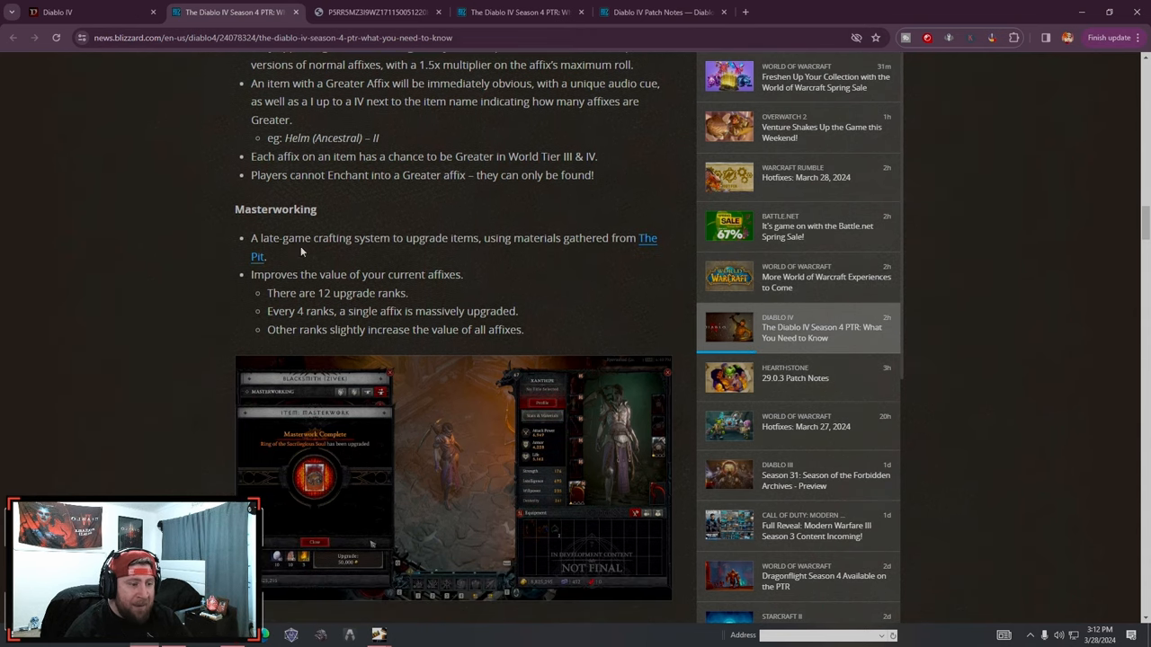
{"action": "scroll", "scroll_direction": "down", "scroll_amount": 3}
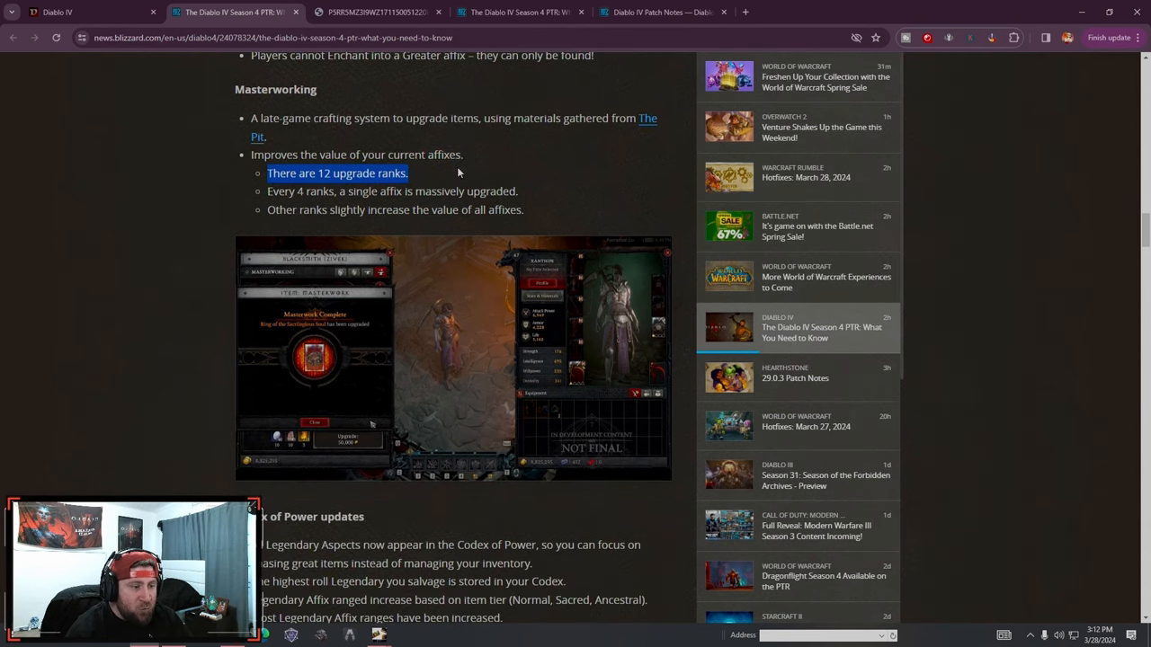
{"action": "left_click_drag", "start_coordinate": [456, 173], "coordinate": [534, 212]}
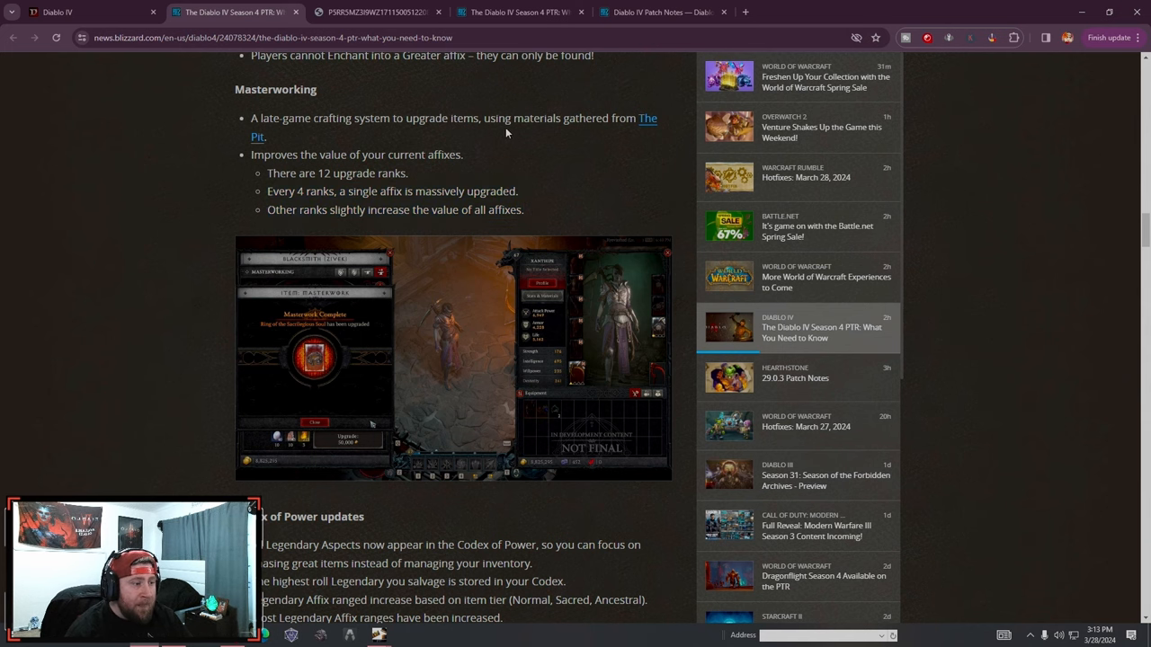
{"action": "mouse_move", "coordinate": [599, 137]}
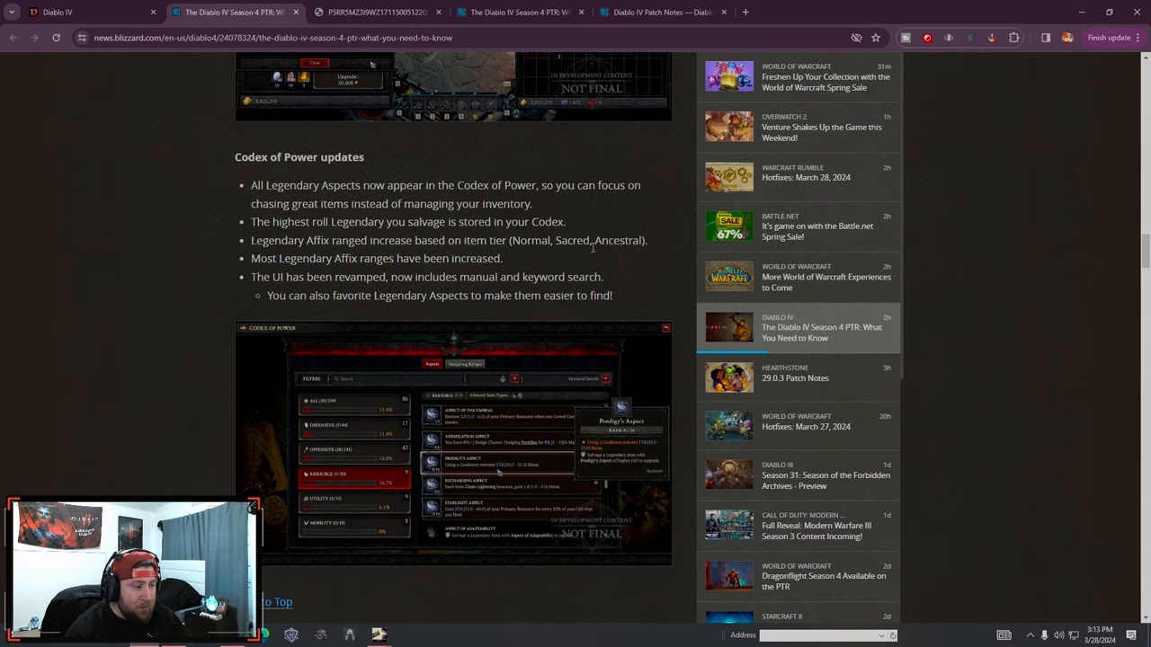
Read into Helltide Reborn and the Helltide Threat notes, marking a sentence on the way
{"action": "scroll", "scroll_direction": "down", "scroll_amount": 3}
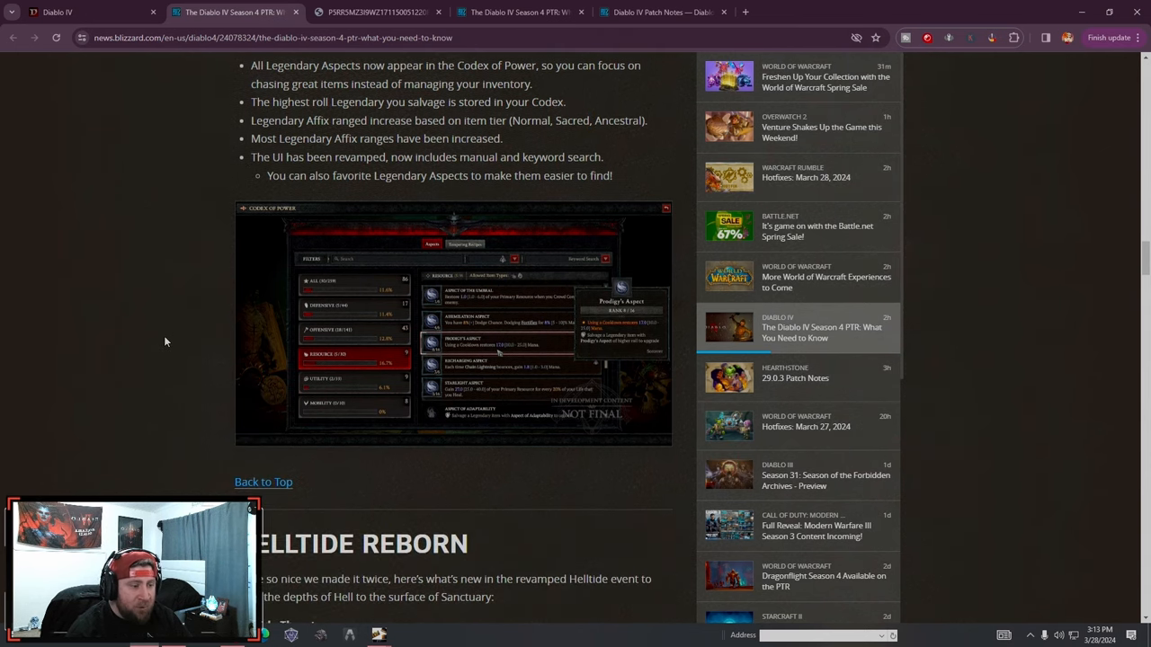
{"action": "scroll", "scroll_direction": "down", "scroll_amount": 3}
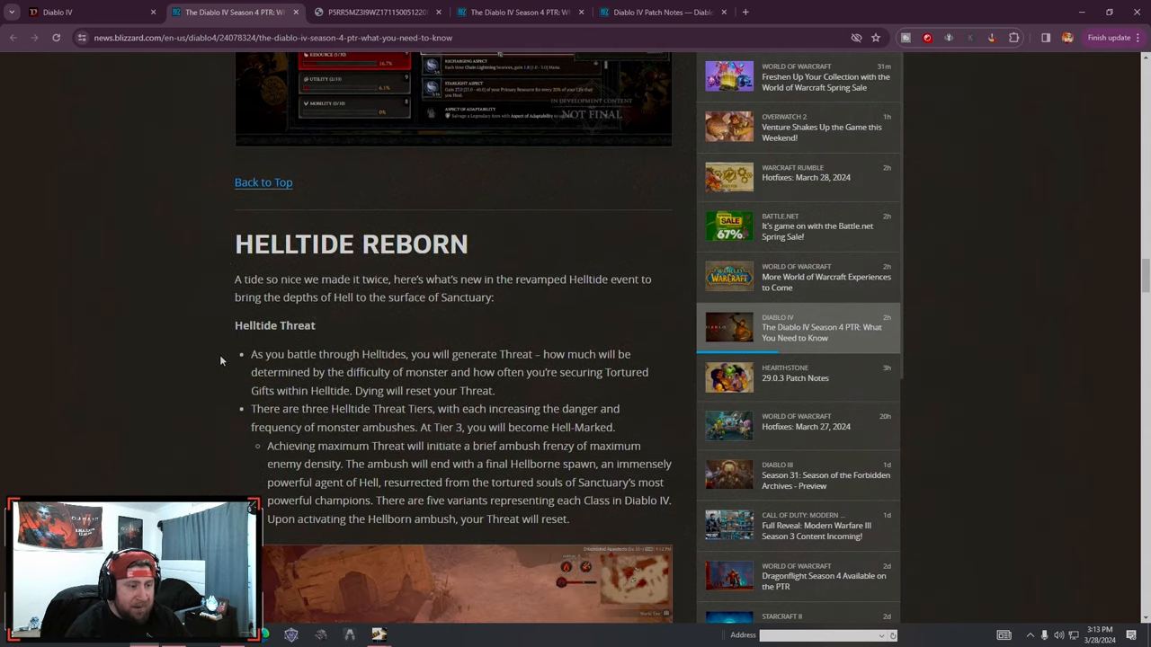
{"action": "scroll", "scroll_direction": "down", "scroll_amount": 3}
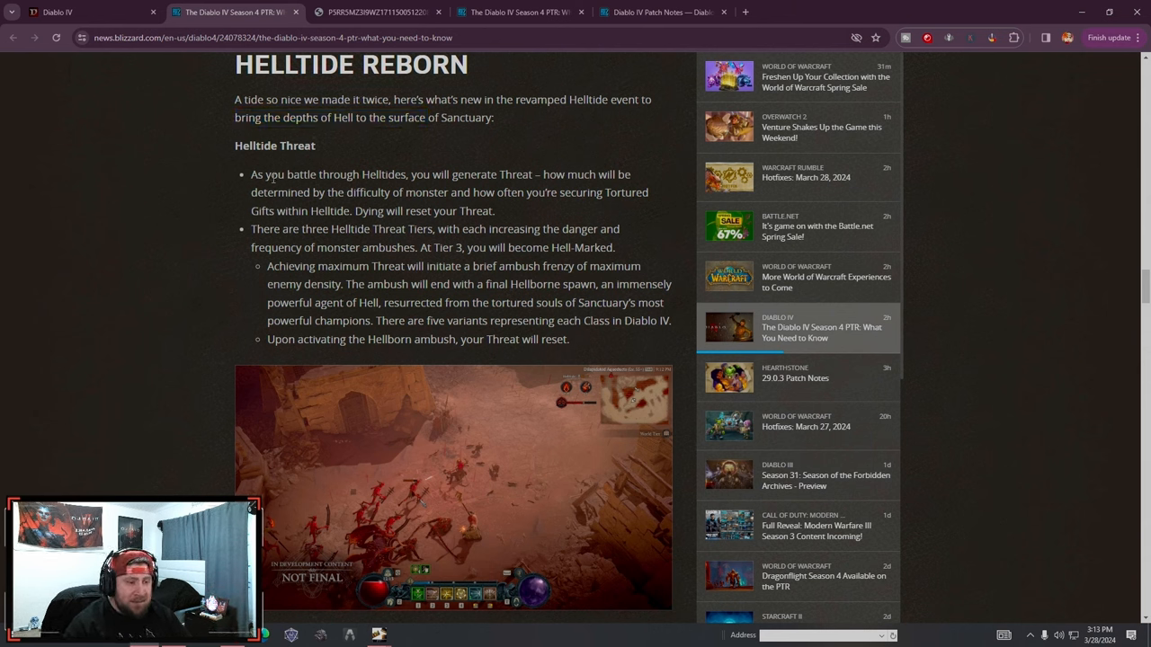
{"action": "mouse_move", "coordinate": [543, 213]}
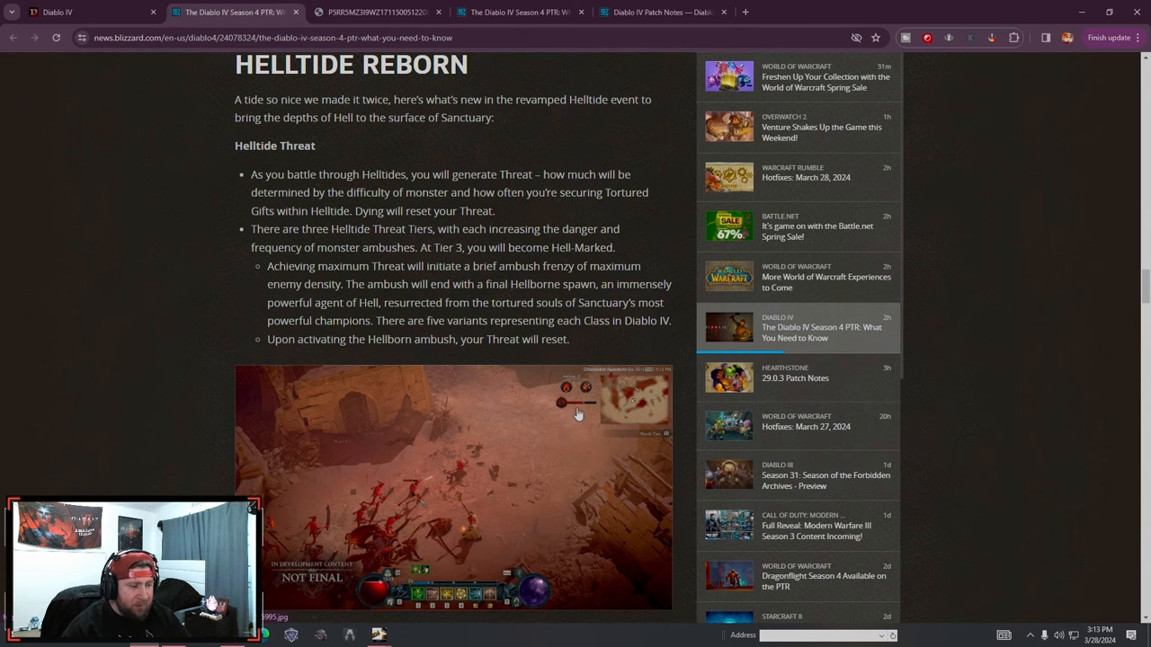
{"action": "scroll", "scroll_direction": "down", "scroll_amount": 3}
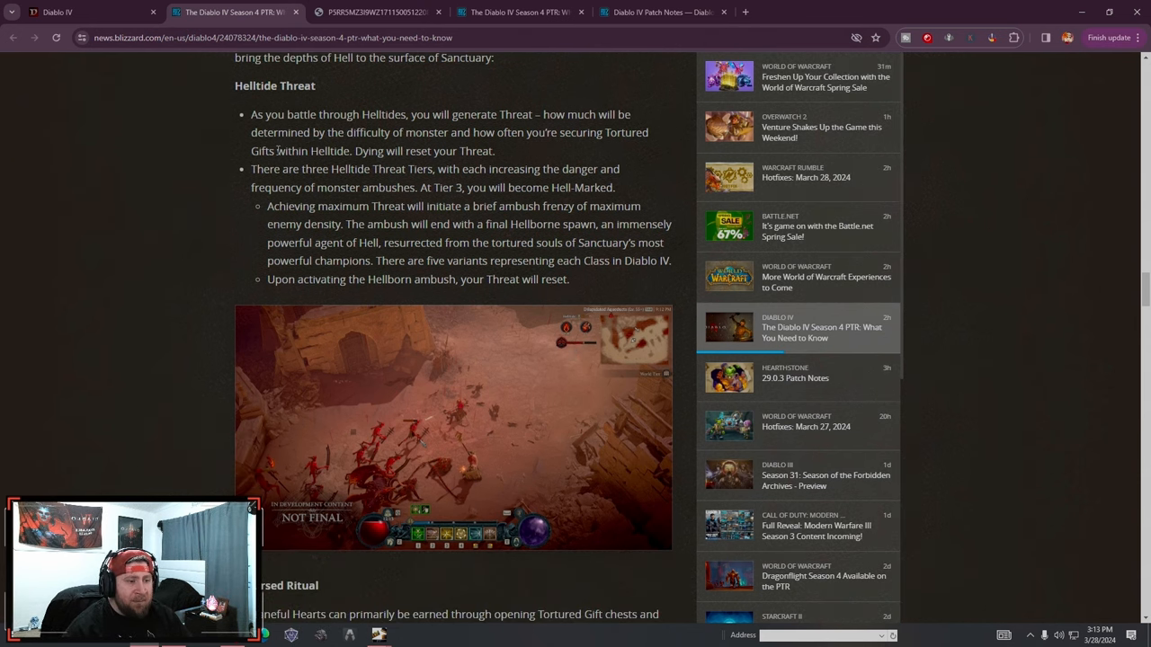
{"action": "left_click_drag", "start_coordinate": [252, 169], "coordinate": [419, 205]}
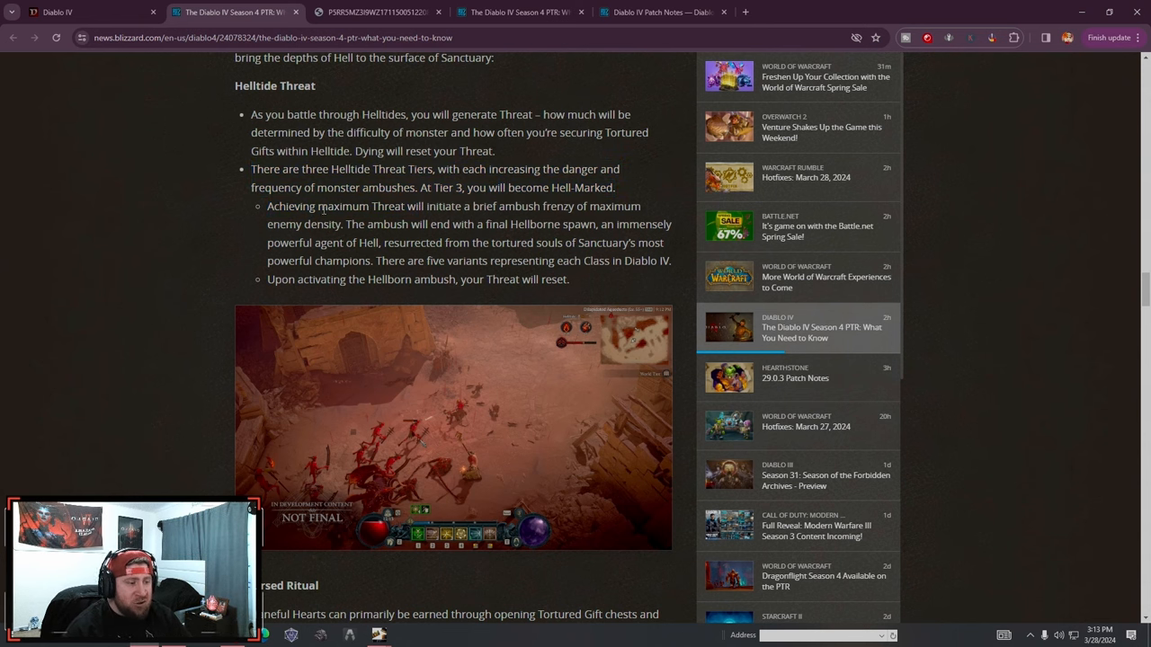
Read the Accursed Ritual notes, highlighting the Blood Maiden sentence, down to the World Tier adjustments
{"action": "scroll", "scroll_direction": "down", "scroll_amount": 3}
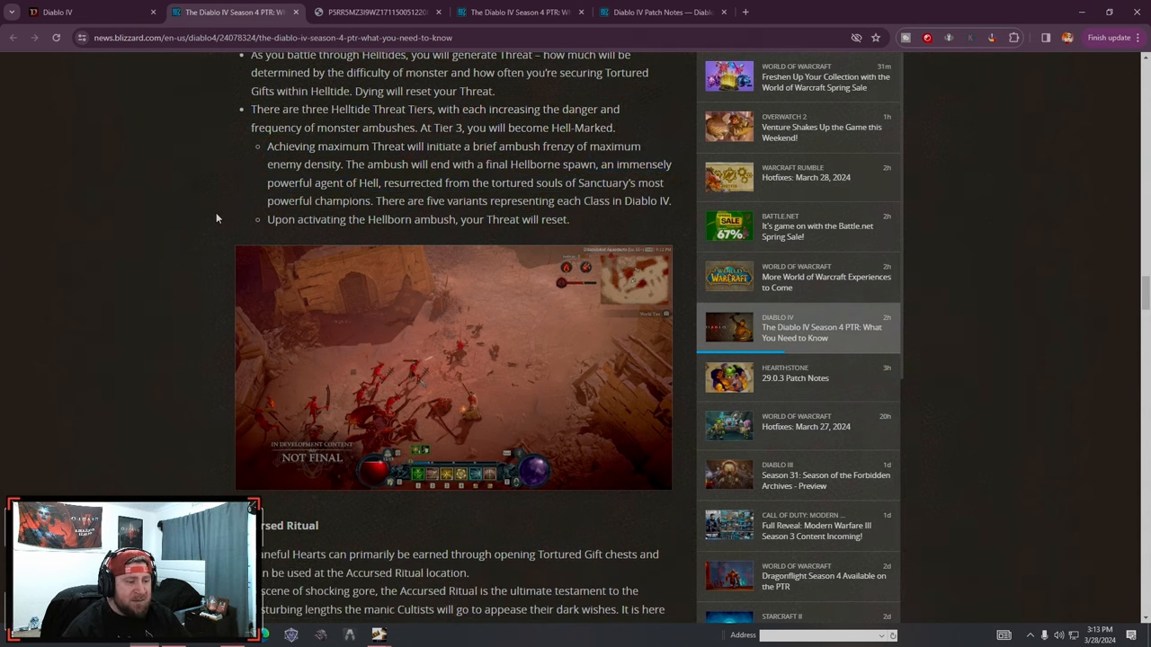
{"action": "scroll", "scroll_direction": "down", "scroll_amount": 3}
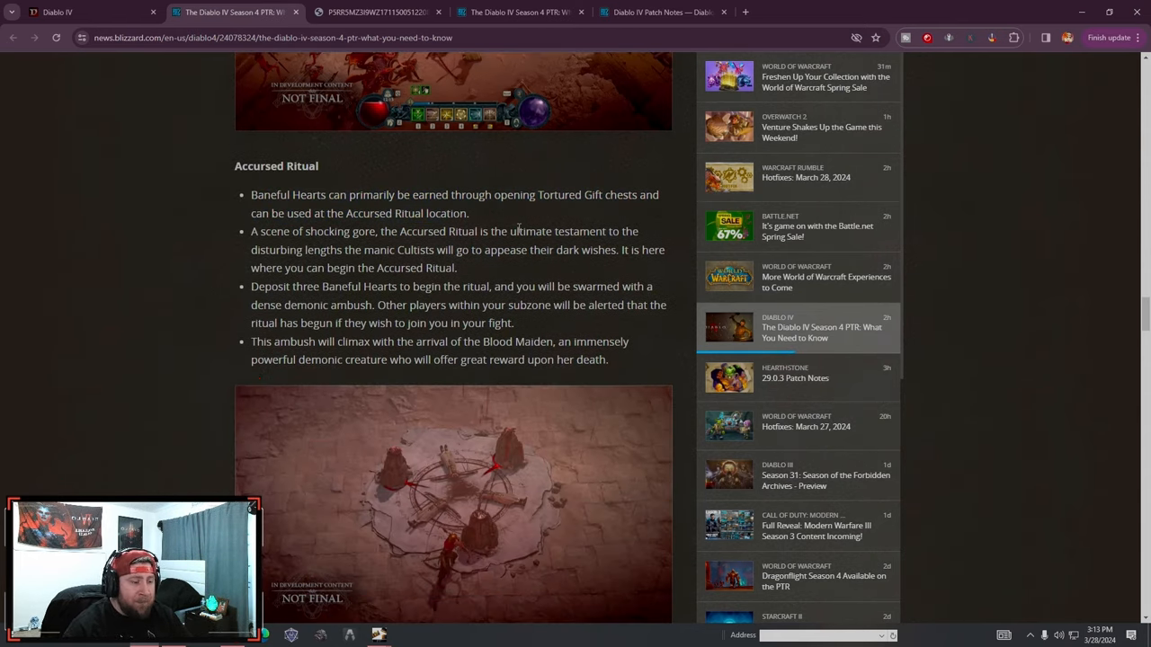
{"action": "mouse_move", "coordinate": [515, 227]}
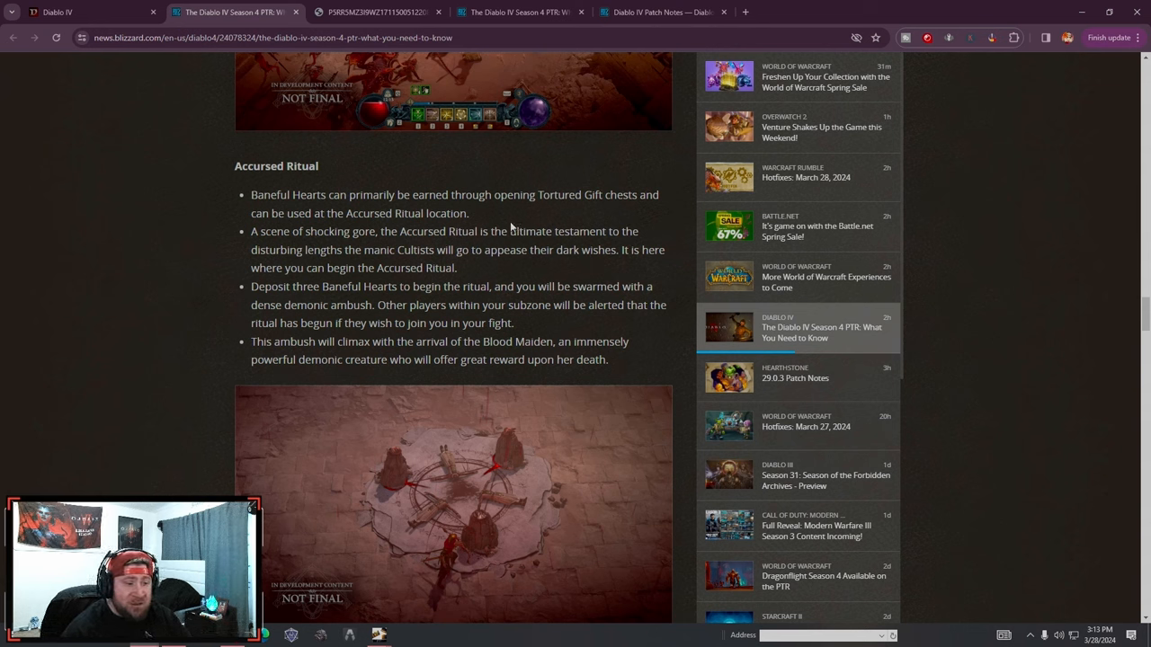
{"action": "mouse_move", "coordinate": [459, 464]}
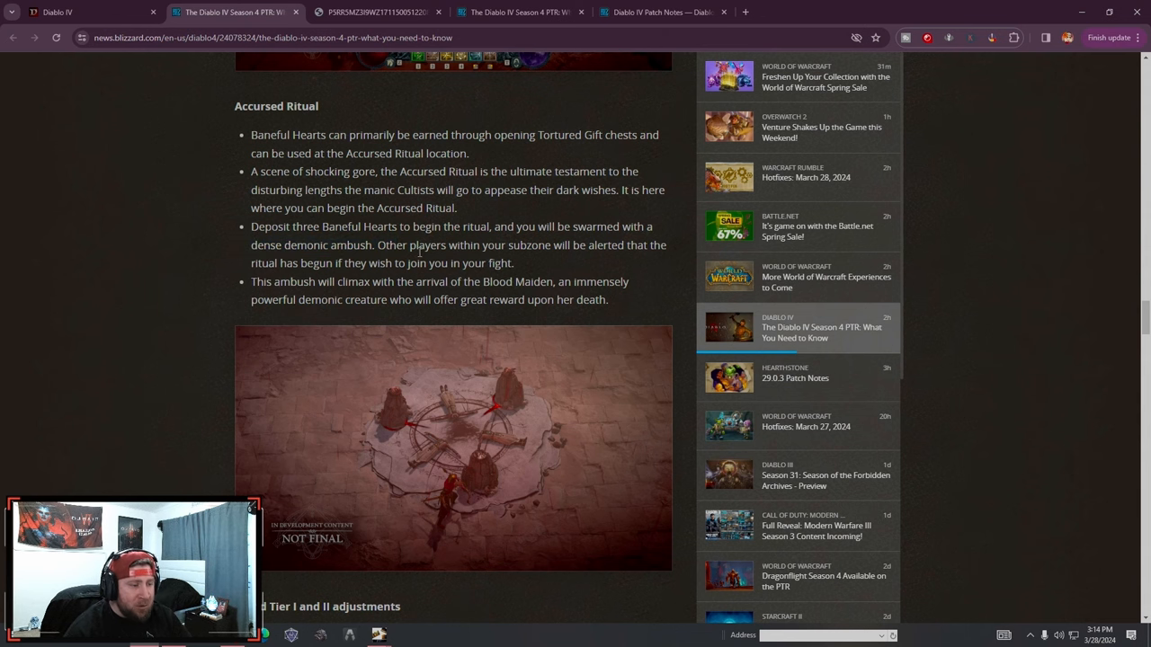
{"action": "scroll", "scroll_direction": "down", "scroll_amount": 3}
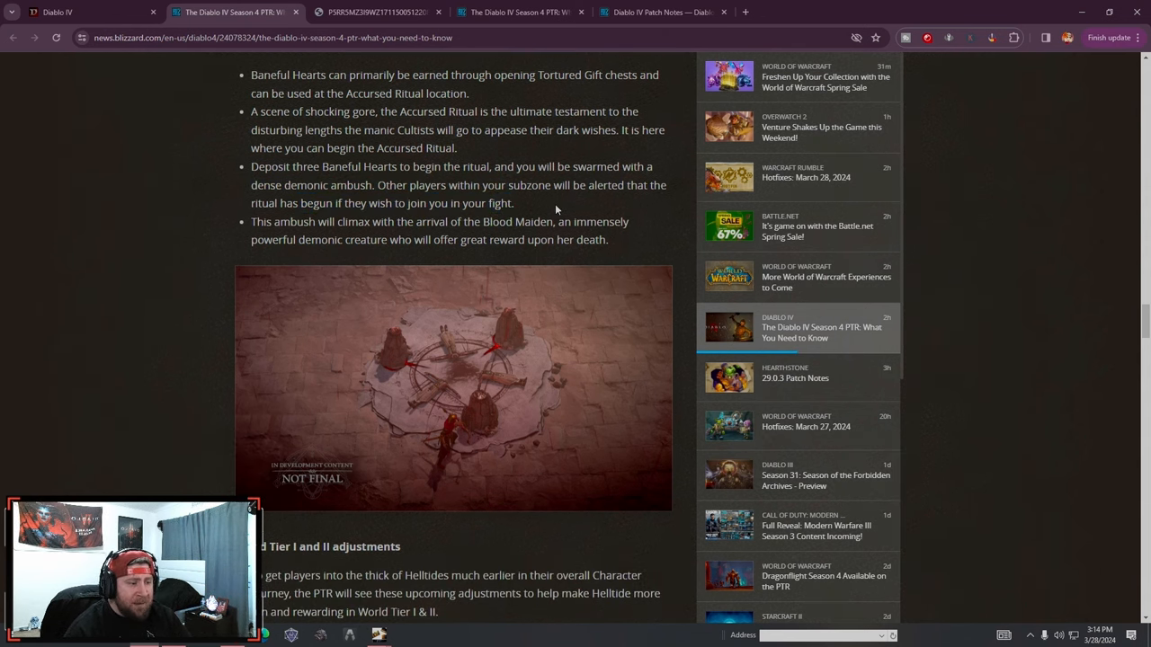
{"action": "left_click_drag", "start_coordinate": [275, 223], "coordinate": [608, 241]}
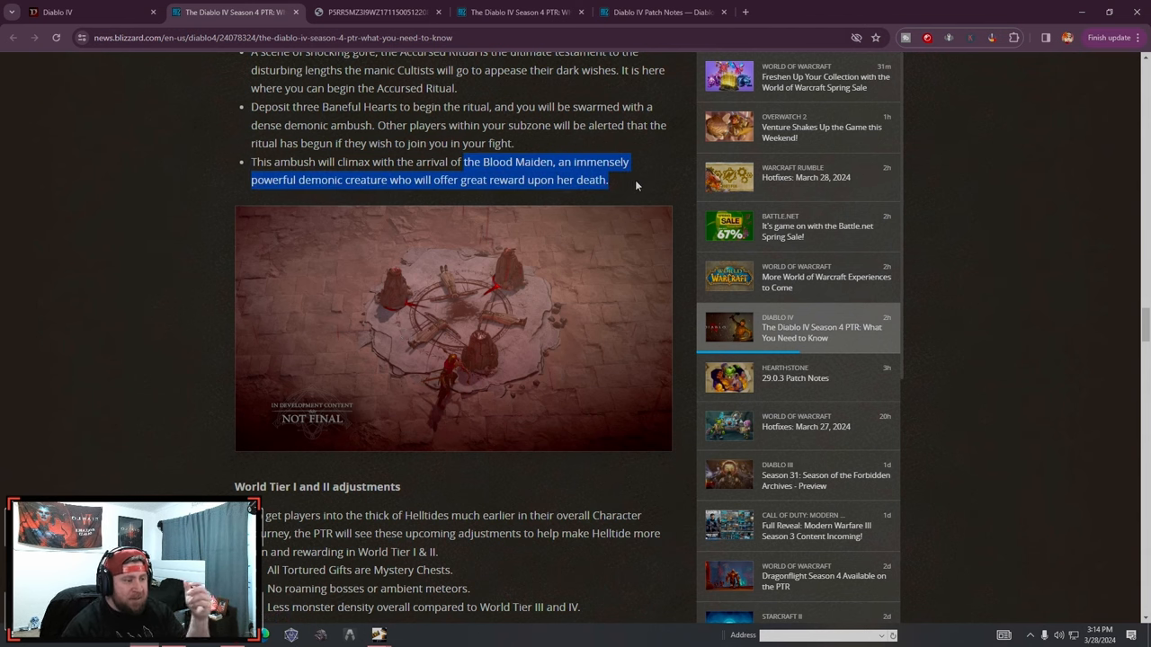
{"action": "scroll", "scroll_direction": "down", "scroll_amount": 3}
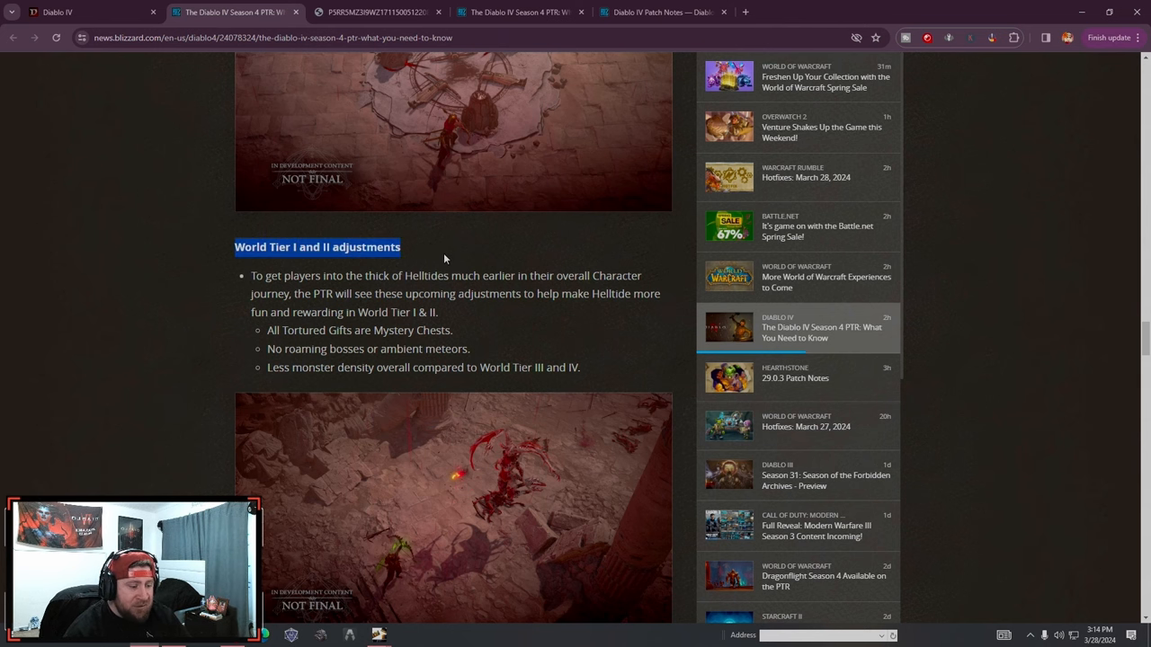
Bring the World Tier I and II Helltide adjustments fully into view and mark a line there
{"action": "scroll", "scroll_direction": "down", "scroll_amount": 3}
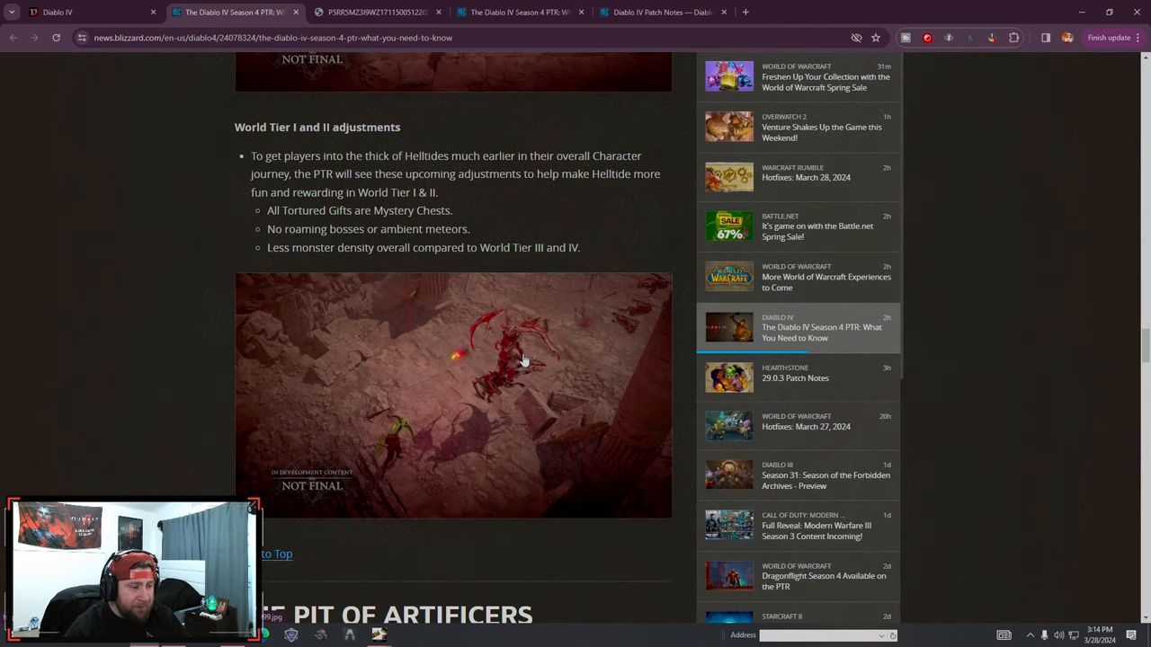
{"action": "mouse_move", "coordinate": [507, 171]}
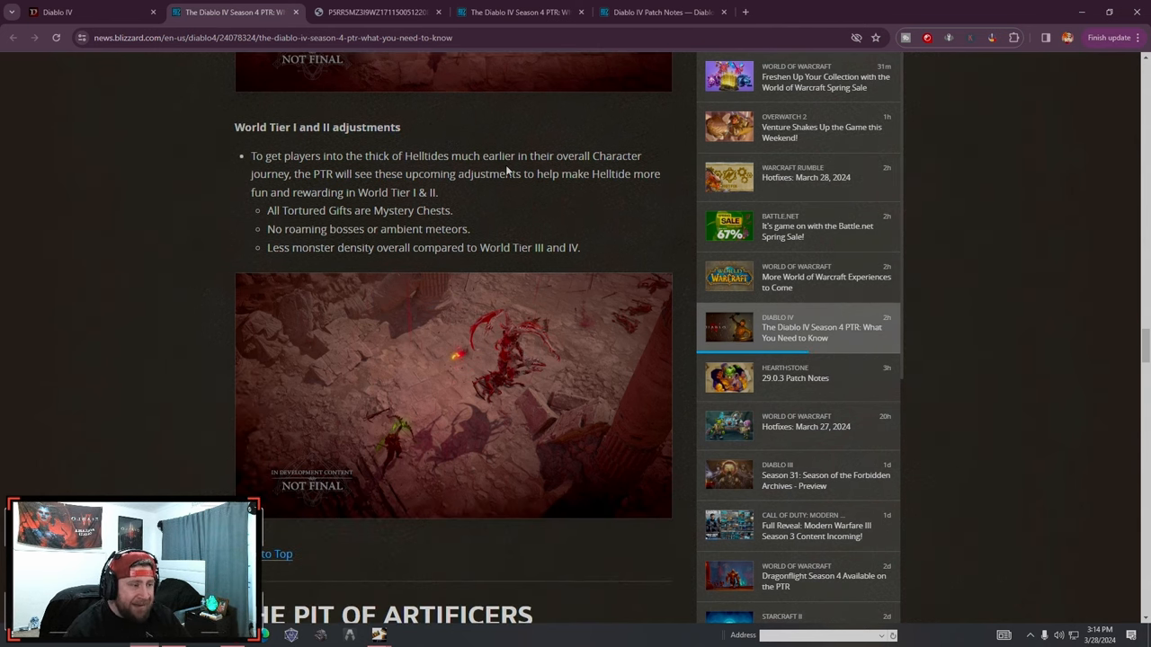
{"action": "mouse_move", "coordinate": [525, 215]}
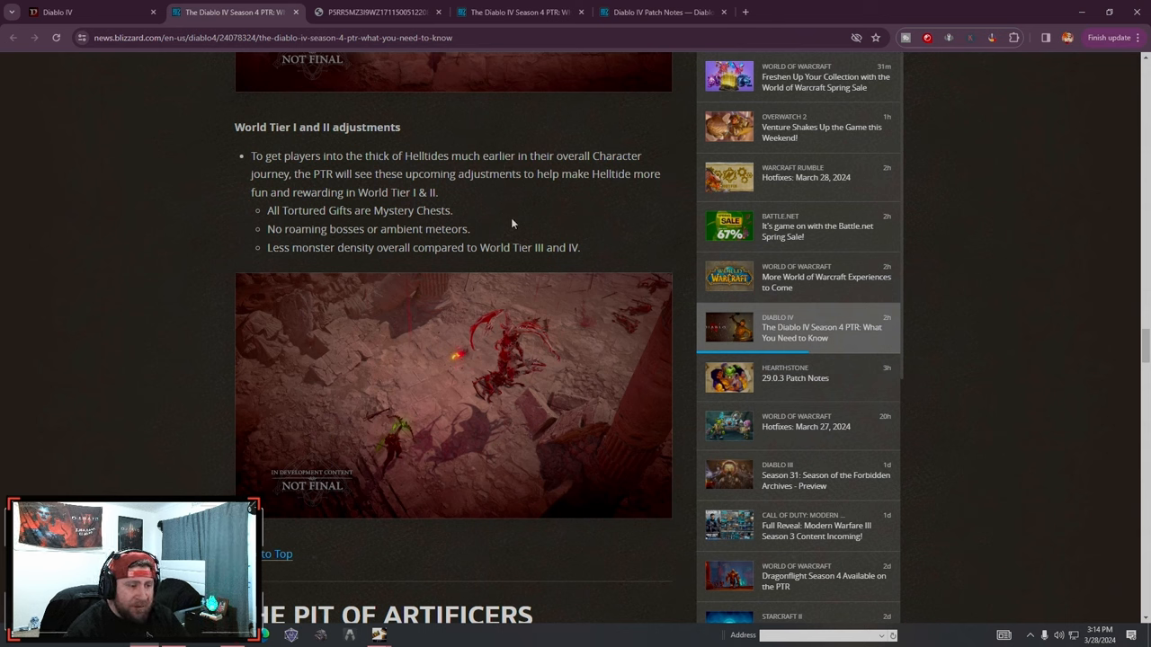
{"action": "mouse_move", "coordinate": [545, 233]}
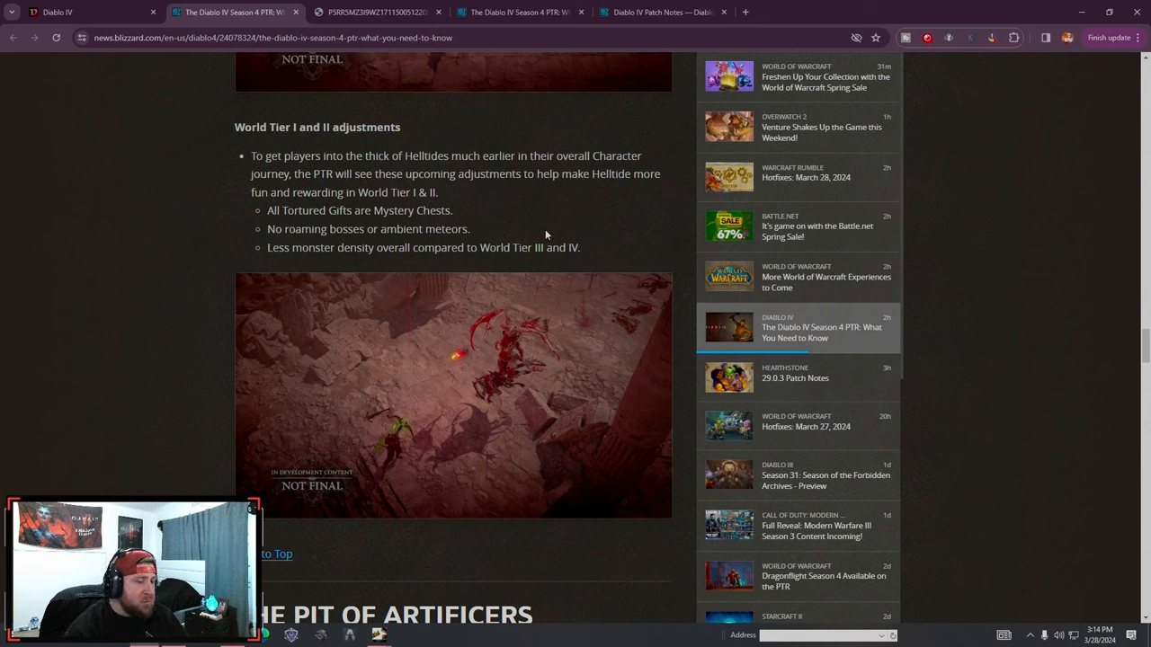
{"action": "left_click_drag", "start_coordinate": [268, 248], "coordinate": [581, 248]}
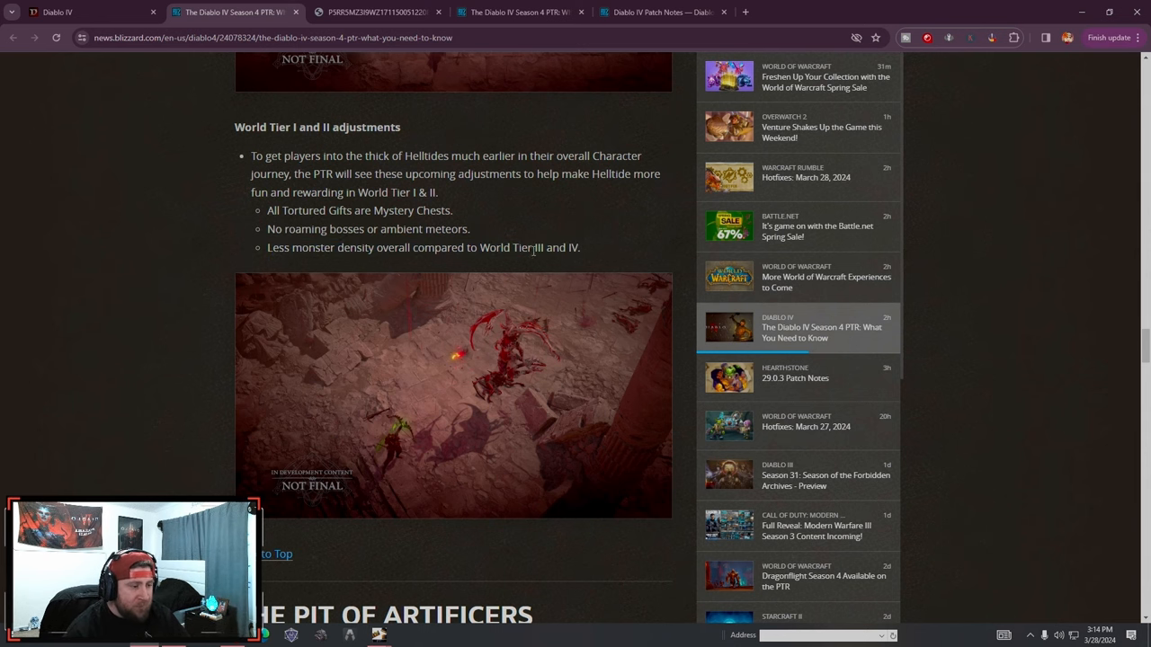
Read The Pit of Artificers notes on the World Tier IV quest, Obelisk entry and death time penalties
{"action": "scroll", "scroll_direction": "down", "scroll_amount": 3}
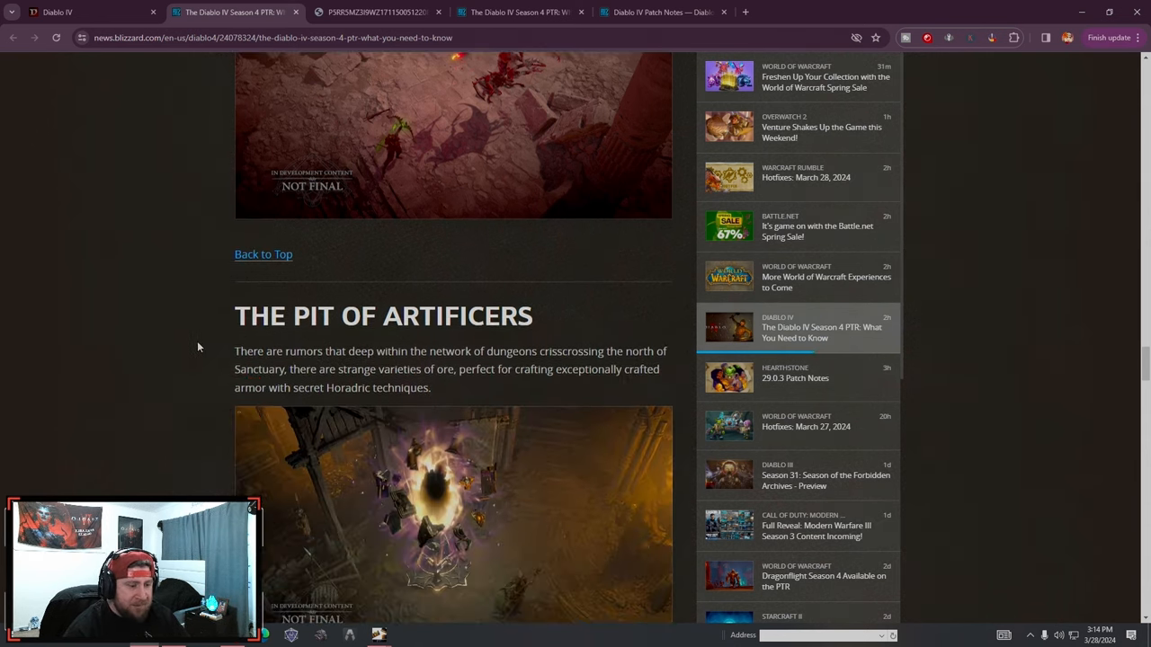
{"action": "scroll", "scroll_direction": "down", "scroll_amount": 3}
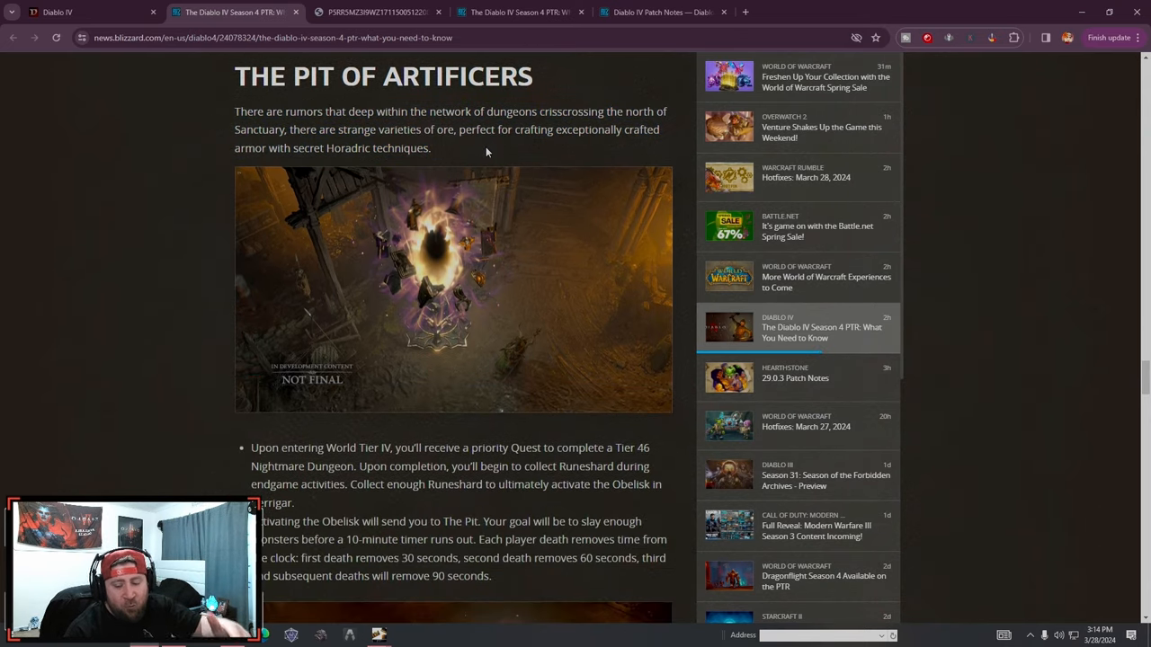
{"action": "mouse_move", "coordinate": [176, 295]}
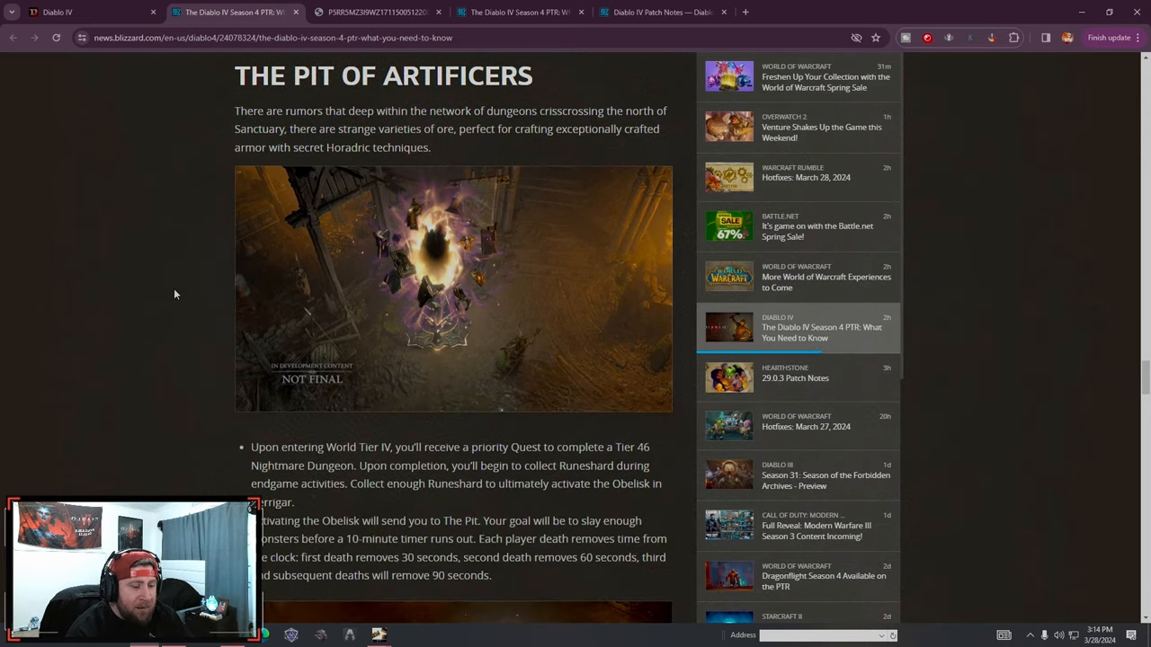
{"action": "scroll", "scroll_direction": "down", "scroll_amount": 3}
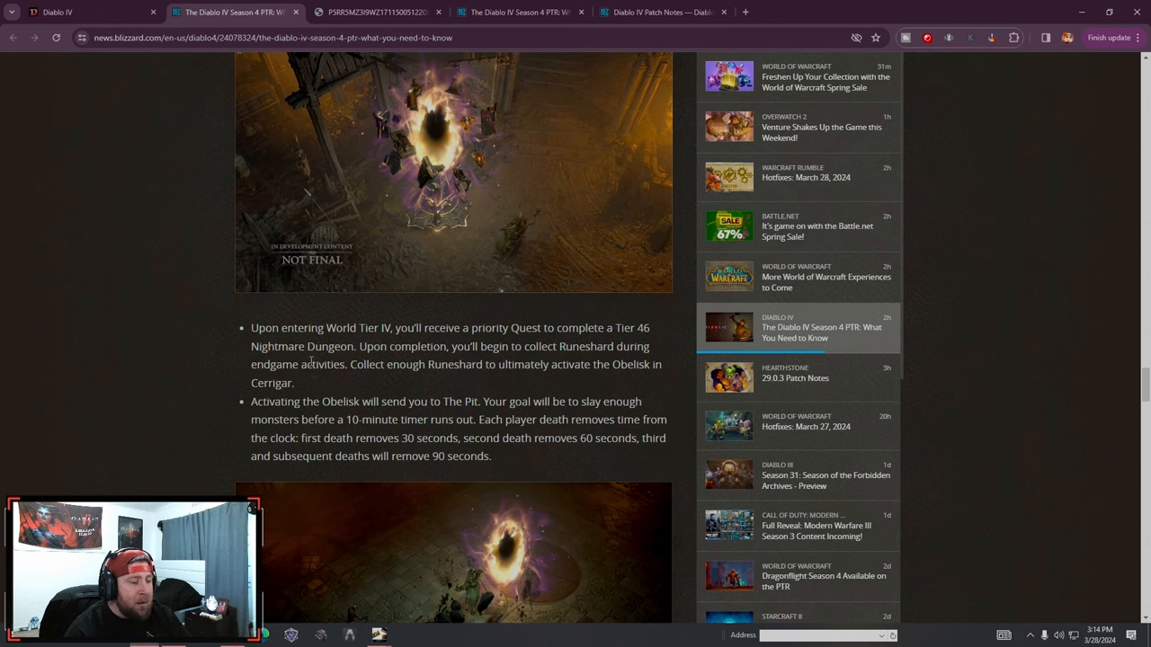
{"action": "mouse_move", "coordinate": [500, 385]}
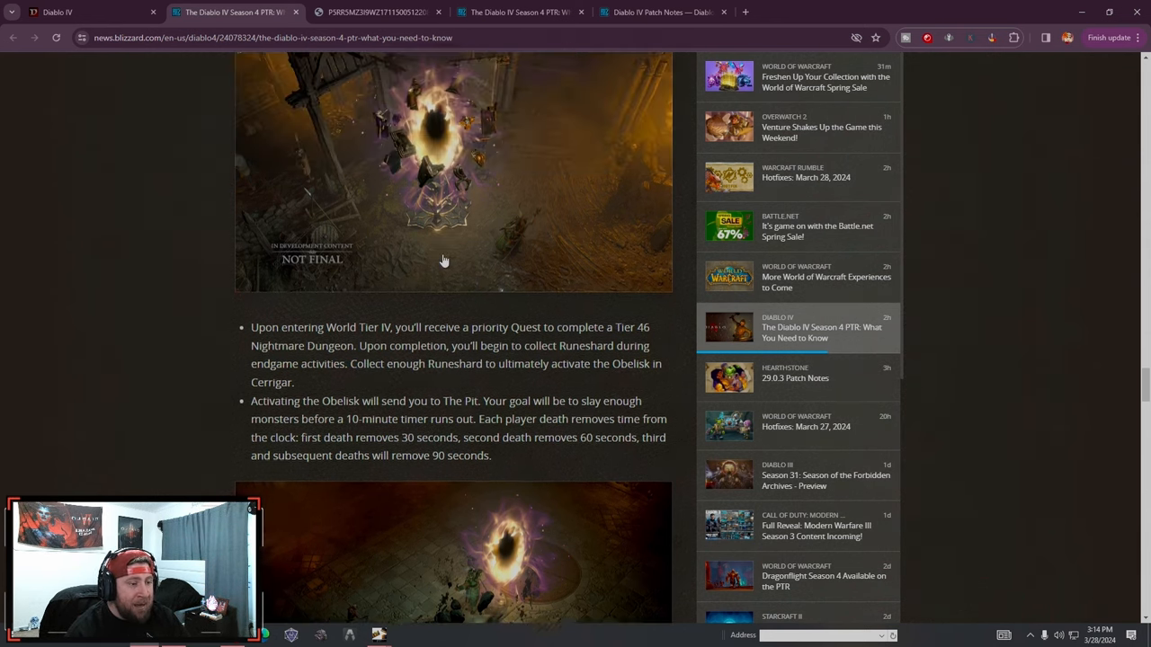
{"action": "scroll", "scroll_direction": "down", "scroll_amount": 3}
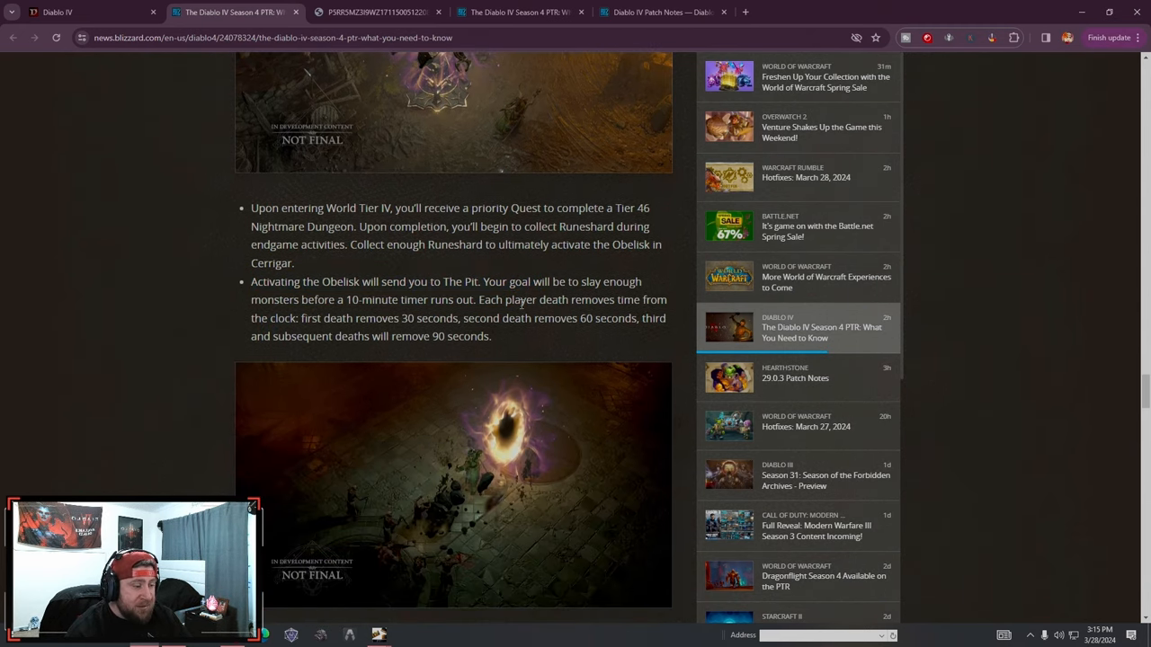
{"action": "mouse_move", "coordinate": [538, 344]}
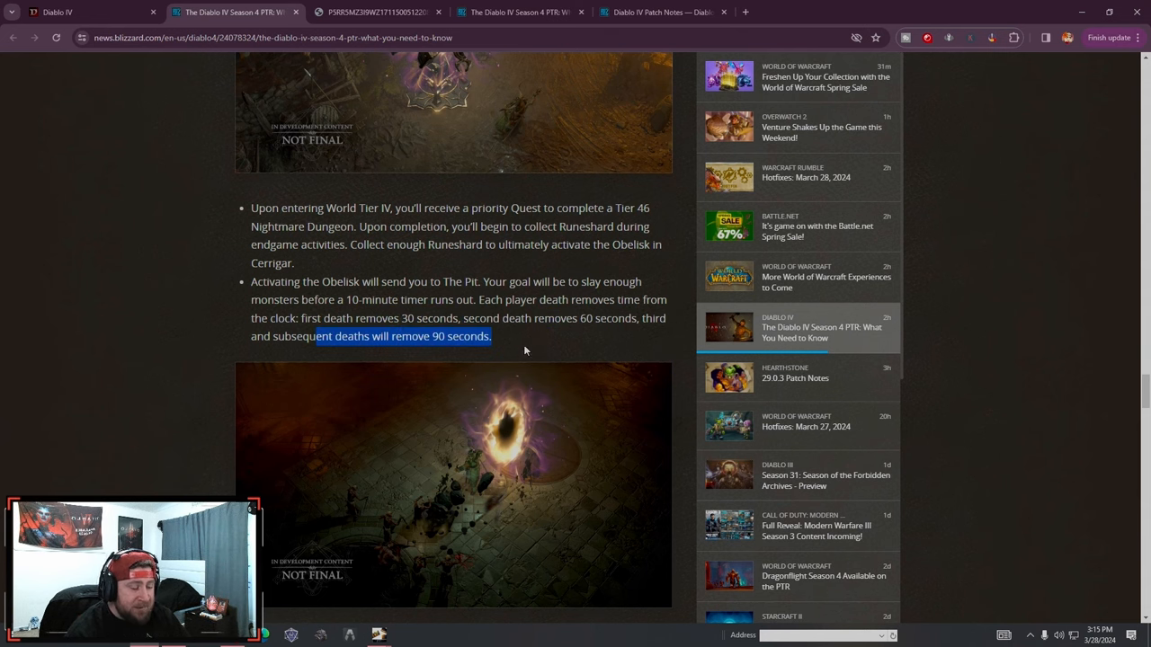
Read the Pit boss reward and tier rules, highlighting the line about killing the boss early
{"action": "scroll", "scroll_direction": "down", "scroll_amount": 3}
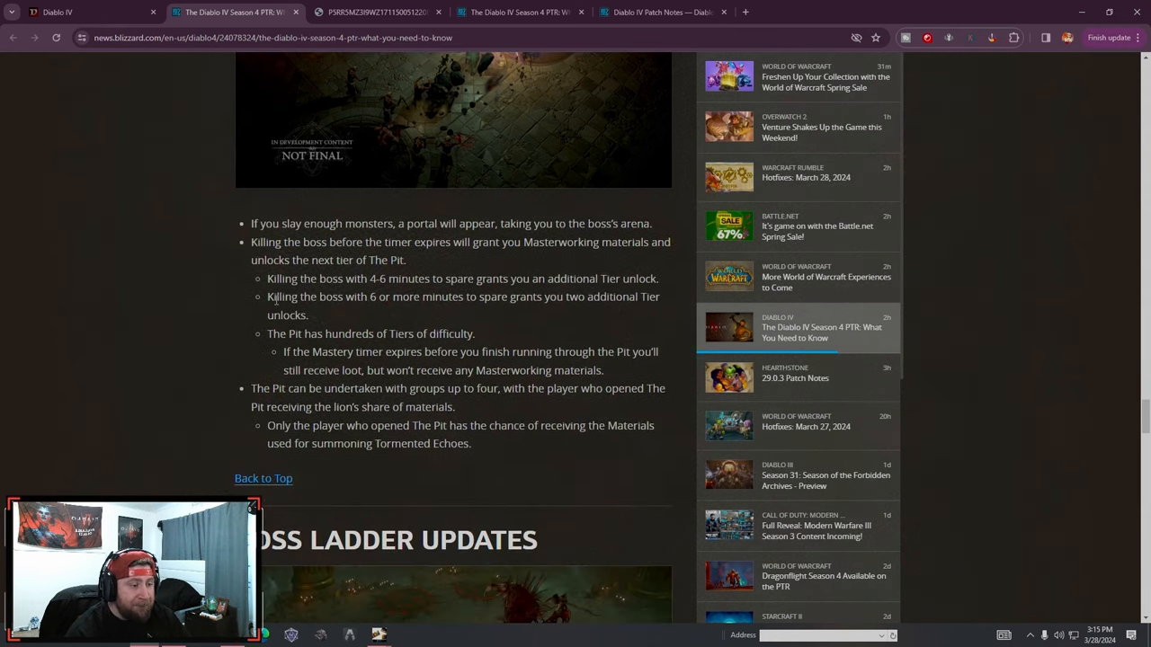
{"action": "mouse_move", "coordinate": [460, 264]}
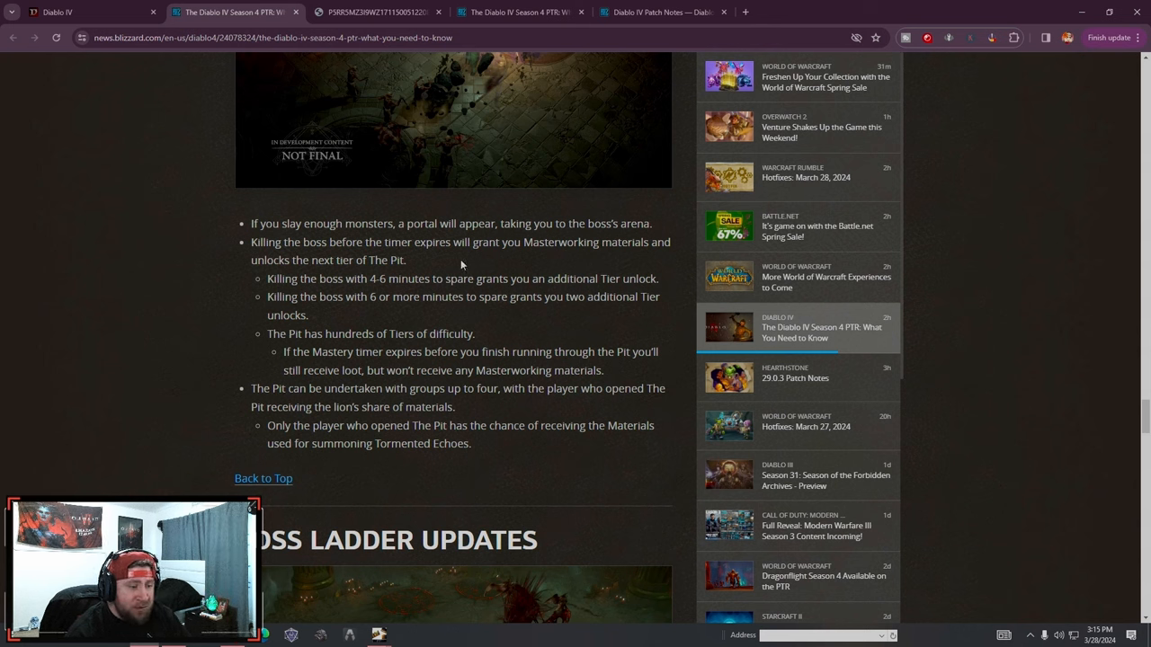
{"action": "left_click_drag", "start_coordinate": [266, 279], "coordinate": [405, 278]}
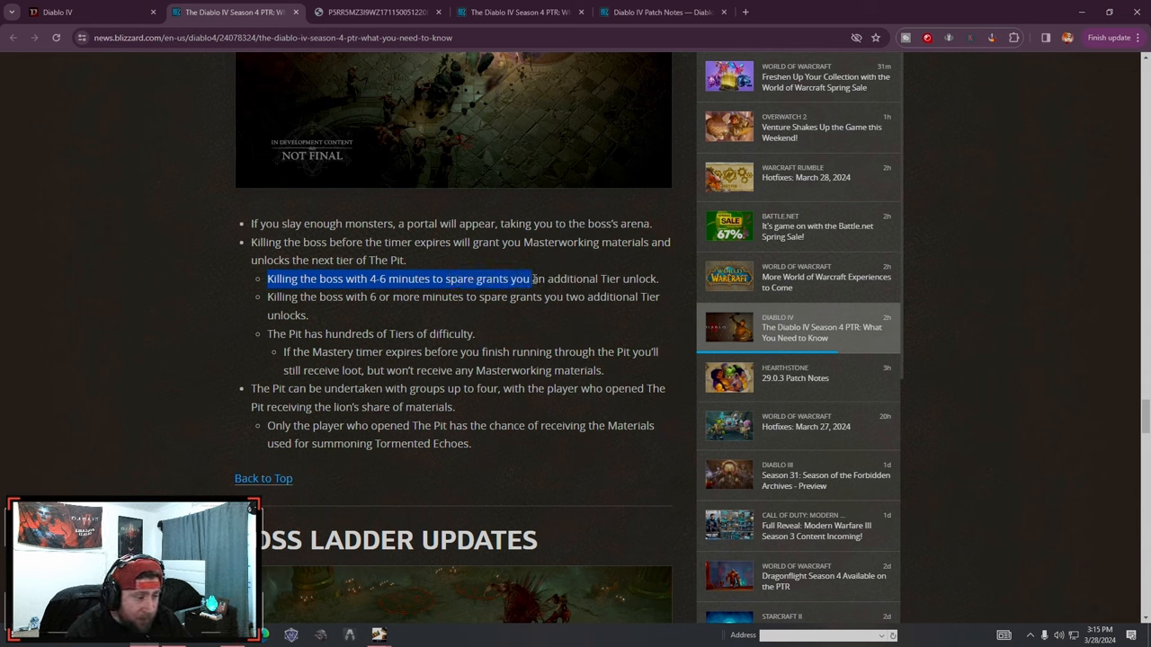
{"action": "left_click", "coordinate": [471, 316]}
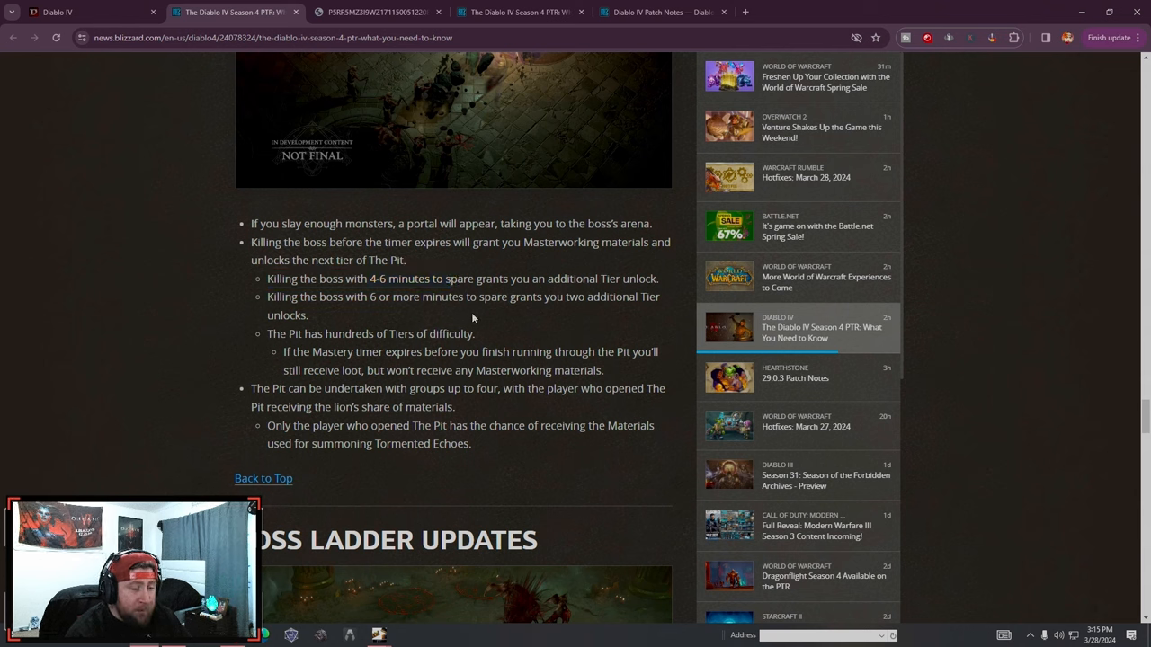
{"action": "mouse_move", "coordinate": [248, 281]}
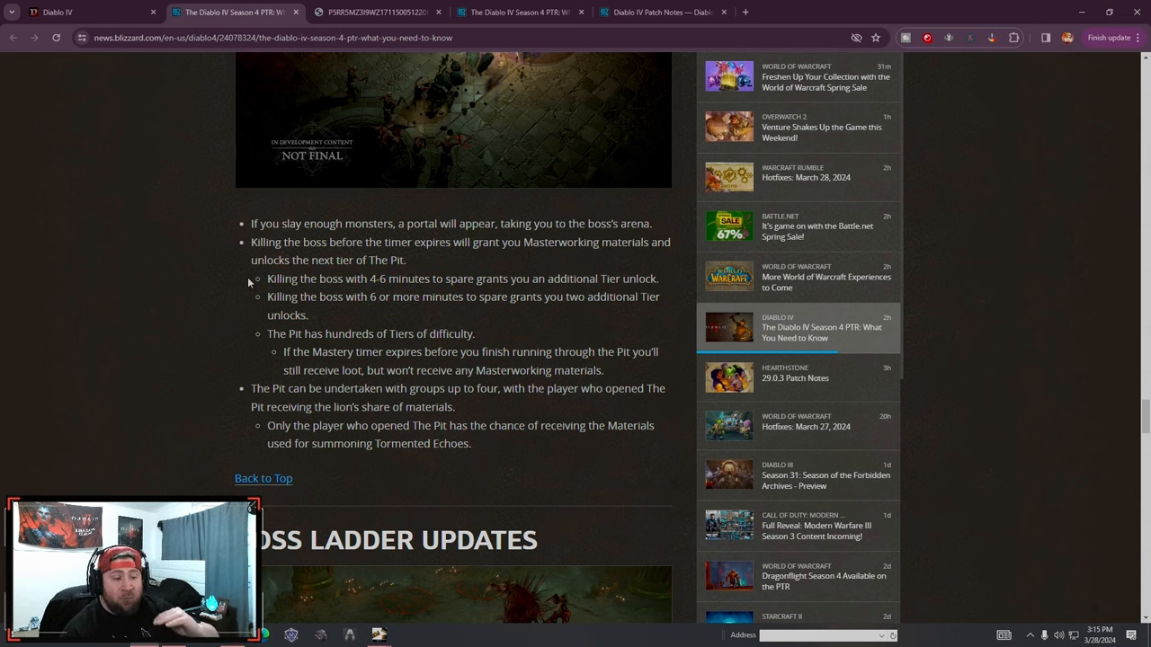
{"action": "mouse_move", "coordinate": [543, 313]}
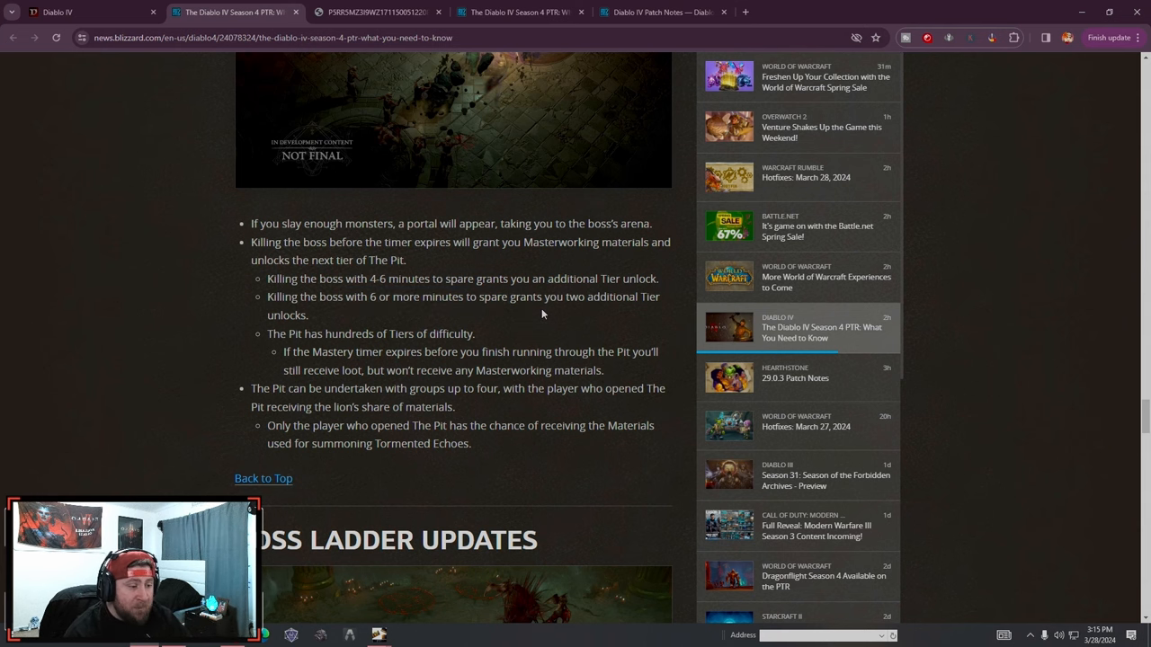
{"action": "mouse_move", "coordinate": [331, 309]}
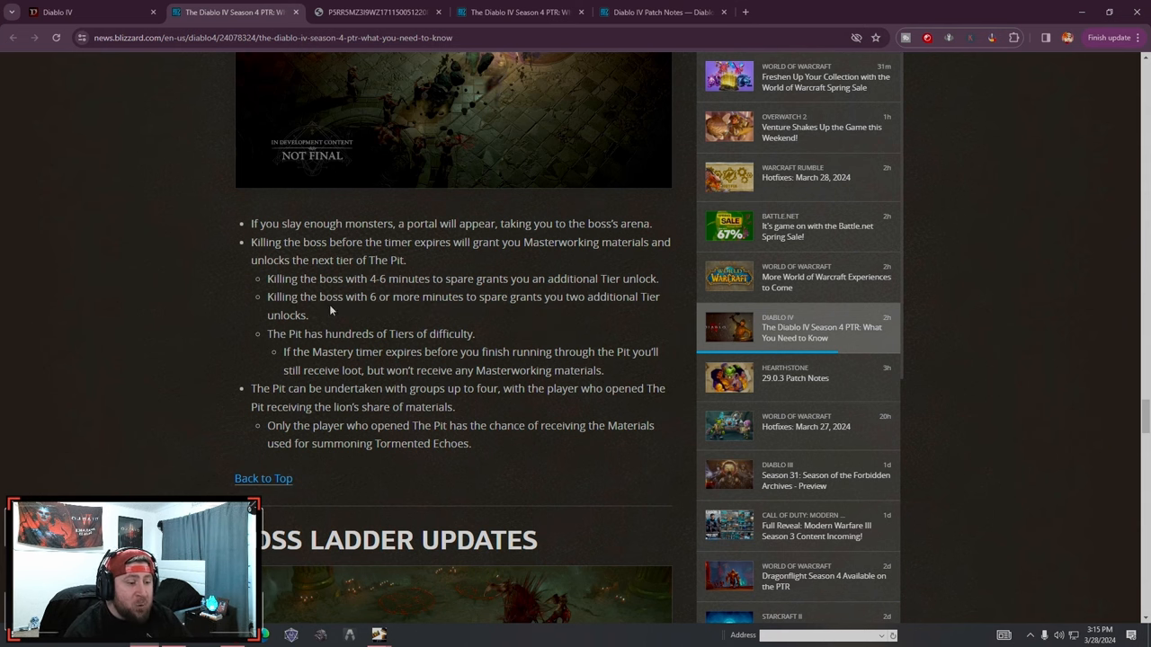
{"action": "scroll", "scroll_direction": "down", "scroll_amount": 3}
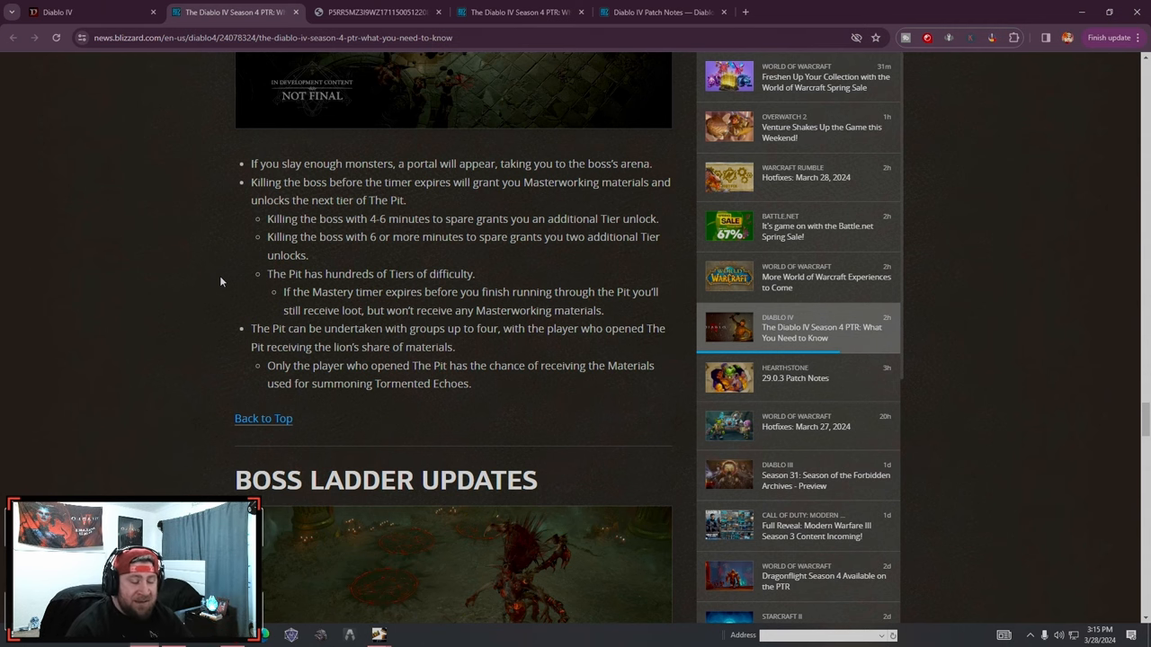
{"action": "scroll", "scroll_direction": "down", "scroll_amount": 3}
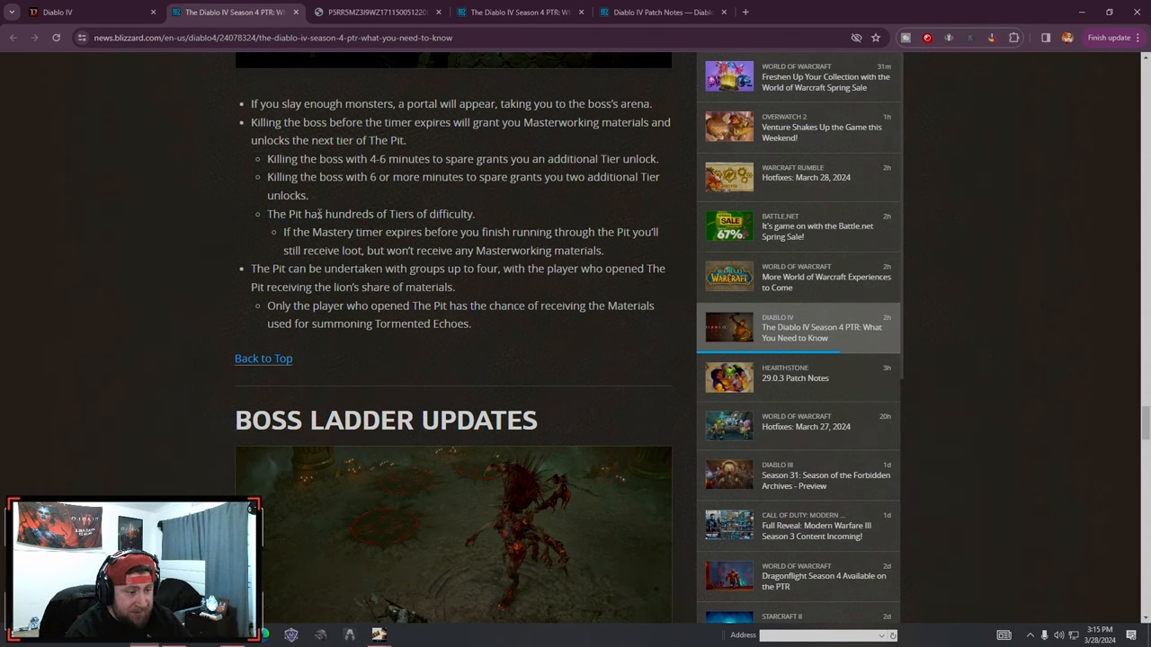
{"action": "double_click", "coordinate": [349, 214]}
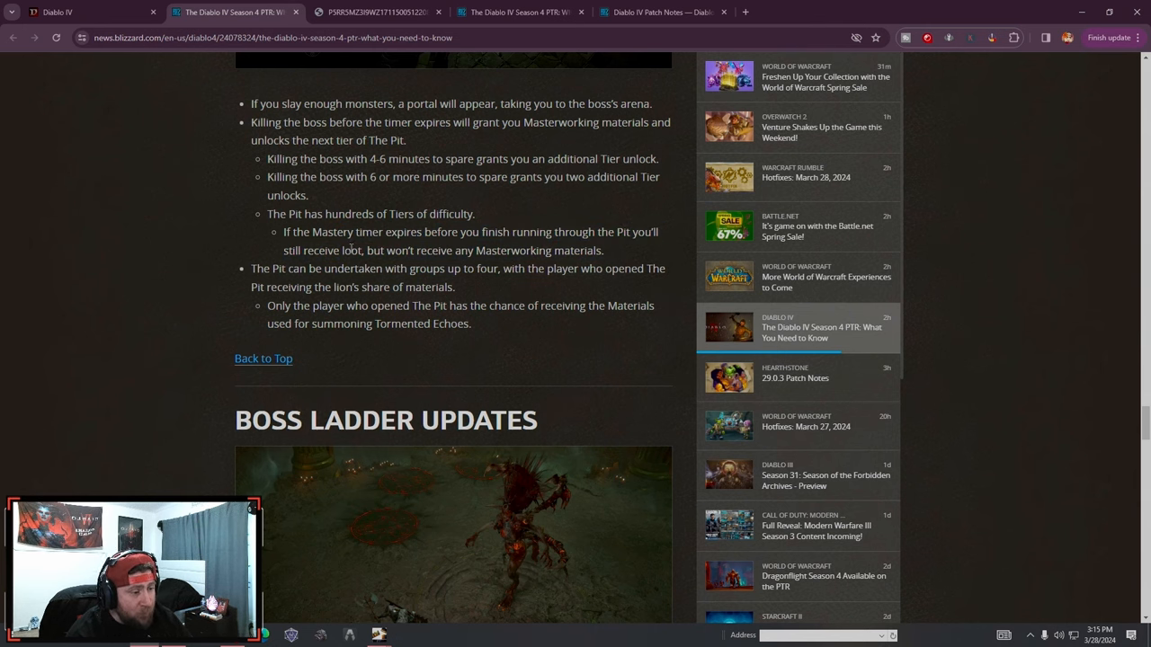
Read the group-play notes, highlighting the groups-of-four sentence and the summoning materials note
{"action": "scroll", "scroll_direction": "down", "scroll_amount": 3}
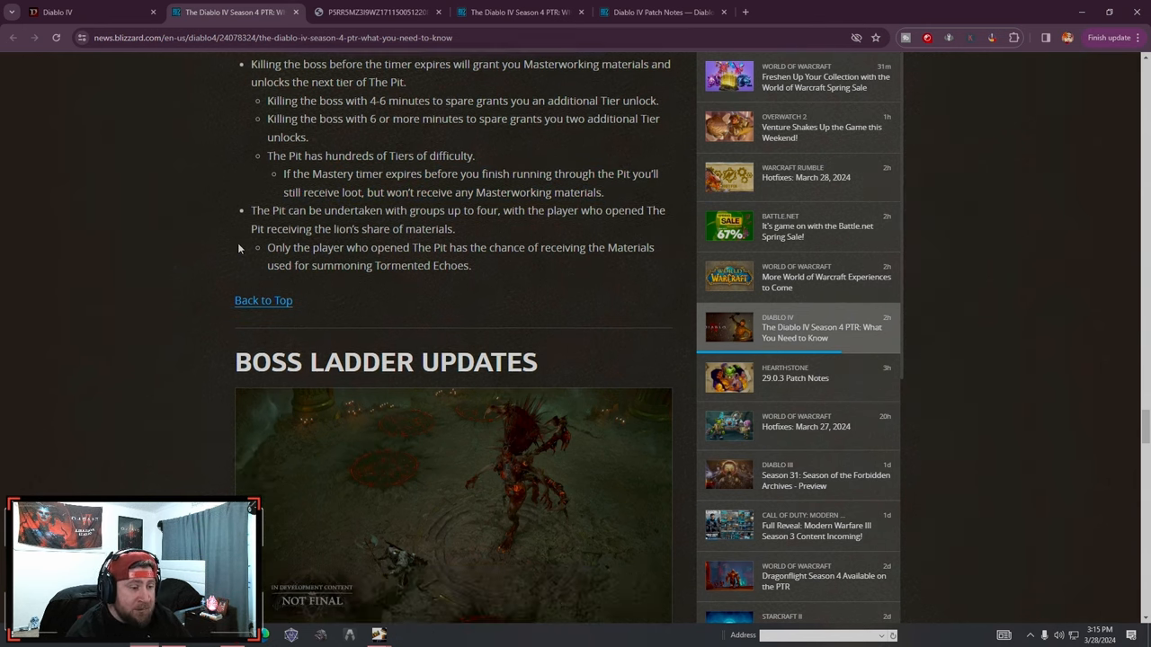
{"action": "left_click_drag", "start_coordinate": [252, 209], "coordinate": [475, 208]}
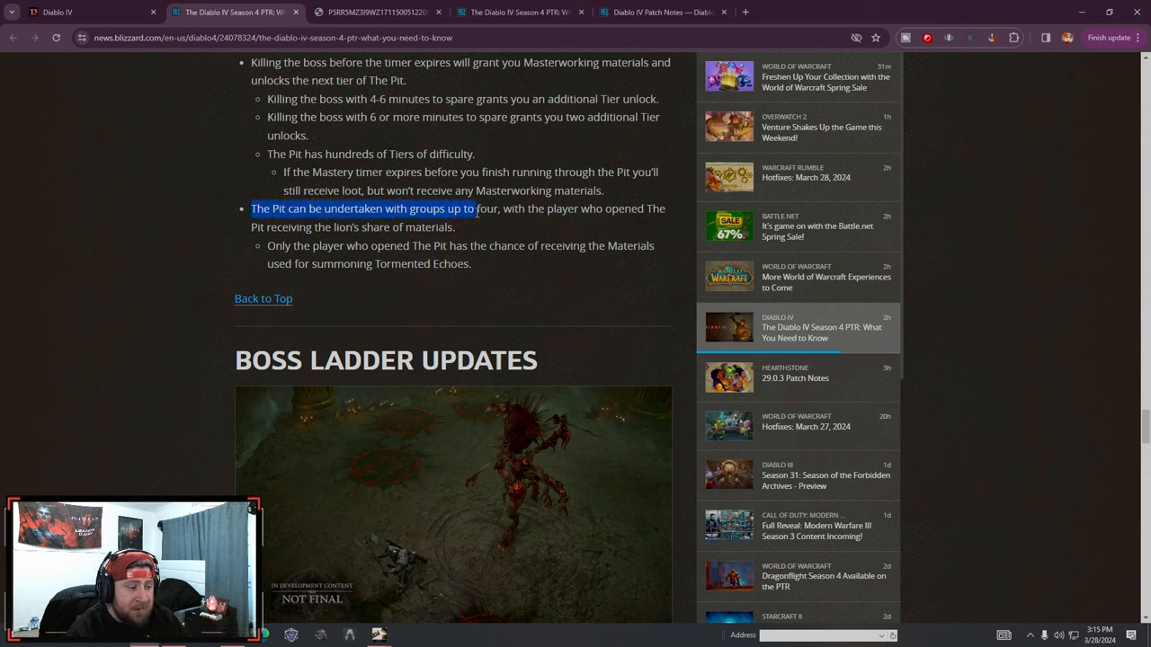
{"action": "left_click", "coordinate": [359, 209]}
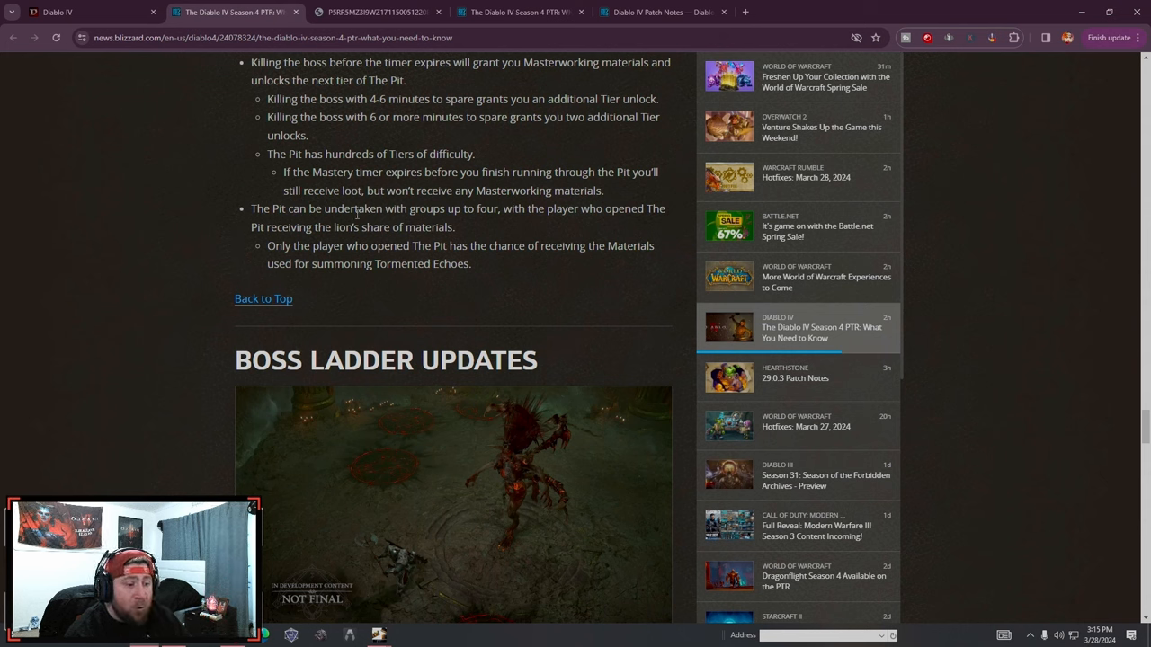
{"action": "mouse_move", "coordinate": [482, 238]}
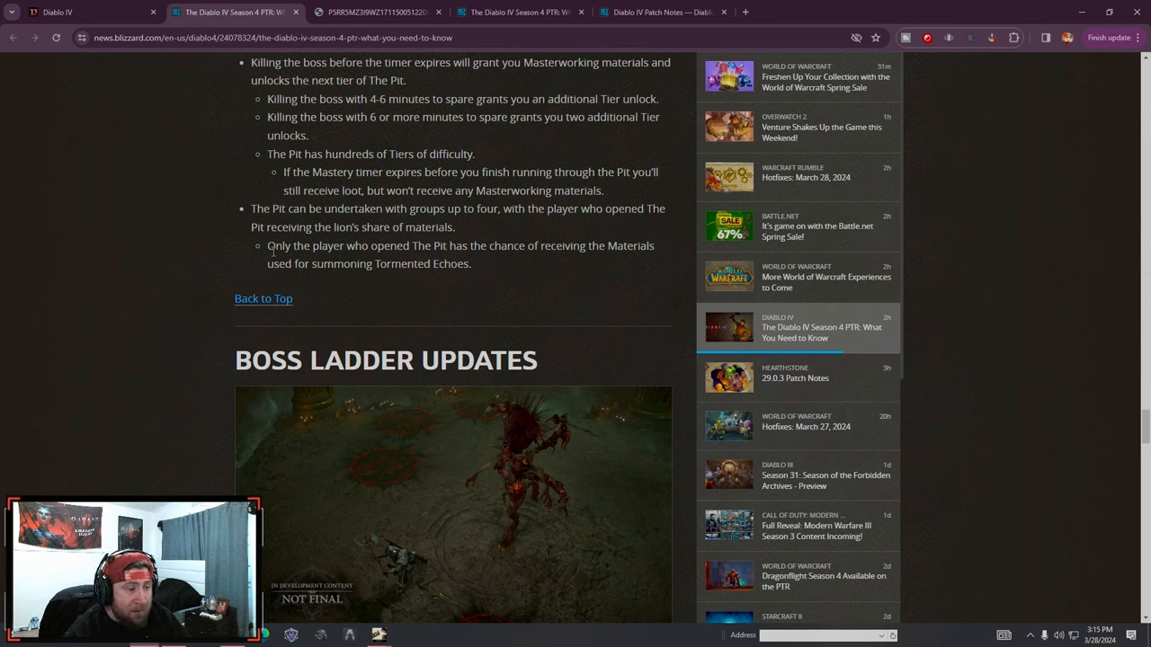
{"action": "left_click_drag", "start_coordinate": [267, 245], "coordinate": [471, 263]}
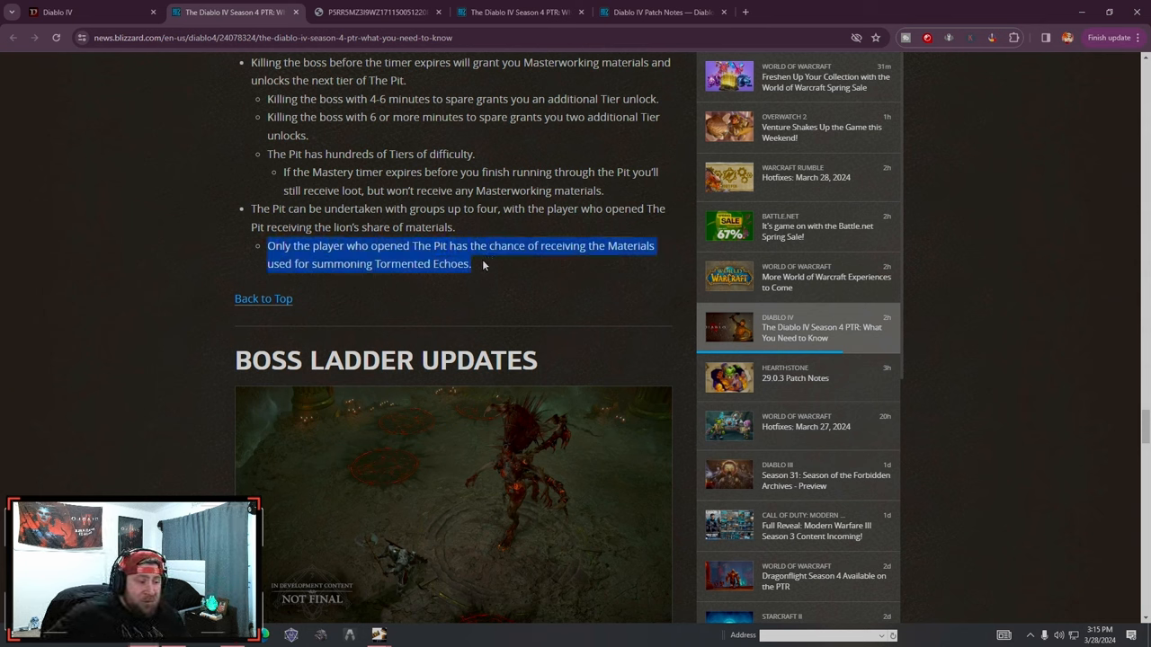
Read the Boss Ladder Updates on the Echo of Andariel, marking lines while reading
{"action": "scroll", "scroll_direction": "down", "scroll_amount": 3}
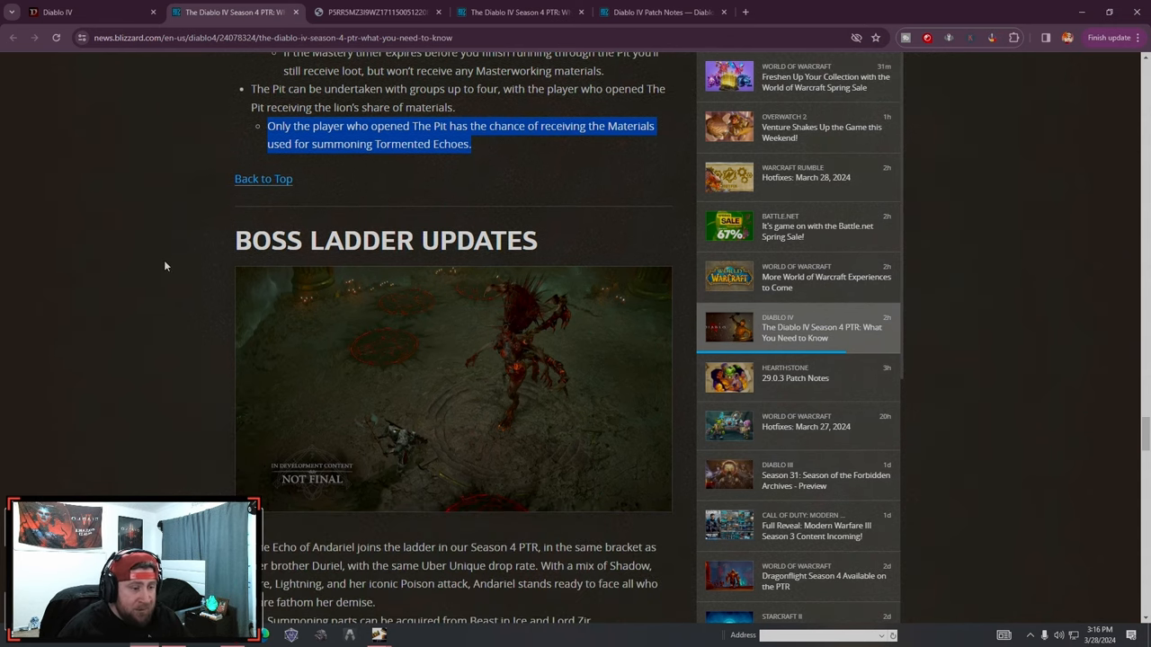
{"action": "scroll", "scroll_direction": "down", "scroll_amount": 3}
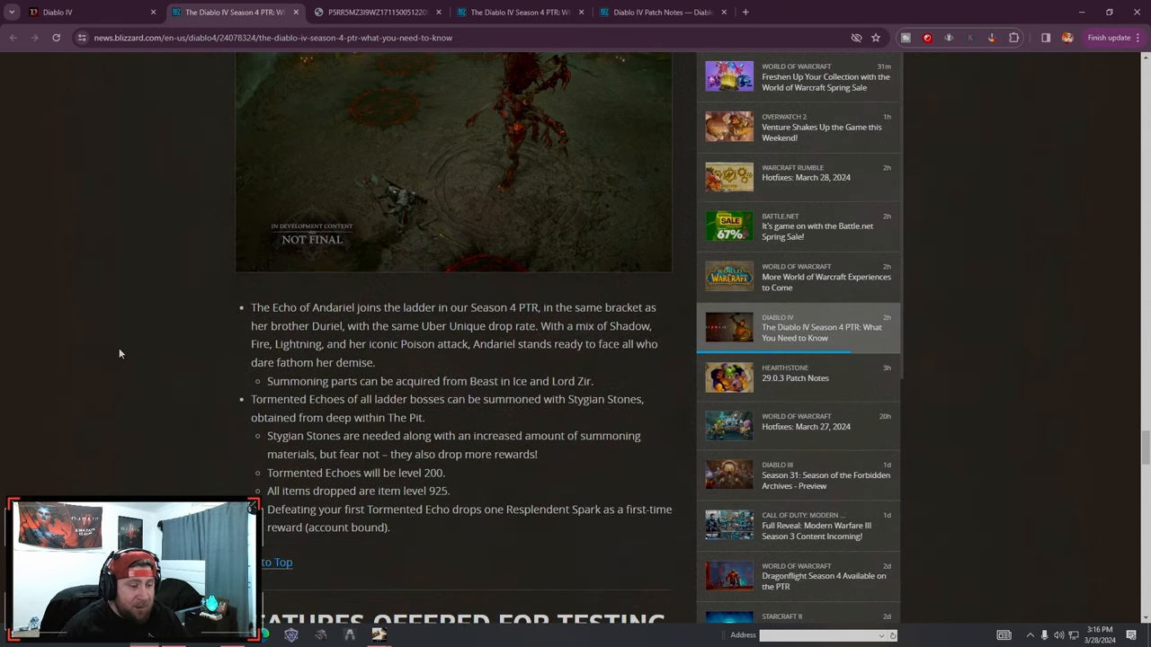
{"action": "left_click_drag", "start_coordinate": [251, 306], "coordinate": [396, 305]}
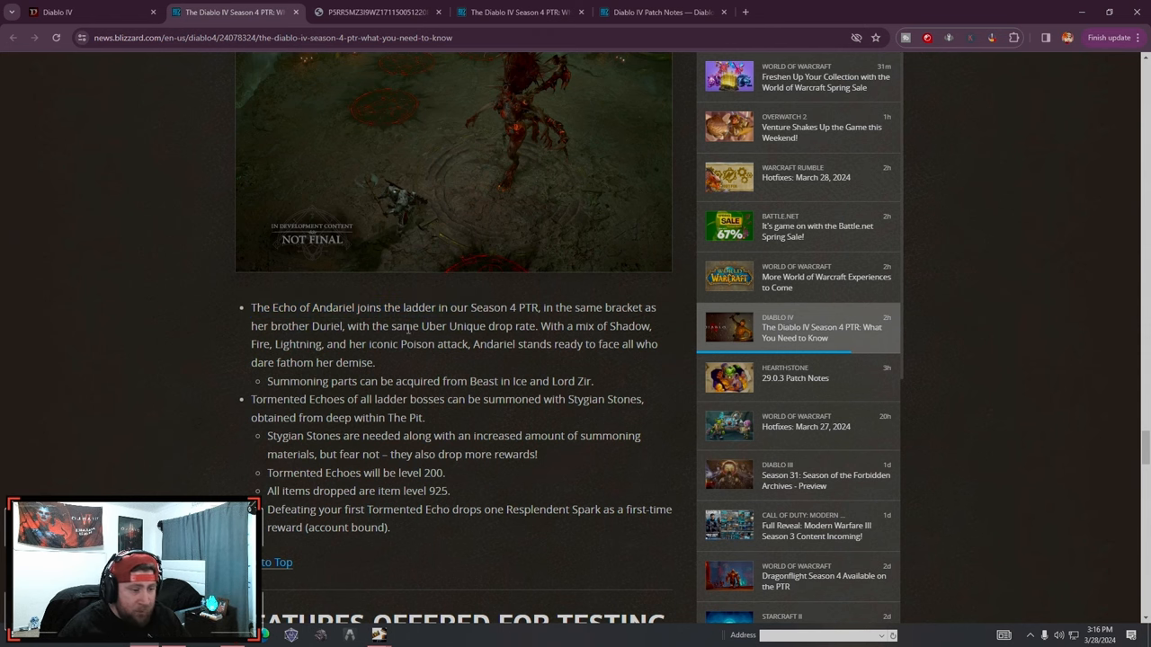
{"action": "scroll", "scroll_direction": "down", "scroll_amount": 3}
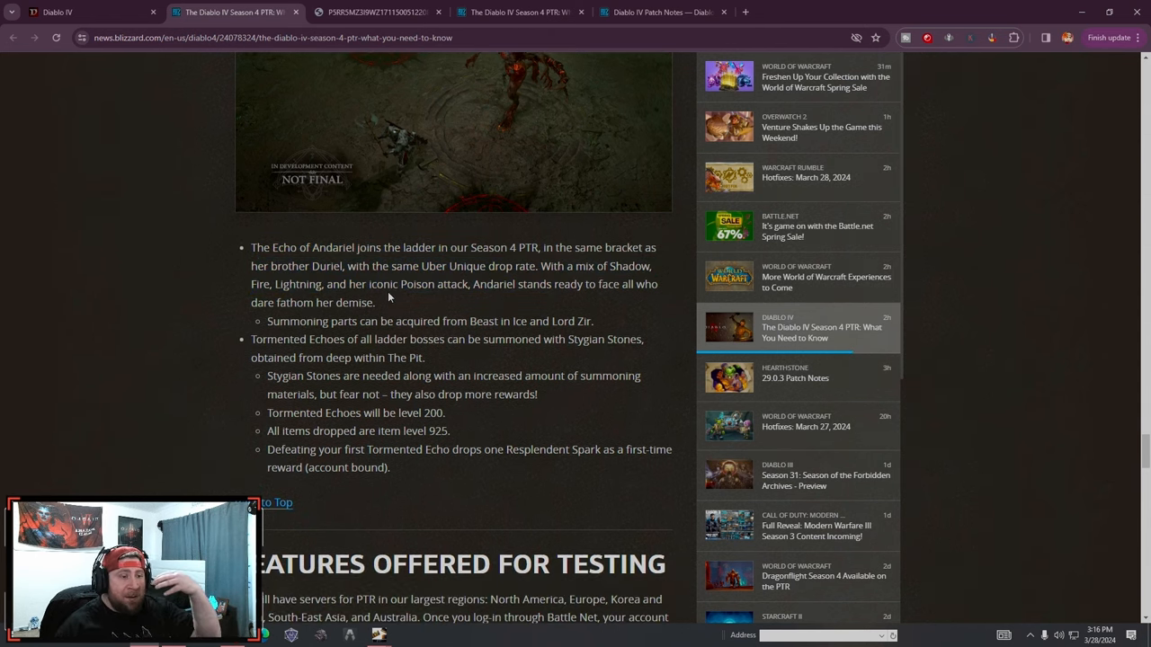
{"action": "left_click_drag", "start_coordinate": [430, 266], "coordinate": [515, 266]}
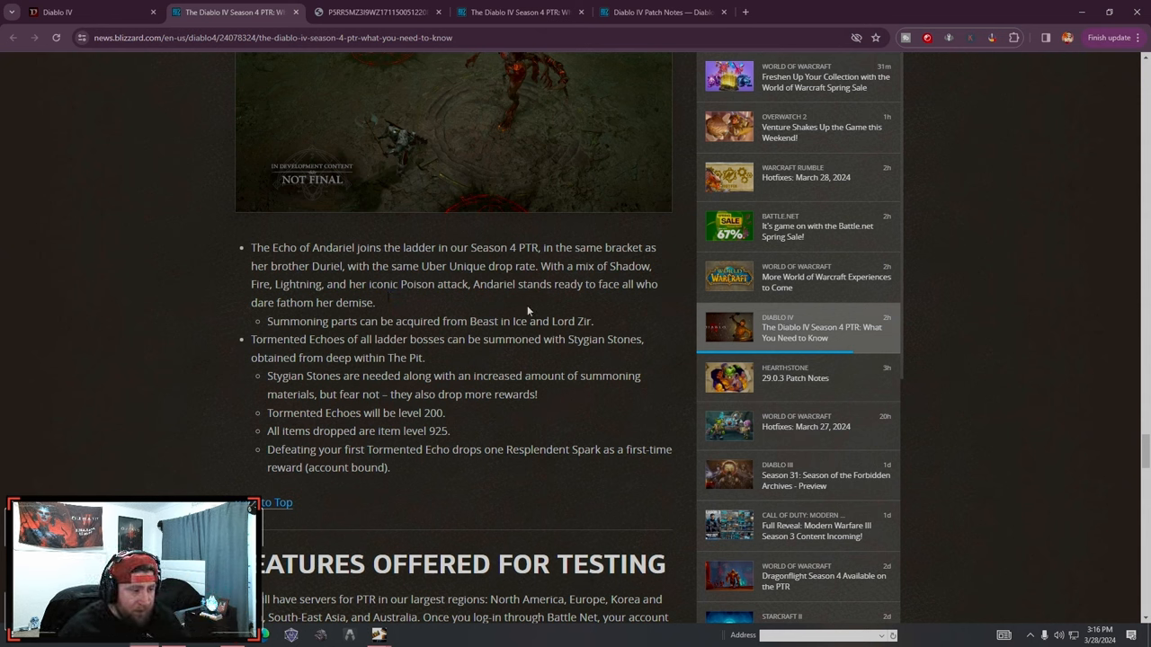
Continue through the Tormented Echoes bullets to the Features Offered for Testing heading
{"action": "scroll", "scroll_direction": "down", "scroll_amount": 3}
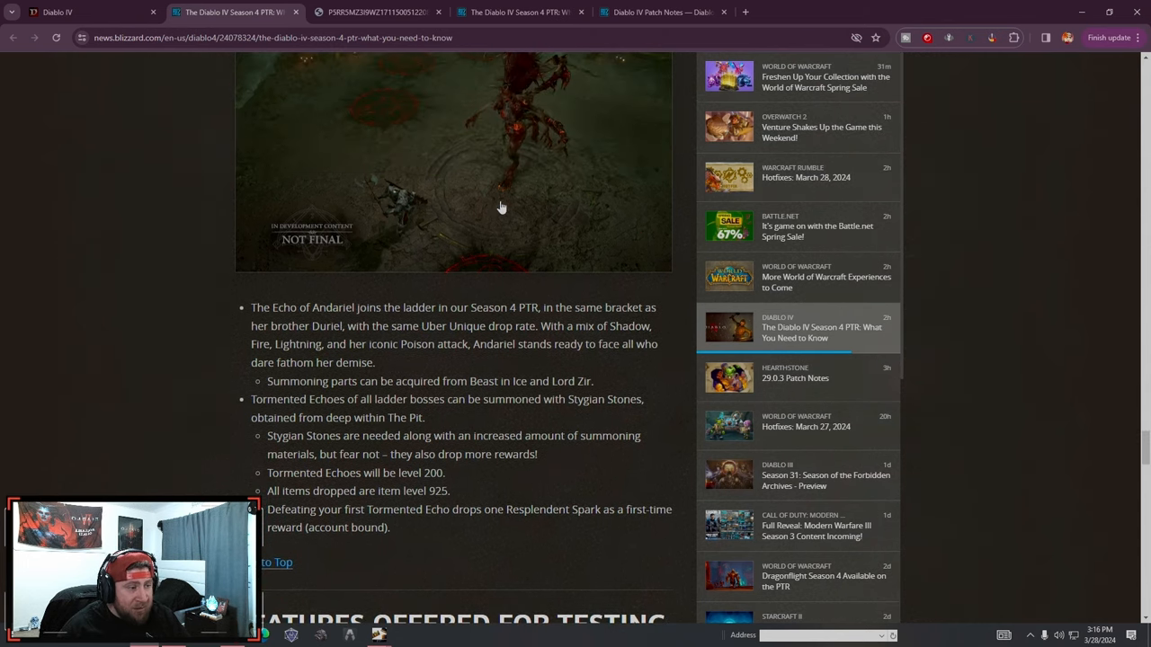
{"action": "scroll", "scroll_direction": "down", "scroll_amount": 3}
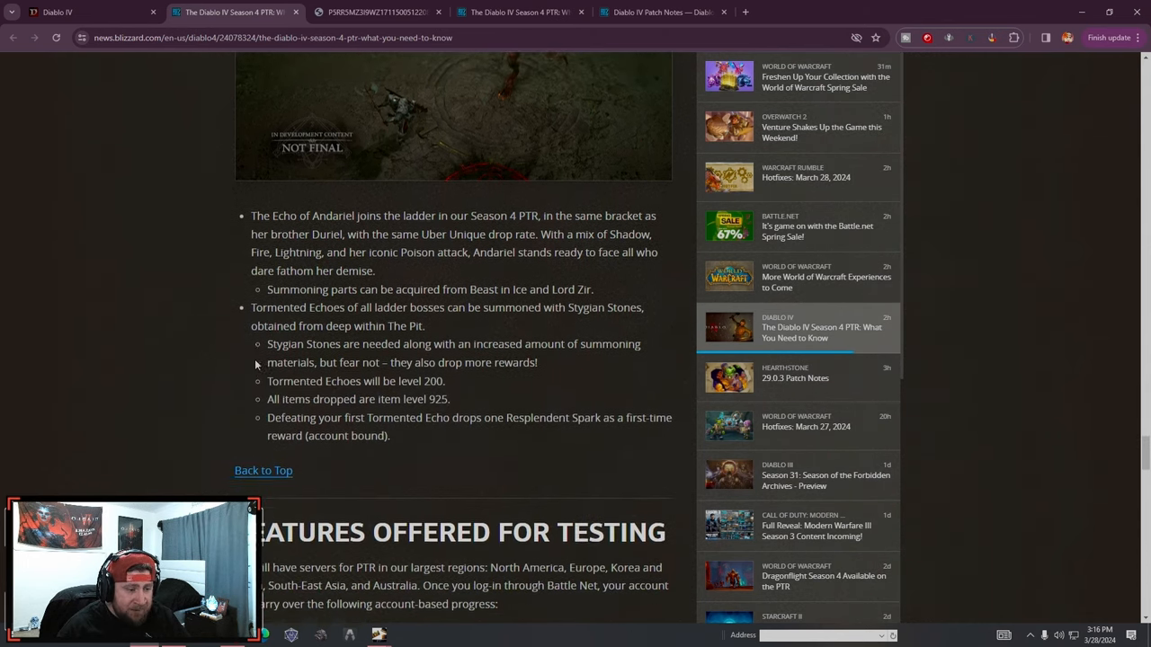
{"action": "scroll", "scroll_direction": "down", "scroll_amount": 3}
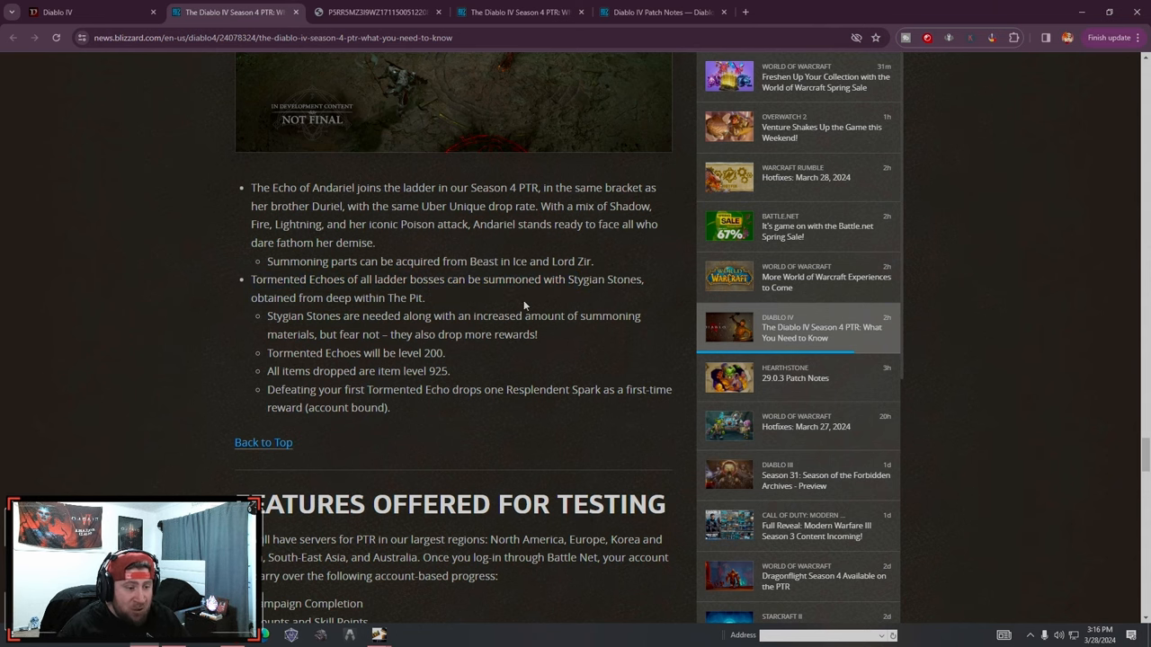
{"action": "scroll", "scroll_direction": "down", "scroll_amount": 3}
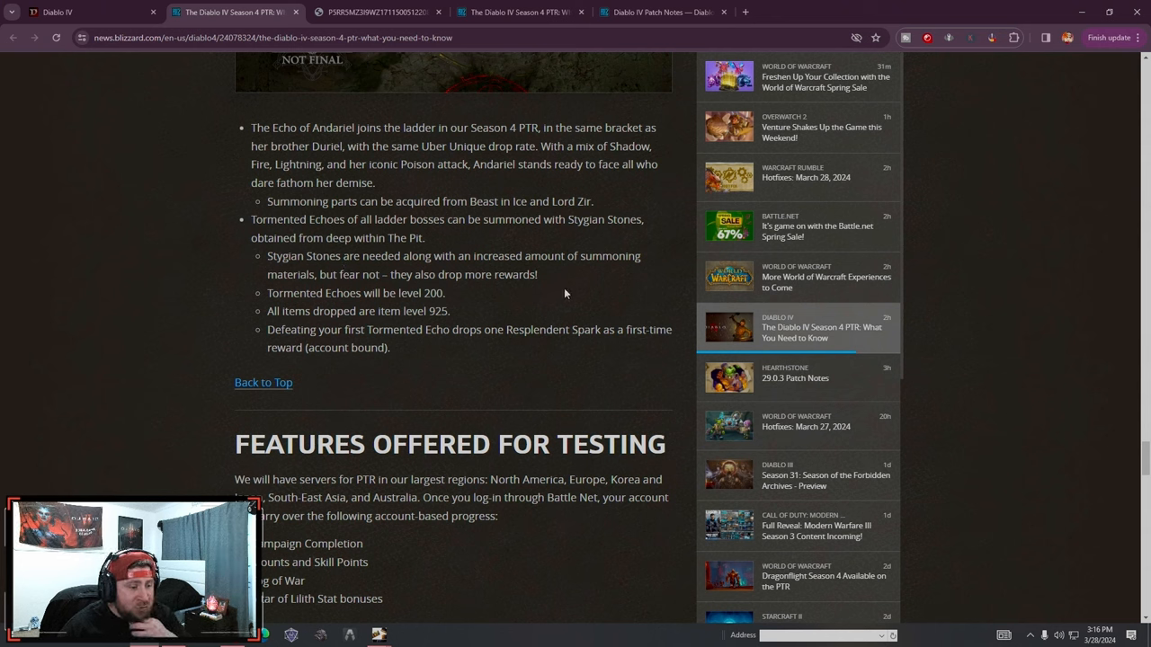
{"action": "left_click_drag", "start_coordinate": [363, 291], "coordinate": [446, 292]}
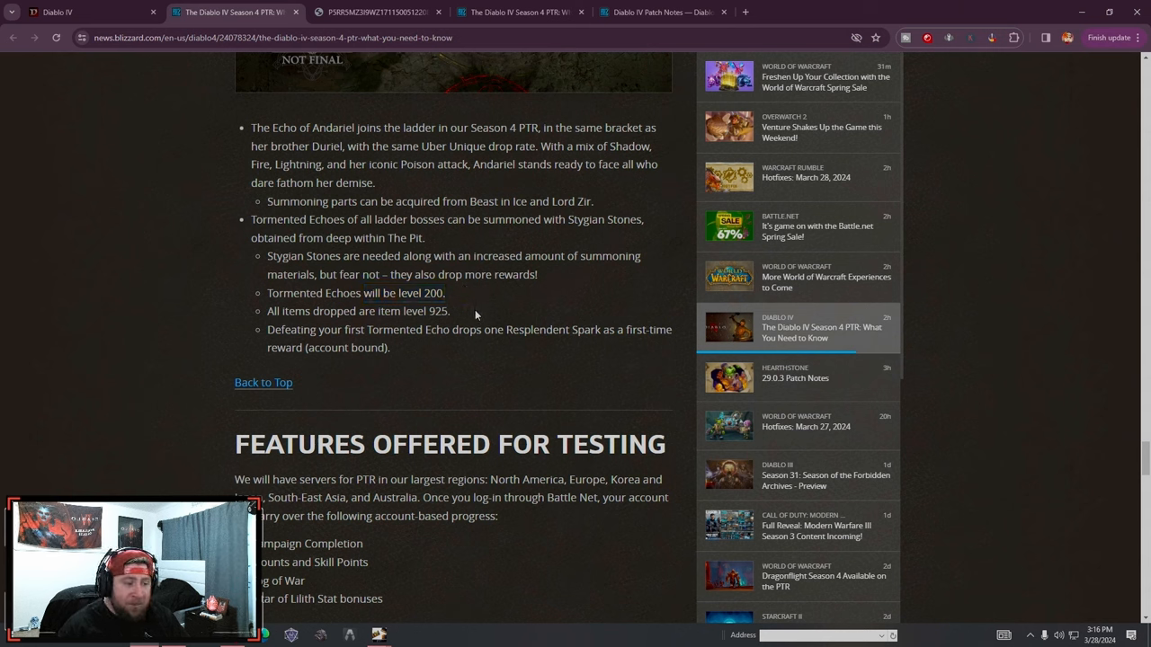
{"action": "left_click_drag", "start_coordinate": [281, 330], "coordinate": [481, 329]}
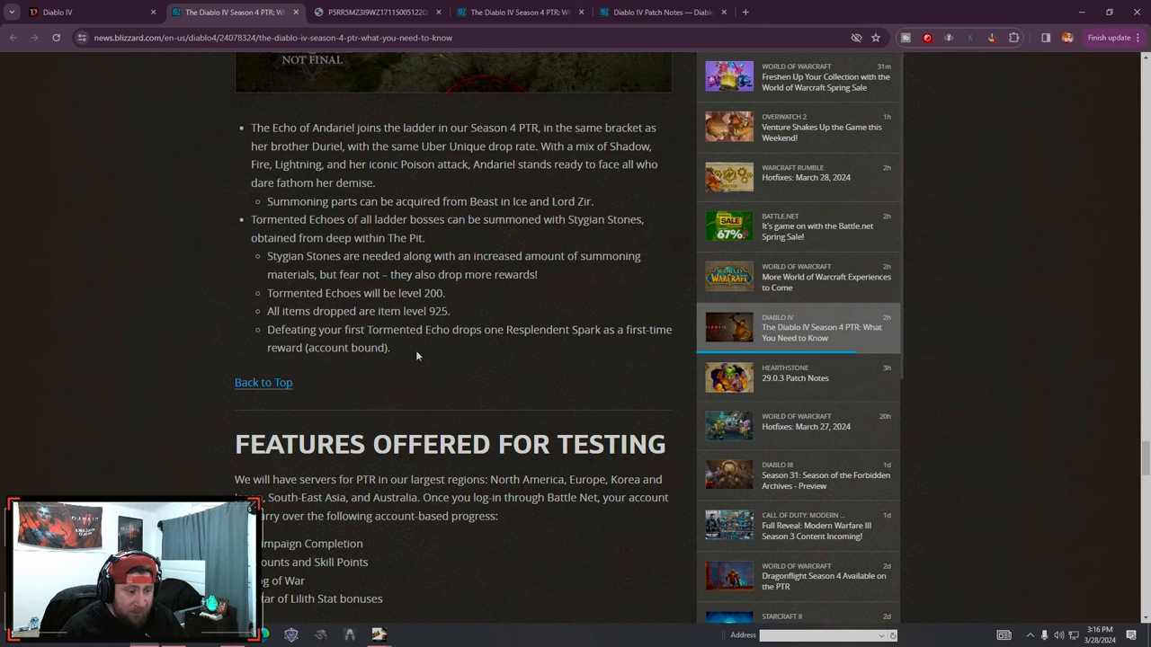
{"action": "mouse_move", "coordinate": [412, 360]}
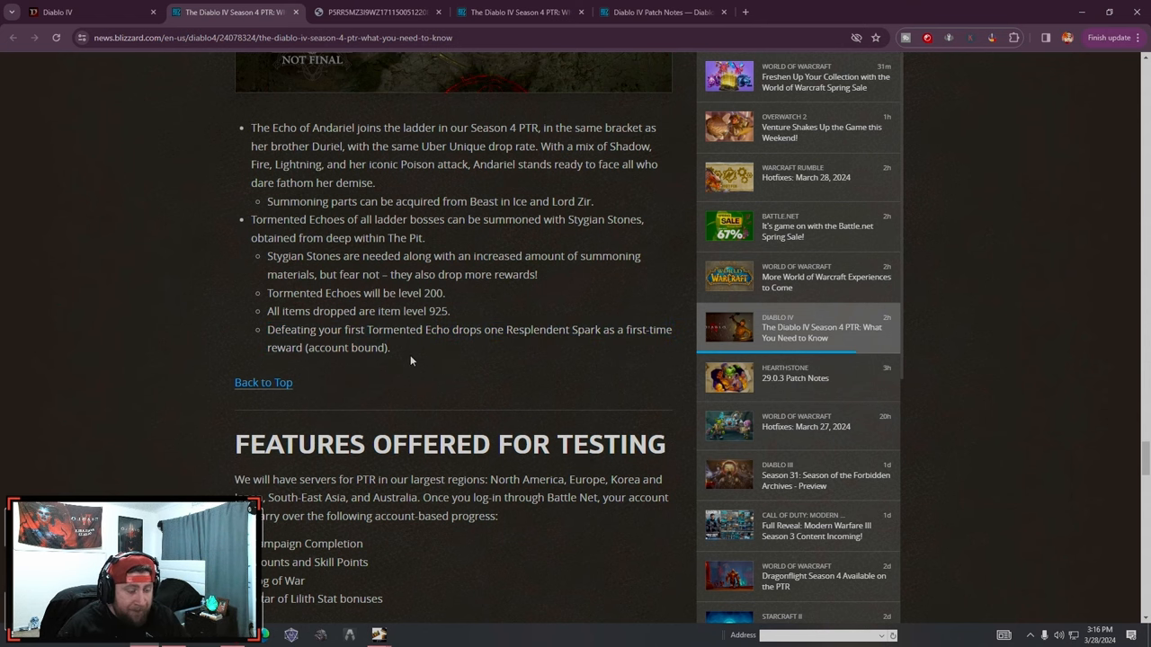
Select the 'Defeating your first Tormented Echo' Resplendent Spark bullet and move into Features Offered for Testing
{"action": "scroll", "scroll_direction": "down", "scroll_amount": 3}
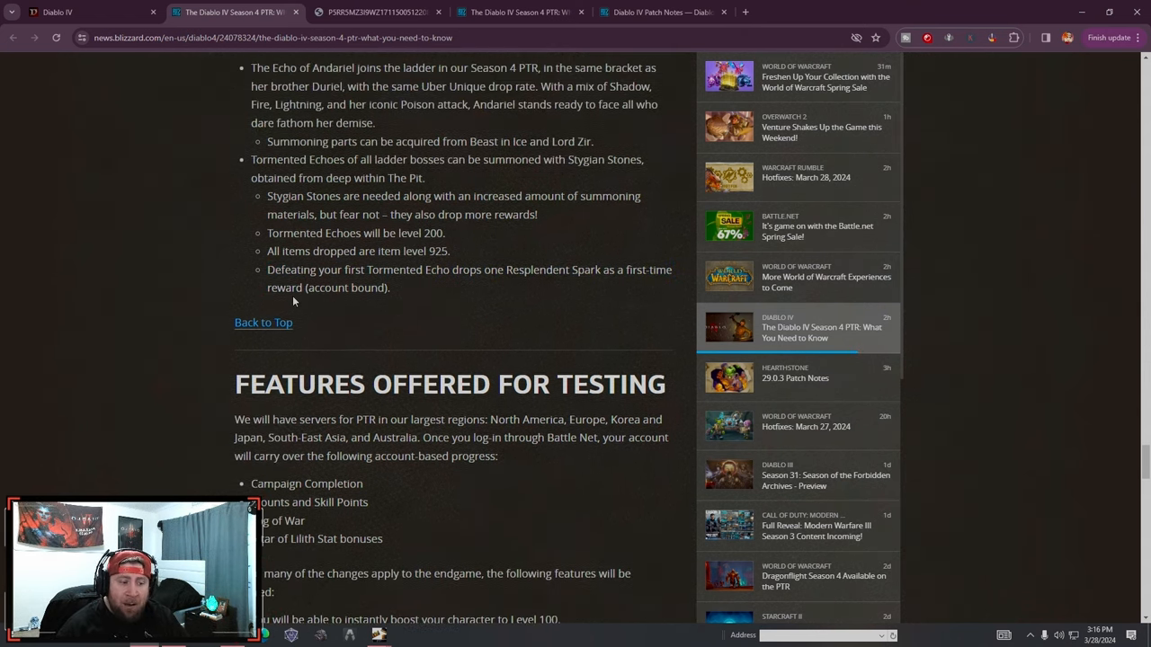
{"action": "double_click", "coordinate": [345, 288]}
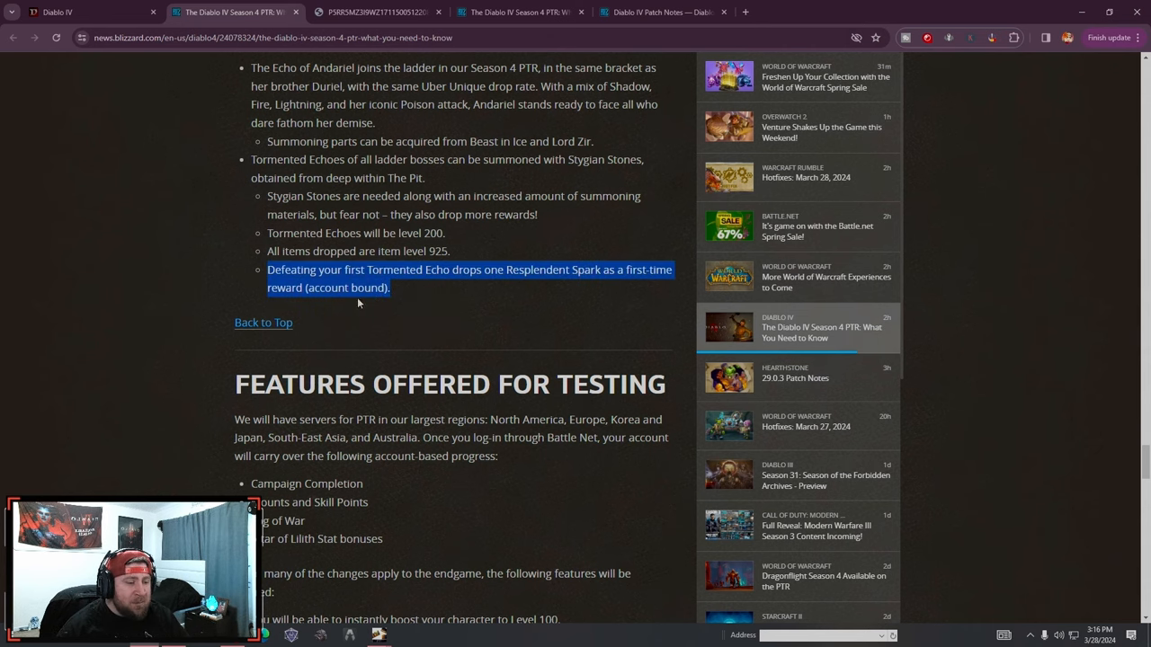
{"action": "scroll", "scroll_direction": "down", "scroll_amount": 3}
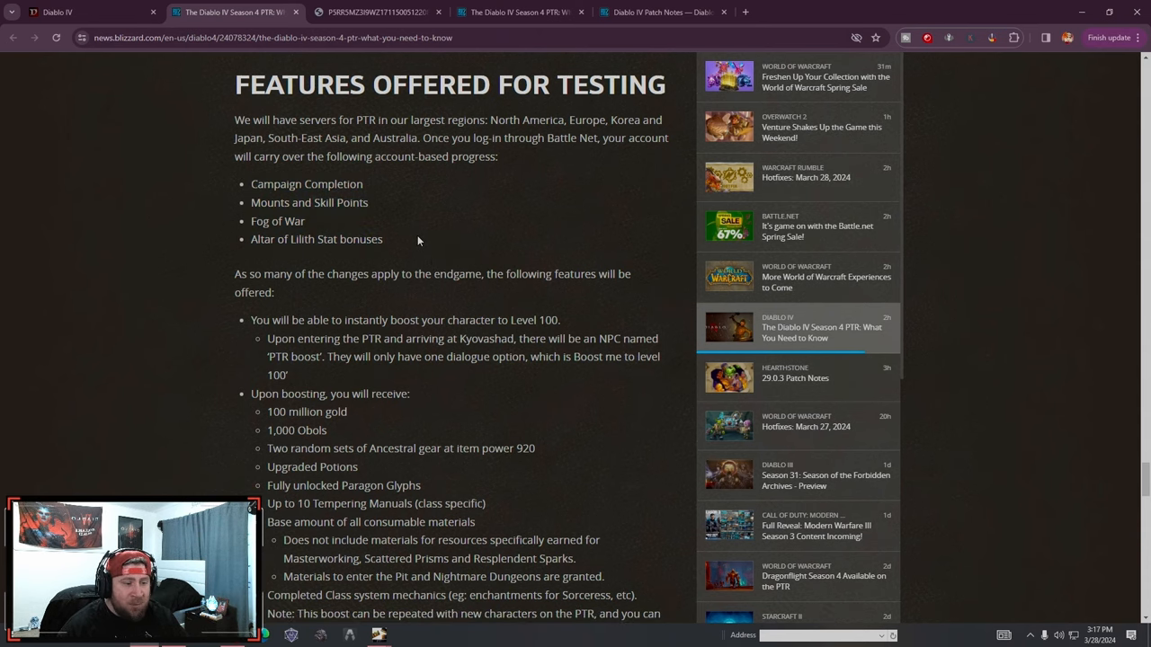
Read the level 100 boost rewards, highlighting the PTR boost NPC bullet
{"action": "scroll", "scroll_direction": "down", "scroll_amount": 3}
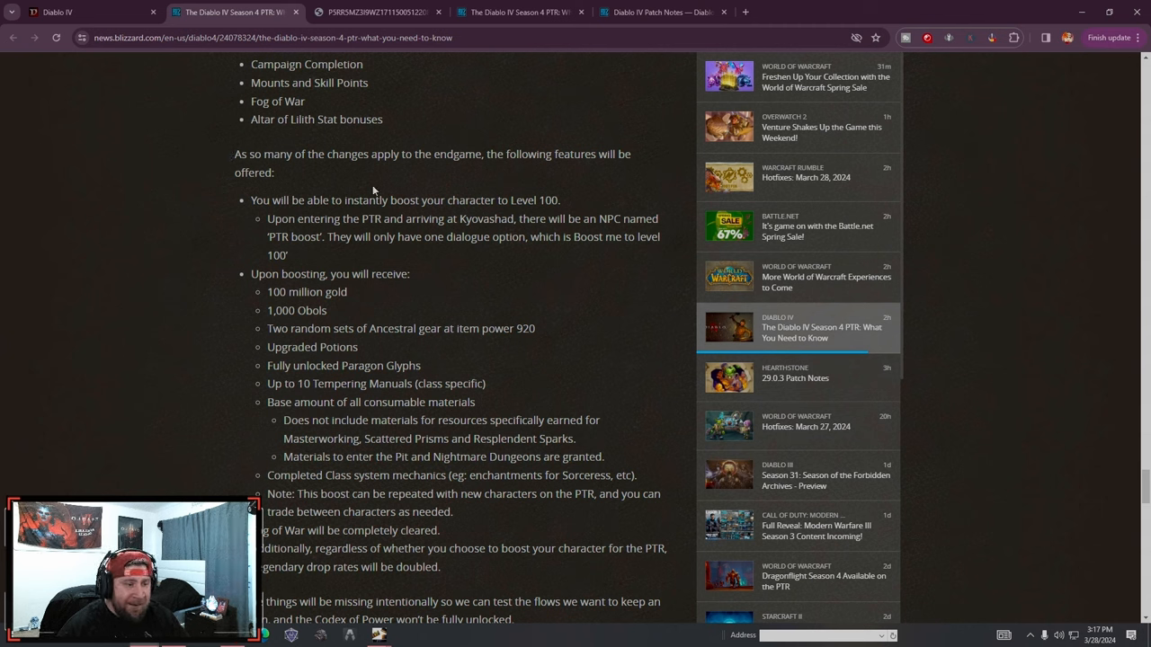
{"action": "mouse_move", "coordinate": [397, 255]}
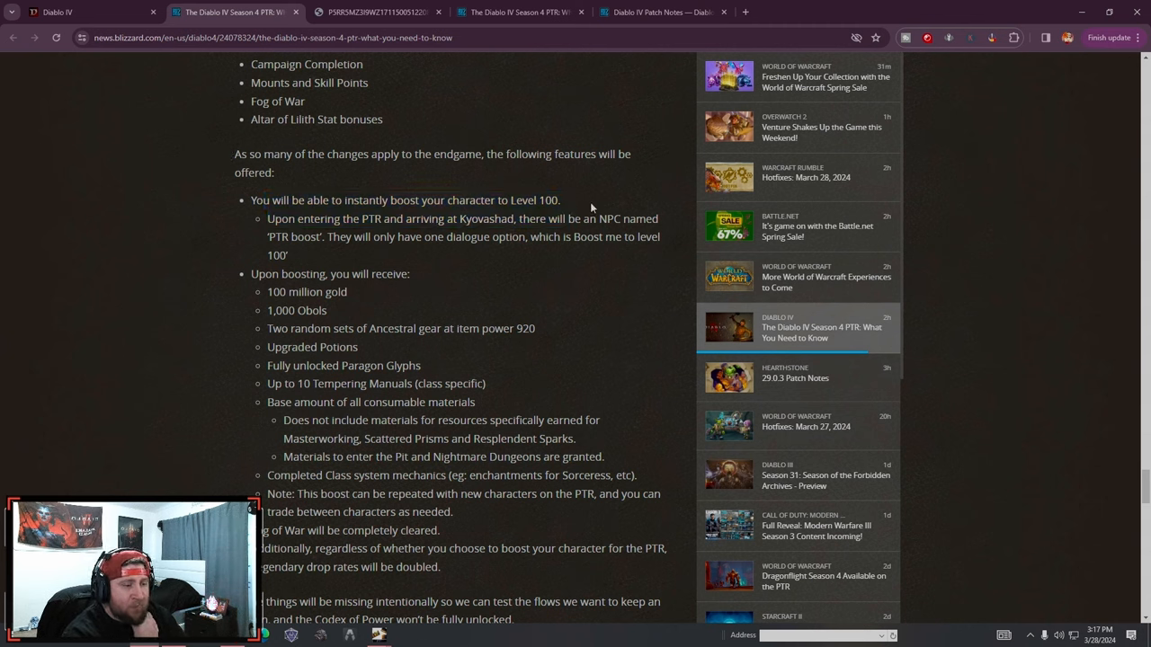
{"action": "mouse_move", "coordinate": [469, 232]}
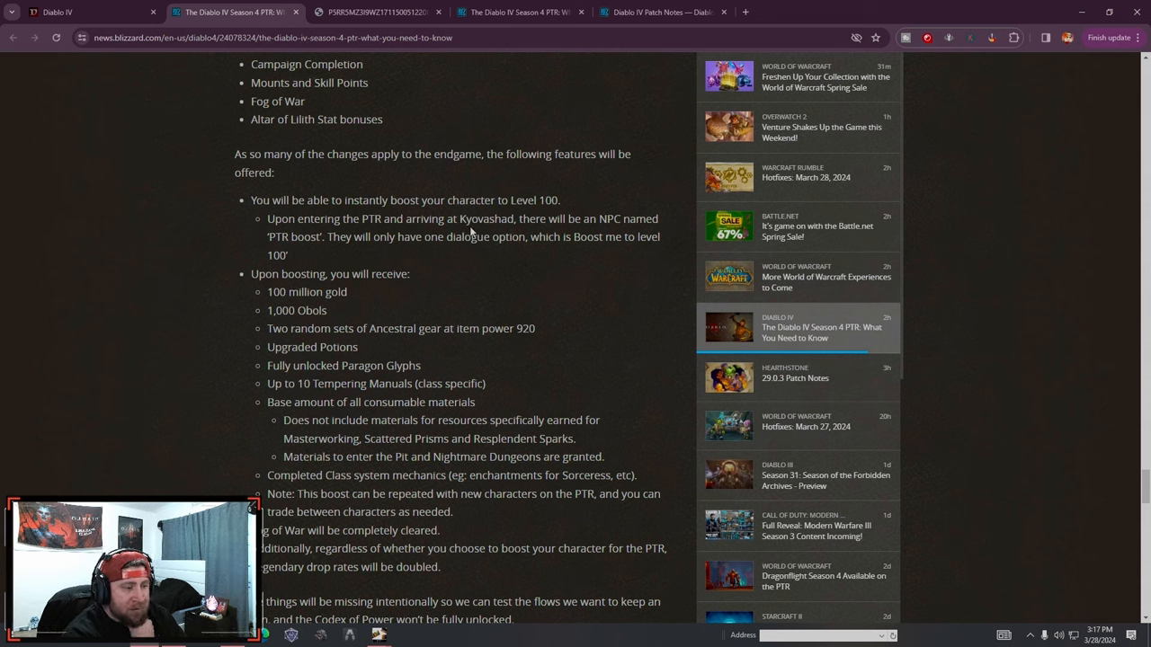
{"action": "mouse_move", "coordinate": [302, 255]}
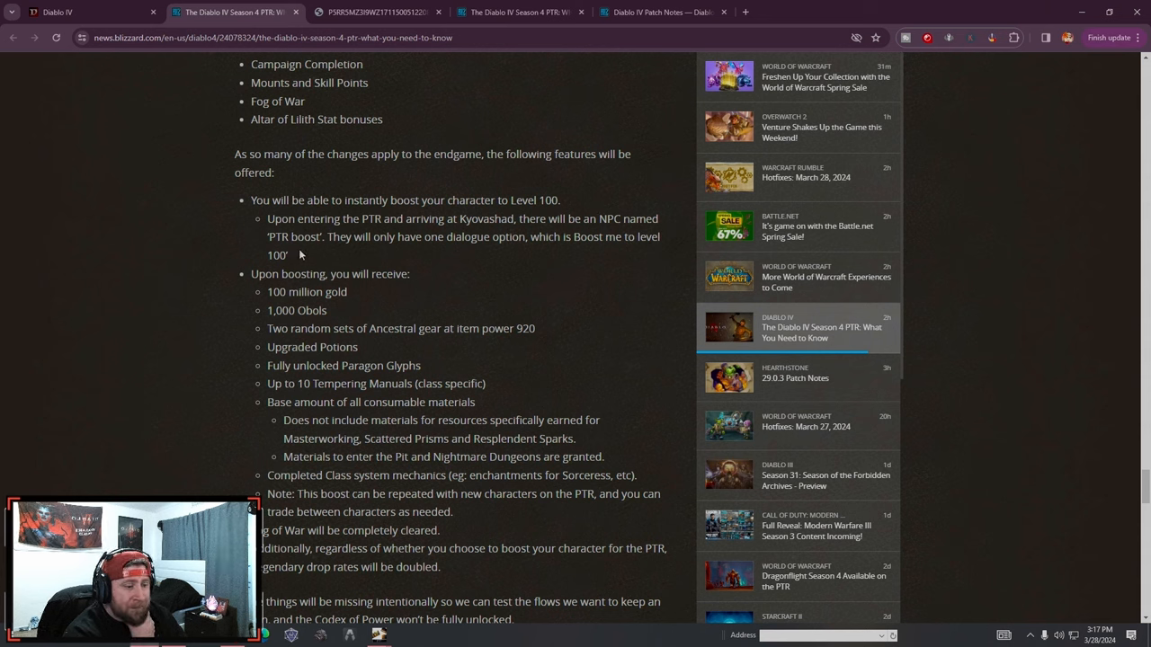
{"action": "double_click", "coordinate": [295, 237]}
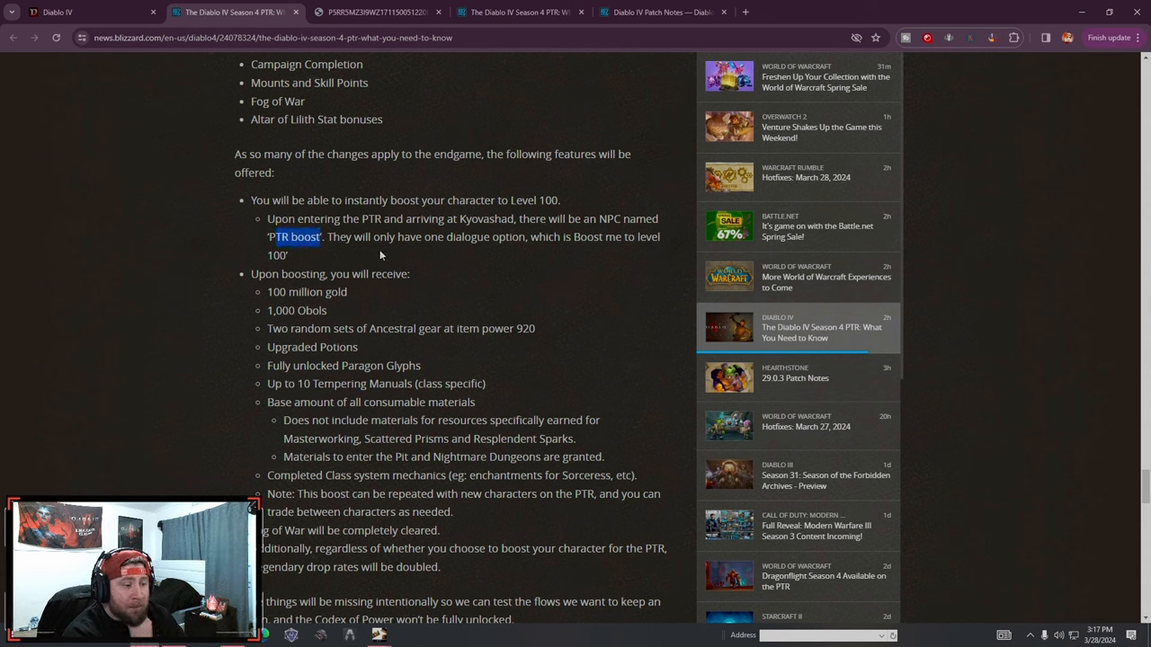
{"action": "left_click_drag", "start_coordinate": [268, 219], "coordinate": [288, 255]}
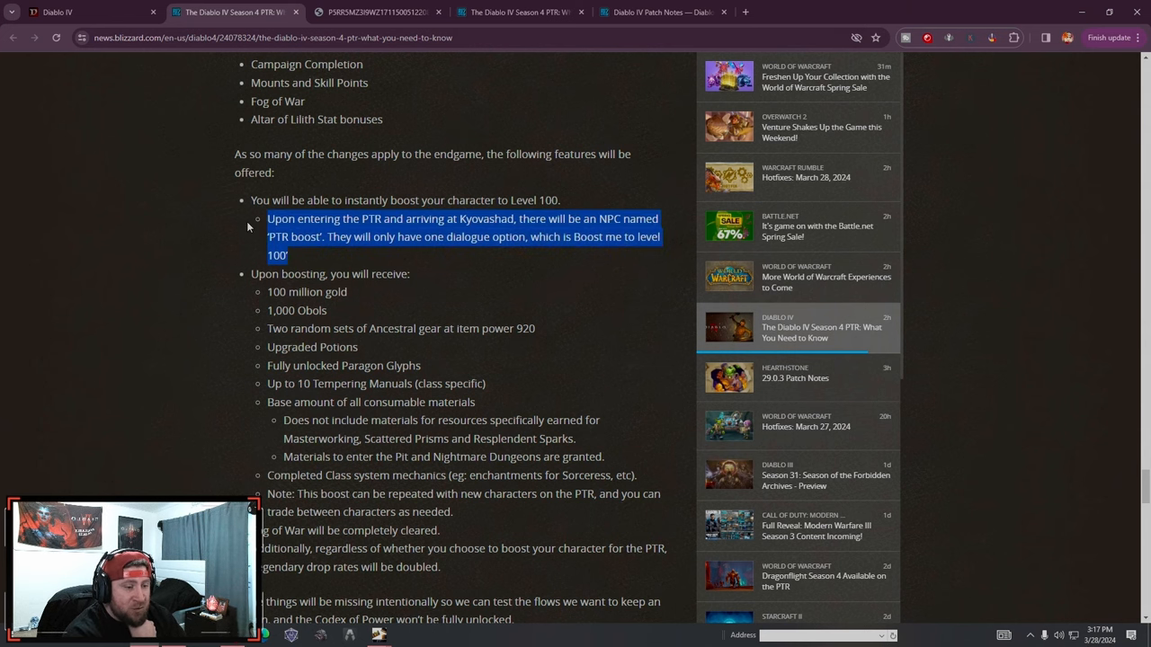
{"action": "scroll", "scroll_direction": "down", "scroll_amount": 3}
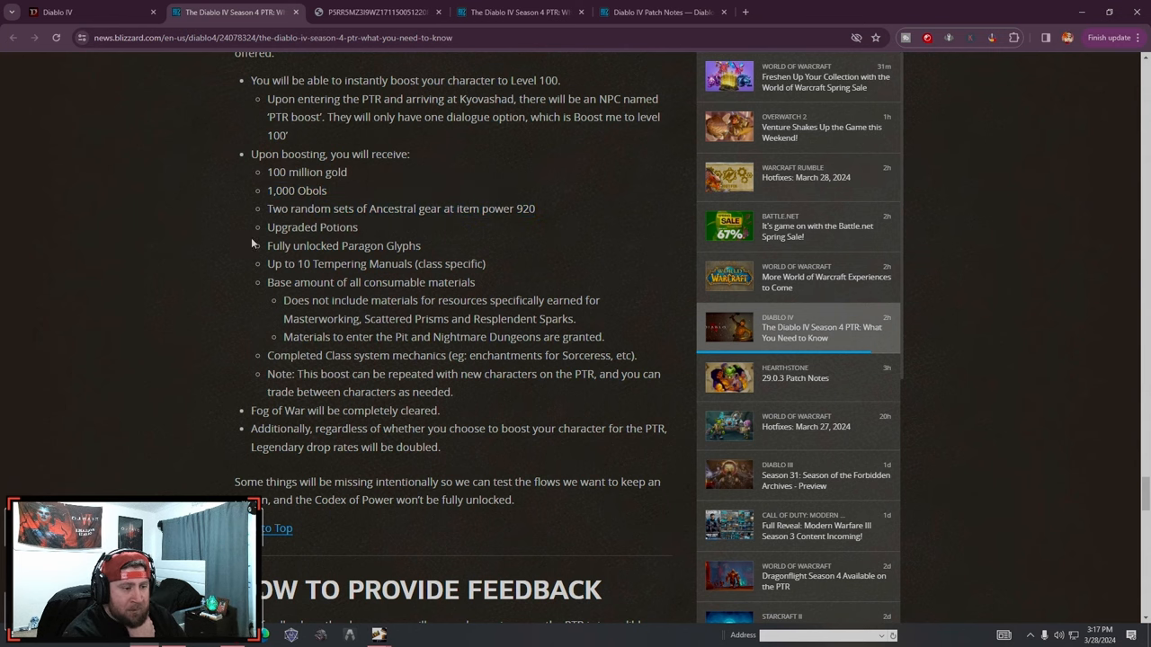
{"action": "mouse_move", "coordinate": [511, 257]}
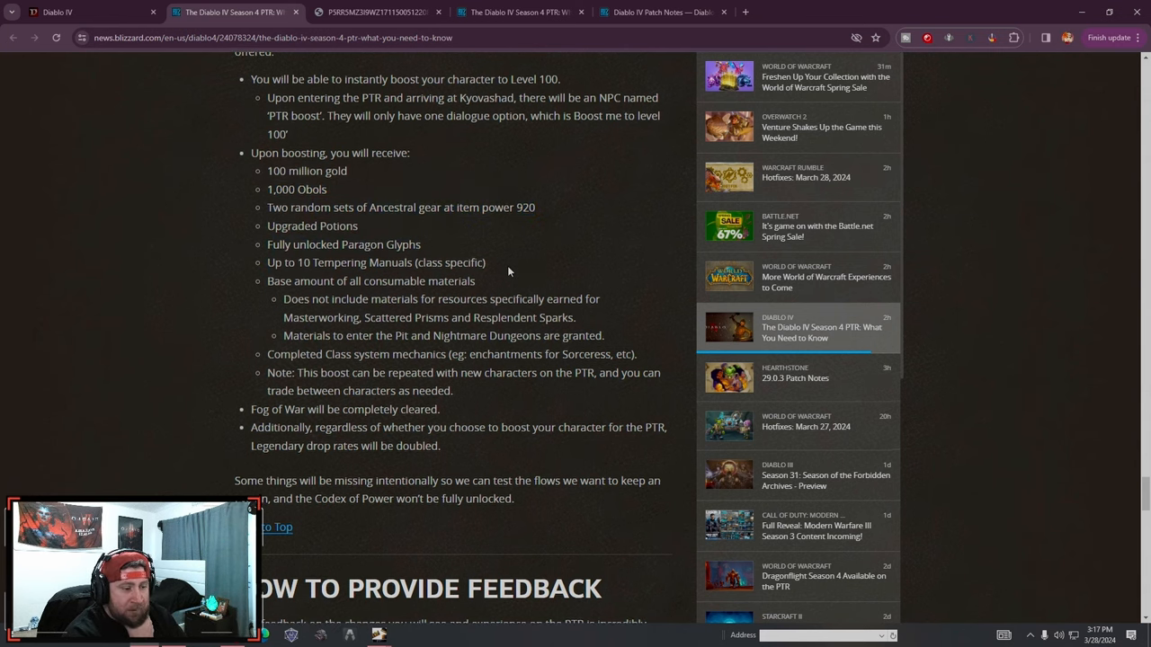
Finish the boost rewards, highlighting the note about repeating the boost, down to How to Provide Feedback
{"action": "scroll", "scroll_direction": "down", "scroll_amount": 3}
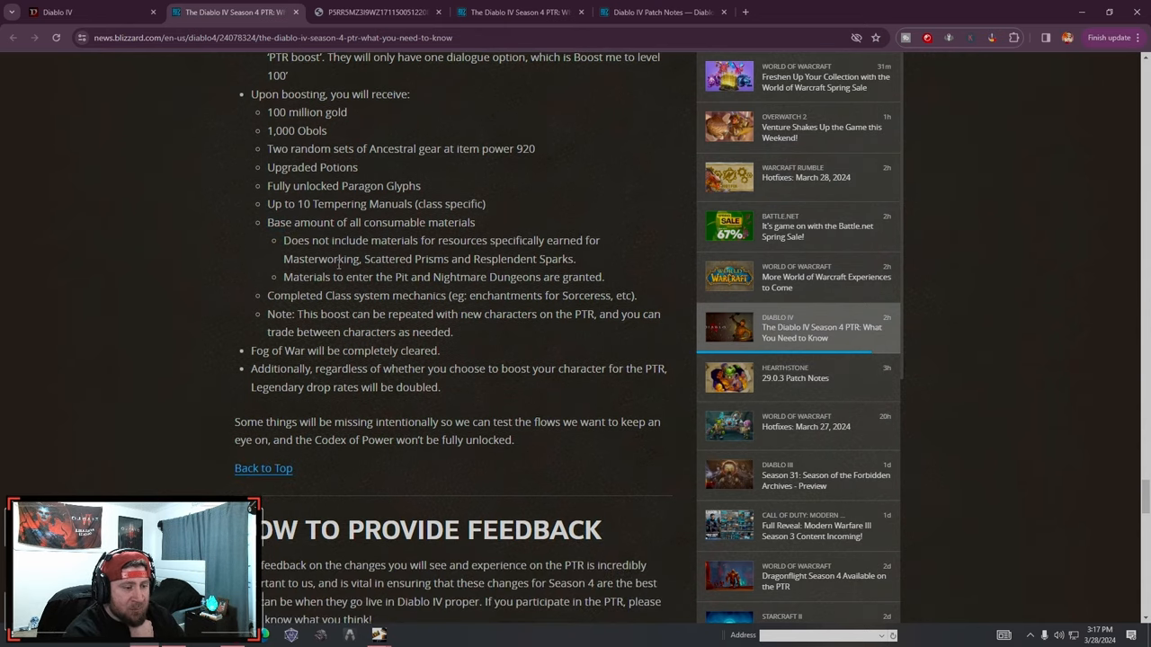
{"action": "mouse_move", "coordinate": [591, 266]}
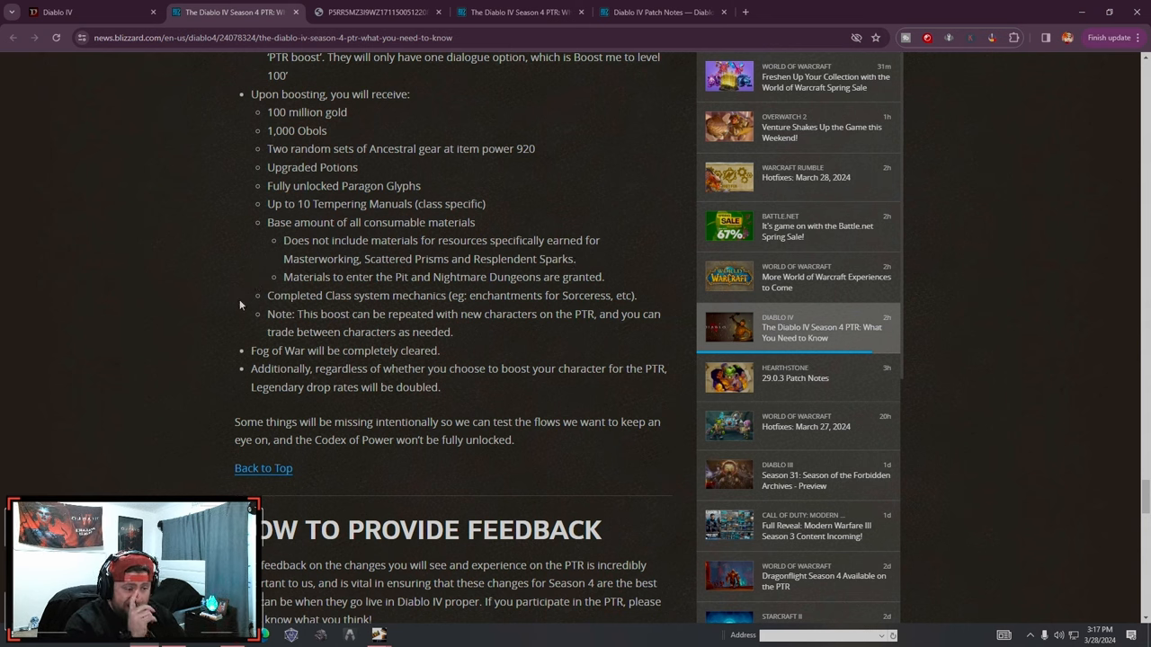
{"action": "left_click_drag", "start_coordinate": [507, 295], "coordinate": [590, 295]}
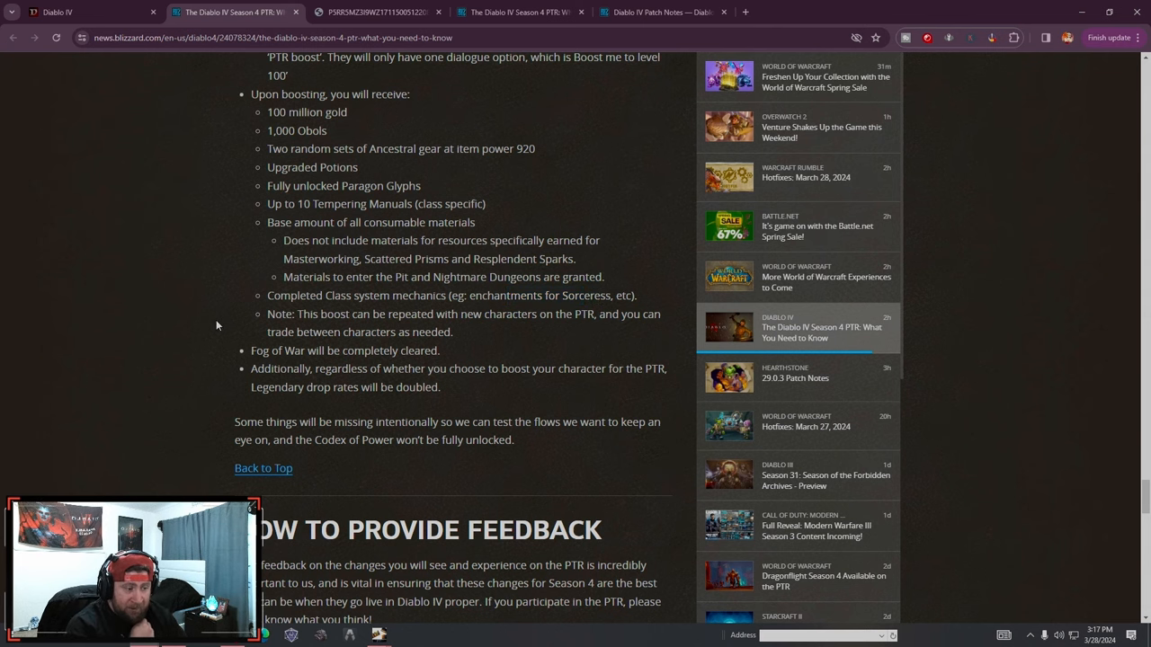
{"action": "scroll", "scroll_direction": "down", "scroll_amount": 3}
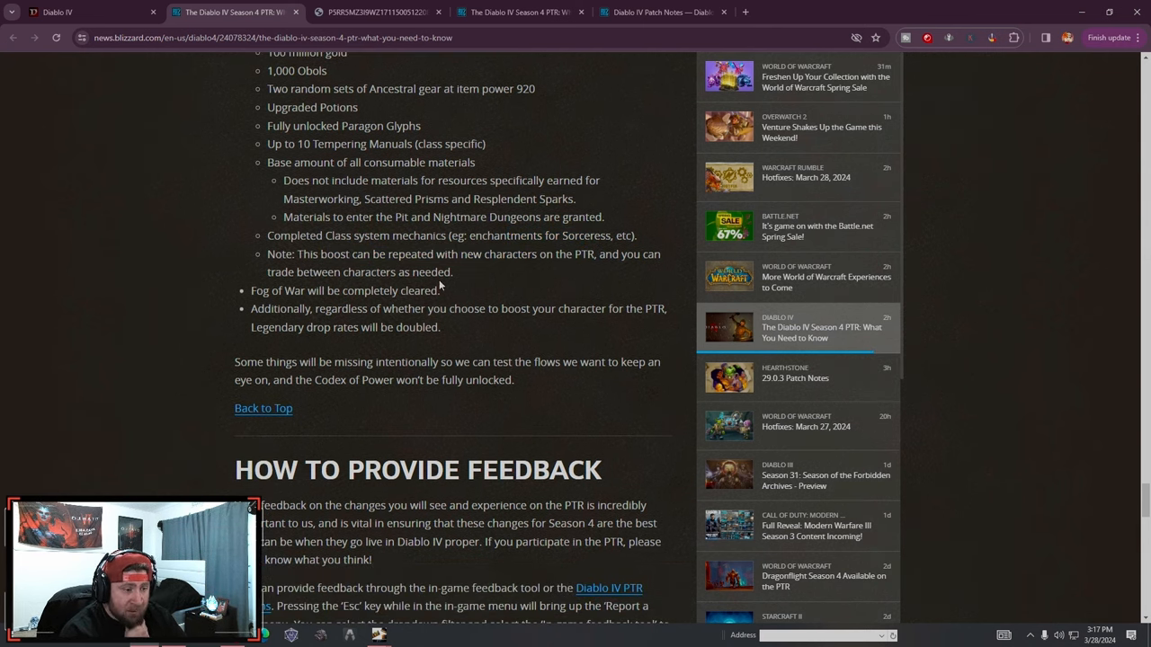
{"action": "left_click_drag", "start_coordinate": [266, 253], "coordinate": [453, 272]}
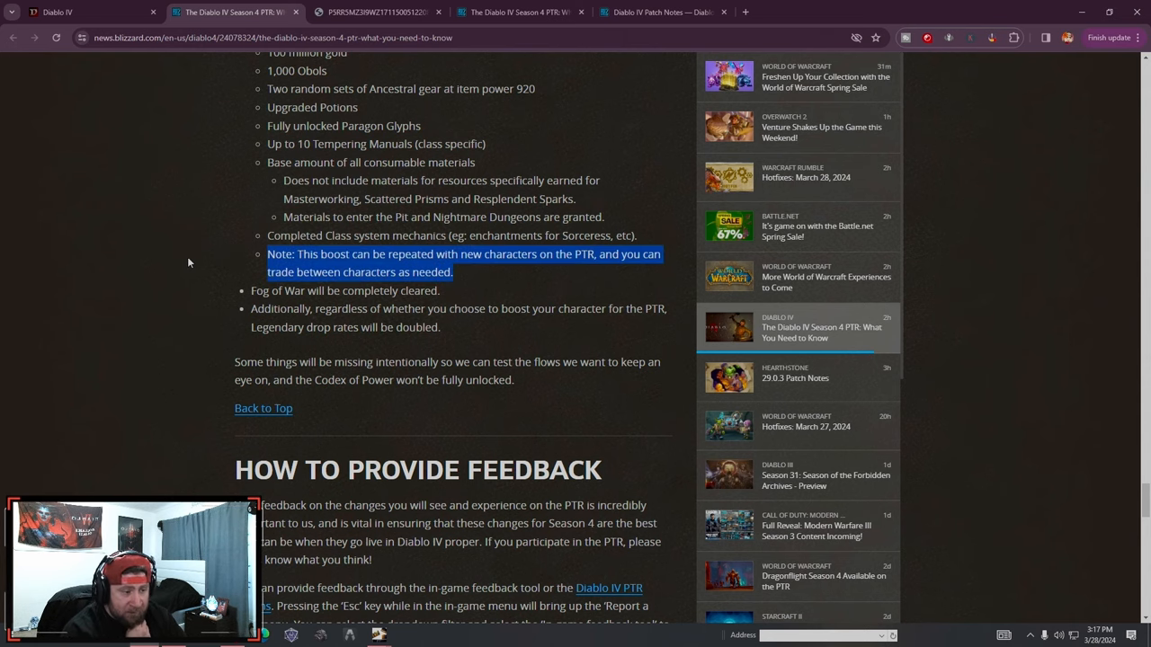
{"action": "scroll", "scroll_direction": "down", "scroll_amount": 3}
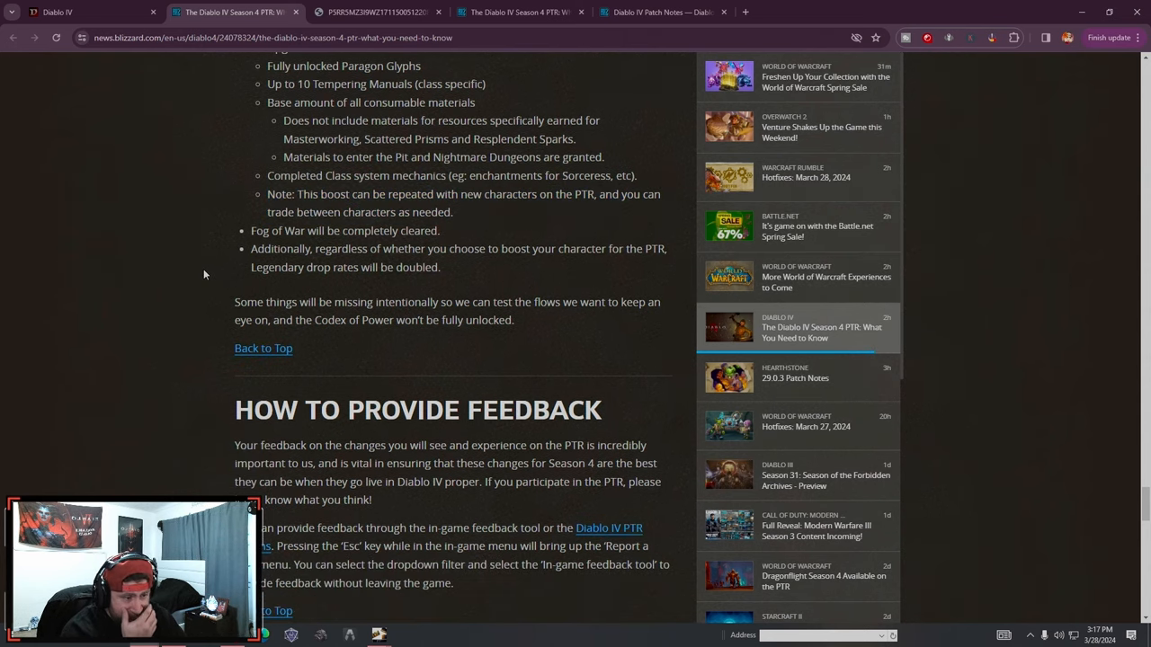
{"action": "mouse_move", "coordinate": [189, 284]}
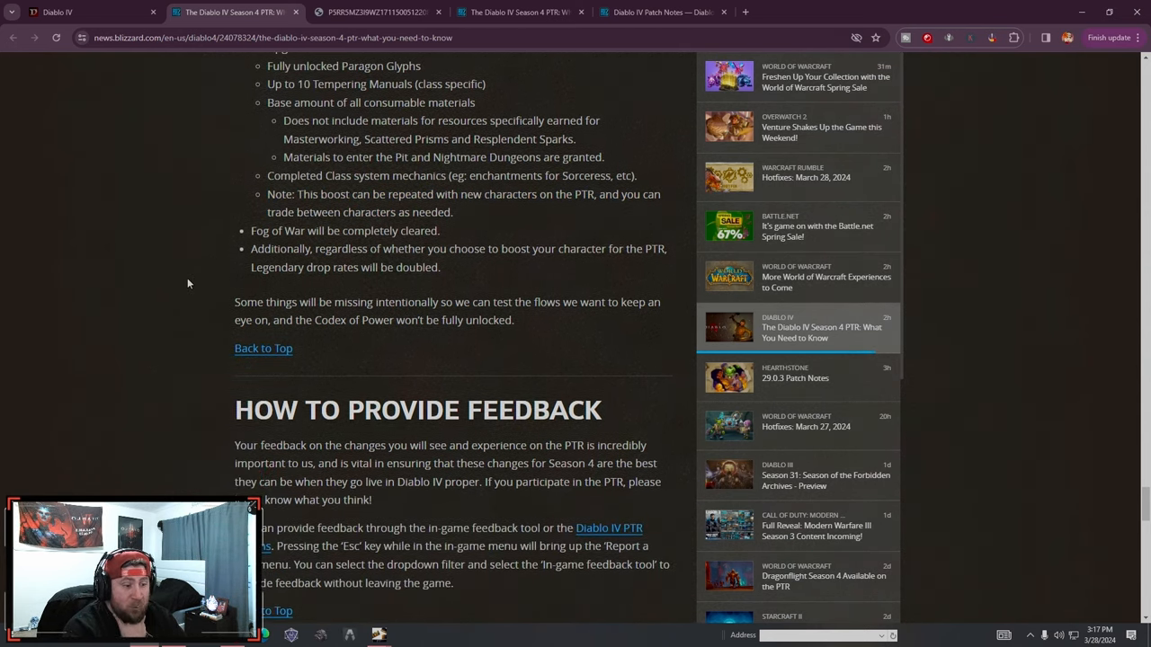
Scroll past How to Install the PTR and expand the 1.4.0 PTR Build #51678 patch notes
{"action": "scroll", "scroll_direction": "down", "scroll_amount": 3}
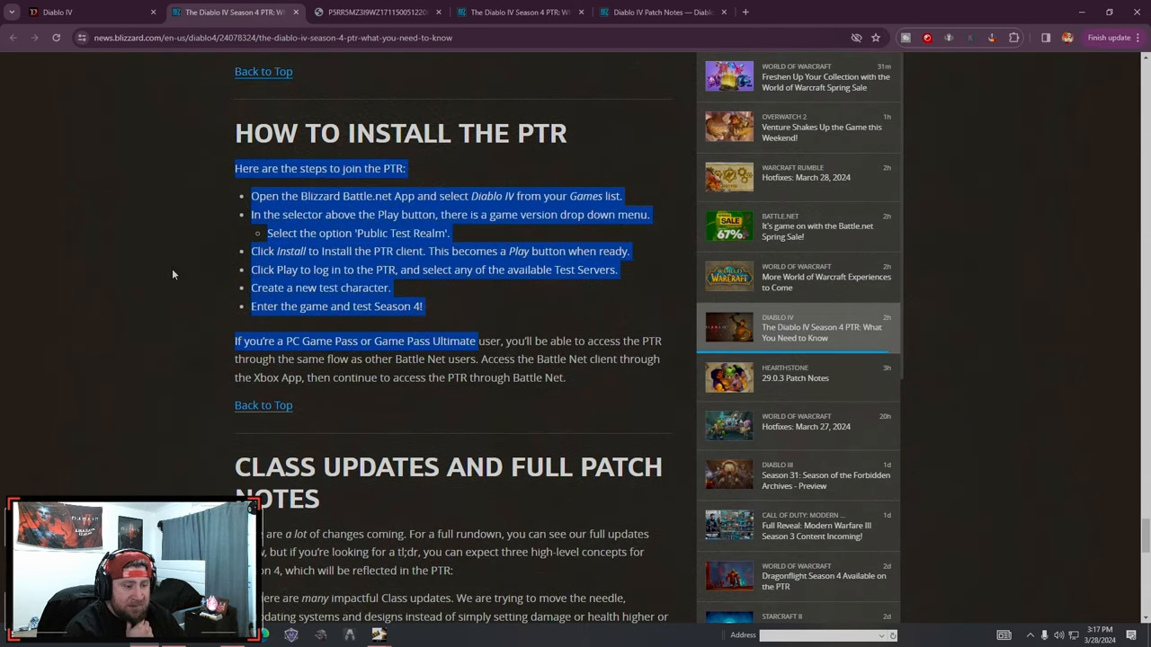
{"action": "scroll", "scroll_direction": "down", "scroll_amount": 3}
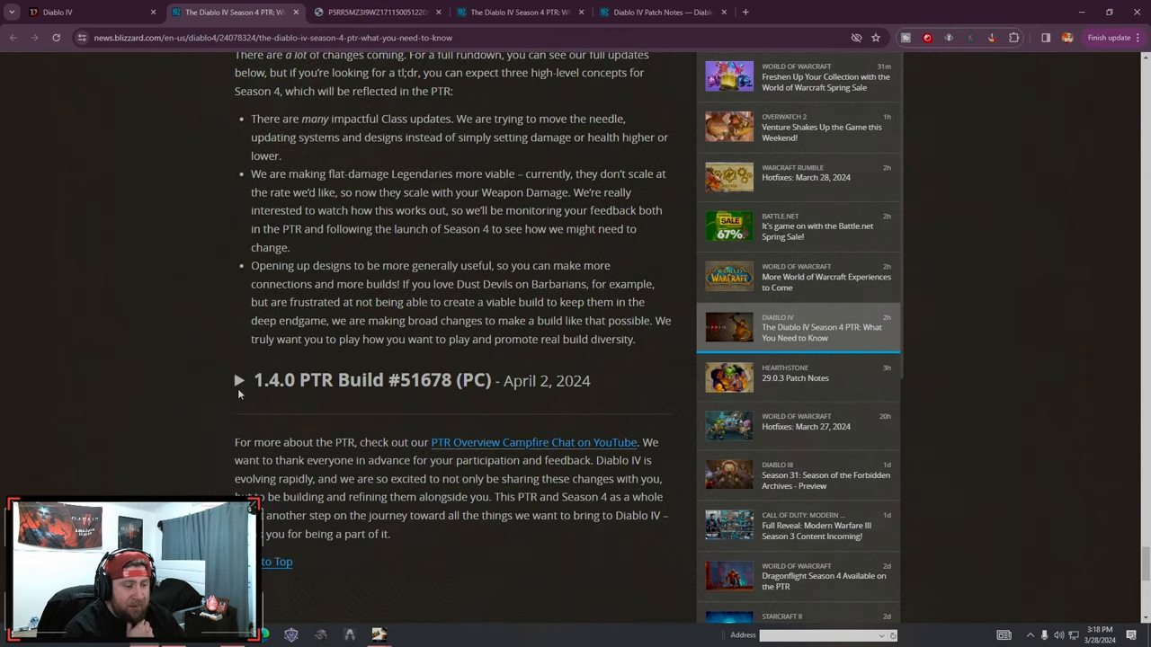
{"action": "left_click", "coordinate": [241, 381]}
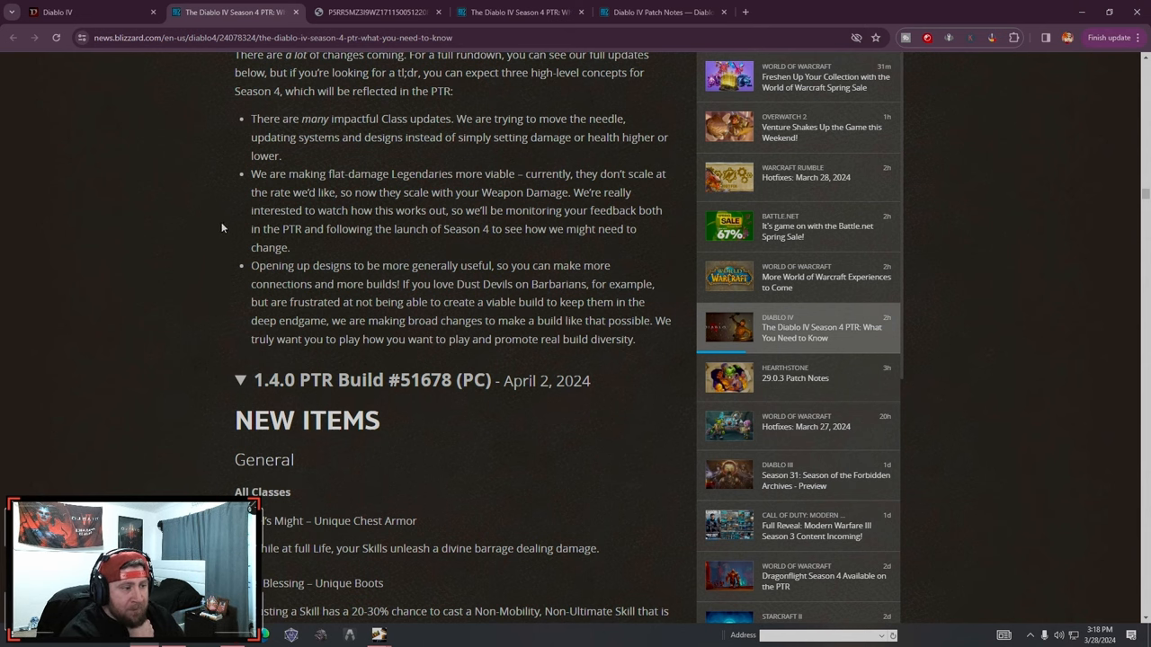
{"action": "scroll", "scroll_direction": "down", "scroll_amount": 3}
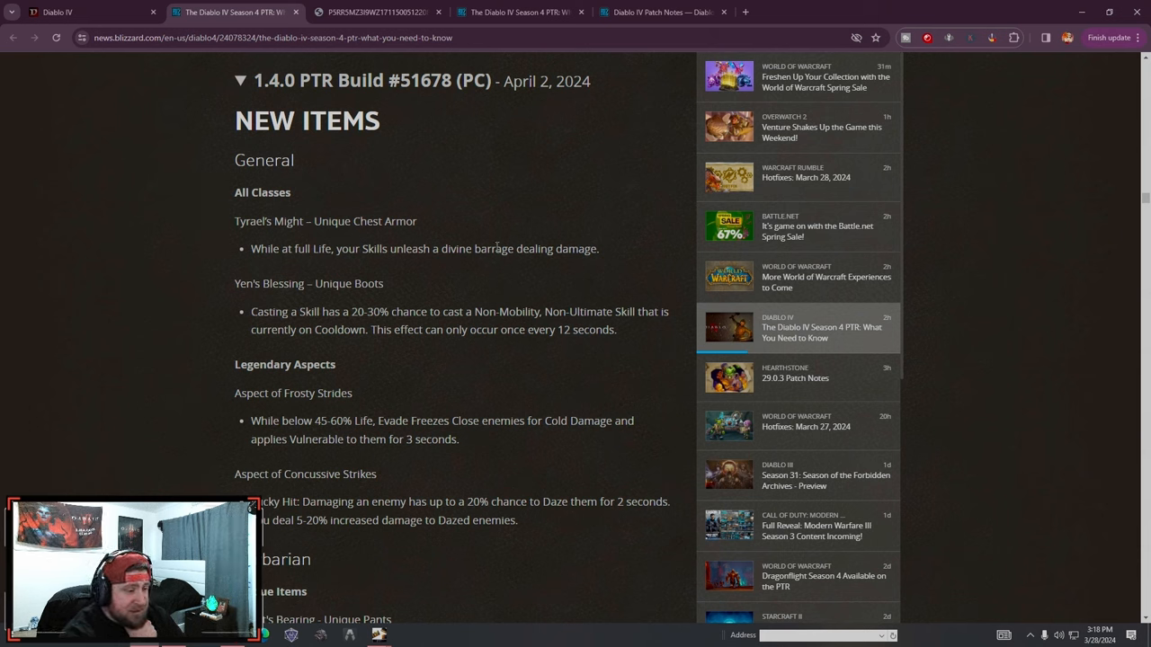
Read the General uniques Tyrael's Might and Yen's Blessing and the Aspect of Frosty Strides, down to Barbarian uniques
{"action": "left_click_drag", "start_coordinate": [234, 219], "coordinate": [598, 248]}
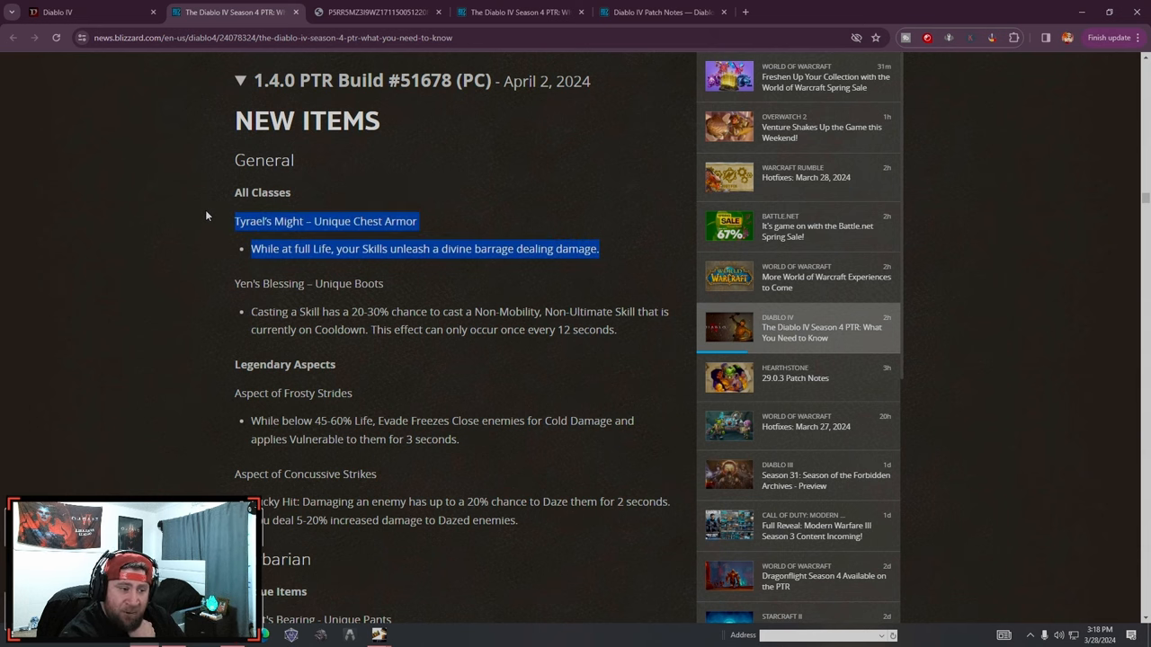
{"action": "left_click", "coordinate": [223, 229]}
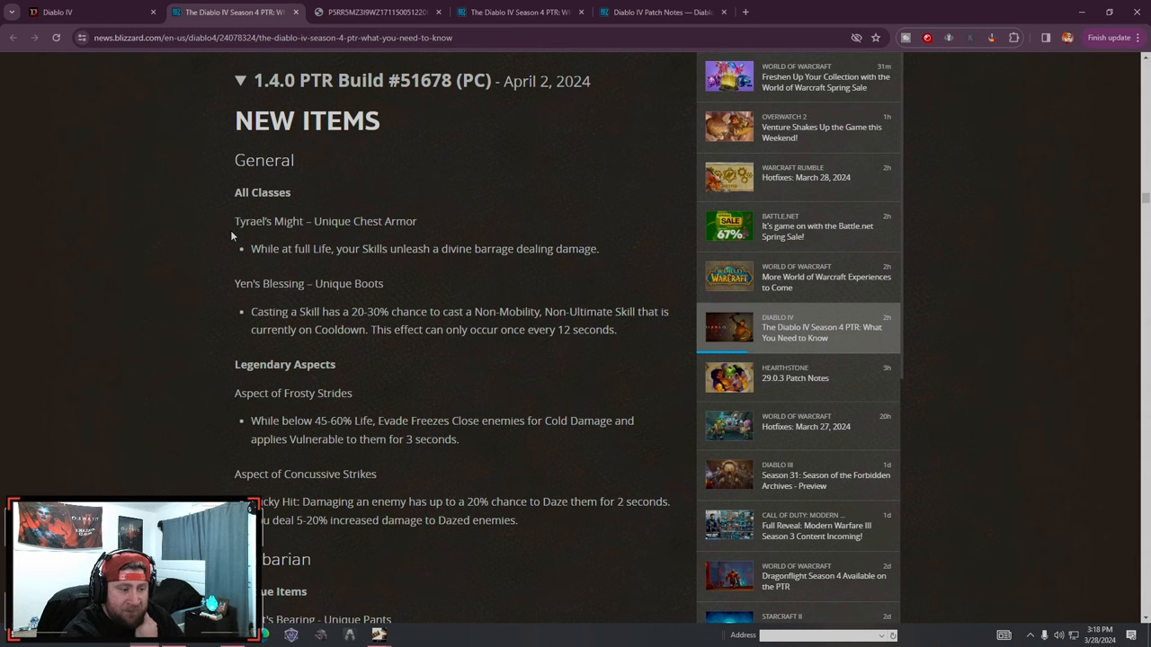
{"action": "scroll", "scroll_direction": "down", "scroll_amount": 3}
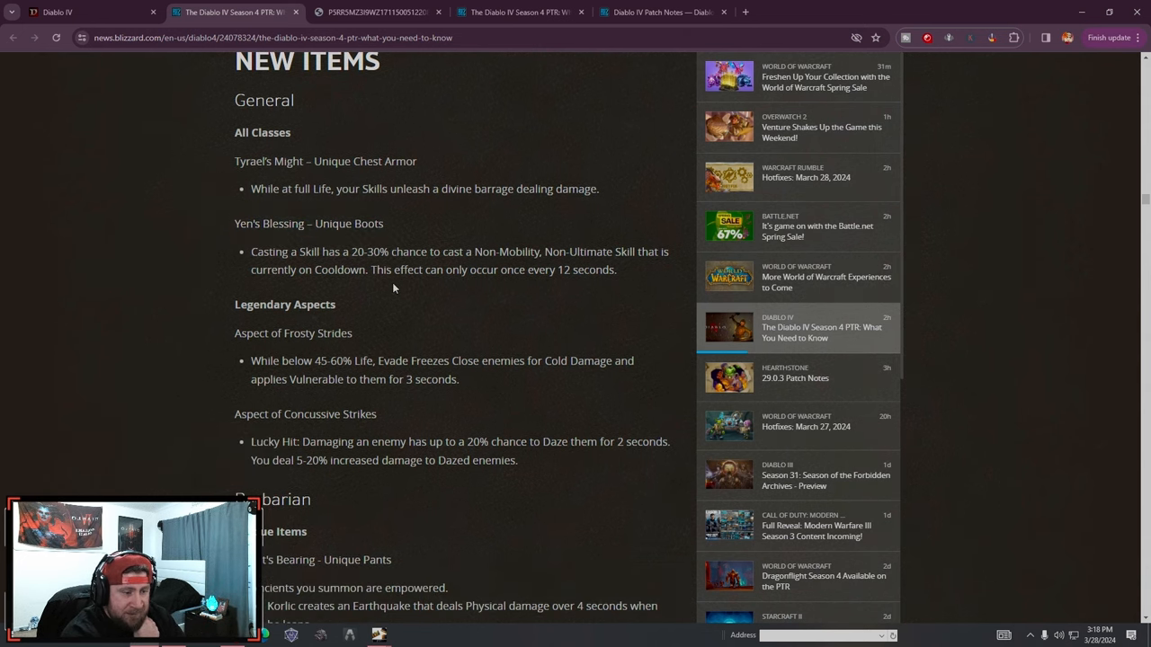
{"action": "mouse_move", "coordinate": [428, 299]}
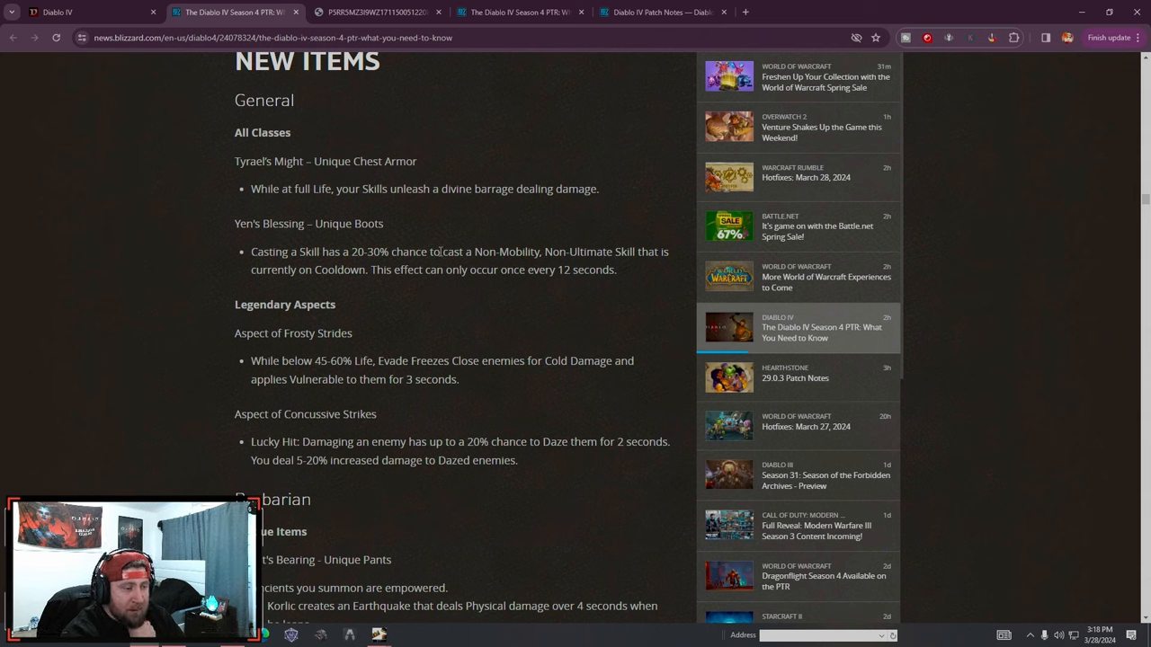
{"action": "left_click_drag", "start_coordinate": [410, 252], "coordinate": [604, 252]}
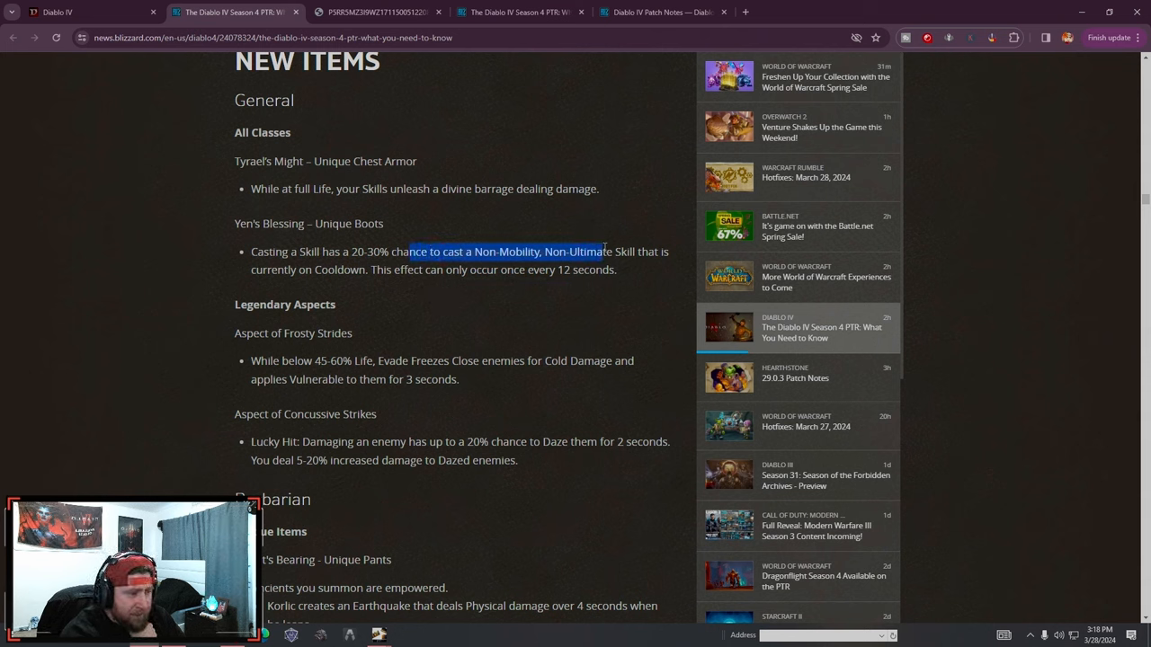
{"action": "left_click", "coordinate": [269, 255]}
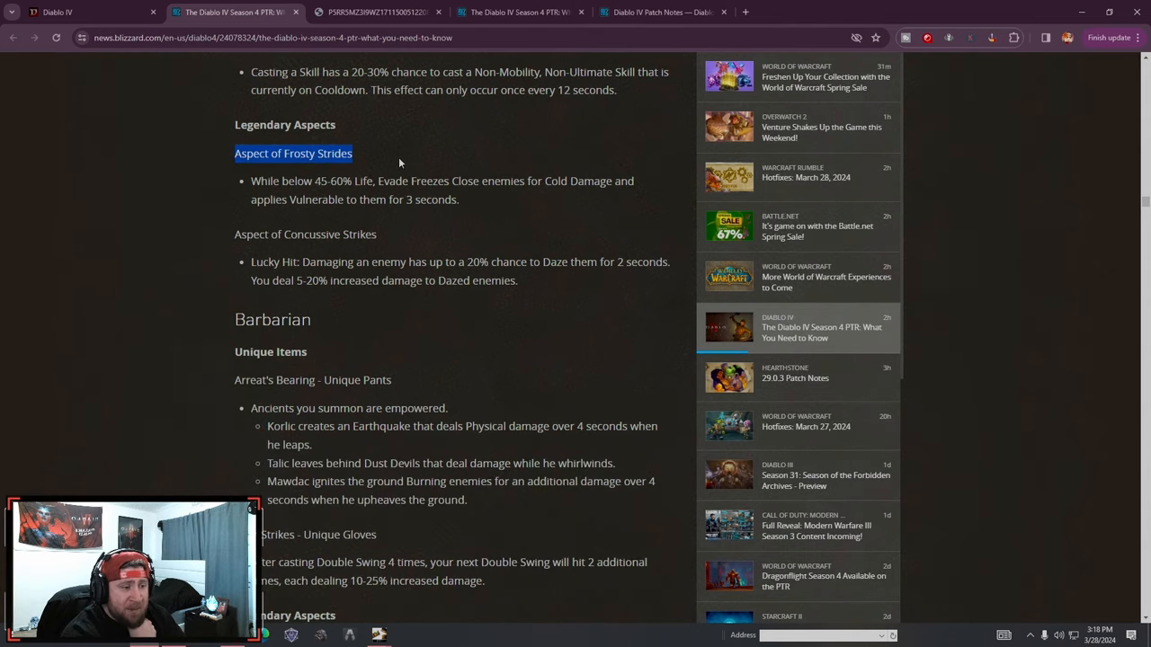
{"action": "left_click_drag", "start_coordinate": [284, 180], "coordinate": [392, 180]}
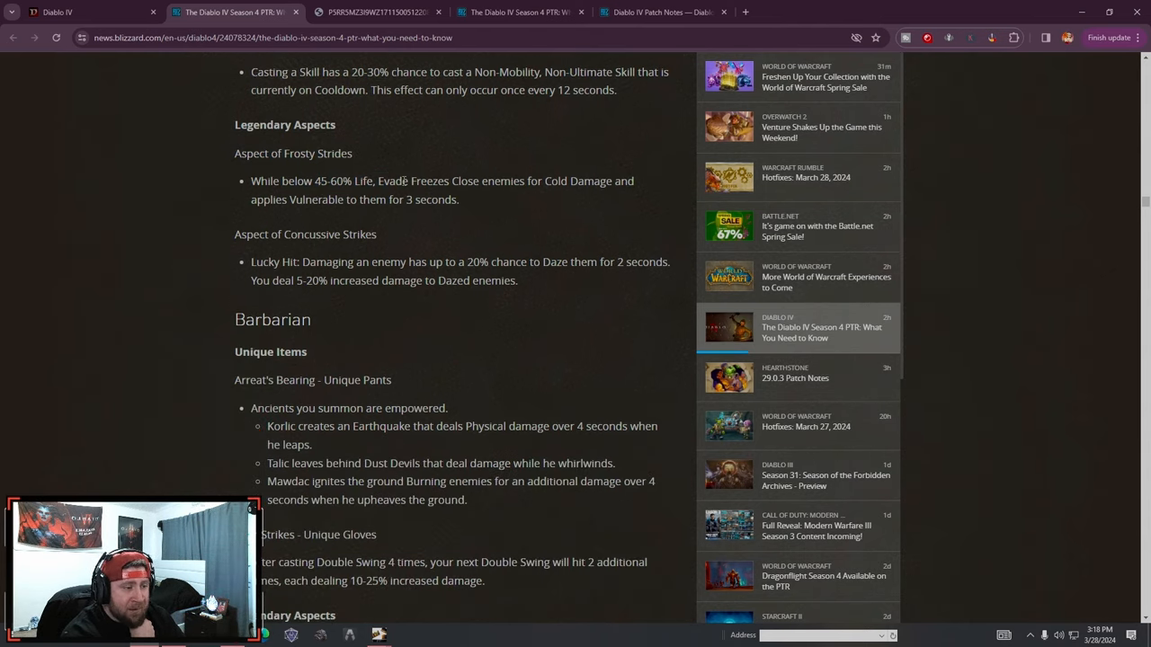
{"action": "mouse_move", "coordinate": [515, 209]}
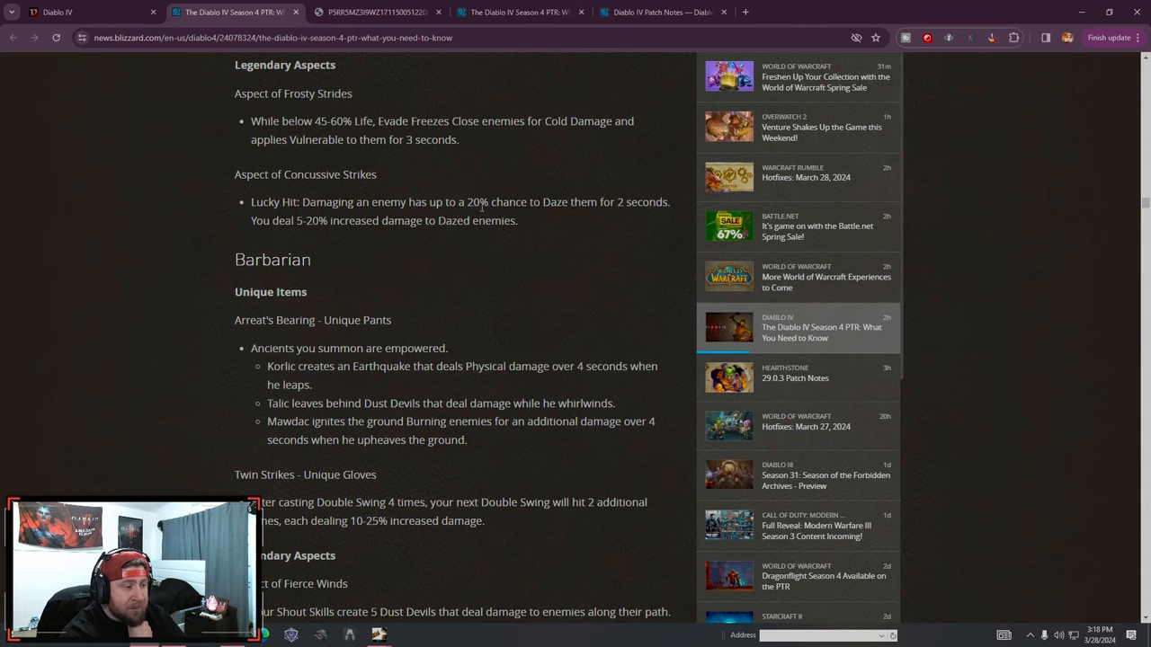
Read down through the Barbarian item changes until the Druid new items appear
{"action": "scroll", "scroll_direction": "down", "scroll_amount": 3}
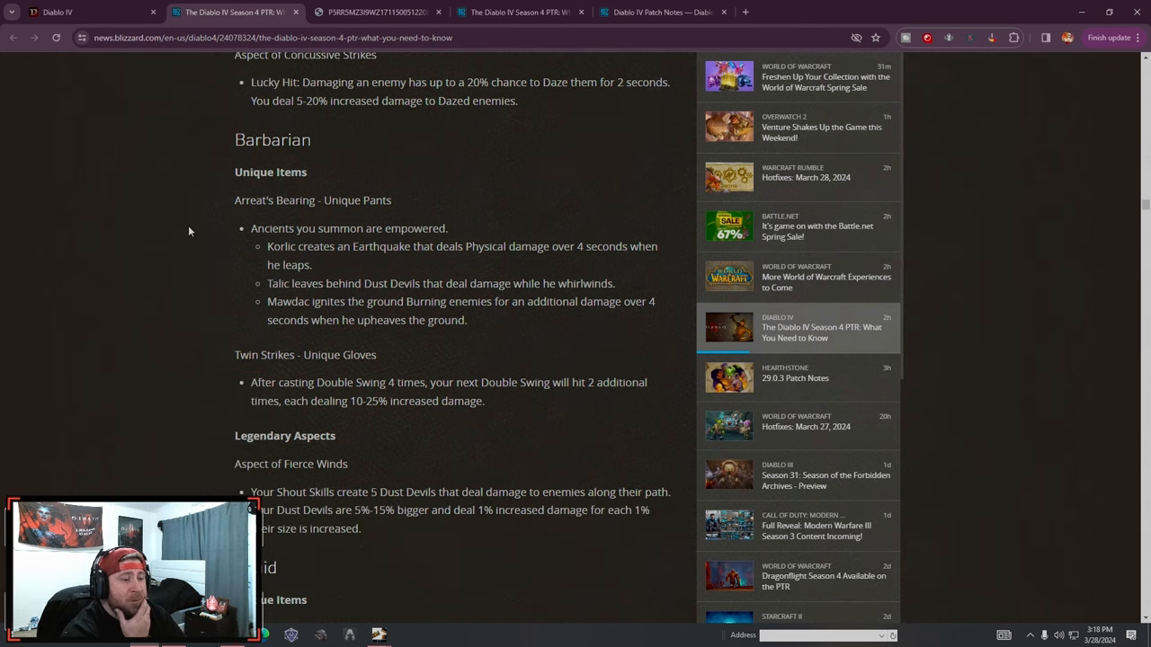
{"action": "scroll", "scroll_direction": "down", "scroll_amount": 3}
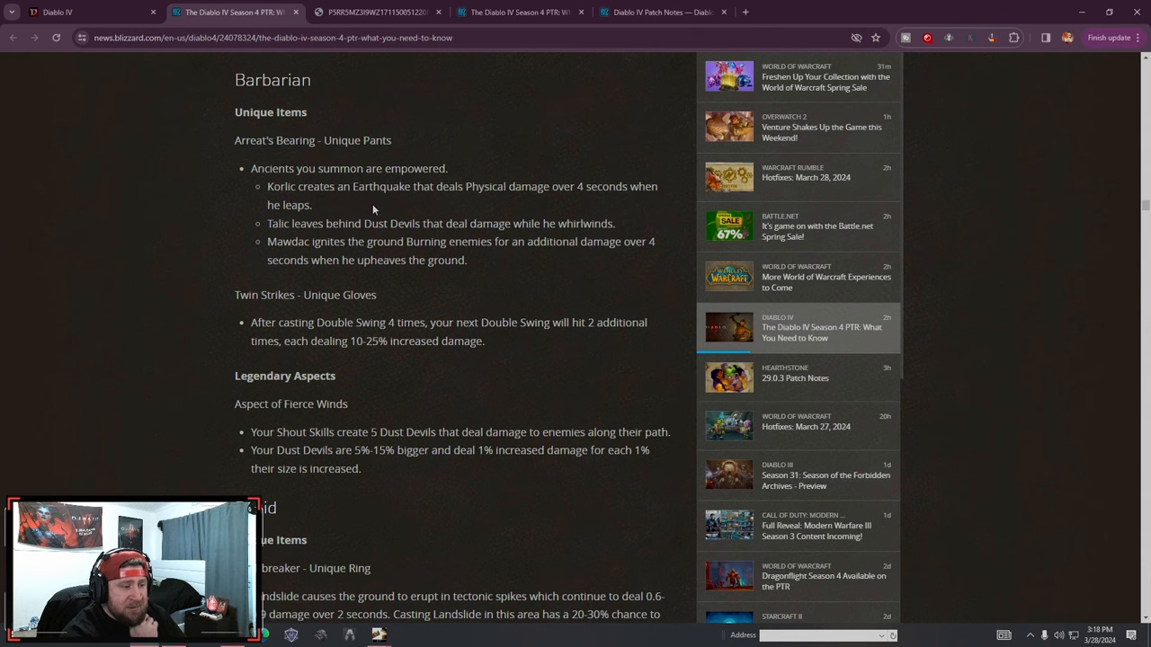
{"action": "mouse_move", "coordinate": [486, 266]}
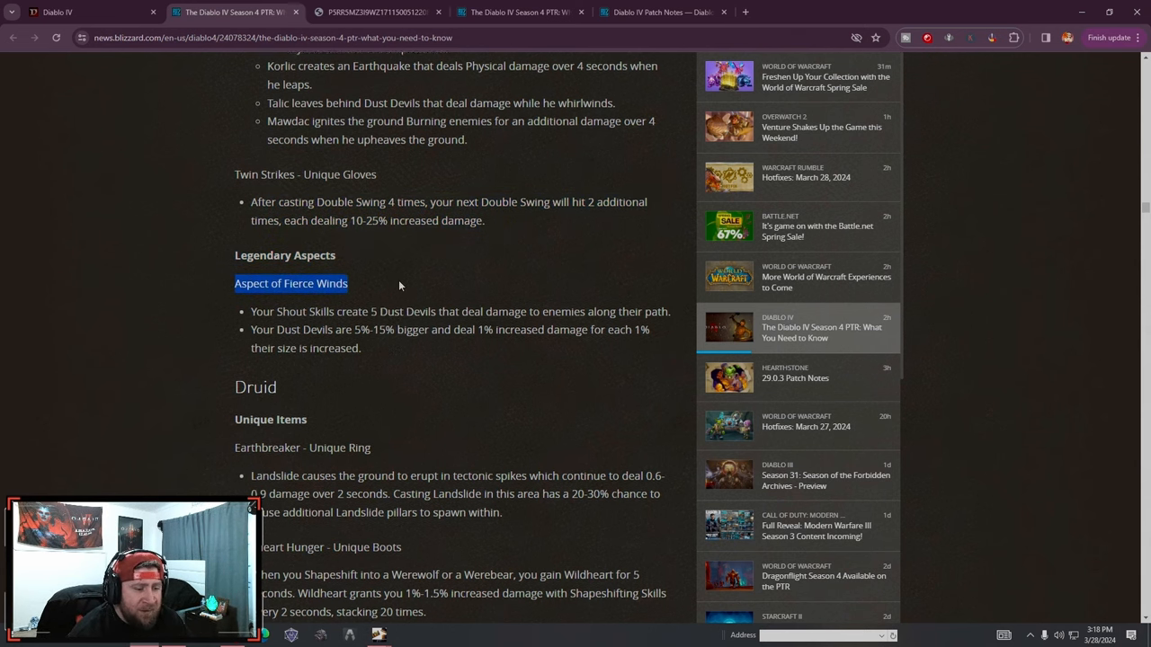
{"action": "scroll", "scroll_direction": "down", "scroll_amount": 3}
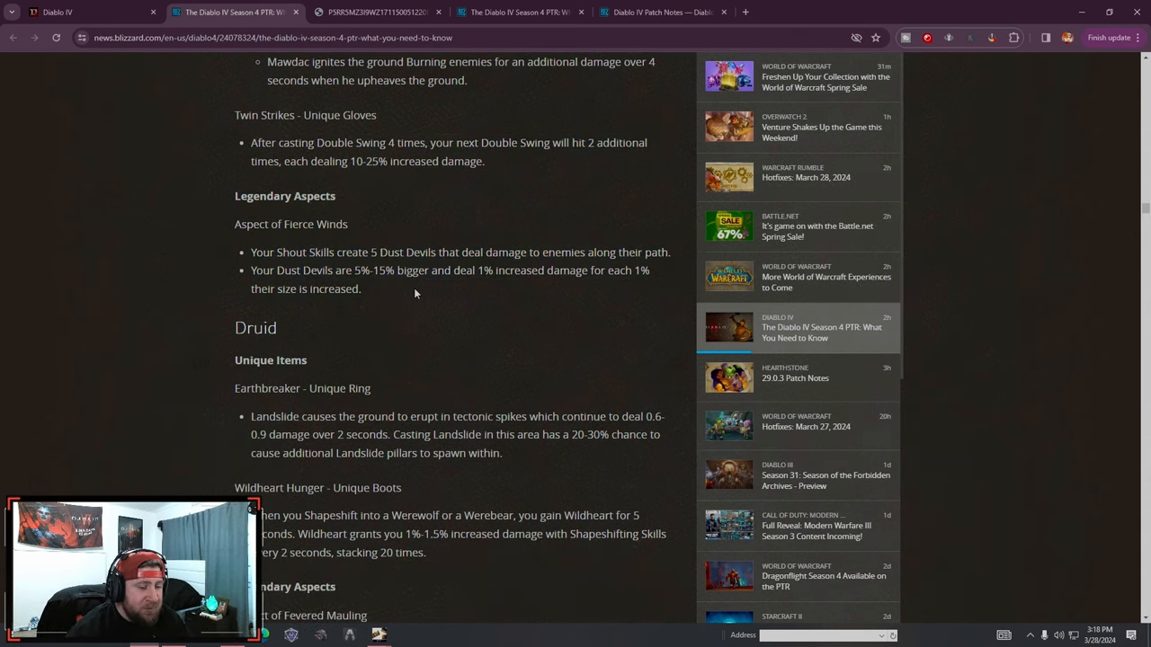
{"action": "scroll", "scroll_direction": "down", "scroll_amount": 3}
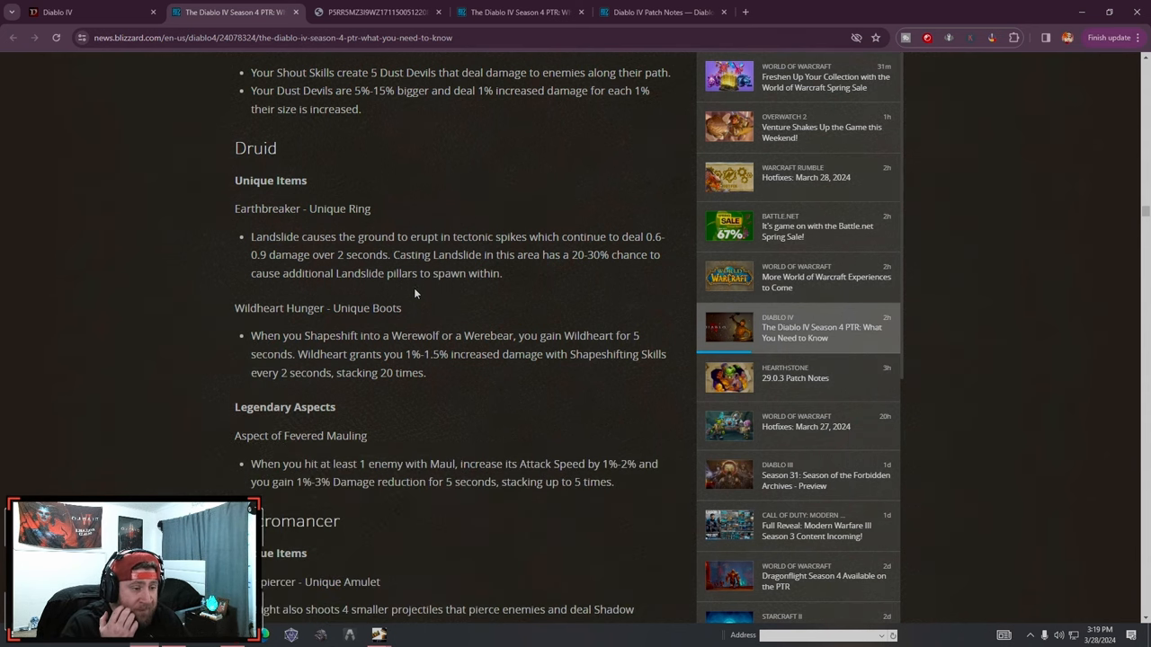
Read the Druid items Earthbreaker with its Landslide effect, Wildheart Hunger and Fevered Mauling until Necromancer shows
{"action": "double_click", "coordinate": [302, 208]}
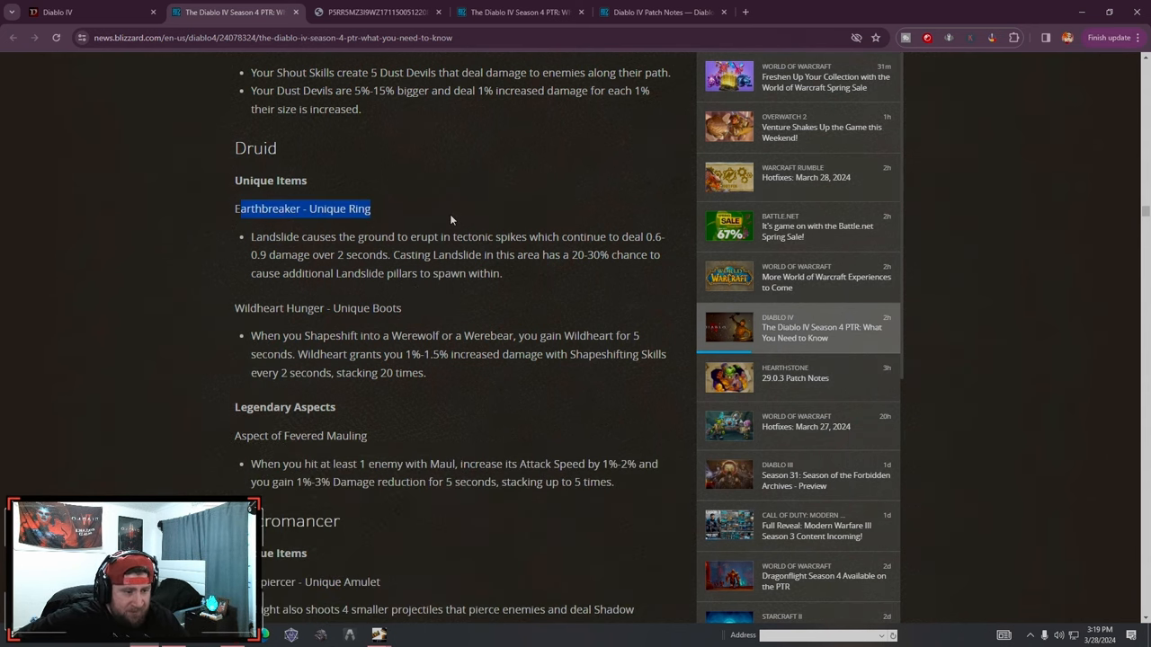
{"action": "left_click", "coordinate": [557, 277]}
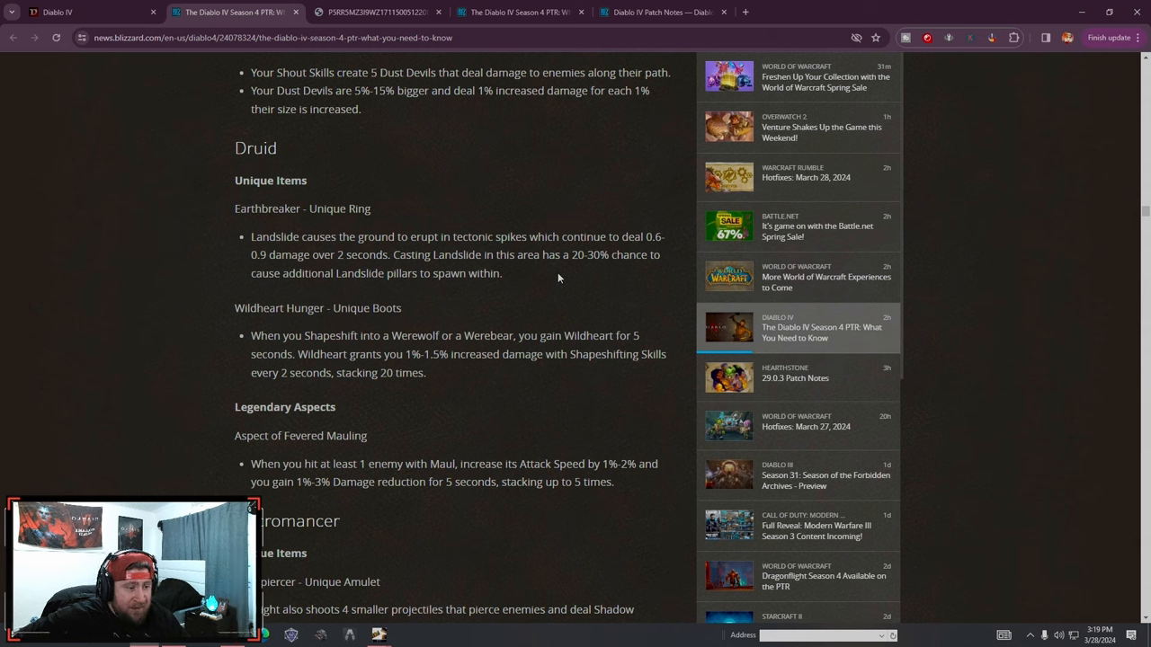
{"action": "mouse_move", "coordinate": [586, 271]}
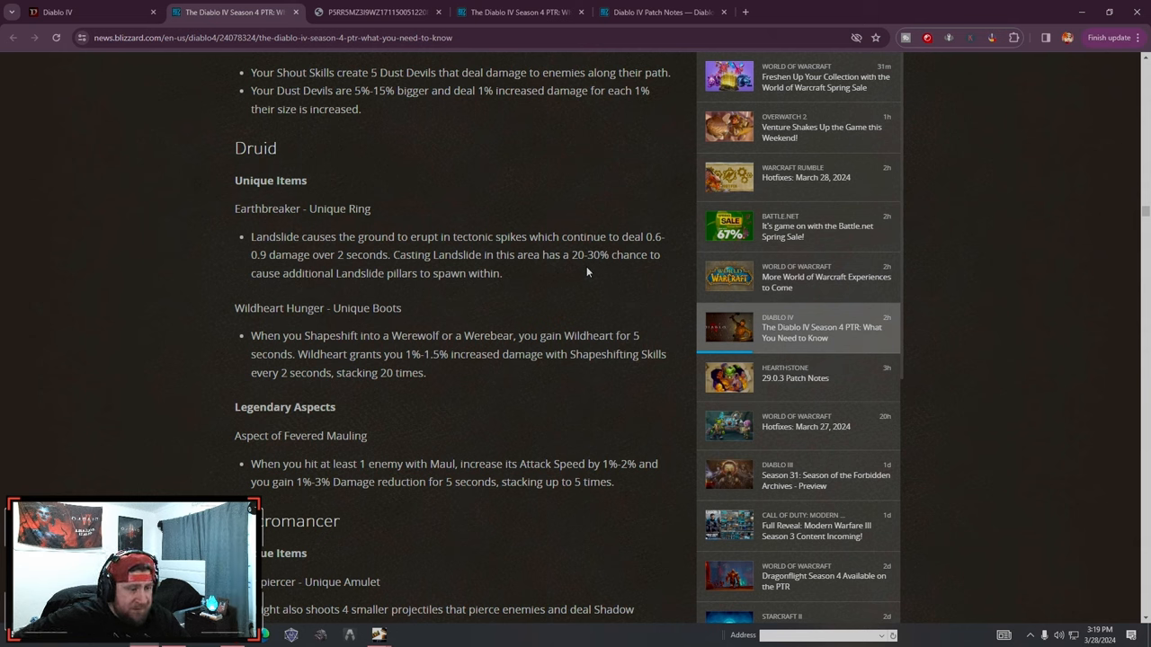
{"action": "mouse_move", "coordinate": [534, 284]}
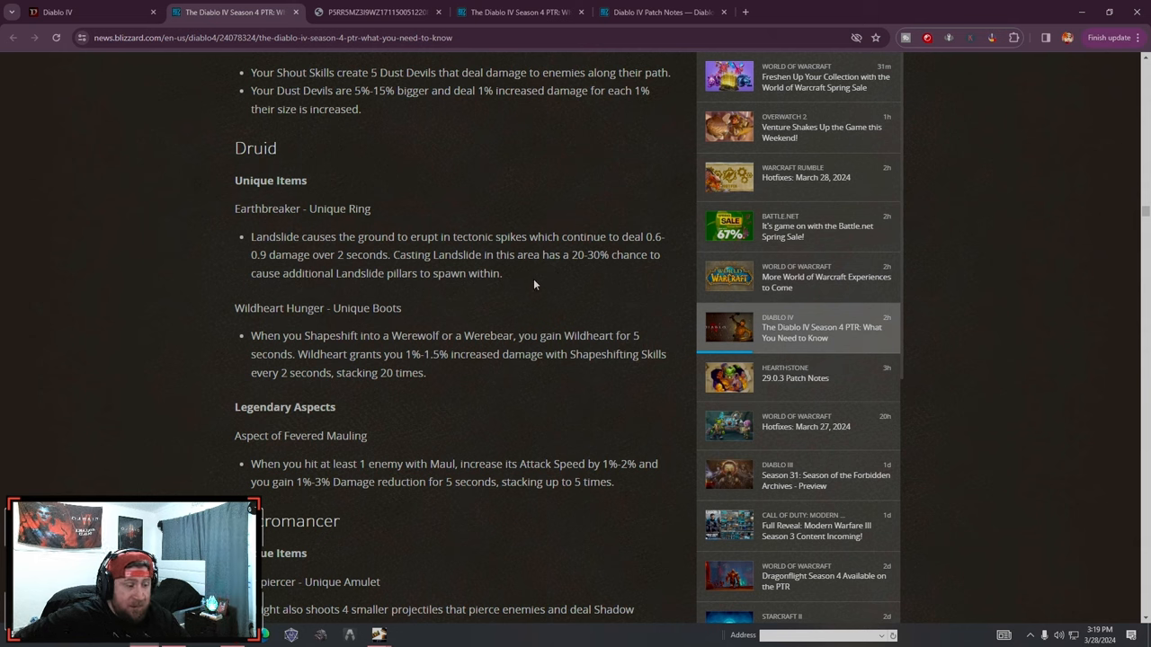
{"action": "left_click_drag", "start_coordinate": [252, 237], "coordinate": [501, 273]}
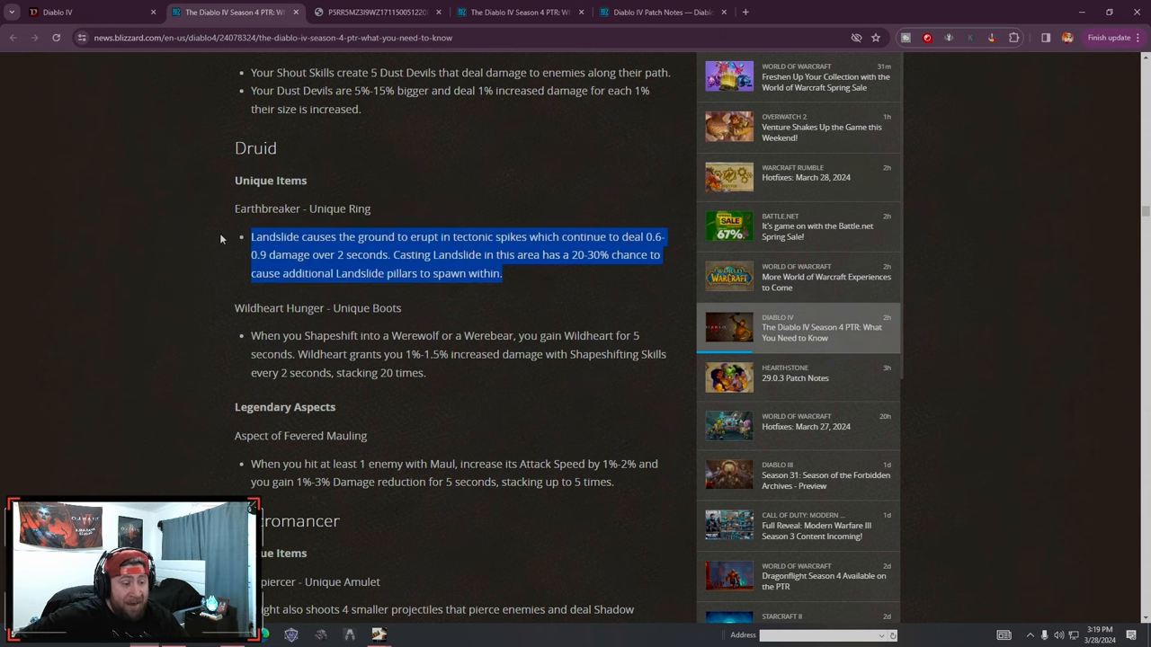
{"action": "scroll", "scroll_direction": "down", "scroll_amount": 3}
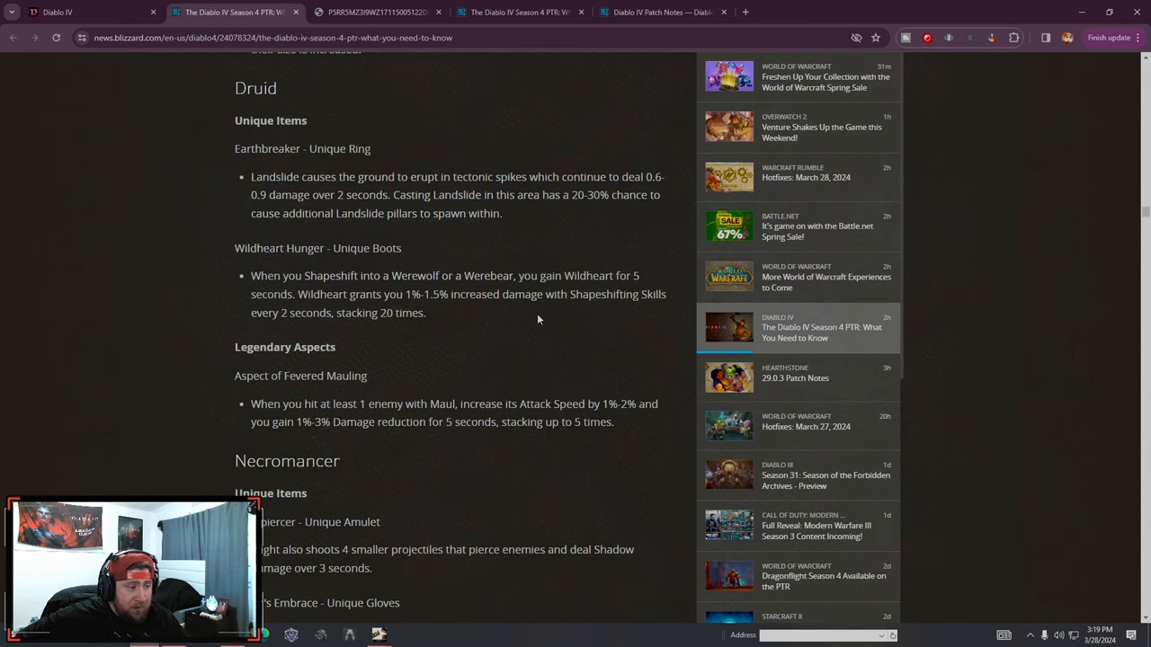
{"action": "left_click_drag", "start_coordinate": [313, 294], "coordinate": [464, 294]}
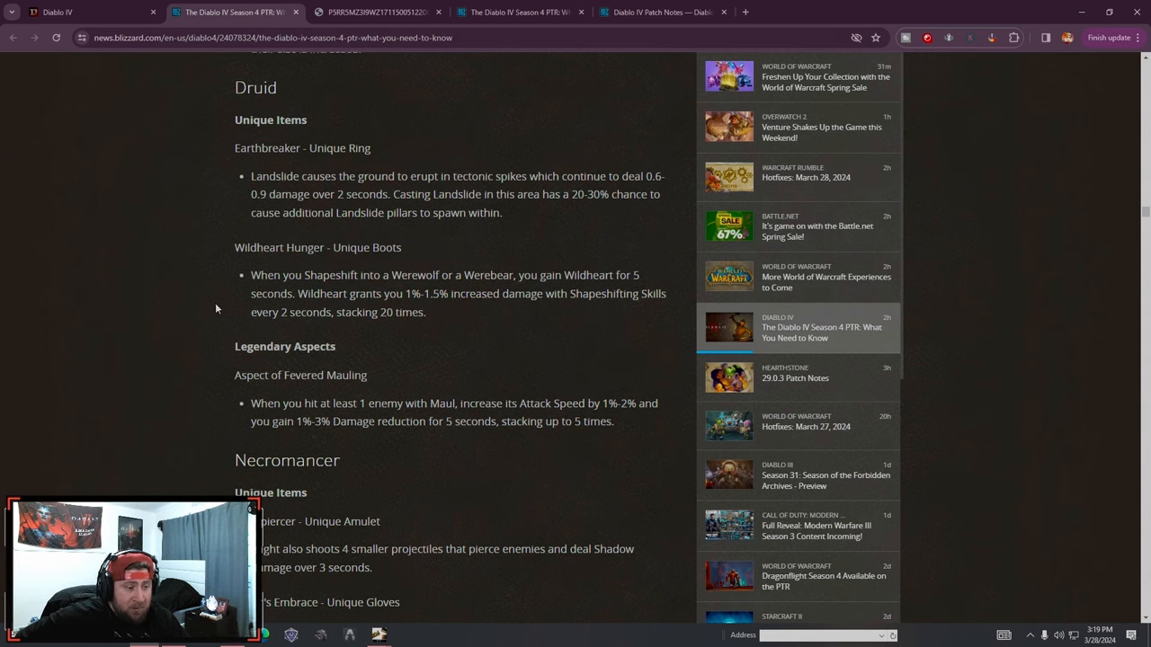
{"action": "scroll", "scroll_direction": "down", "scroll_amount": 3}
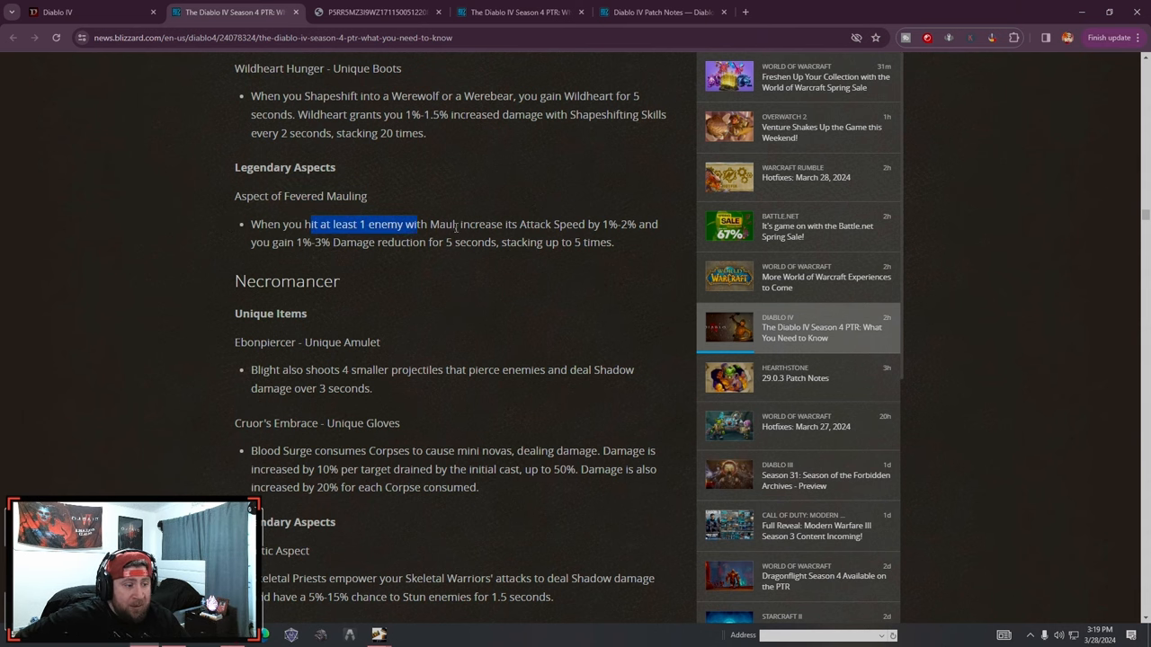
Read the Necromancer uniques, highlighting the Cruor's Embrace gloves entry and description
{"action": "left_click", "coordinate": [367, 259]}
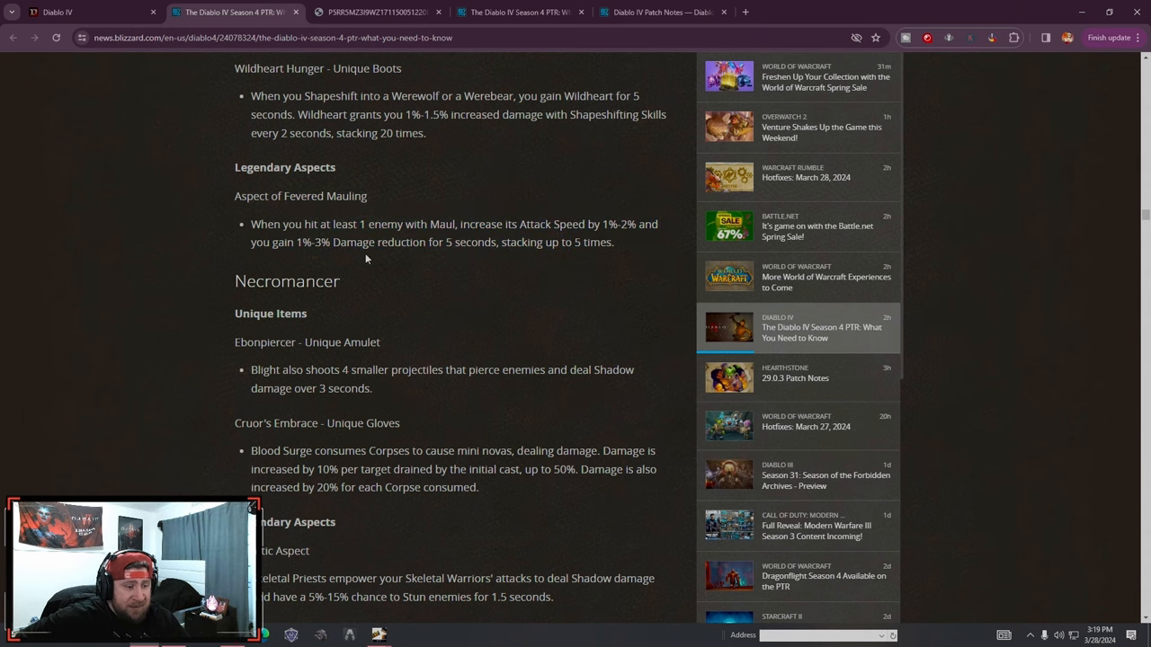
{"action": "scroll", "scroll_direction": "down", "scroll_amount": 3}
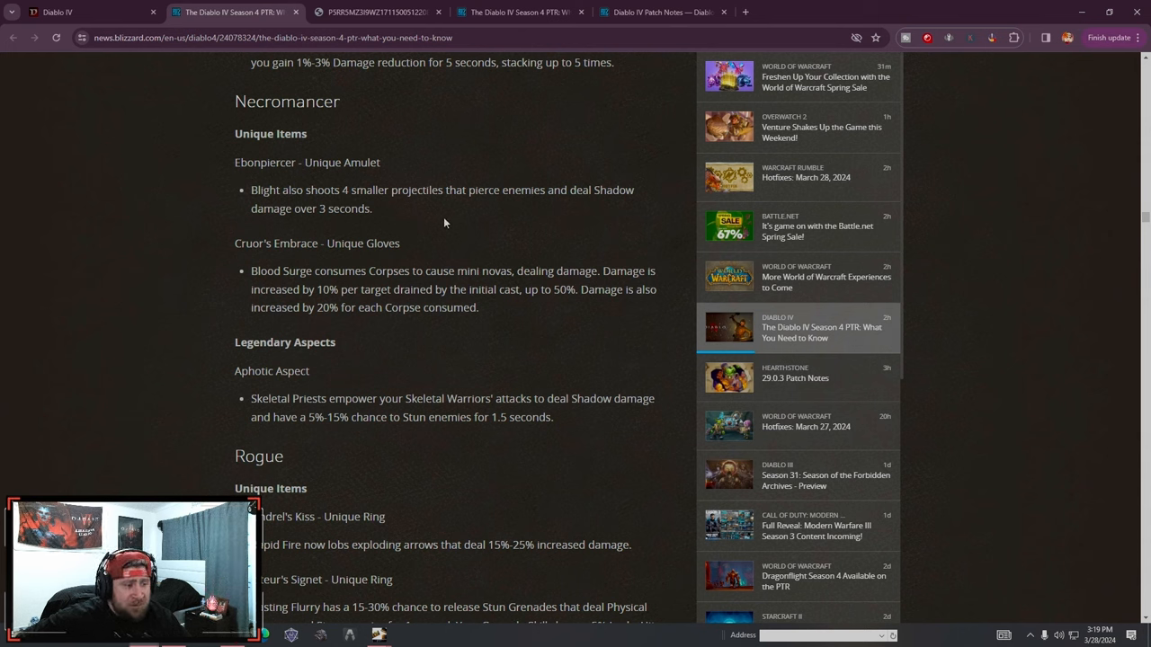
{"action": "mouse_move", "coordinate": [435, 218]}
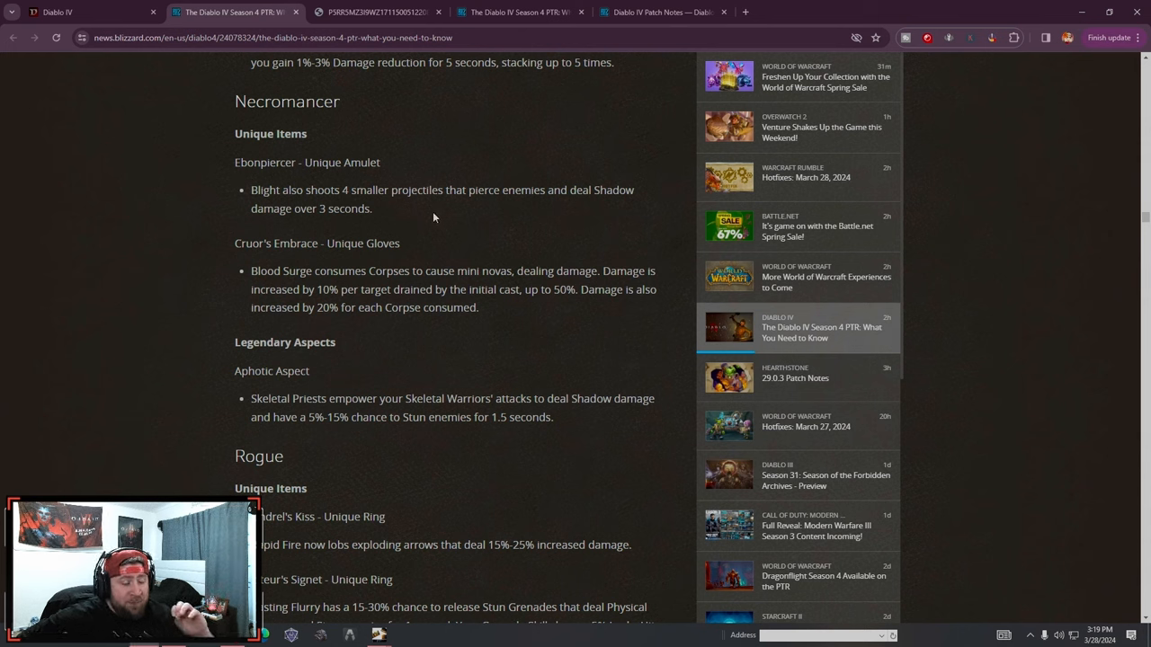
{"action": "scroll", "scroll_direction": "down", "scroll_amount": 3}
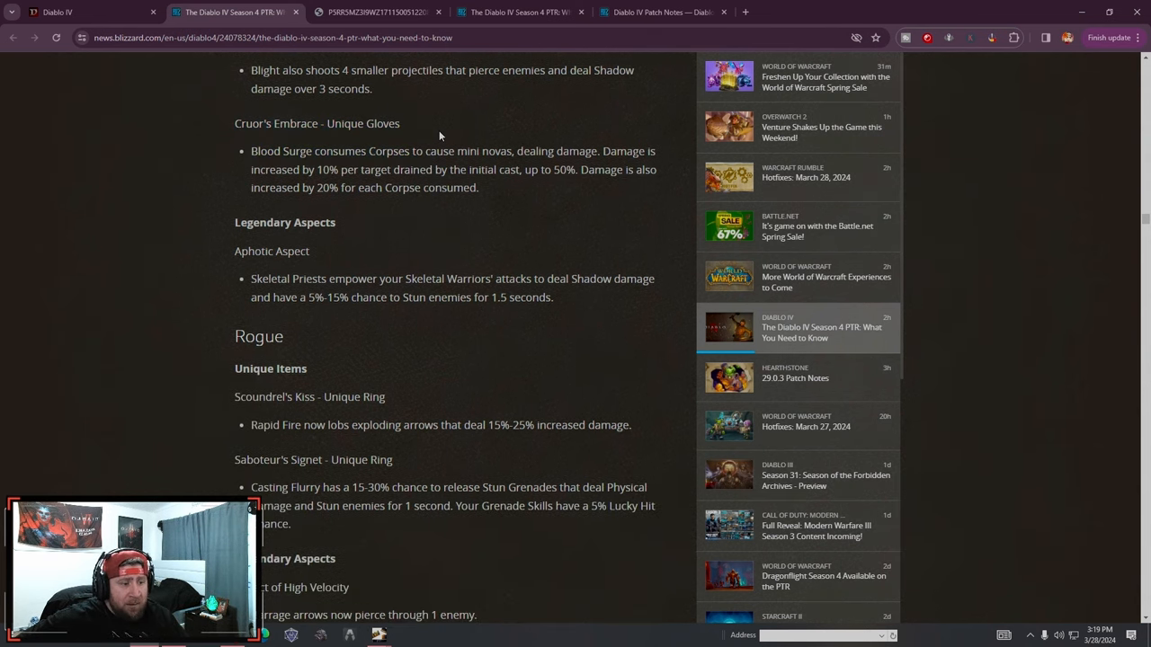
{"action": "mouse_move", "coordinate": [523, 212]}
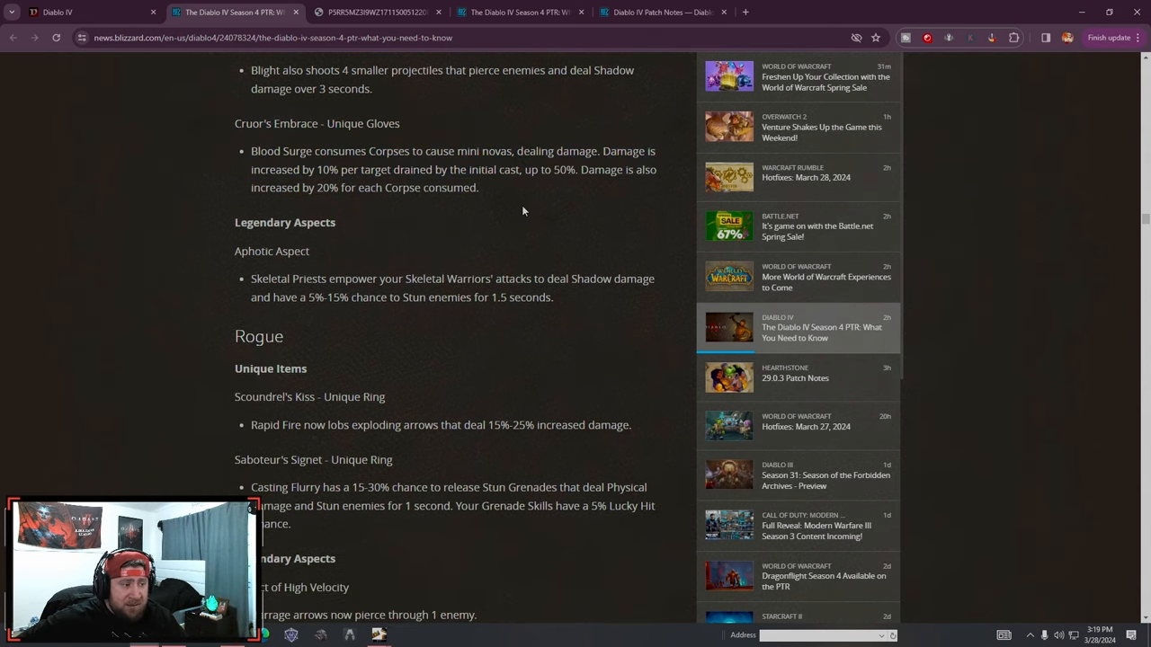
{"action": "left_click_drag", "start_coordinate": [234, 122], "coordinate": [478, 187]}
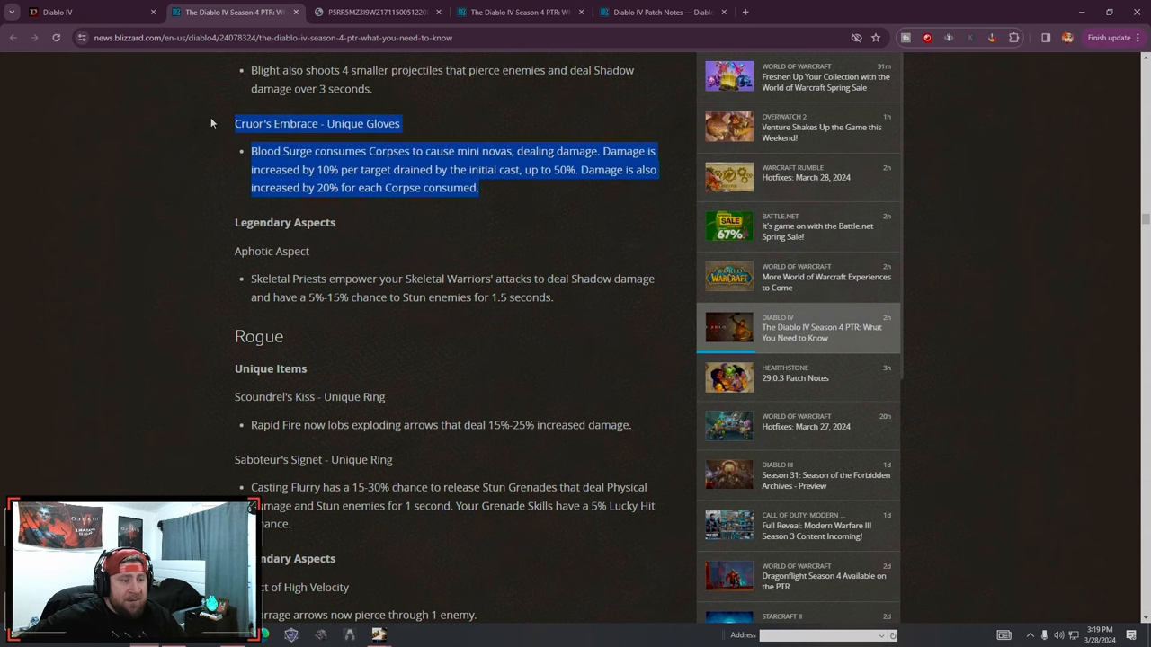
{"action": "scroll", "scroll_direction": "down", "scroll_amount": 3}
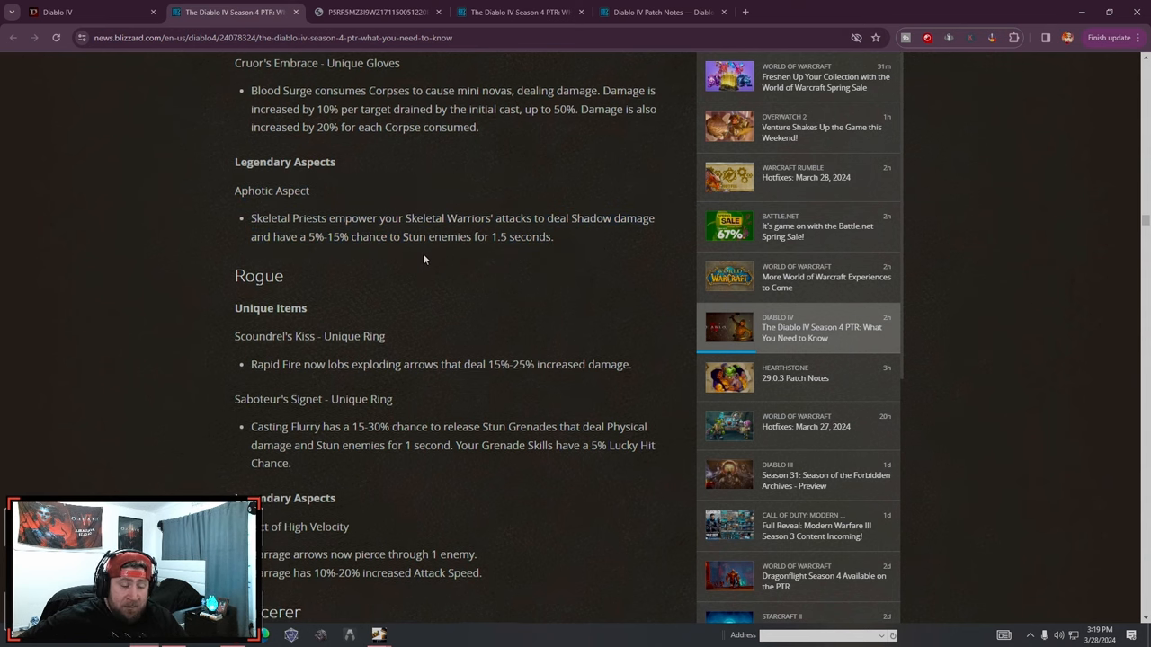
Read on through the Sorcerer items, Flameweaver gloves and Tenuous Destruction aspect, until Balance Updates appears
{"action": "scroll", "scroll_direction": "down", "scroll_amount": 3}
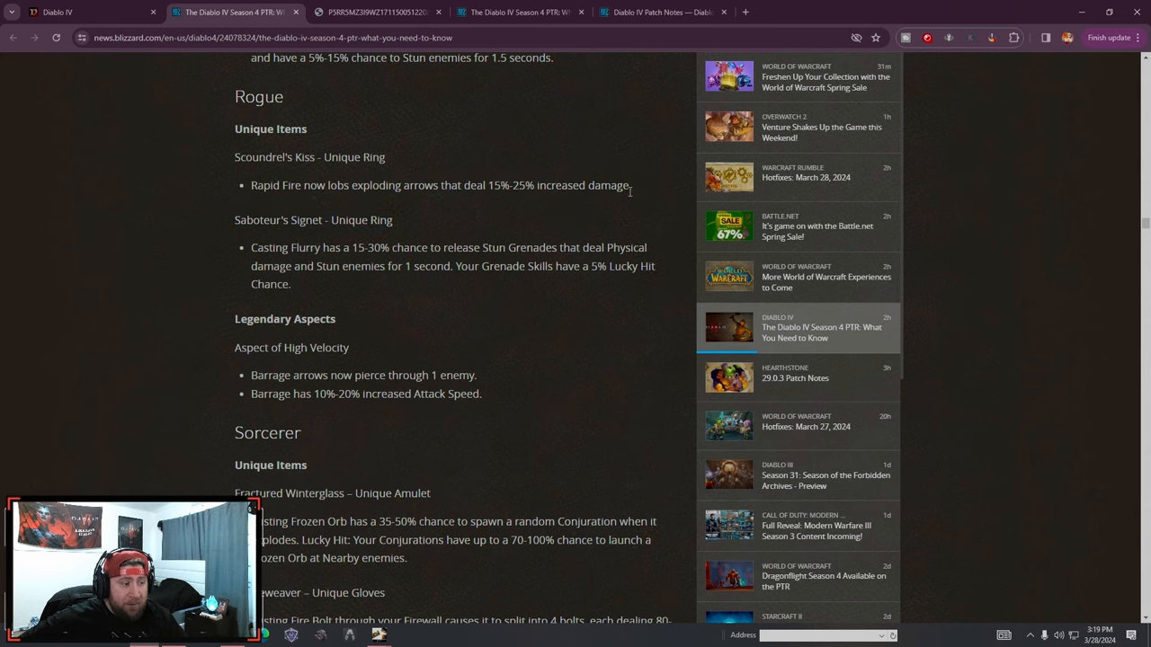
{"action": "mouse_move", "coordinate": [248, 218]}
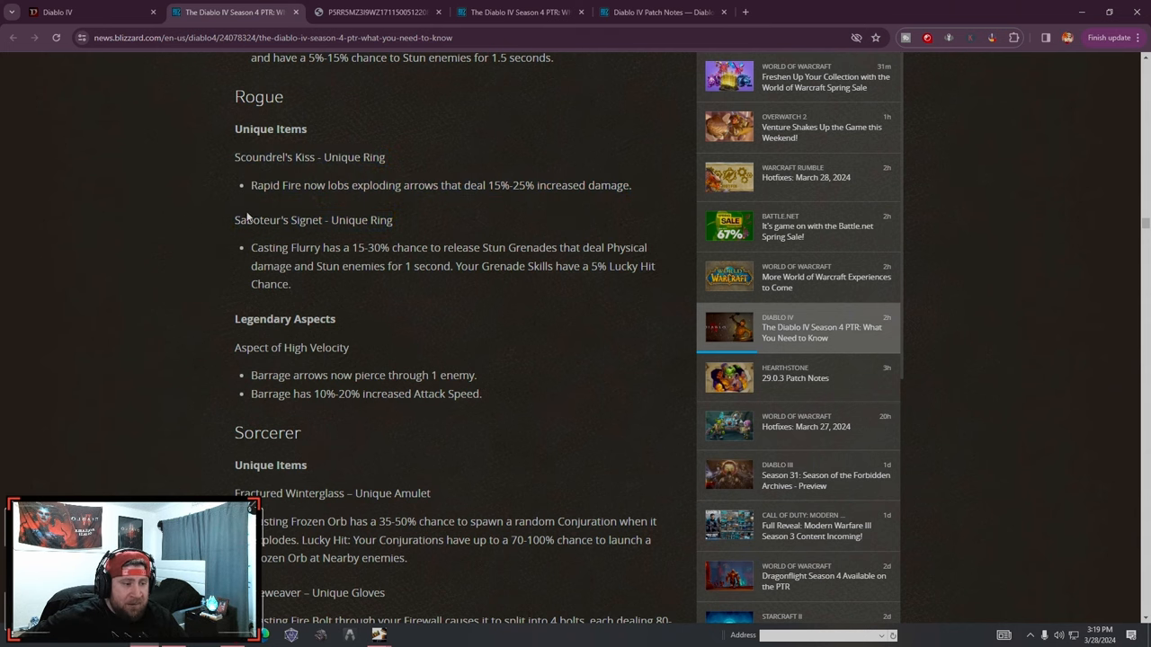
{"action": "scroll", "scroll_direction": "down", "scroll_amount": 3}
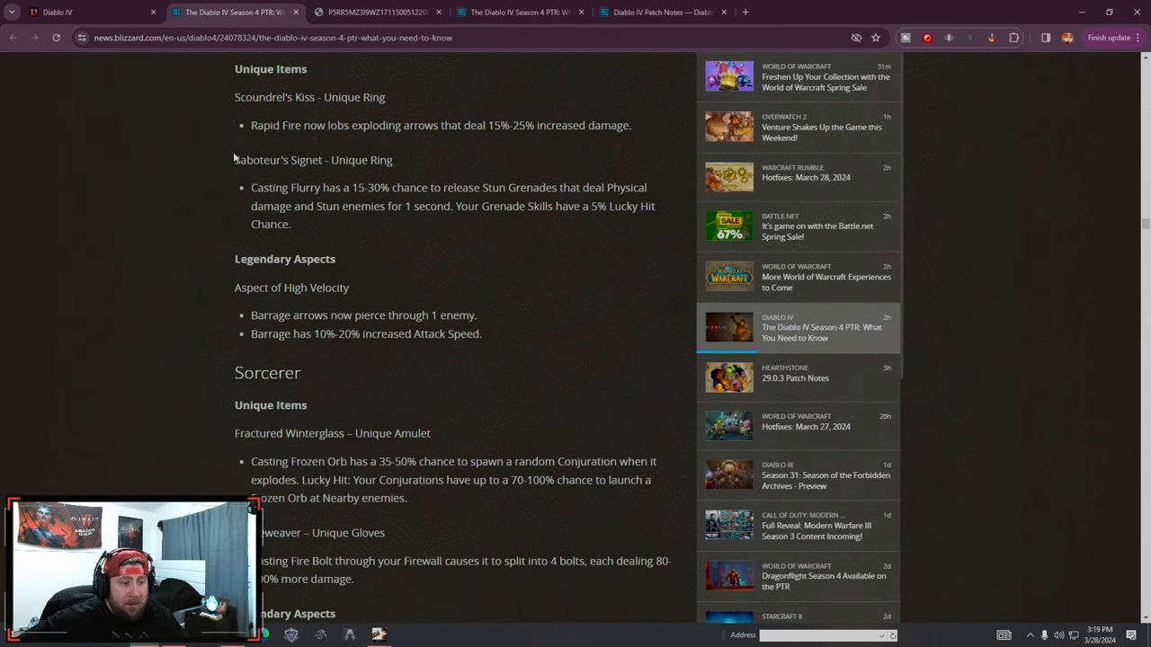
{"action": "mouse_move", "coordinate": [440, 220]}
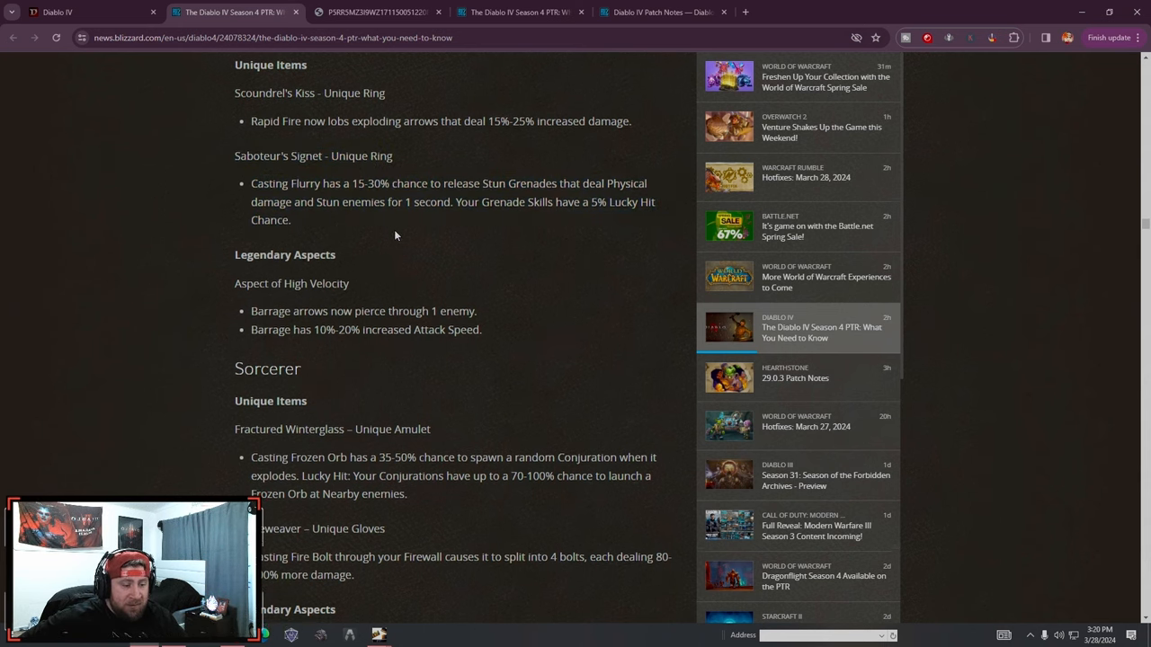
{"action": "scroll", "scroll_direction": "down", "scroll_amount": 3}
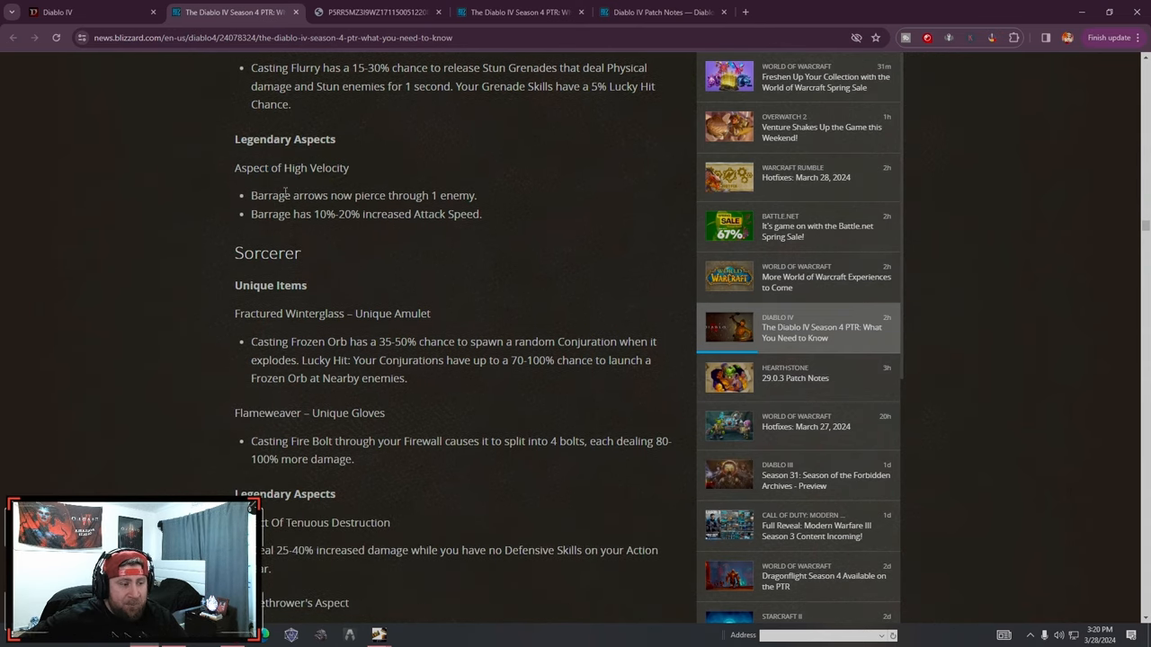
{"action": "mouse_move", "coordinate": [528, 230]}
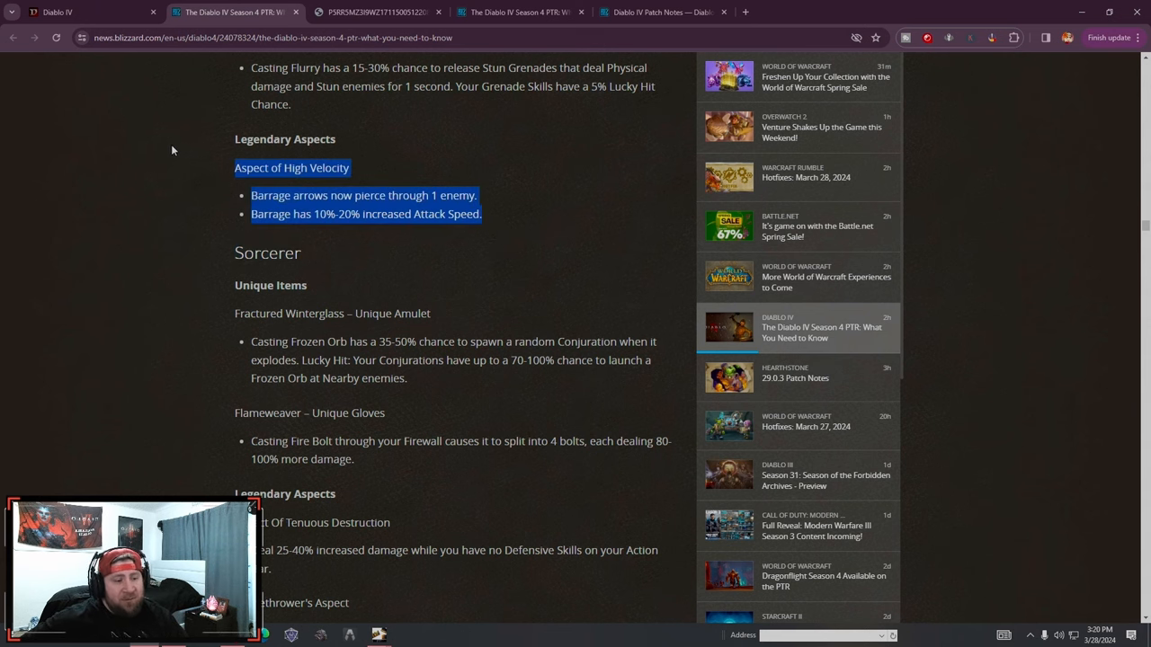
{"action": "scroll", "scroll_direction": "down", "scroll_amount": 3}
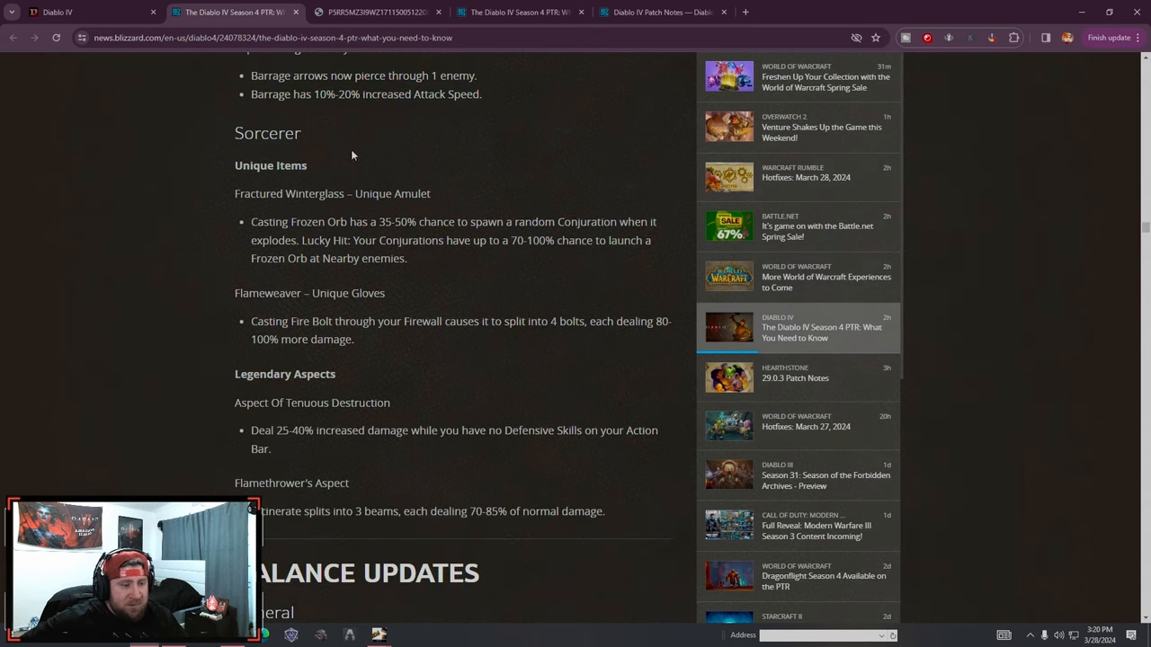
{"action": "mouse_move", "coordinate": [412, 266]}
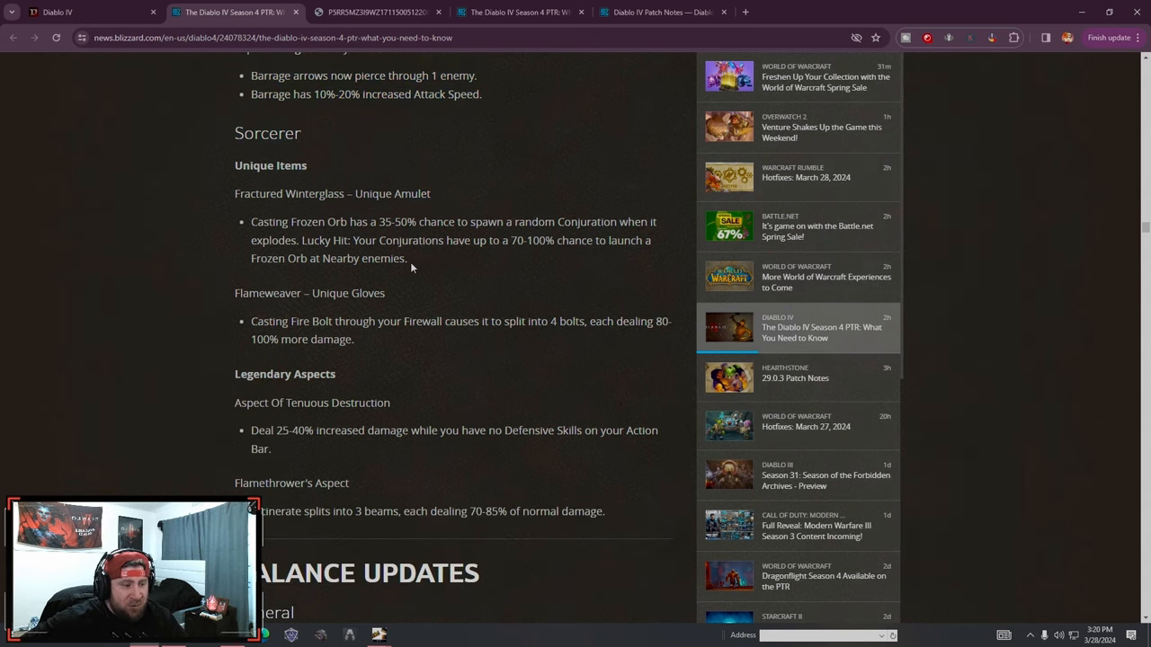
{"action": "scroll", "scroll_direction": "down", "scroll_amount": 3}
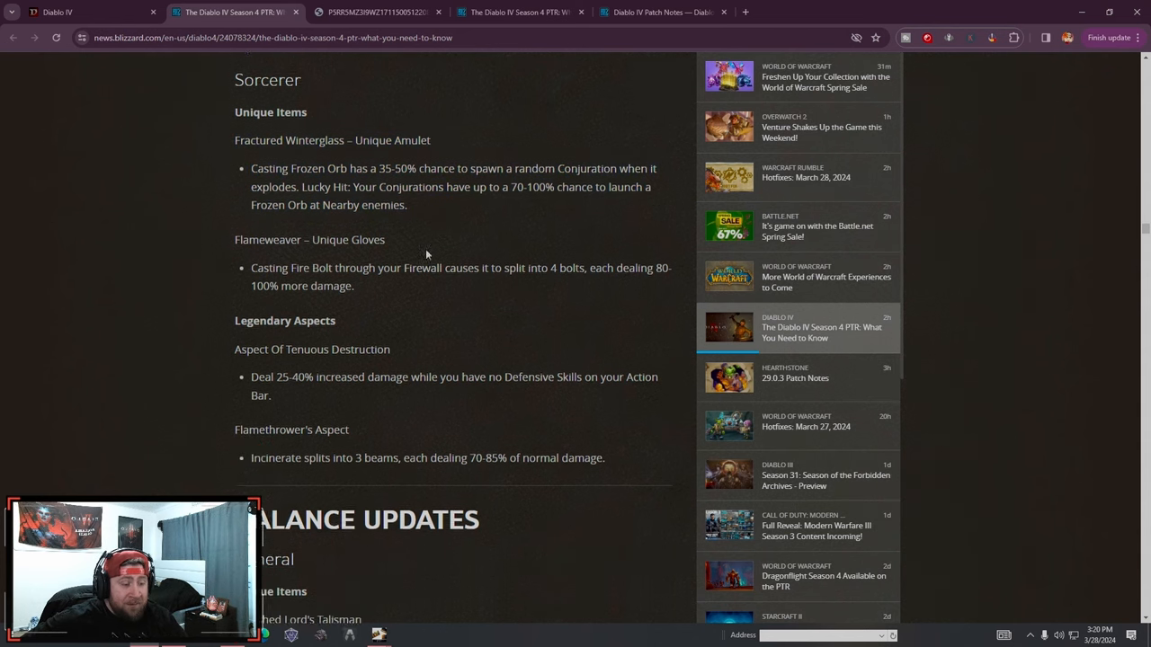
{"action": "scroll", "scroll_direction": "down", "scroll_amount": 3}
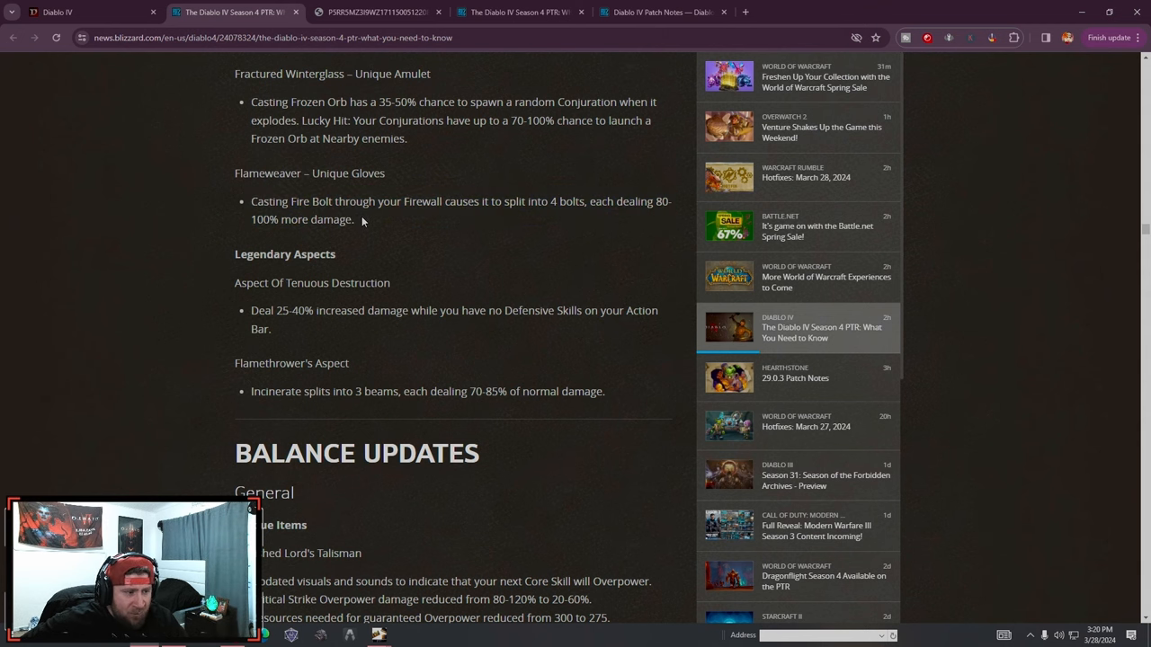
{"action": "left_click_drag", "start_coordinate": [234, 171], "coordinate": [360, 220]}
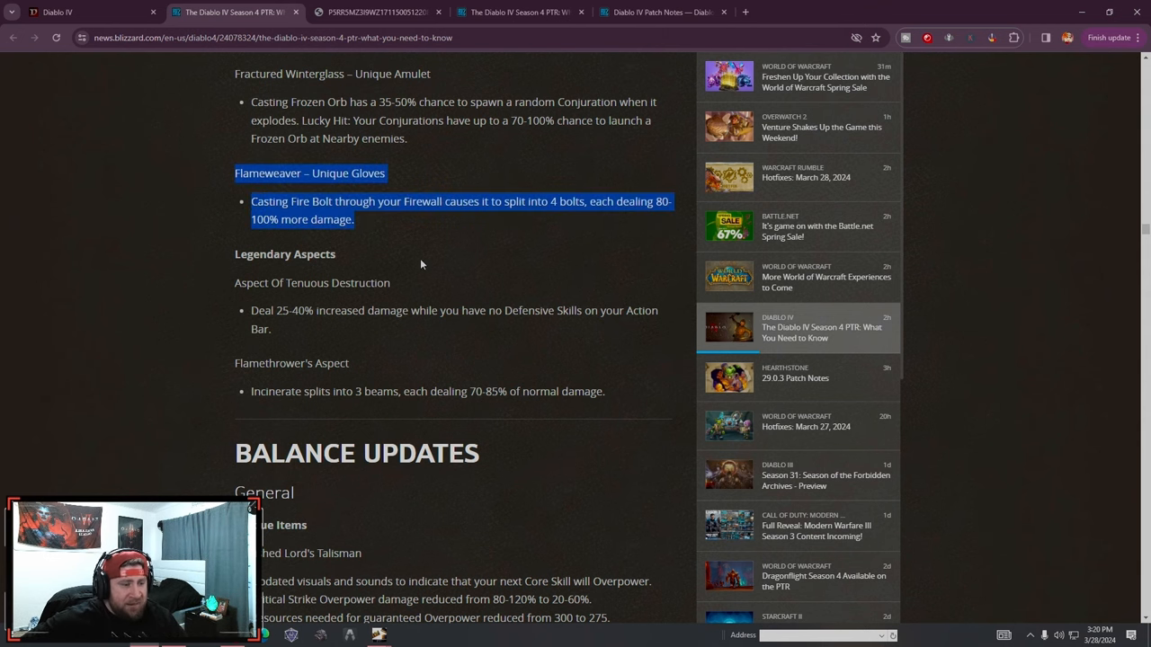
{"action": "scroll", "scroll_direction": "down", "scroll_amount": 3}
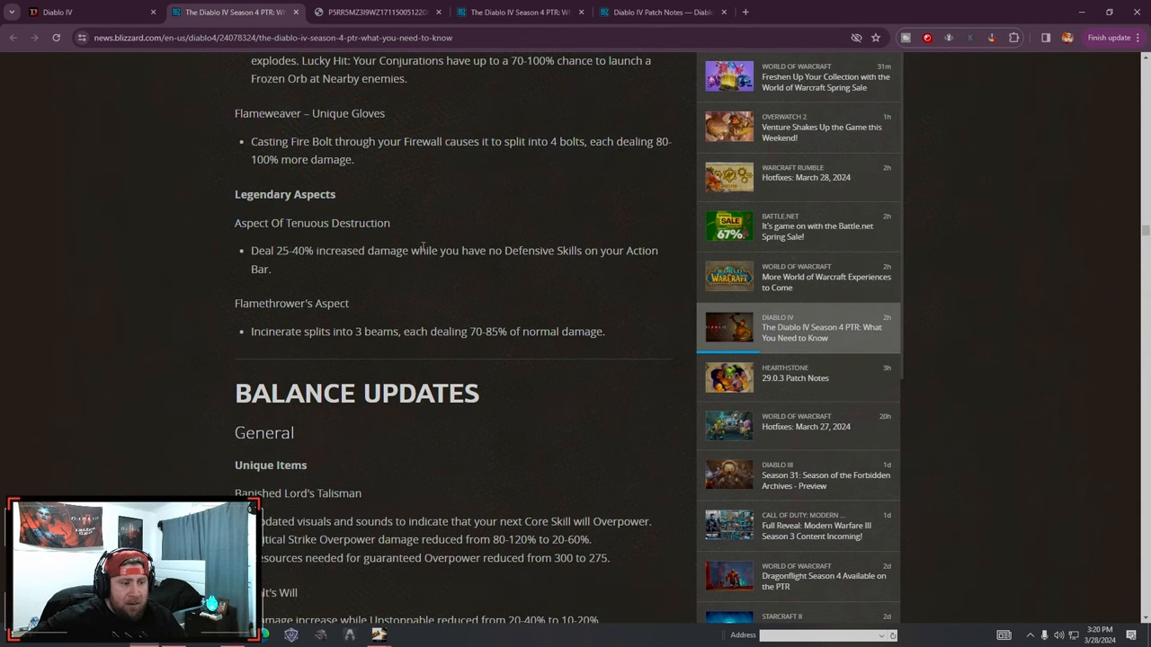
{"action": "mouse_move", "coordinate": [414, 235]}
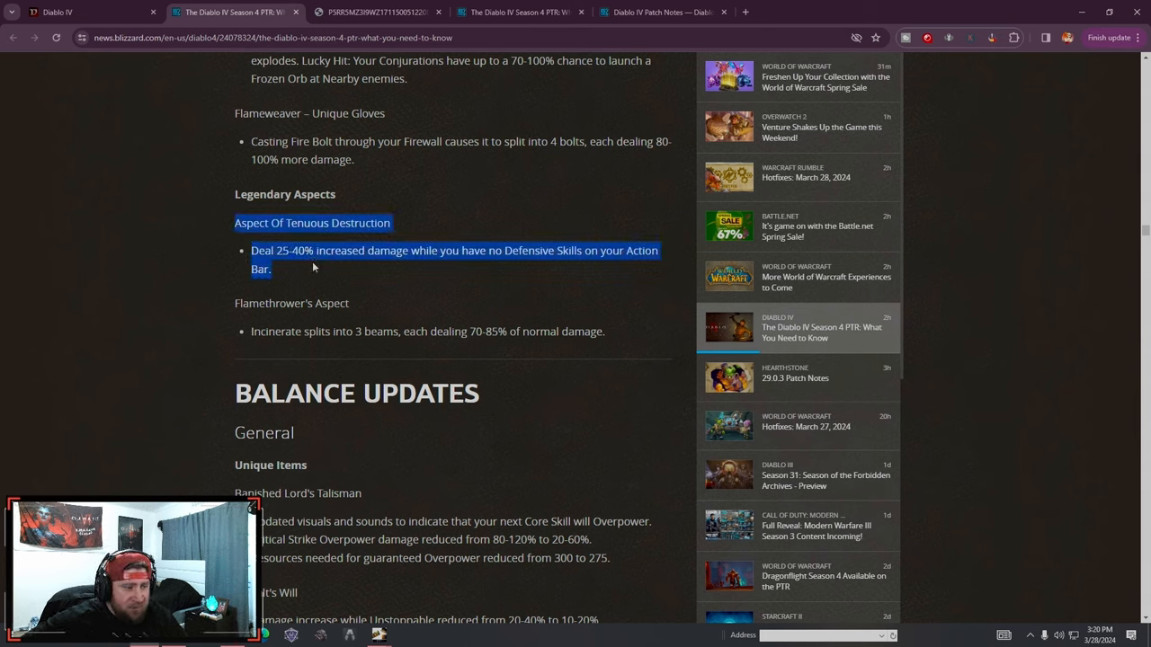
{"action": "left_click", "coordinate": [313, 268]}
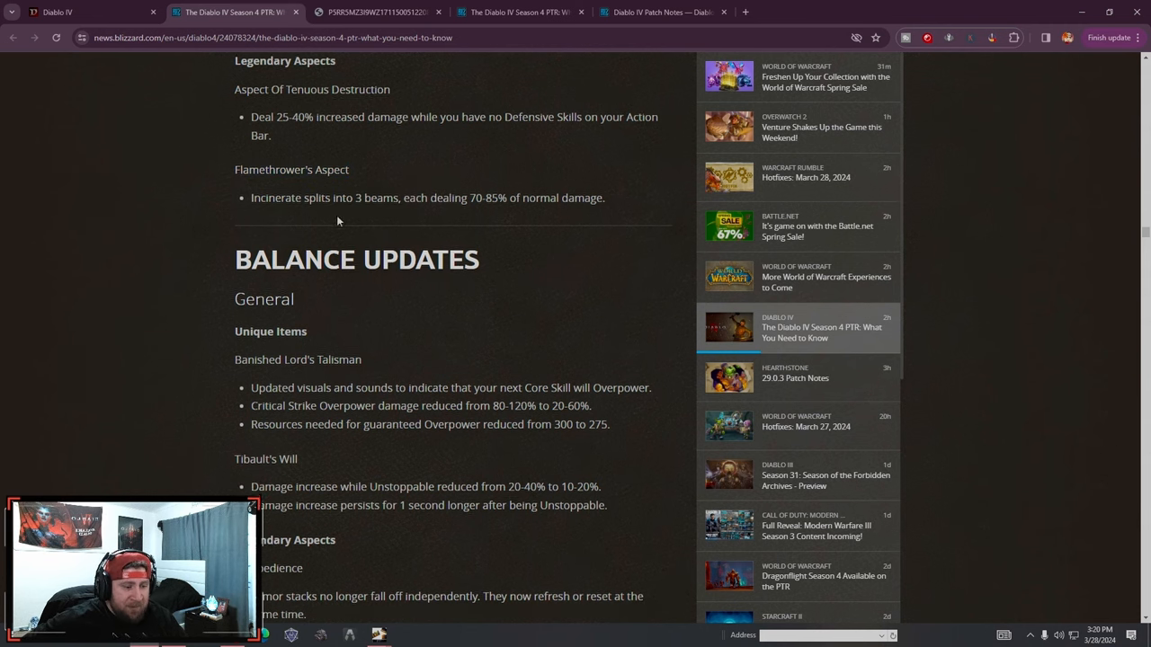
Read the general unique changes from Banished Lord's Talisman down to the Disobedience aspect changes
{"action": "scroll", "scroll_direction": "down", "scroll_amount": 3}
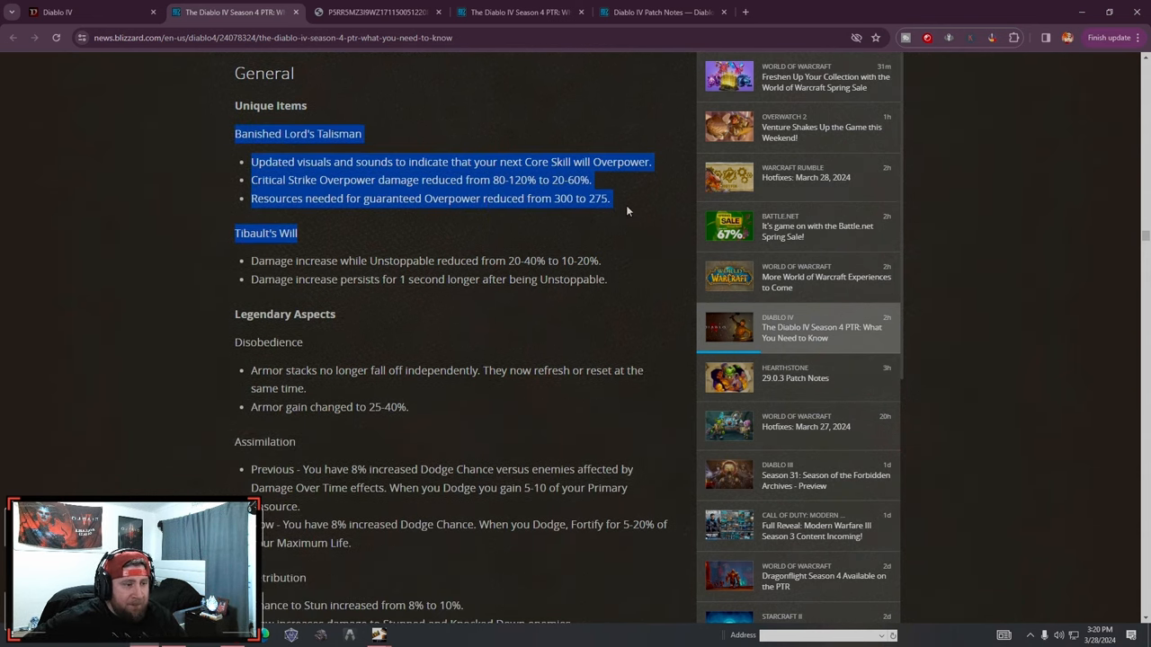
{"action": "left_click", "coordinate": [626, 212]}
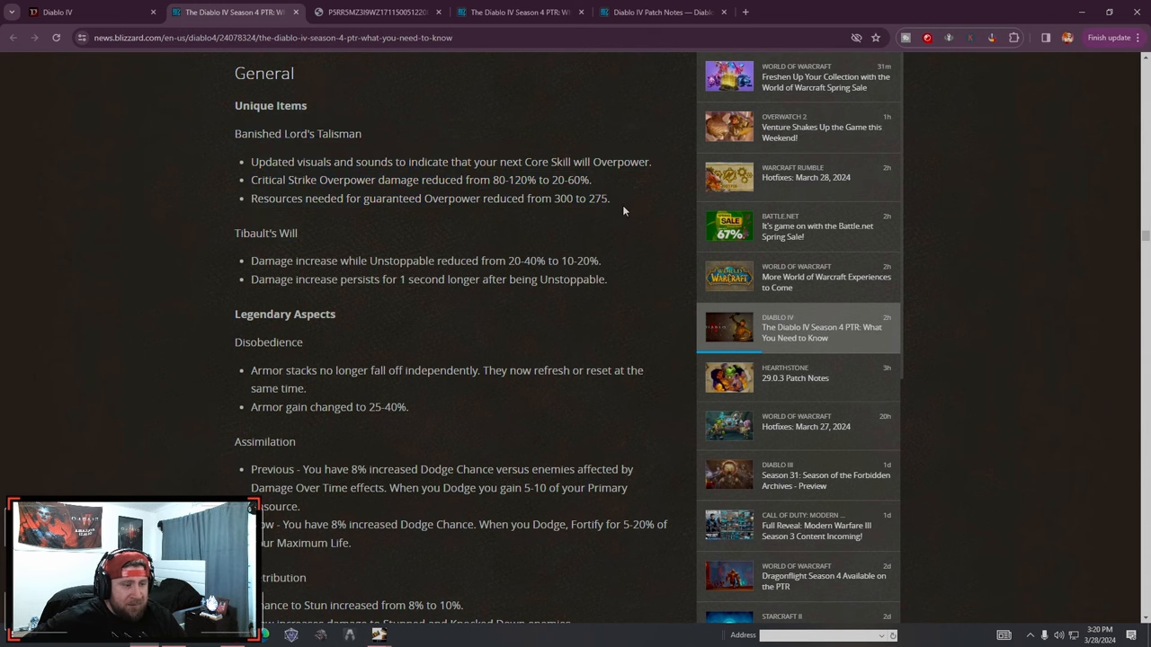
{"action": "scroll", "scroll_direction": "down", "scroll_amount": 3}
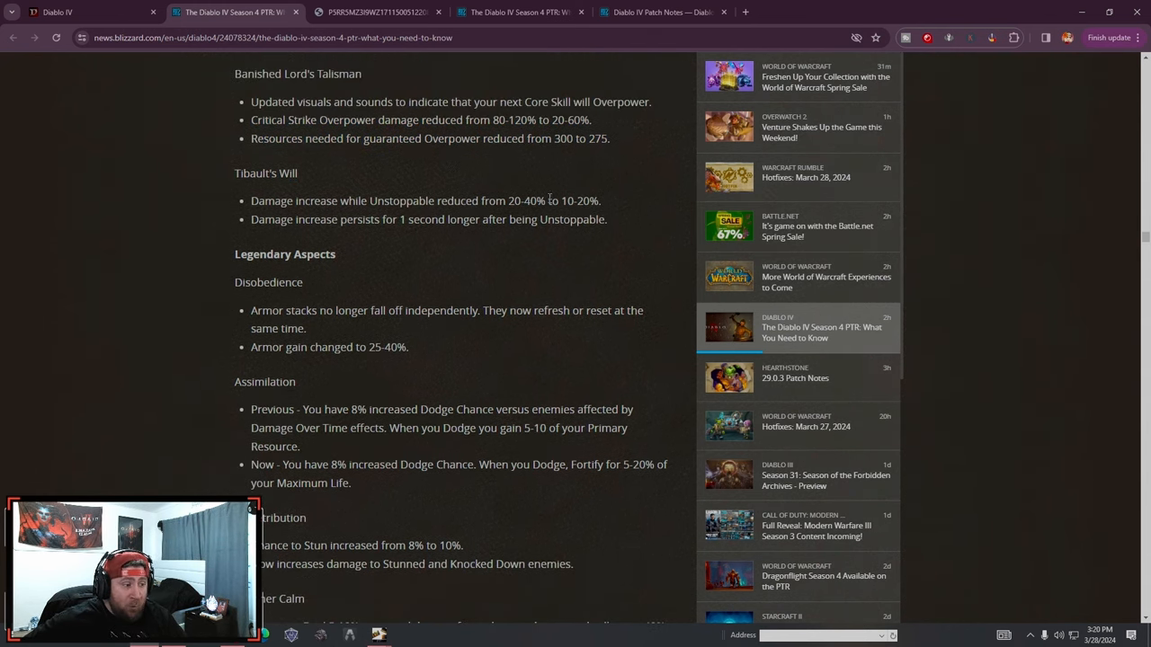
{"action": "double_click", "coordinate": [583, 202]}
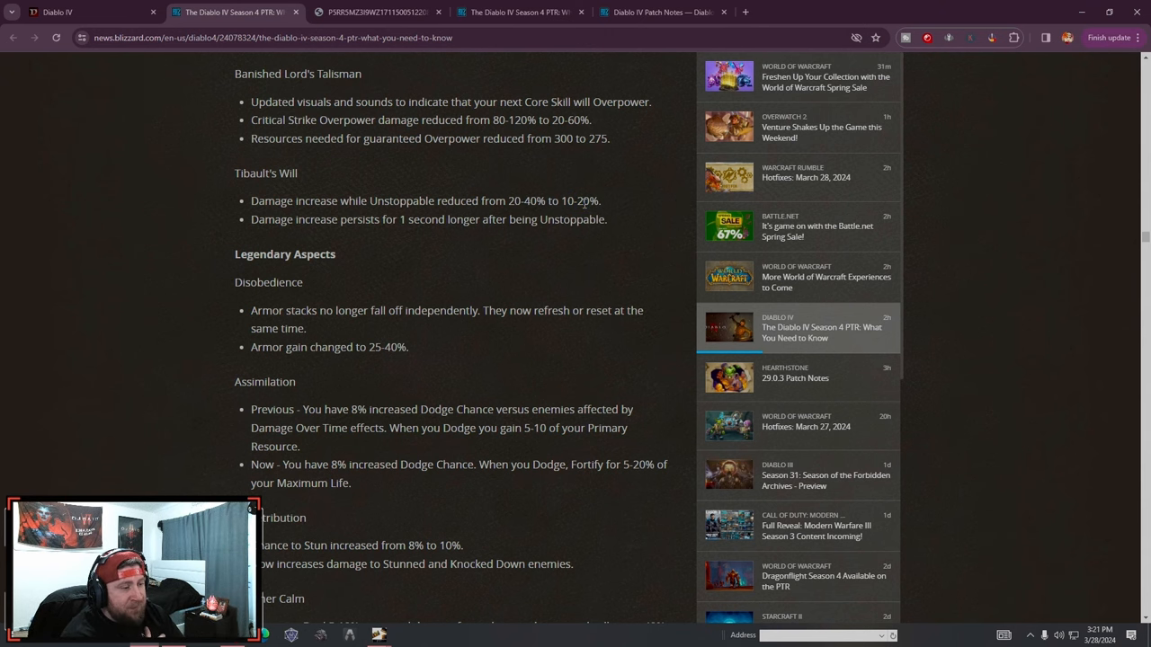
{"action": "mouse_move", "coordinate": [413, 281]}
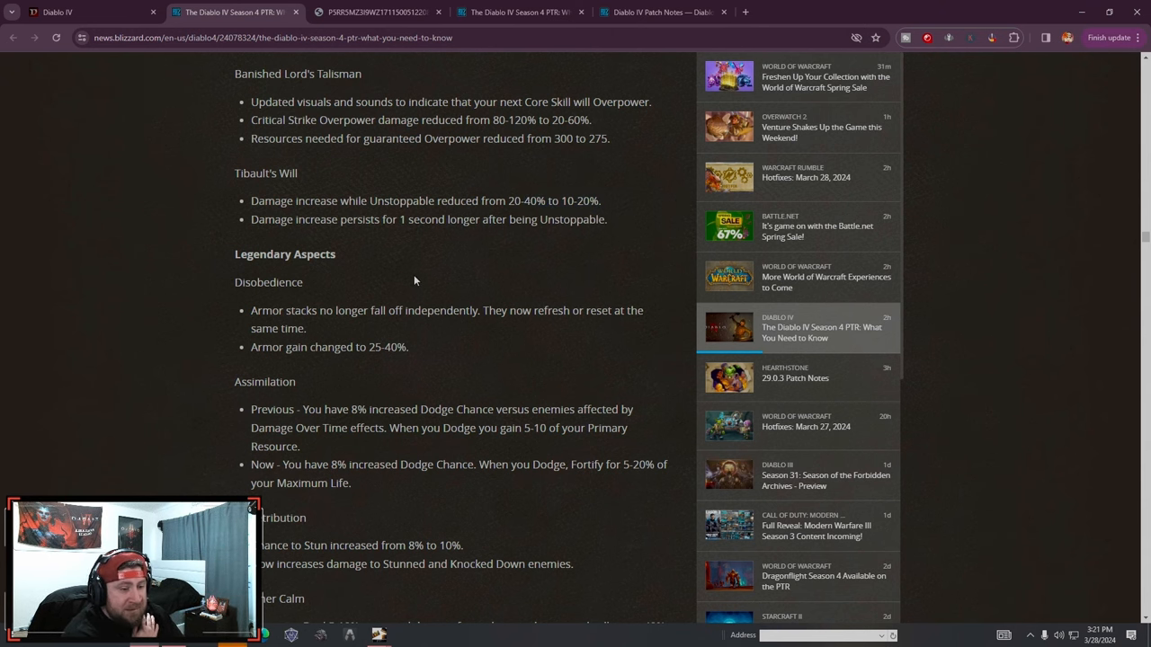
{"action": "scroll", "scroll_direction": "down", "scroll_amount": 3}
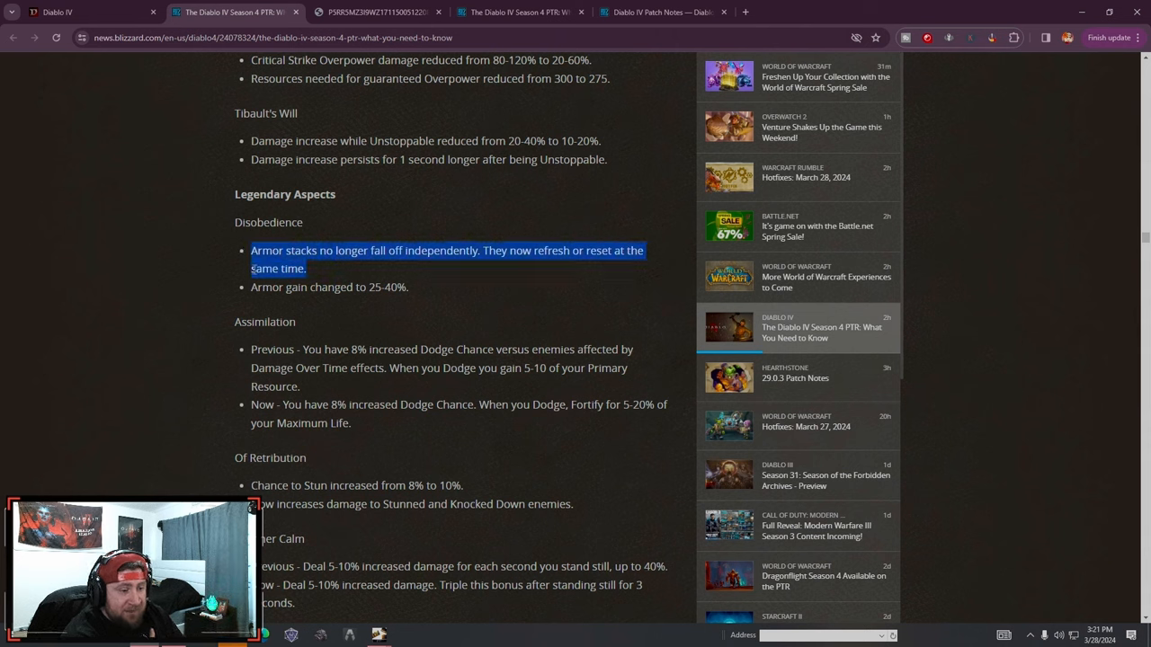
{"action": "left_click", "coordinate": [427, 299]}
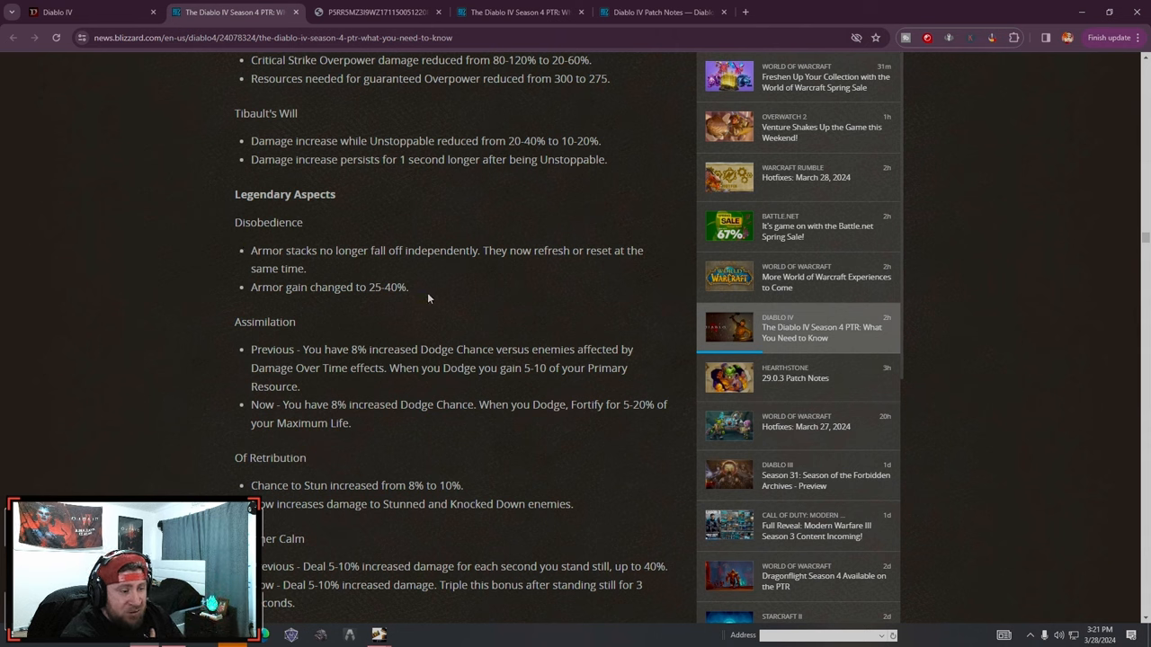
{"action": "mouse_move", "coordinate": [431, 297]}
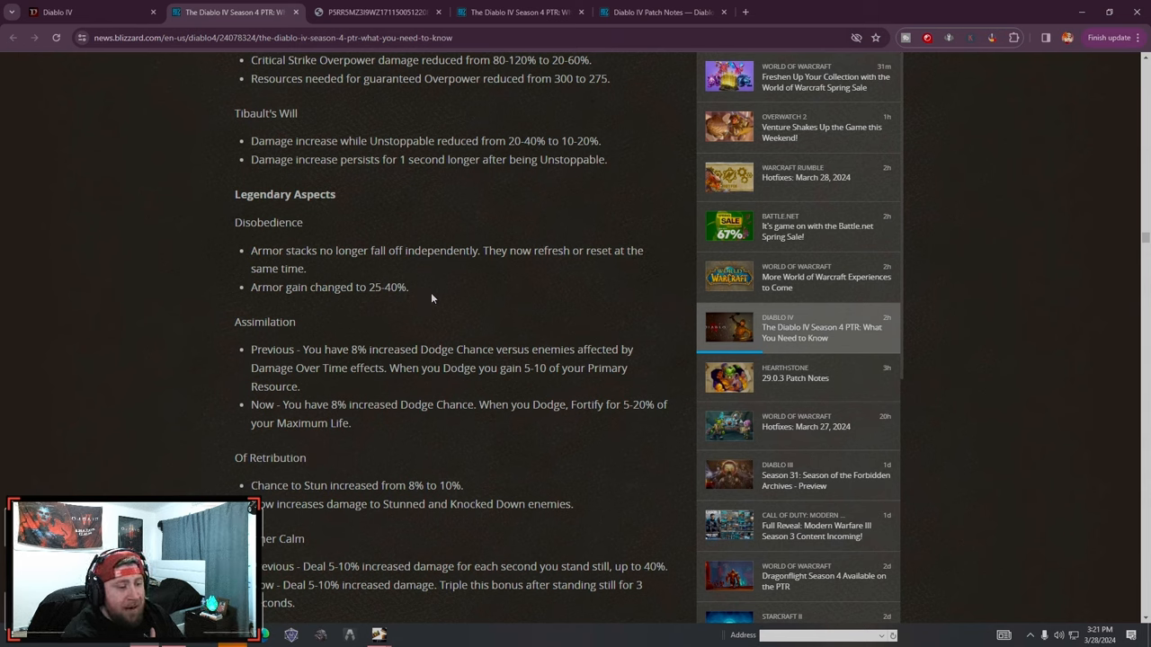
{"action": "left_click_drag", "start_coordinate": [234, 223], "coordinate": [408, 288]}
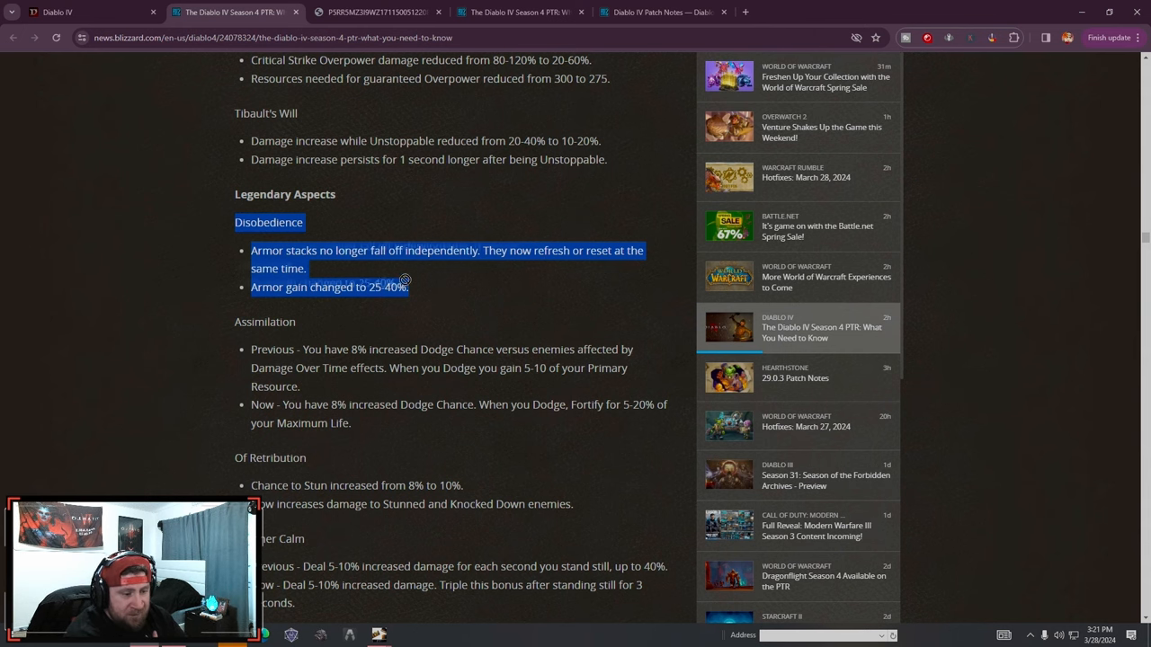
Read the Inner Calm, Crowded Sage and Bold Chieftain's aspect changes down toward Miscellaneous
{"action": "scroll", "scroll_direction": "down", "scroll_amount": 3}
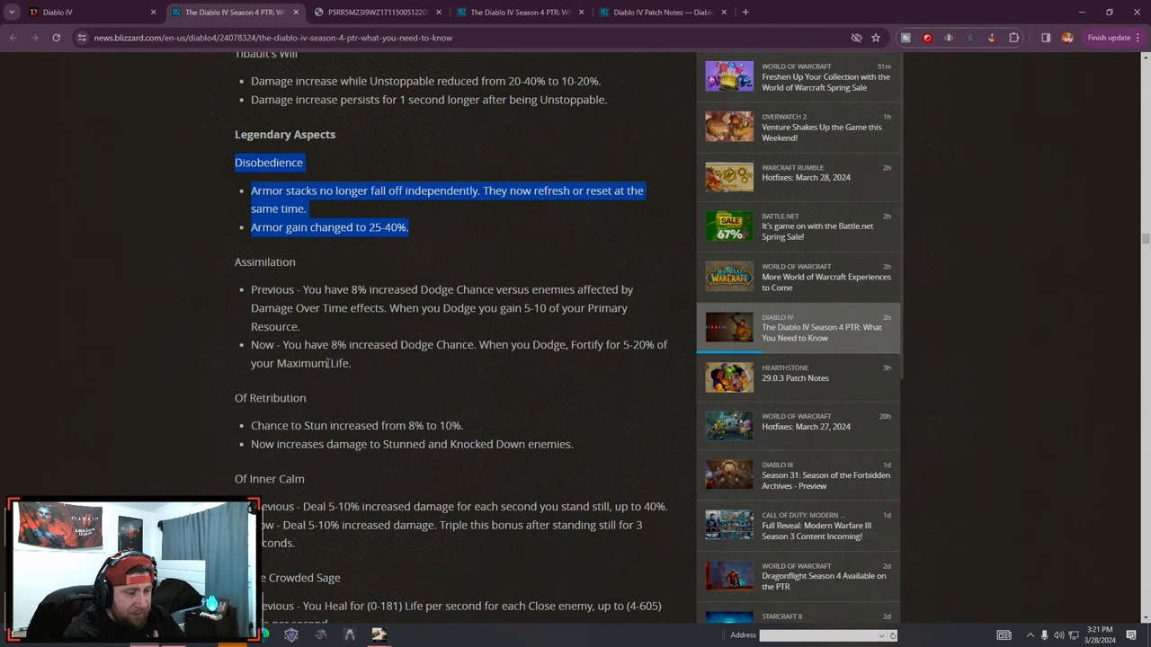
{"action": "scroll", "scroll_direction": "down", "scroll_amount": 3}
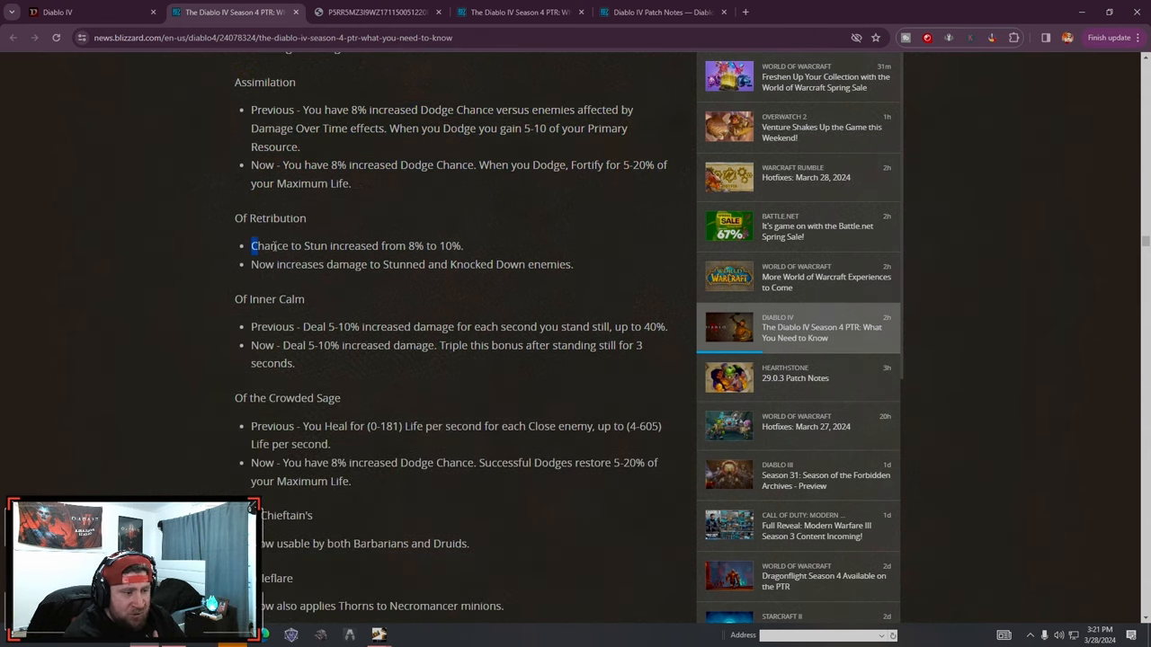
{"action": "scroll", "scroll_direction": "down", "scroll_amount": 3}
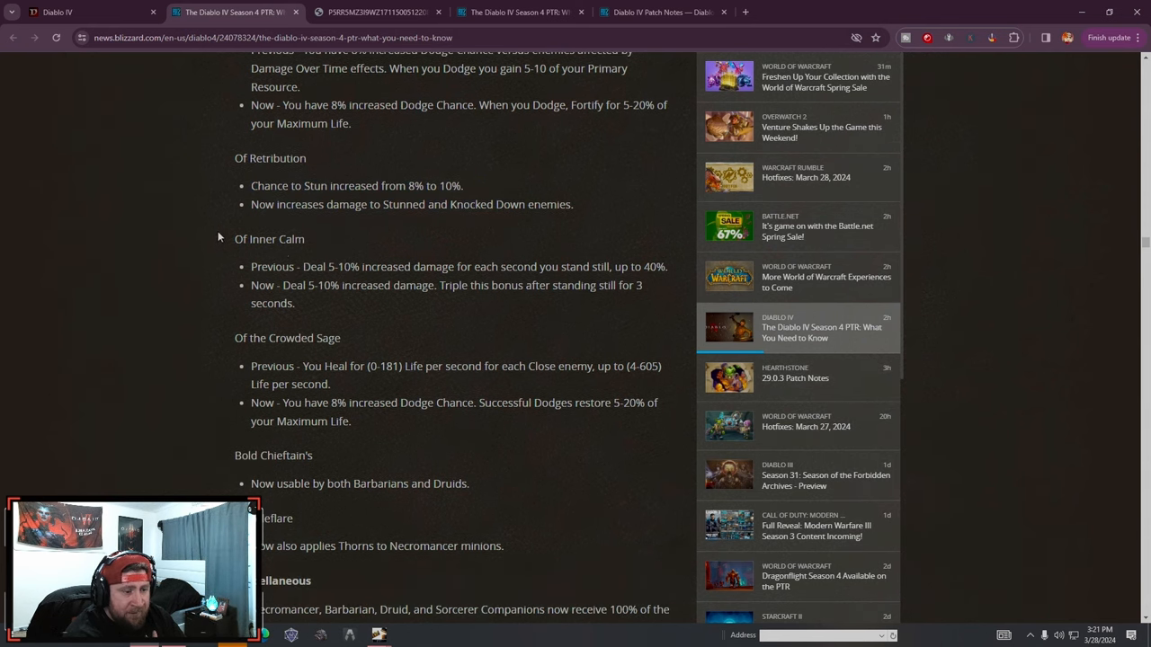
{"action": "left_click_drag", "start_coordinate": [252, 266], "coordinate": [363, 266]}
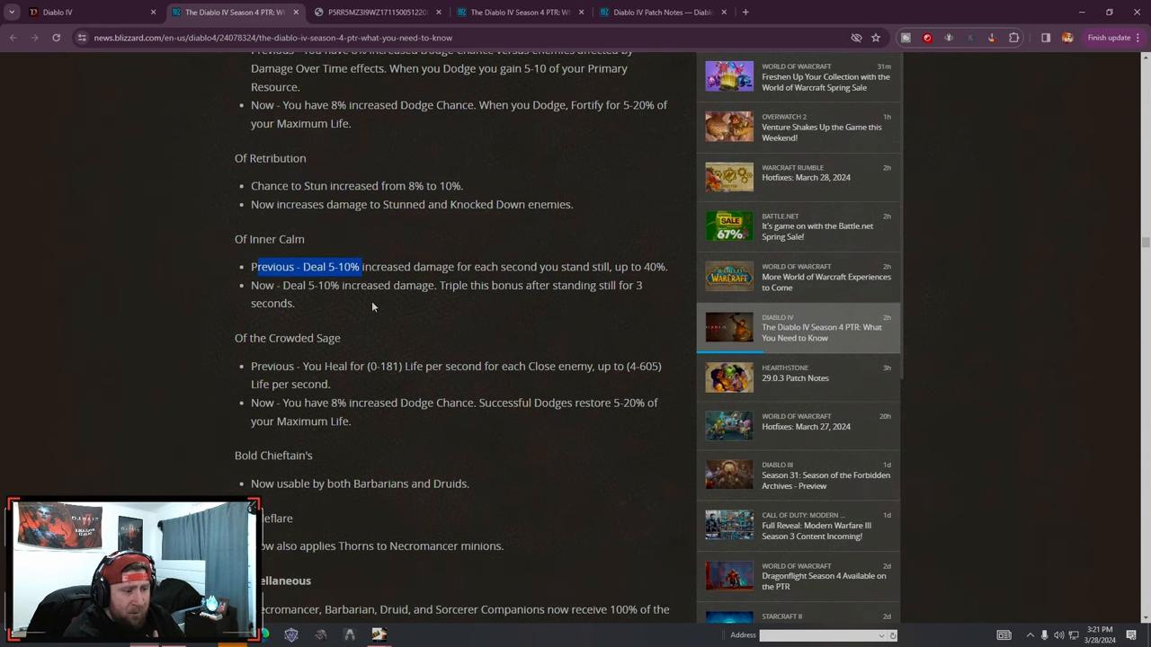
{"action": "scroll", "scroll_direction": "down", "scroll_amount": 3}
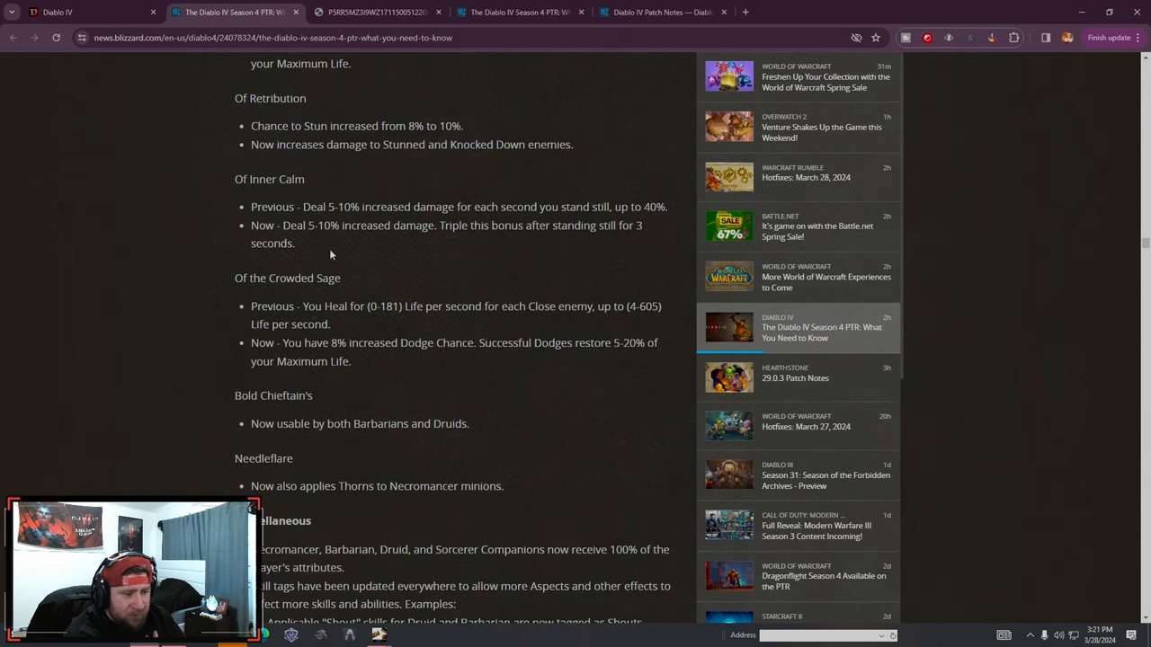
{"action": "left_click_drag", "start_coordinate": [302, 306], "coordinate": [331, 324]}
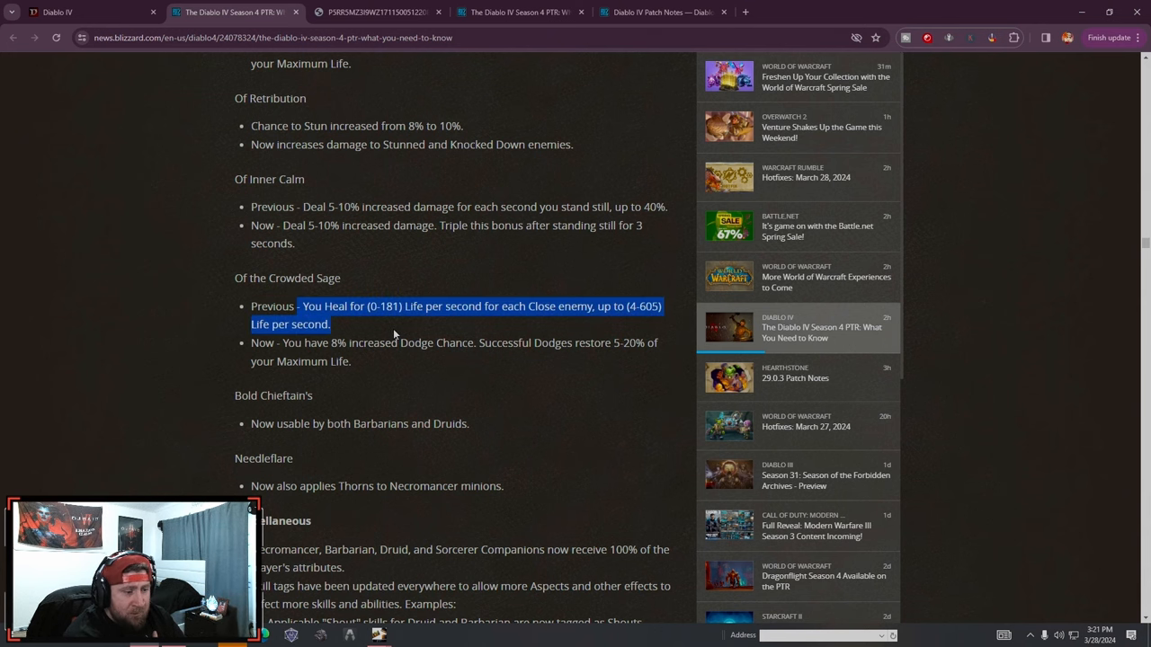
{"action": "scroll", "scroll_direction": "down", "scroll_amount": 3}
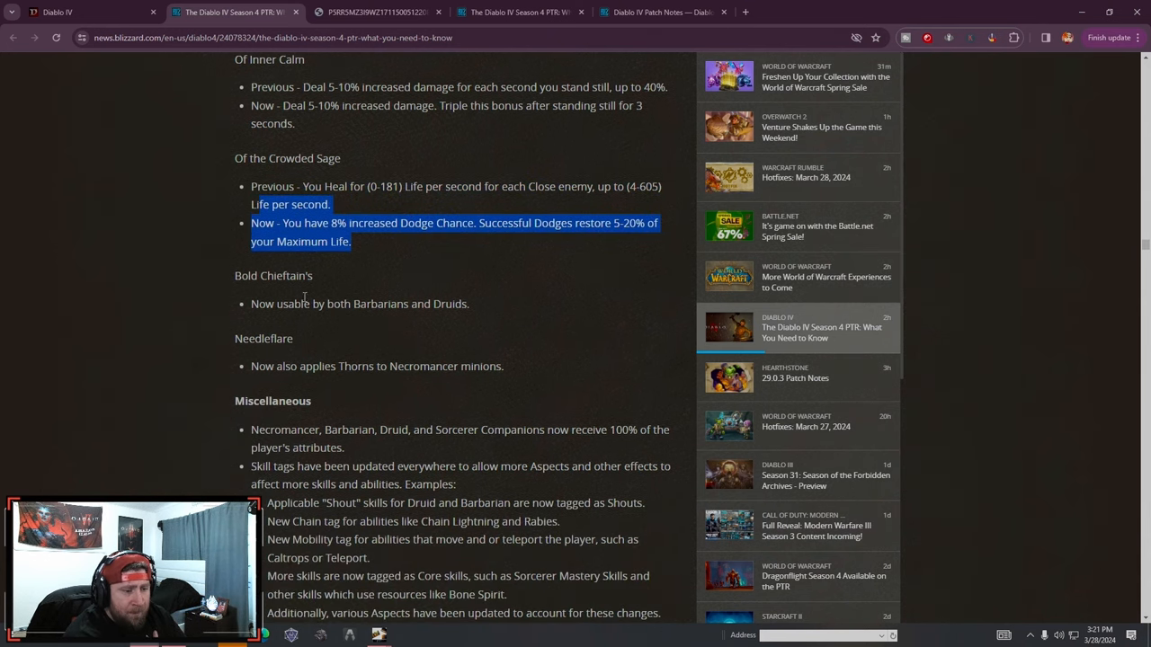
{"action": "left_click", "coordinate": [439, 321]}
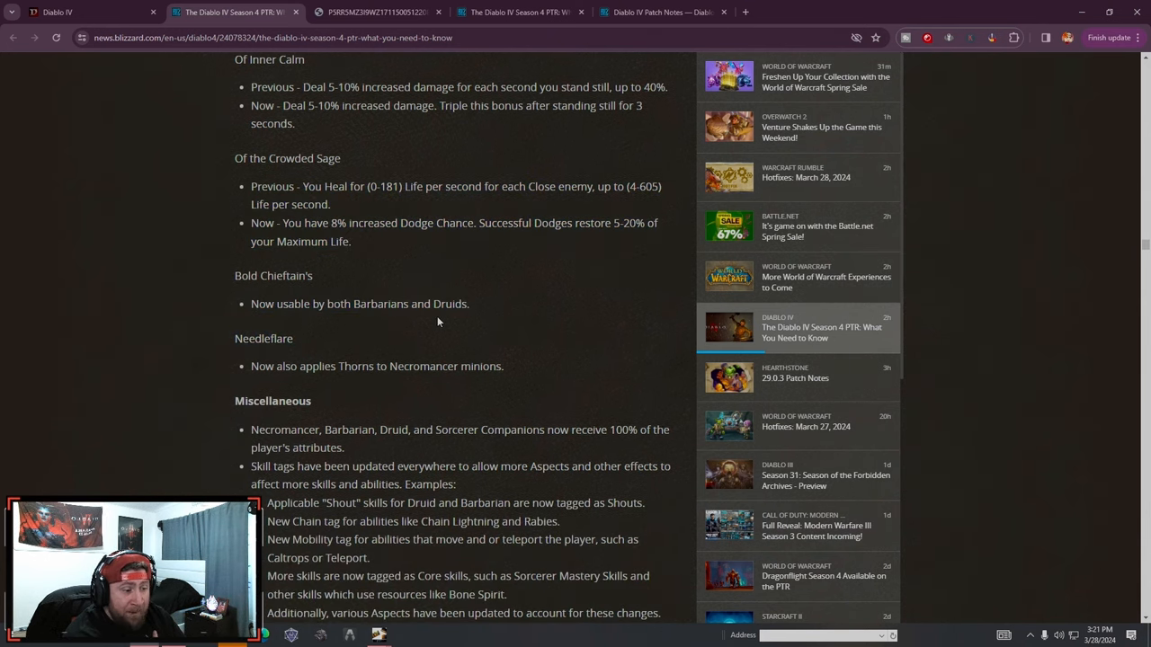
{"action": "left_click_drag", "start_coordinate": [233, 275], "coordinate": [467, 304]}
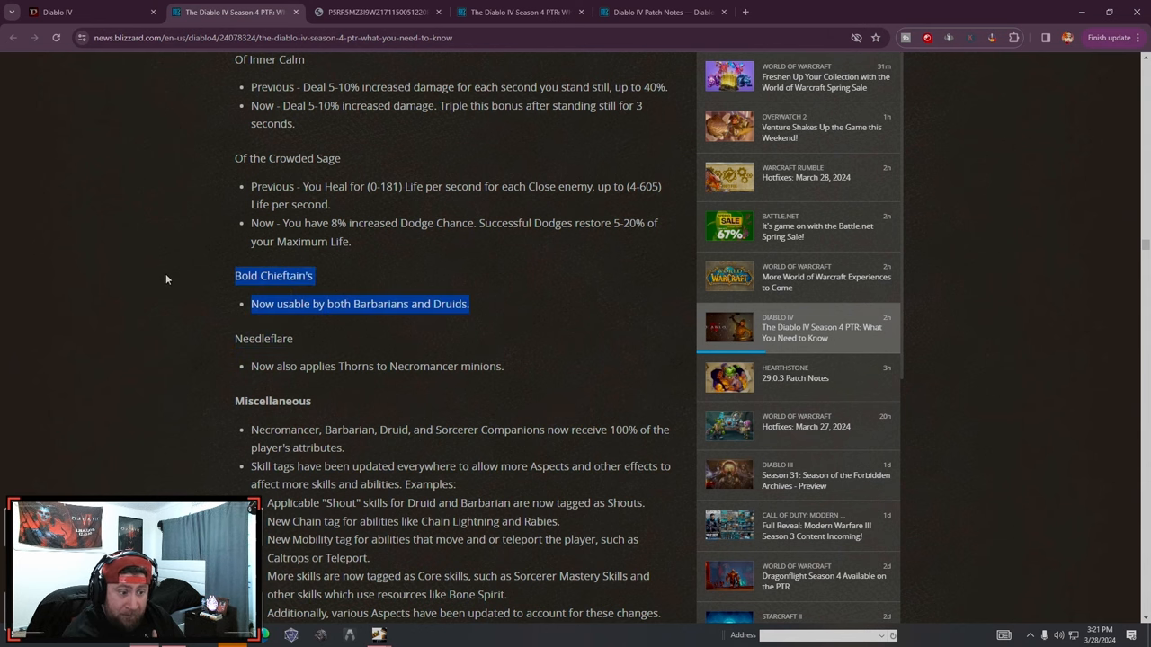
{"action": "scroll", "scroll_direction": "down", "scroll_amount": 3}
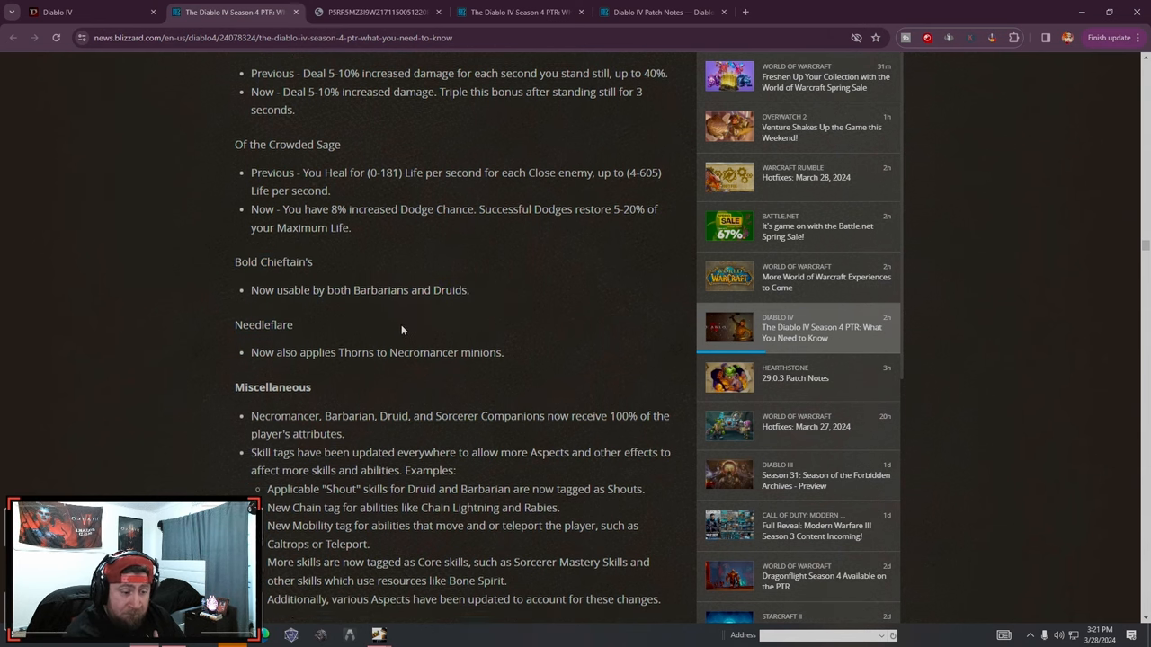
Read the Needleflare change and Miscellaneous skill tag notes, then bring the Barbarian Charge changes into view
{"action": "scroll", "scroll_direction": "down", "scroll_amount": 3}
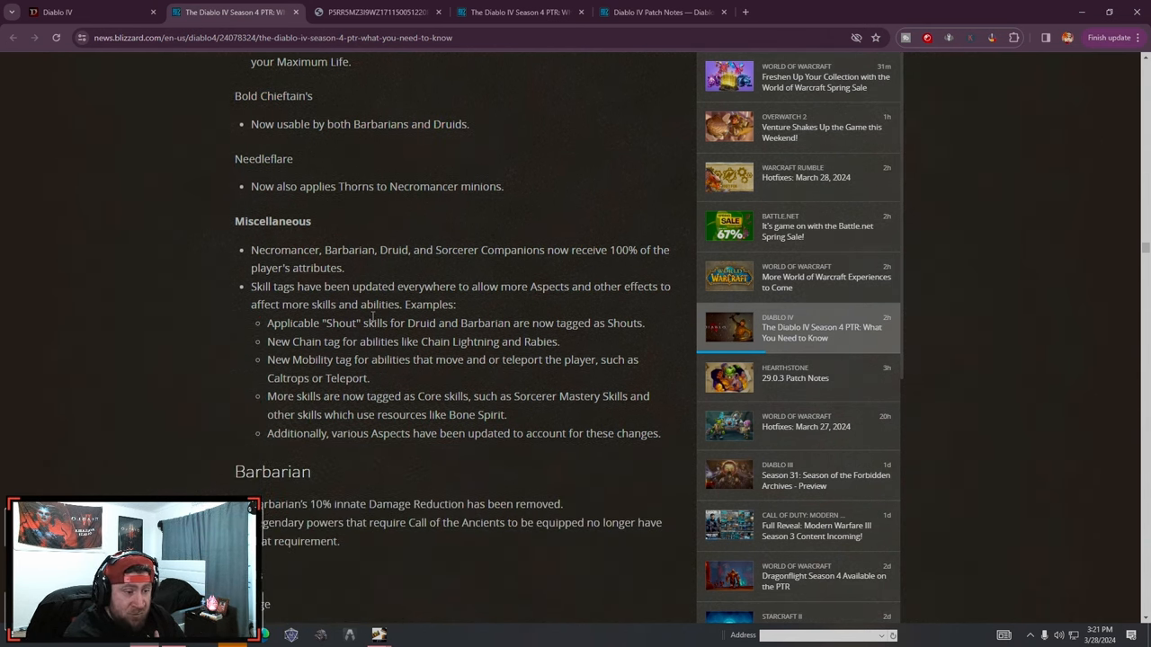
{"action": "left_click_drag", "start_coordinate": [320, 185], "coordinate": [291, 221]}
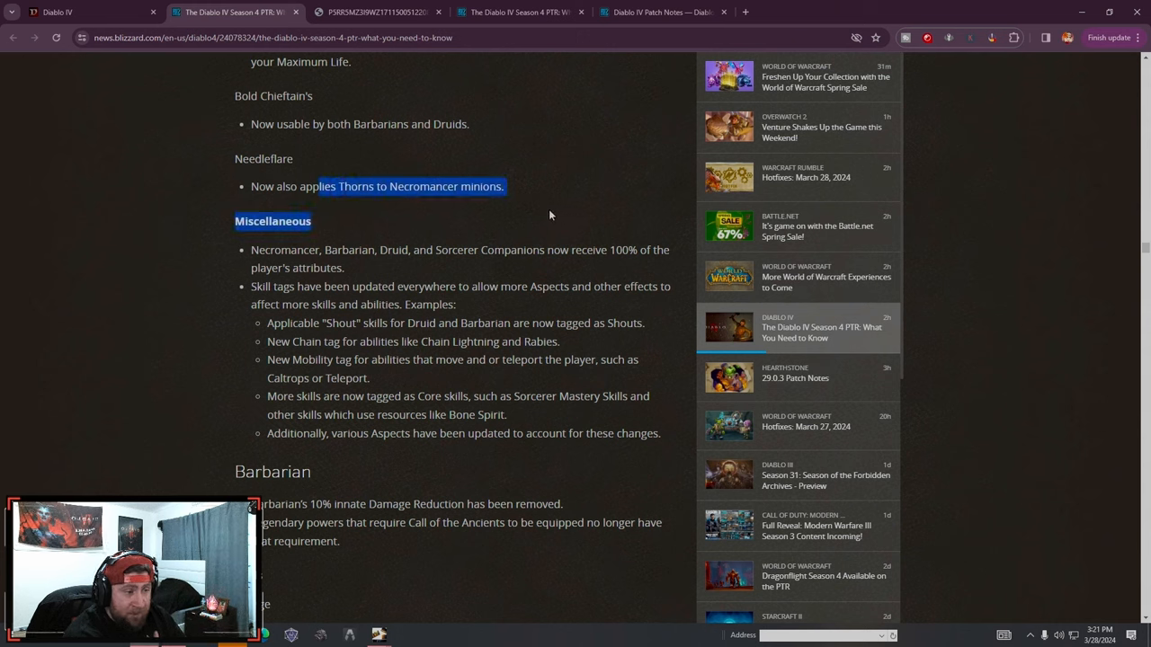
{"action": "left_click", "coordinate": [360, 297]}
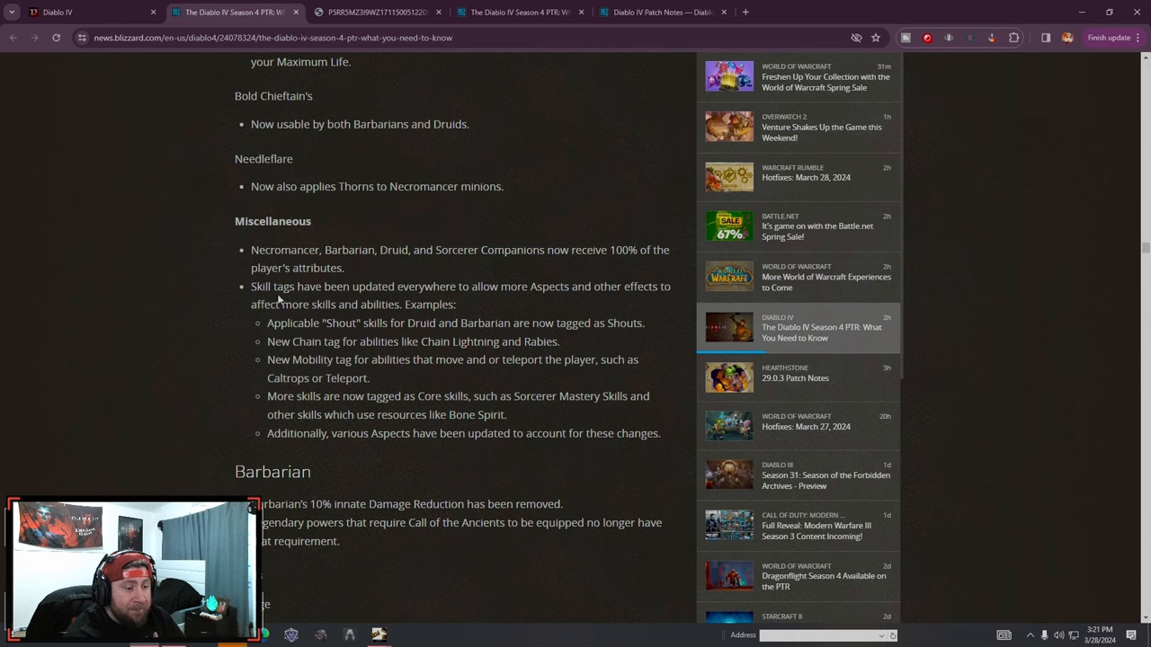
{"action": "left_click_drag", "start_coordinate": [252, 286], "coordinate": [457, 304]}
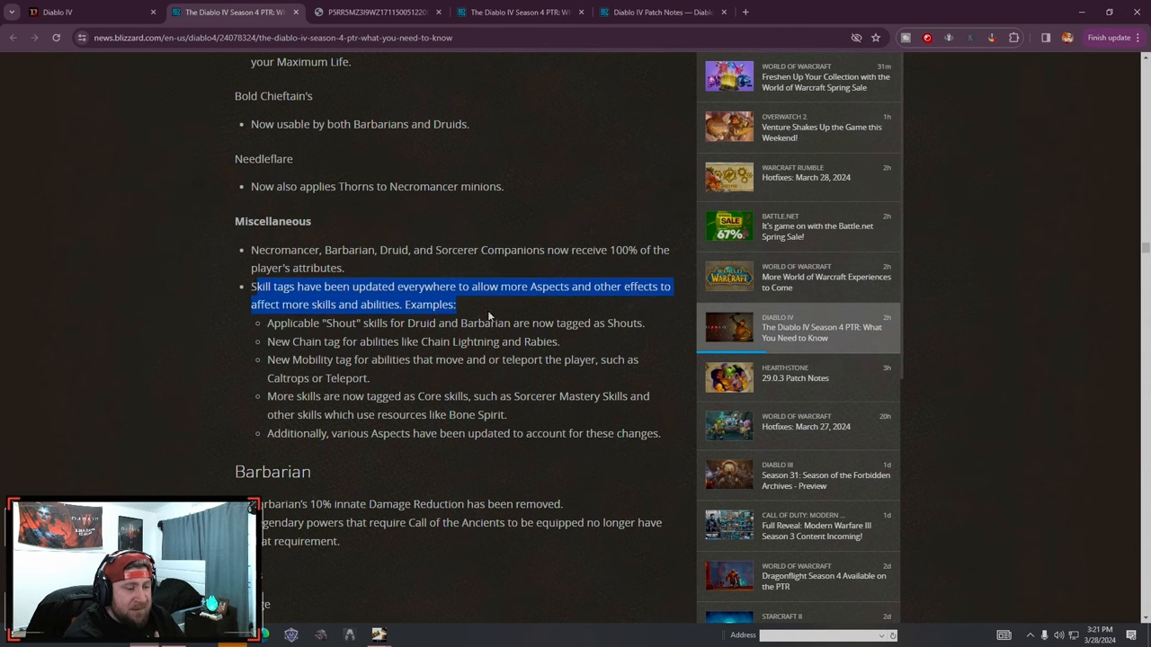
{"action": "scroll", "scroll_direction": "down", "scroll_amount": 3}
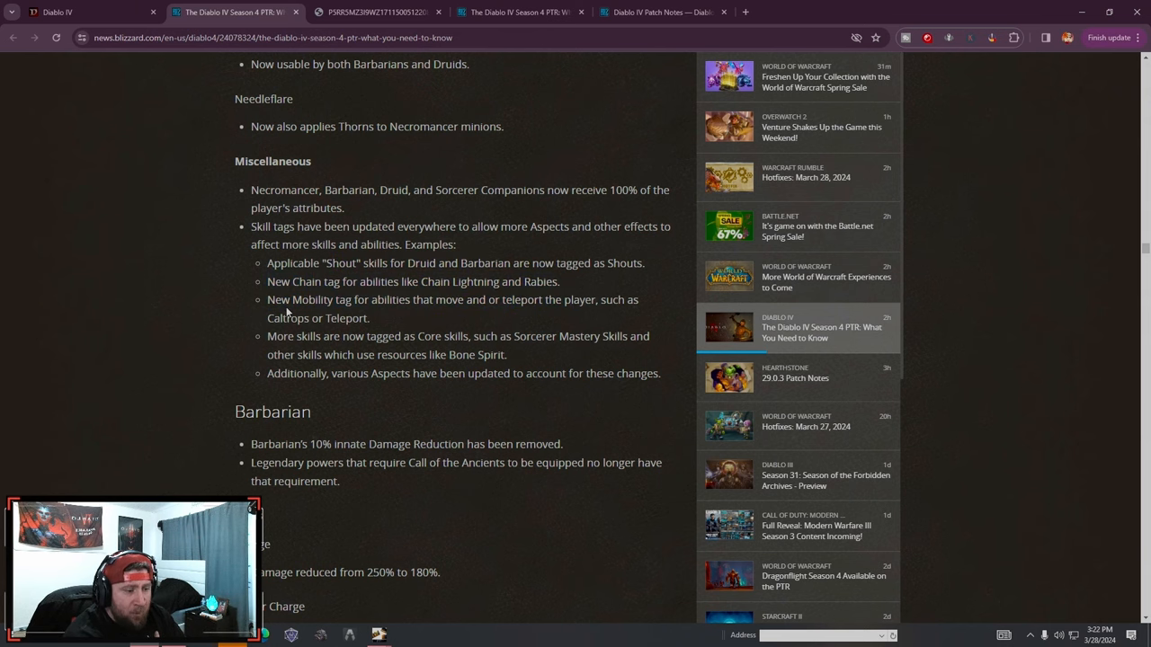
{"action": "scroll", "scroll_direction": "down", "scroll_amount": 3}
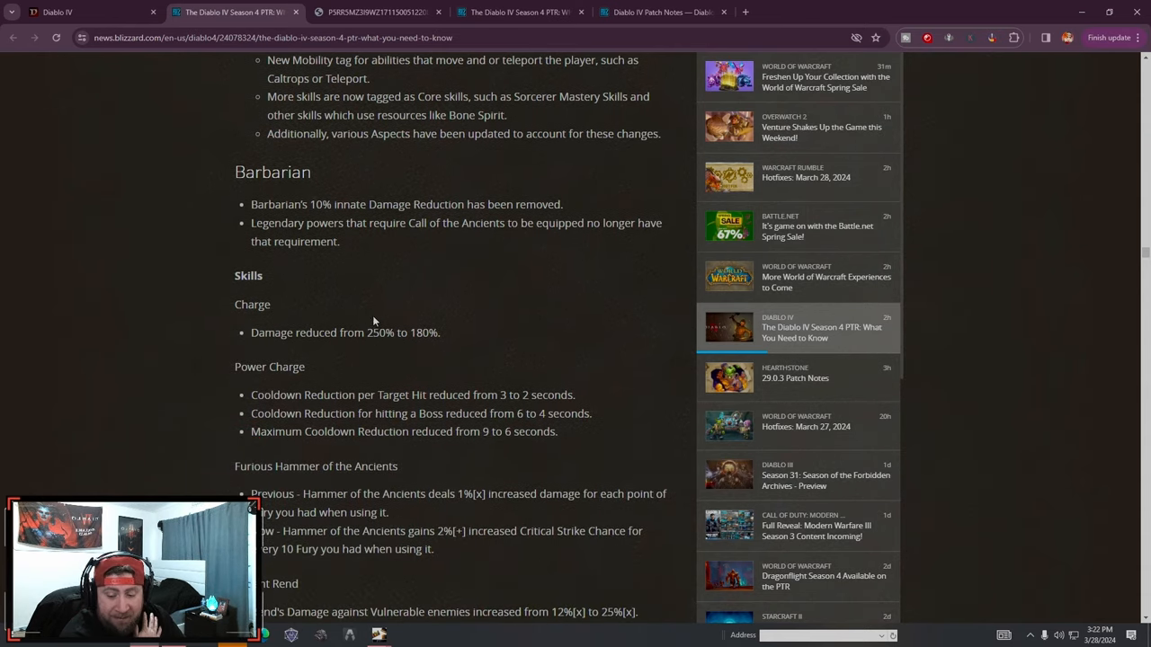
Read the removed Barbarian damage reduction note and the Previous and Now Hammer of the Ancients lines
{"action": "left_click_drag", "start_coordinate": [251, 205], "coordinate": [482, 205]}
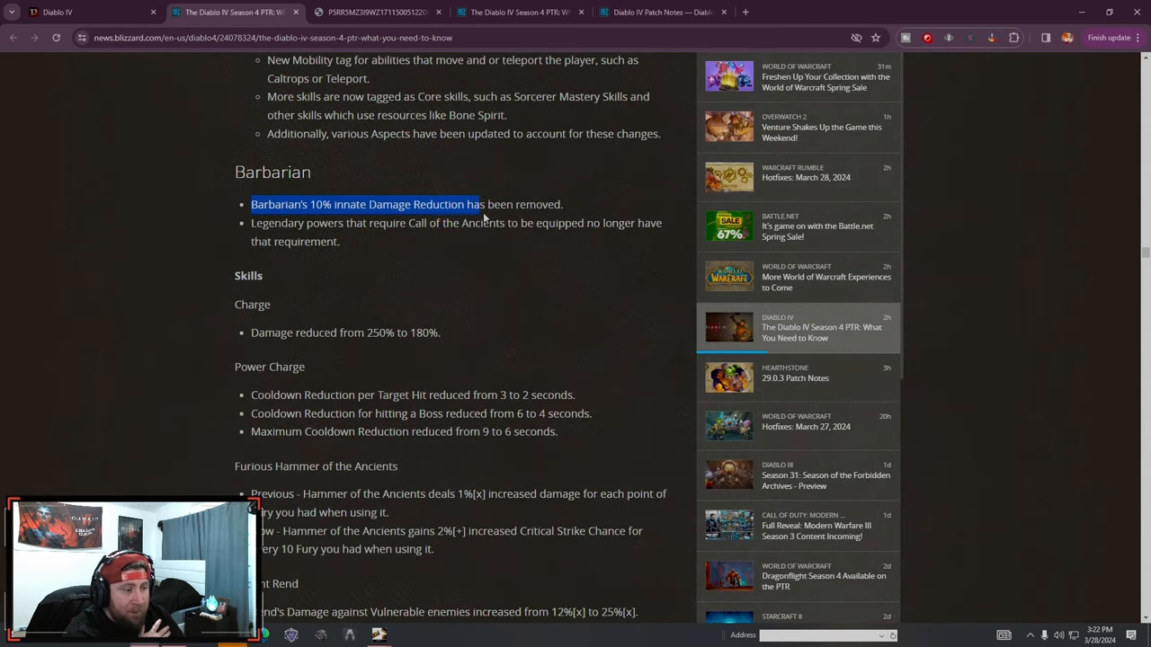
{"action": "scroll", "scroll_direction": "down", "scroll_amount": 3}
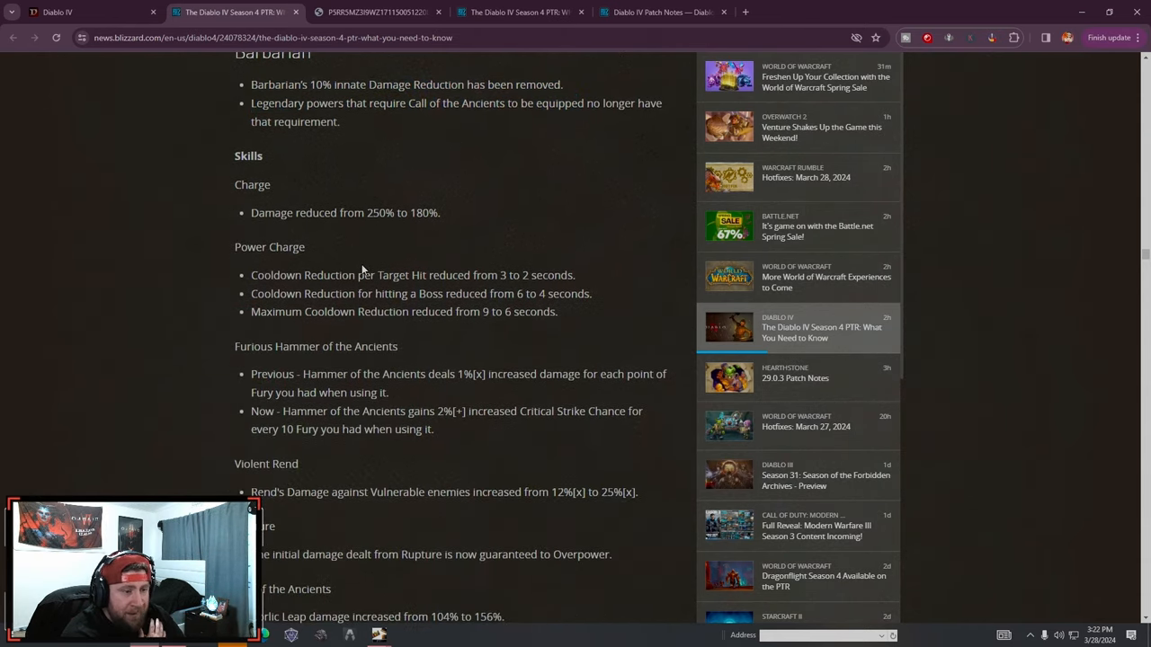
{"action": "scroll", "scroll_direction": "down", "scroll_amount": 3}
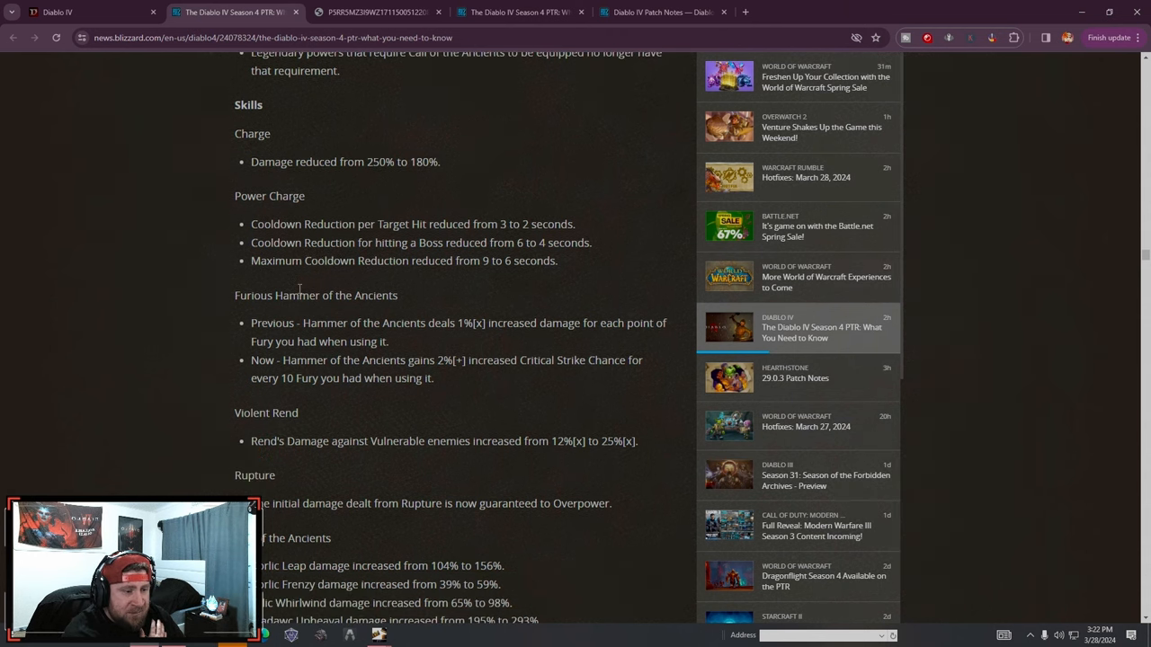
{"action": "scroll", "scroll_direction": "down", "scroll_amount": 3}
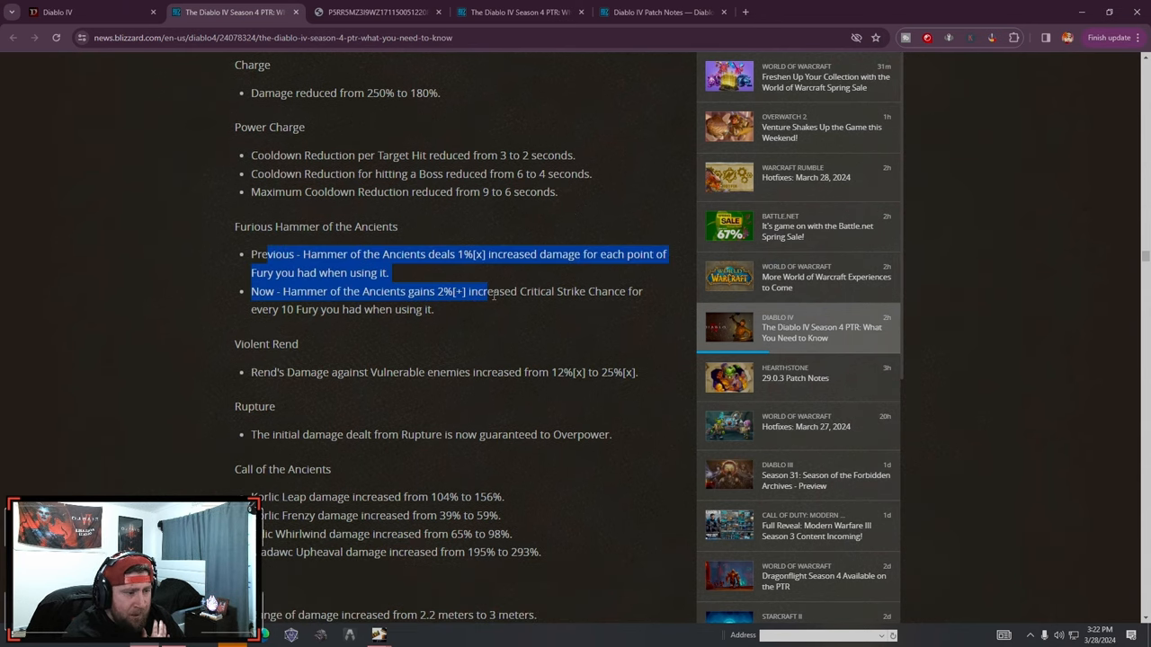
{"action": "left_click", "coordinate": [351, 288]}
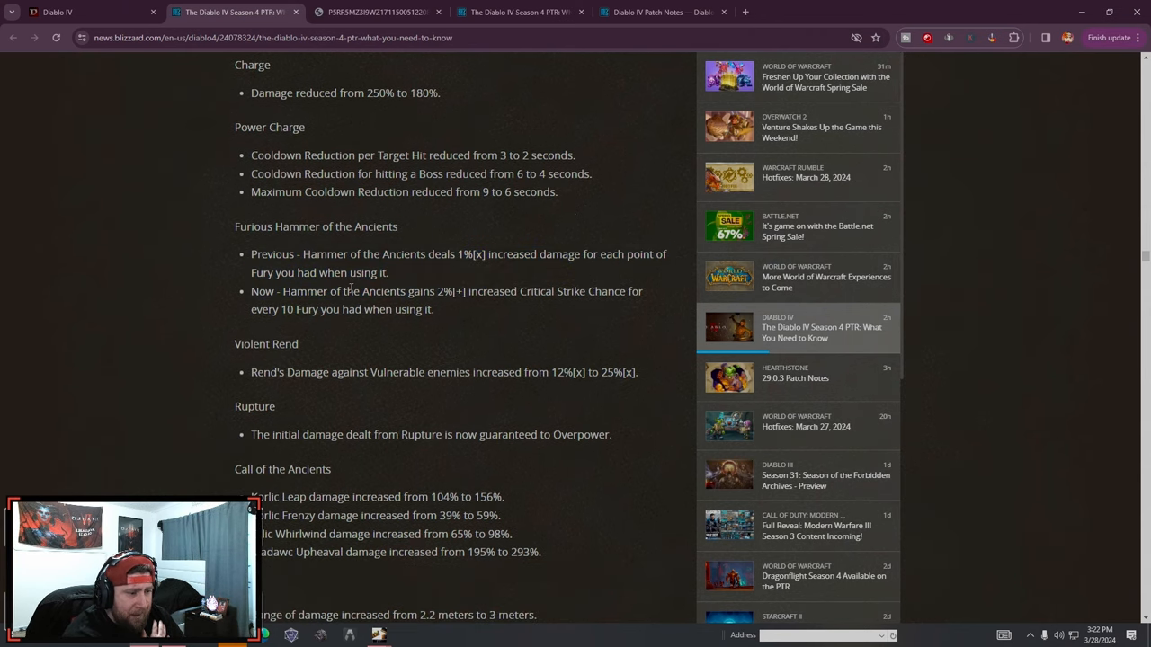
{"action": "mouse_move", "coordinate": [515, 327]}
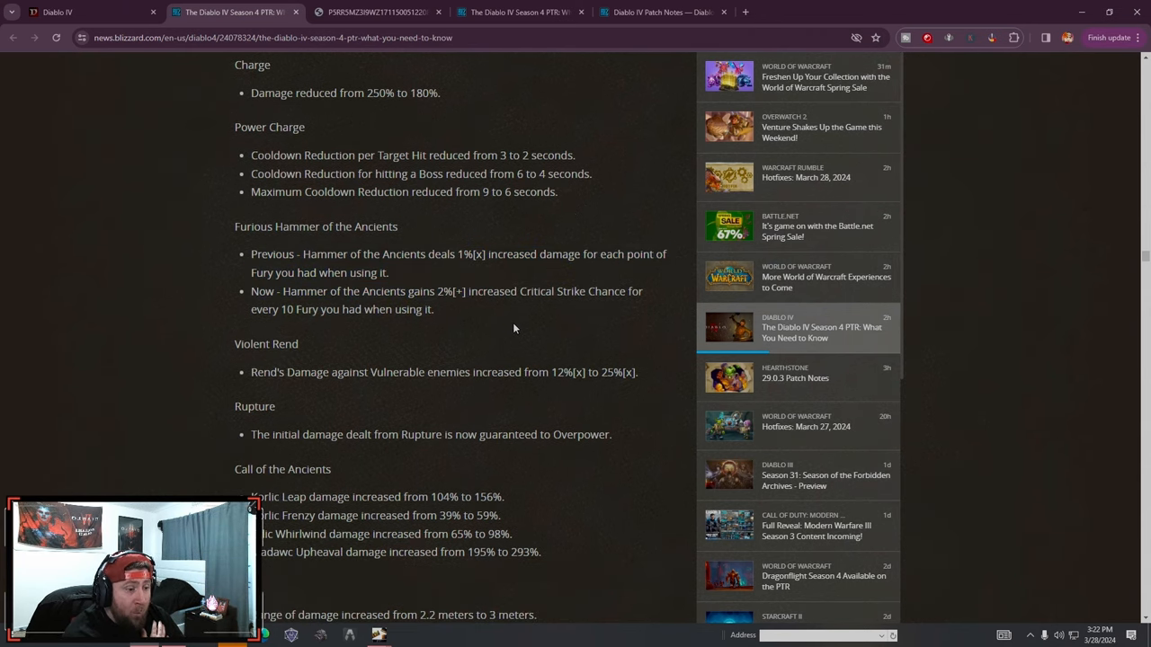
{"action": "left_click_drag", "start_coordinate": [310, 256], "coordinate": [514, 255]}
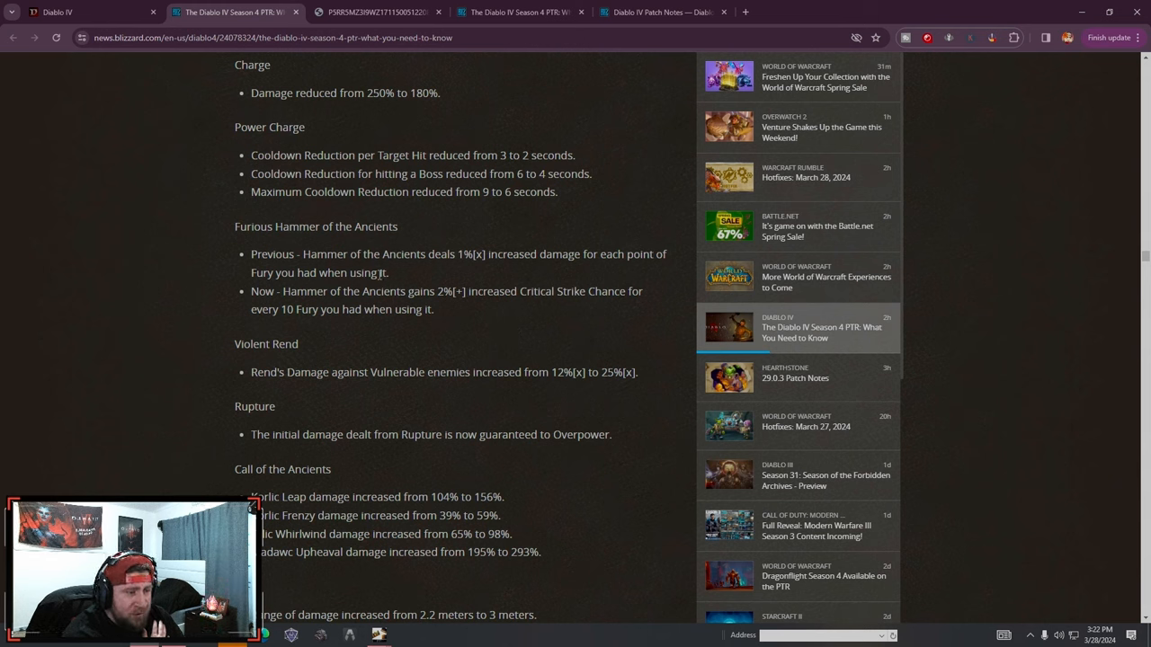
{"action": "left_click_drag", "start_coordinate": [281, 291], "coordinate": [432, 309]}
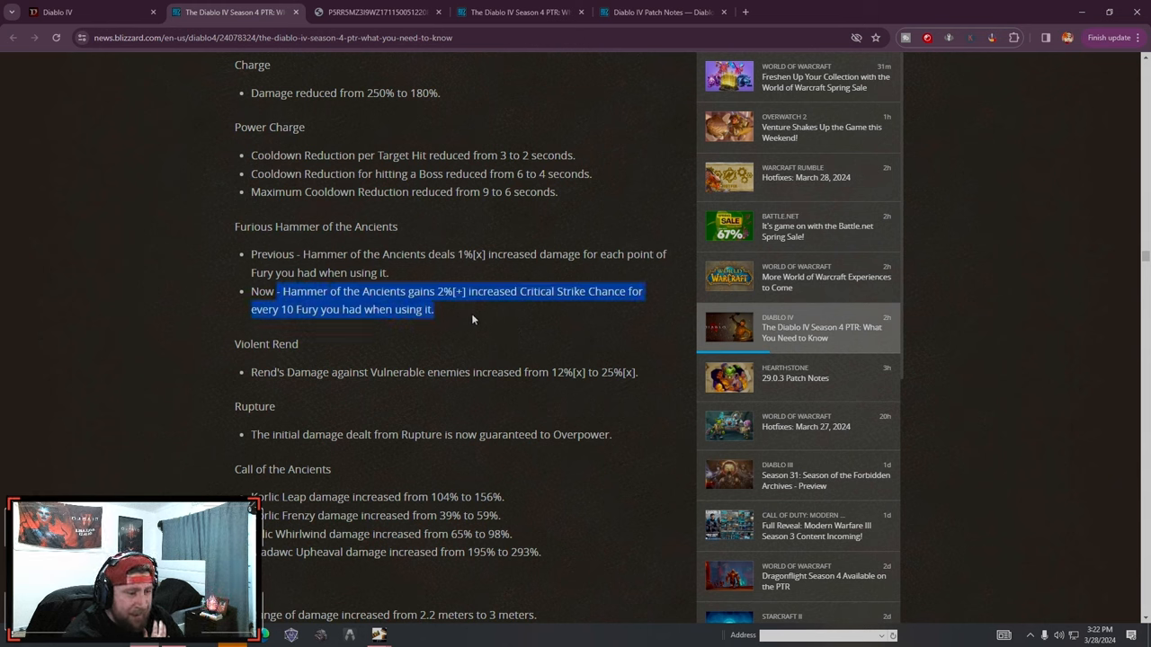
{"action": "left_click", "coordinate": [471, 318]}
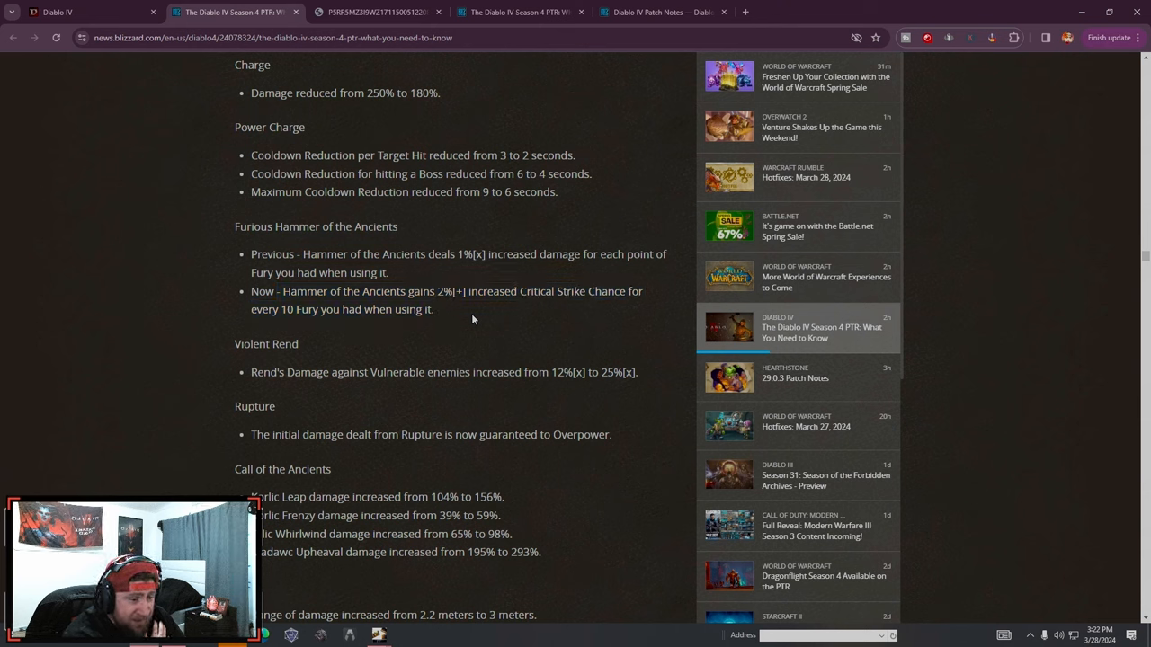
{"action": "left_click_drag", "start_coordinate": [252, 253], "coordinate": [434, 310]}
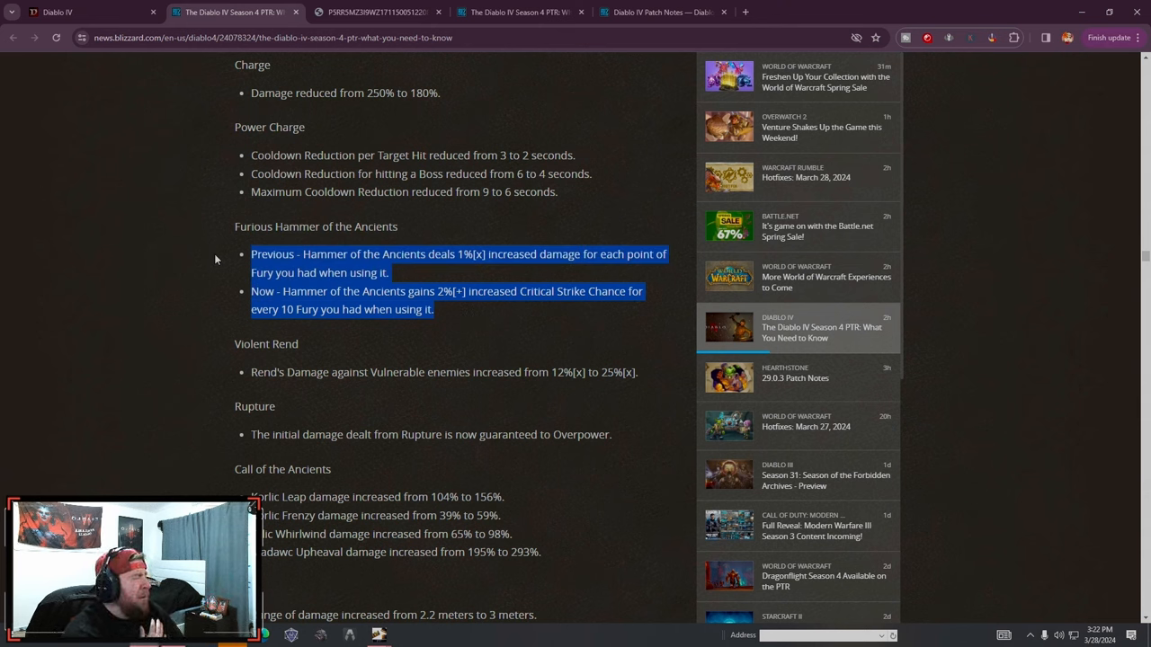
{"action": "mouse_move", "coordinate": [214, 299]}
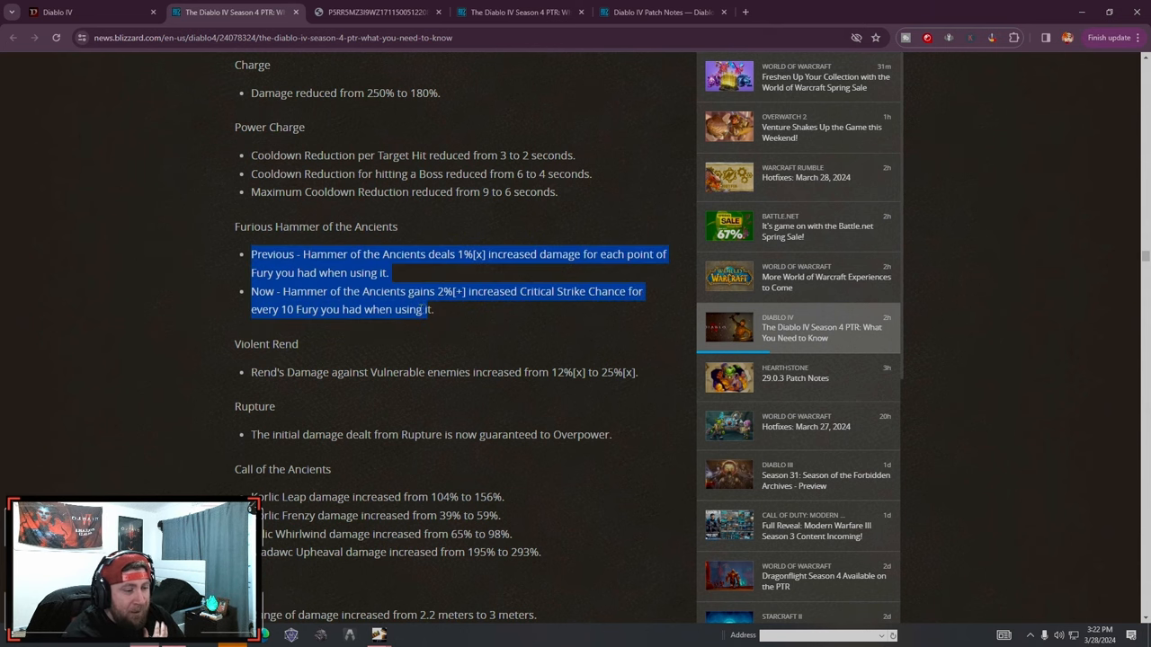
Read on through the Barbarian passives, Paragon glyphs, aspects and unique items until the Druid heading appears
{"action": "scroll", "scroll_direction": "down", "scroll_amount": 3}
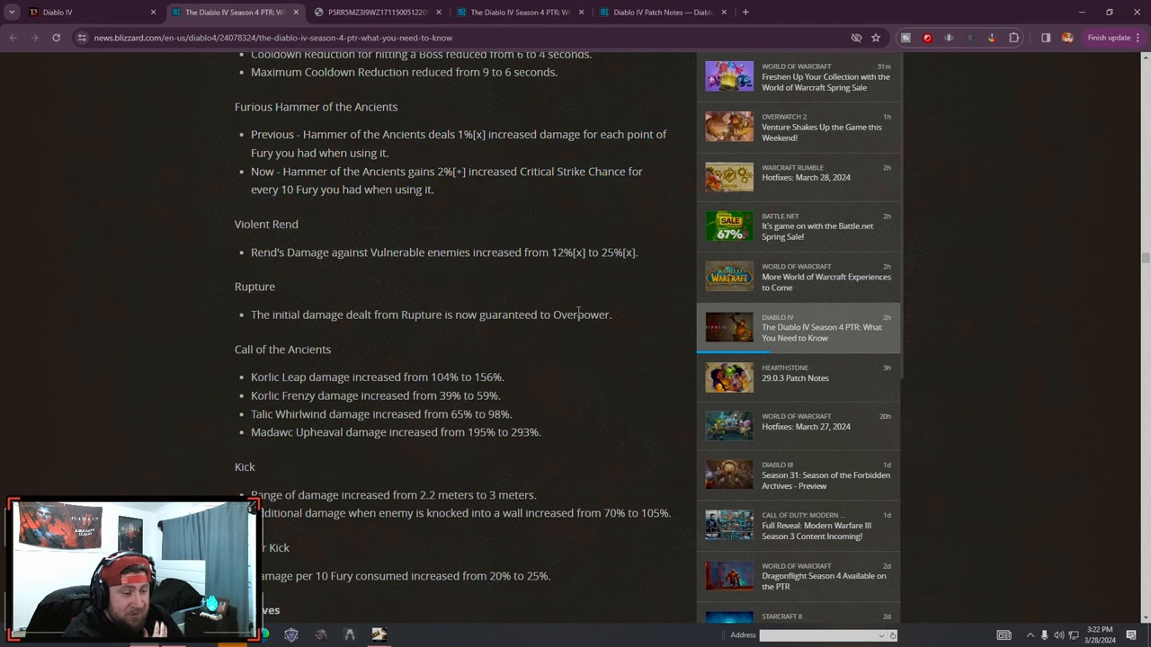
{"action": "scroll", "scroll_direction": "down", "scroll_amount": 3}
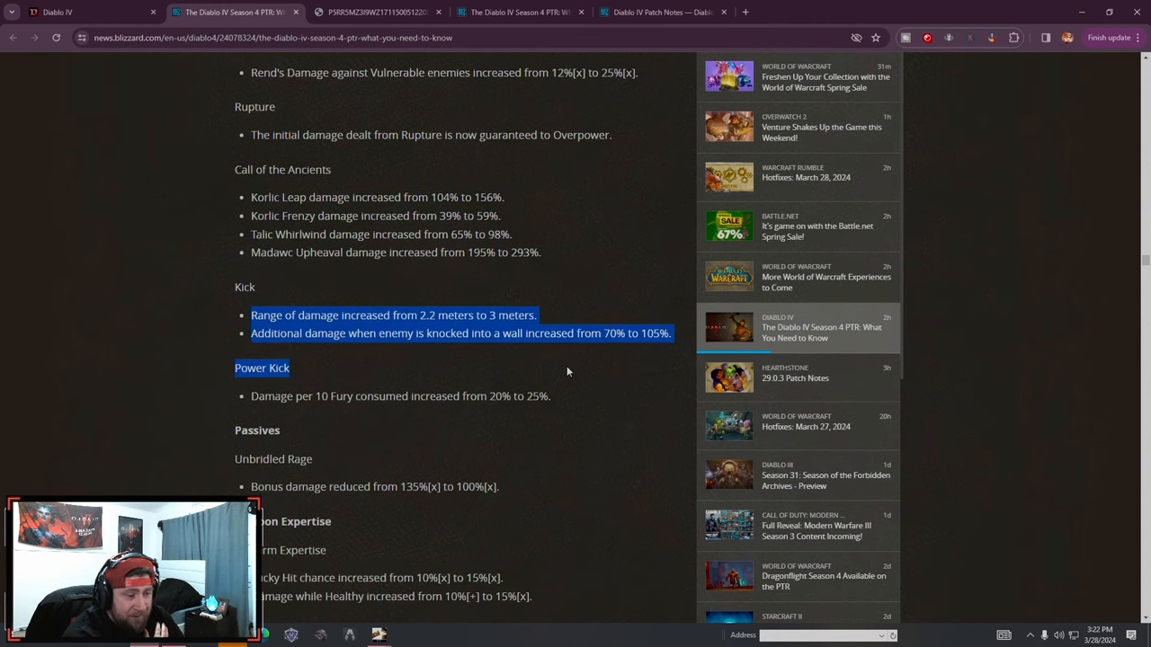
{"action": "scroll", "scroll_direction": "down", "scroll_amount": 3}
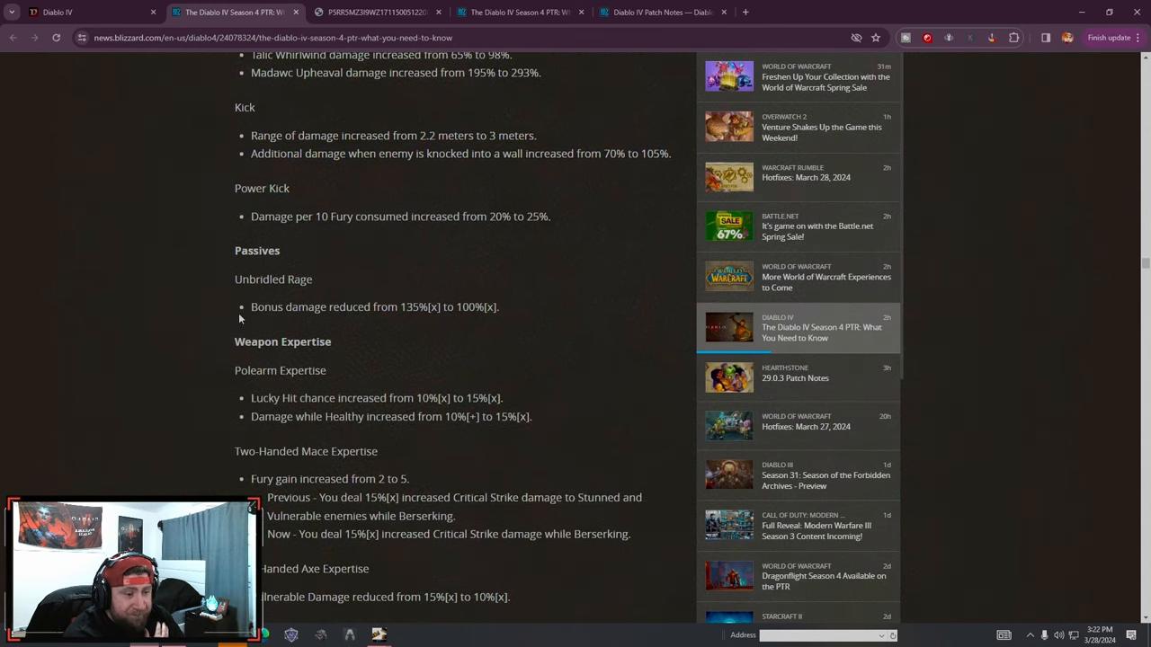
{"action": "scroll", "scroll_direction": "down", "scroll_amount": 3}
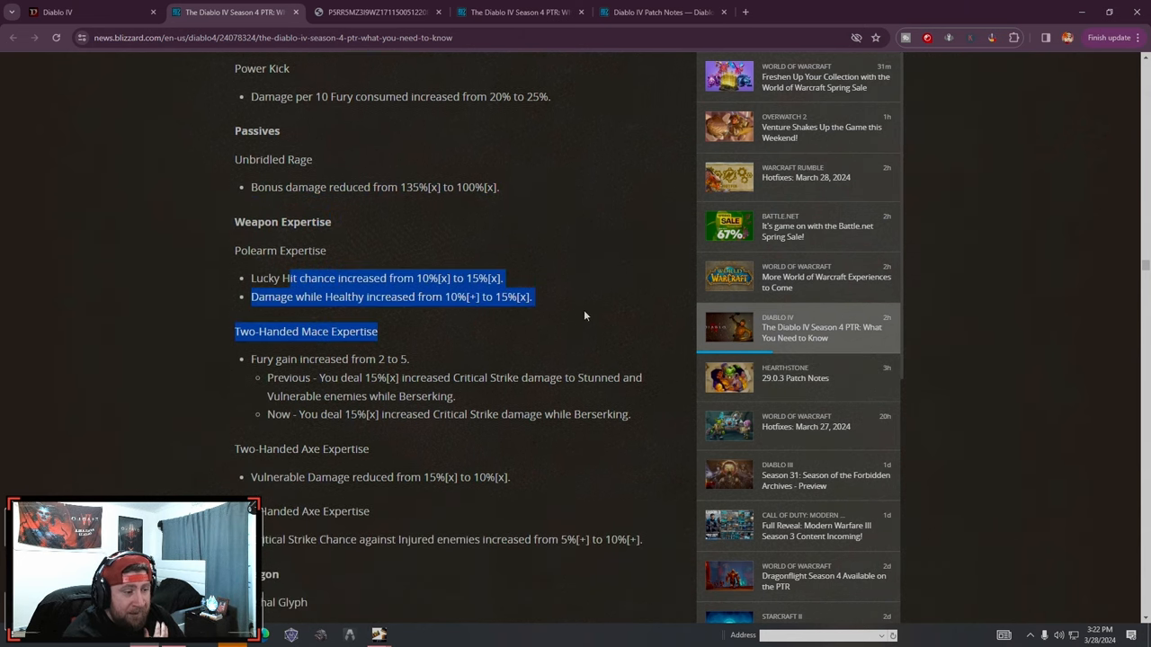
{"action": "scroll", "scroll_direction": "down", "scroll_amount": 3}
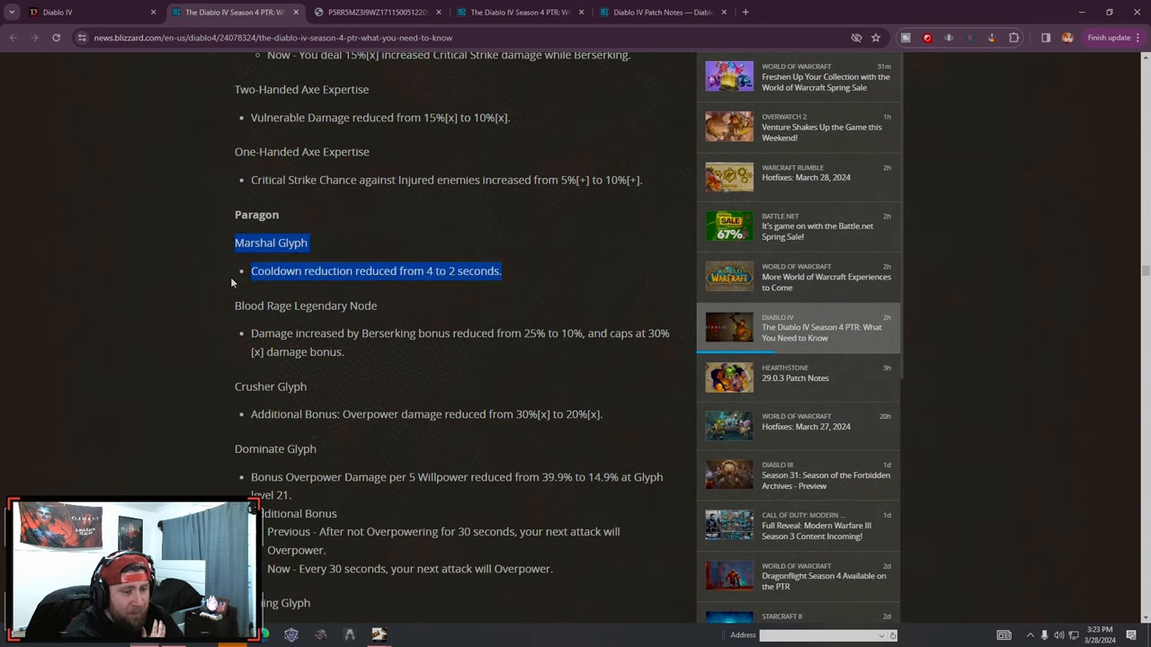
{"action": "scroll", "scroll_direction": "down", "scroll_amount": 3}
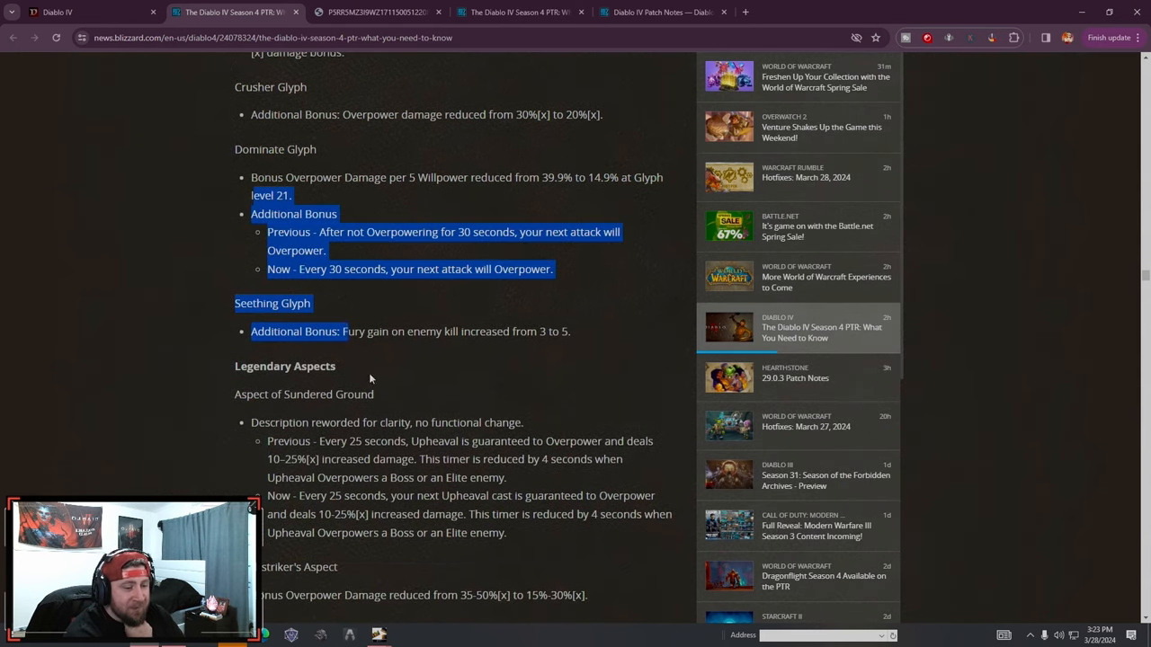
{"action": "scroll", "scroll_direction": "down", "scroll_amount": 3}
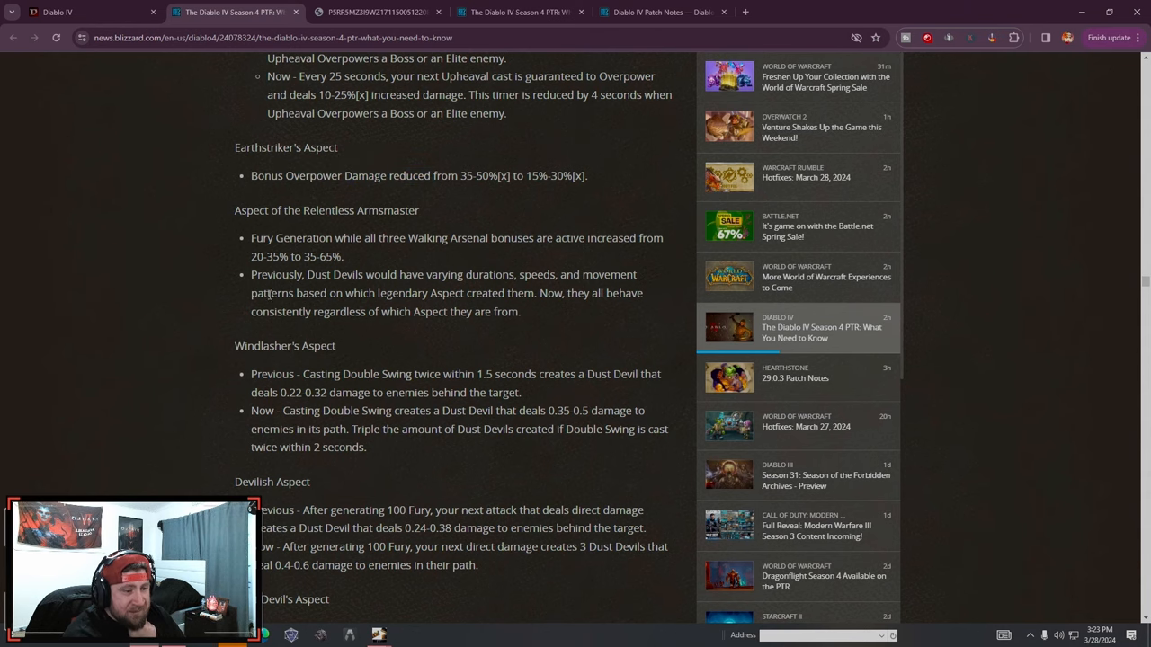
{"action": "scroll", "scroll_direction": "down", "scroll_amount": 3}
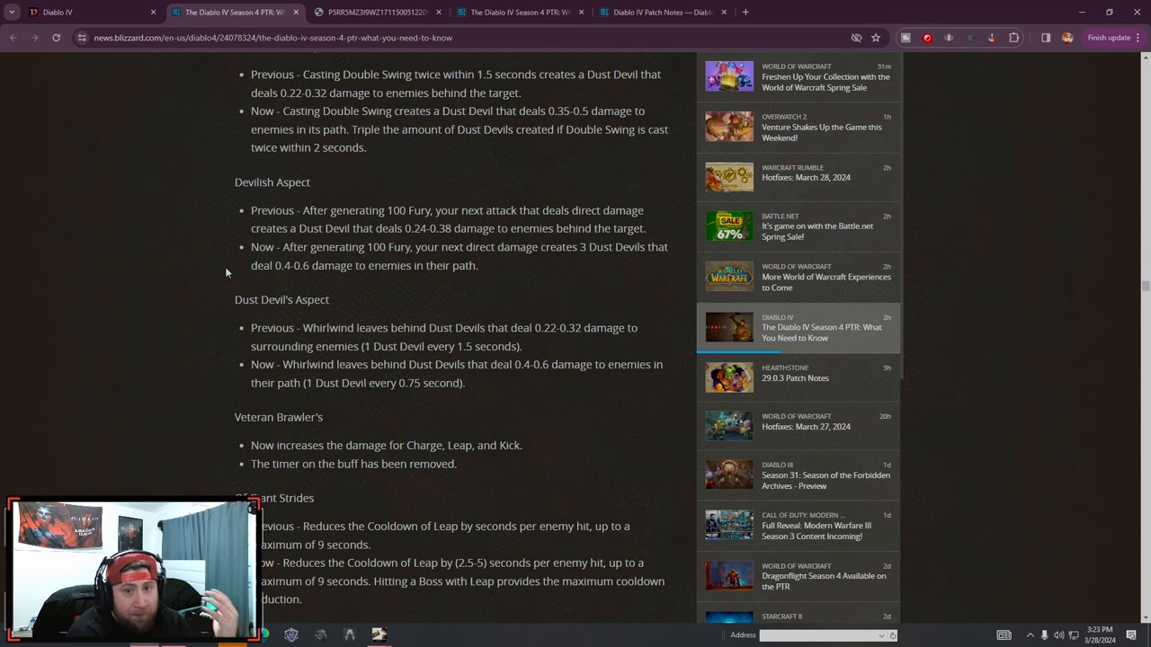
{"action": "scroll", "scroll_direction": "down", "scroll_amount": 3}
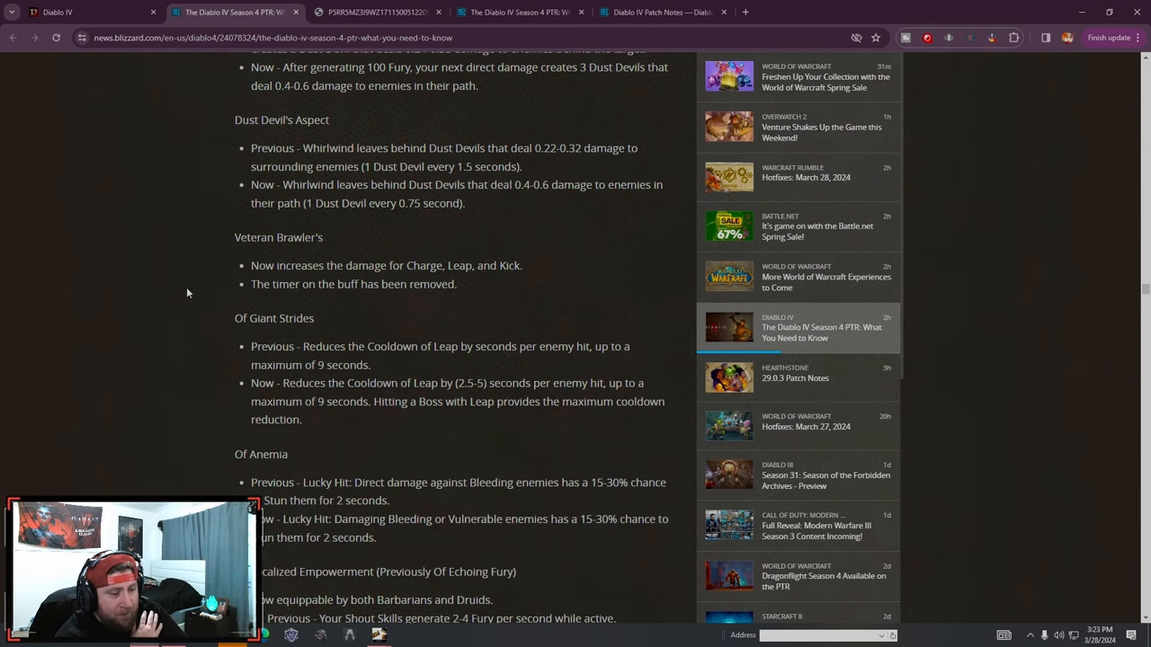
{"action": "scroll", "scroll_direction": "down", "scroll_amount": 3}
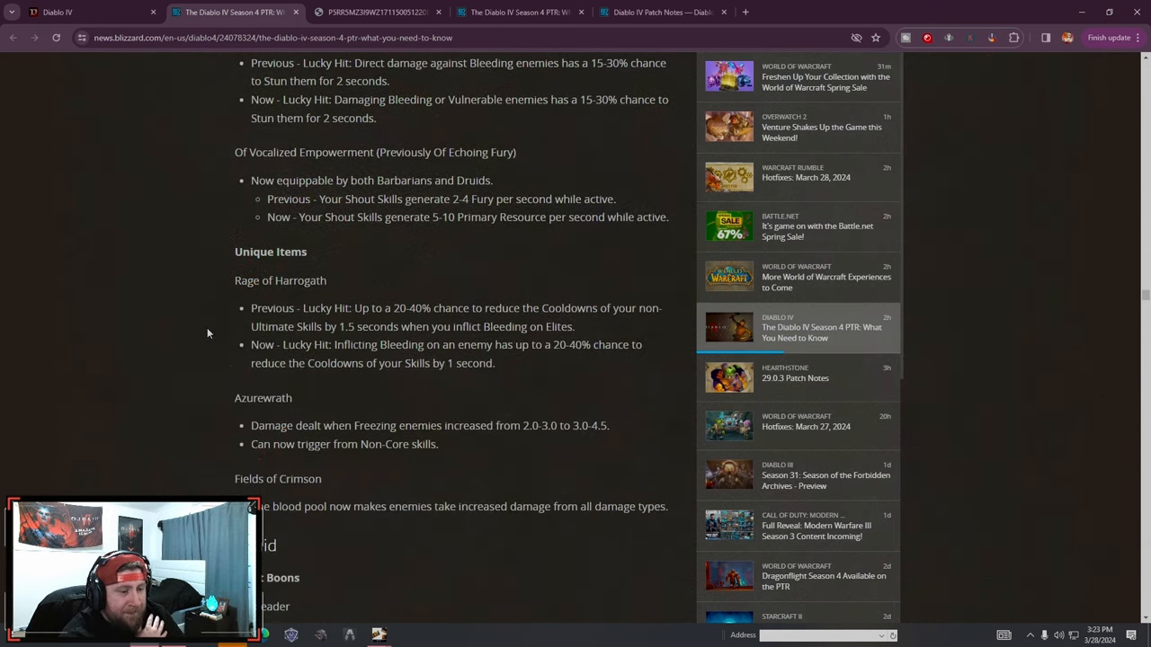
{"action": "scroll", "scroll_direction": "down", "scroll_amount": 3}
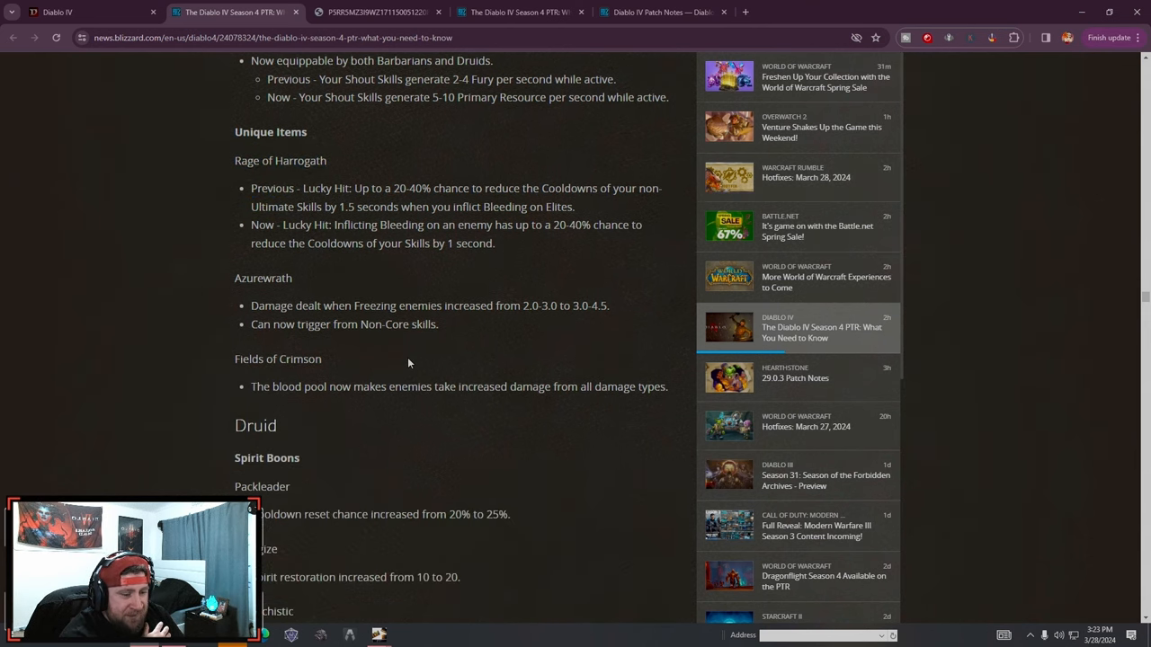
Read down through the Druid Spirit Boons, skill and passive changes
{"action": "scroll", "scroll_direction": "down", "scroll_amount": 3}
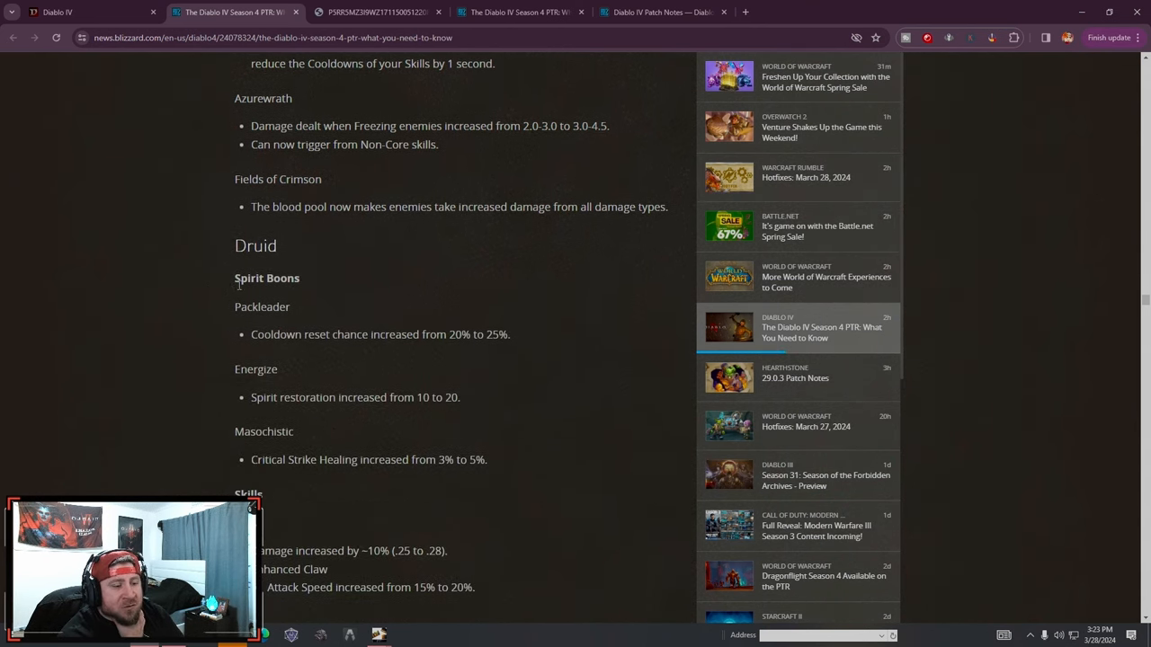
{"action": "scroll", "scroll_direction": "down", "scroll_amount": 3}
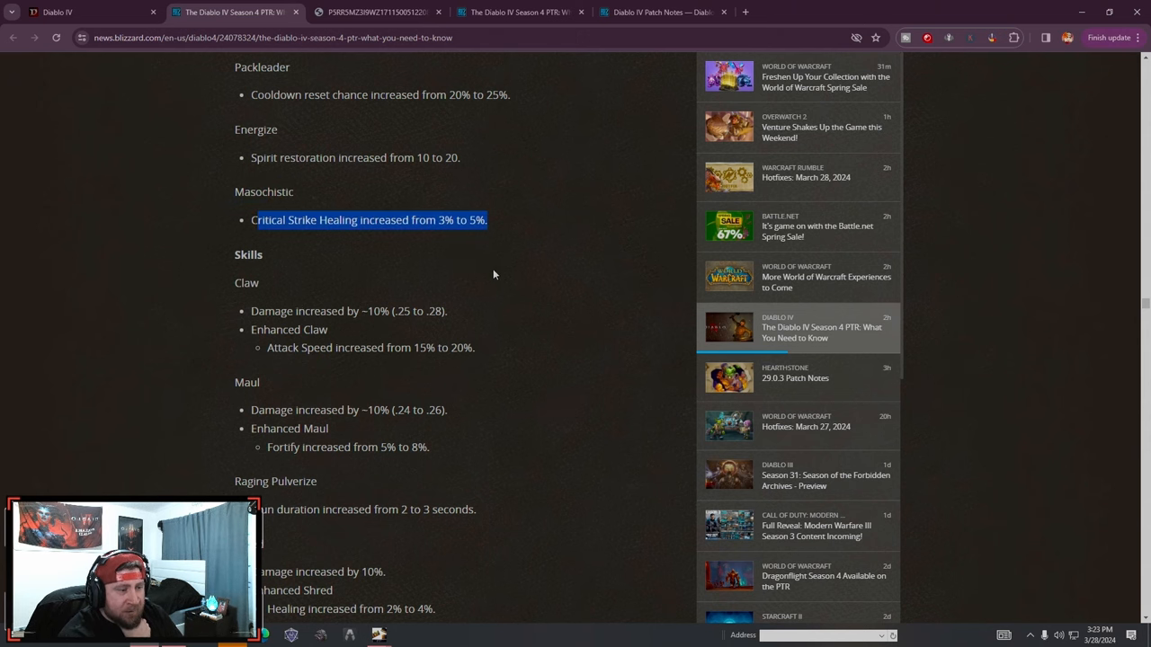
{"action": "scroll", "scroll_direction": "down", "scroll_amount": 3}
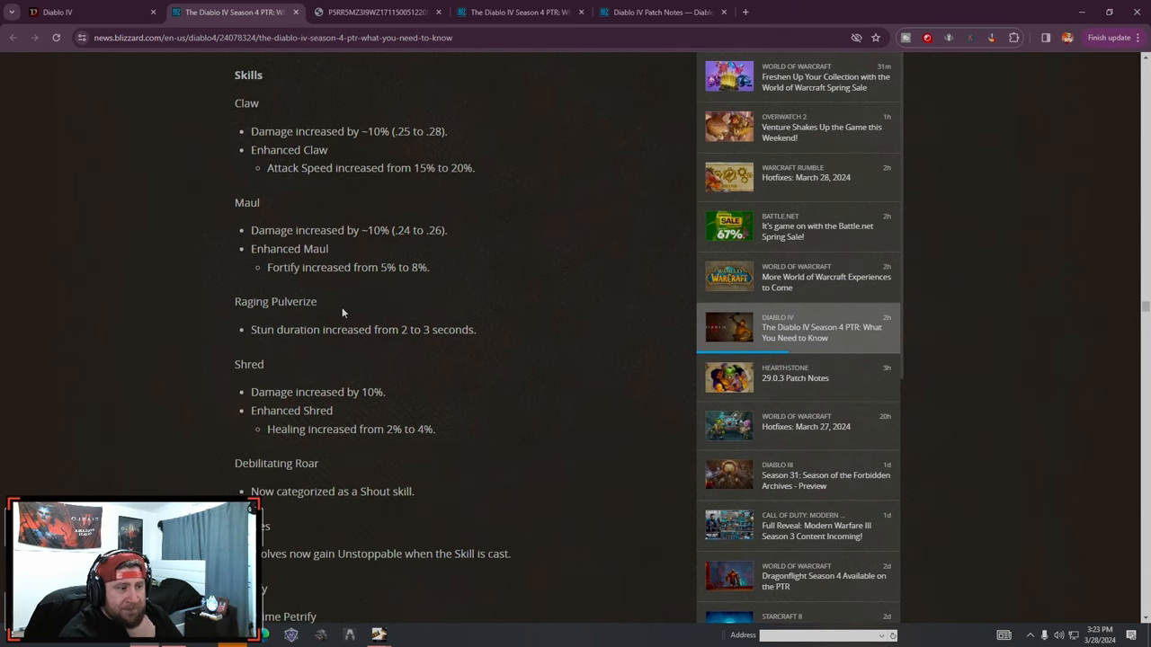
{"action": "scroll", "scroll_direction": "down", "scroll_amount": 3}
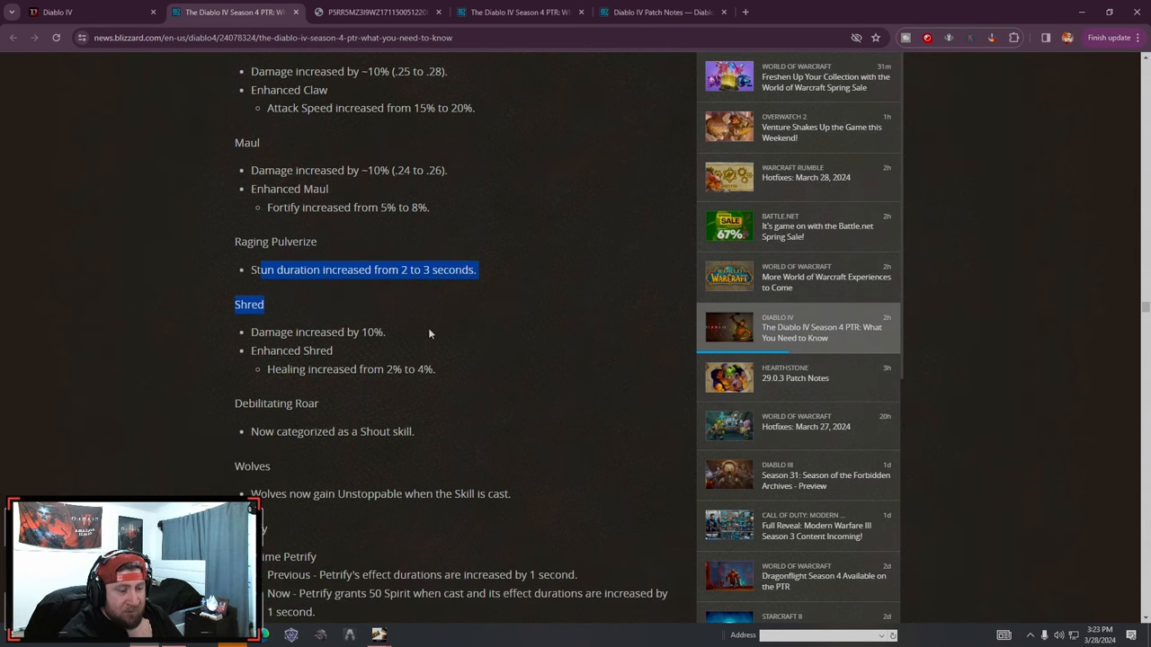
{"action": "scroll", "scroll_direction": "down", "scroll_amount": 3}
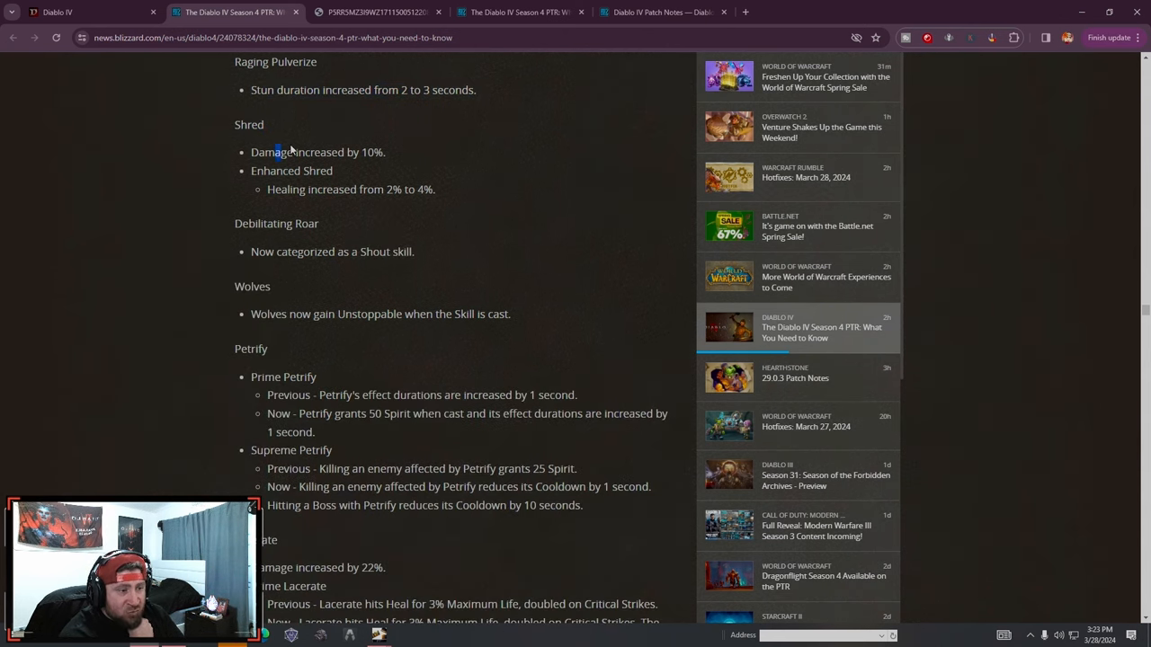
{"action": "scroll", "scroll_direction": "down", "scroll_amount": 3}
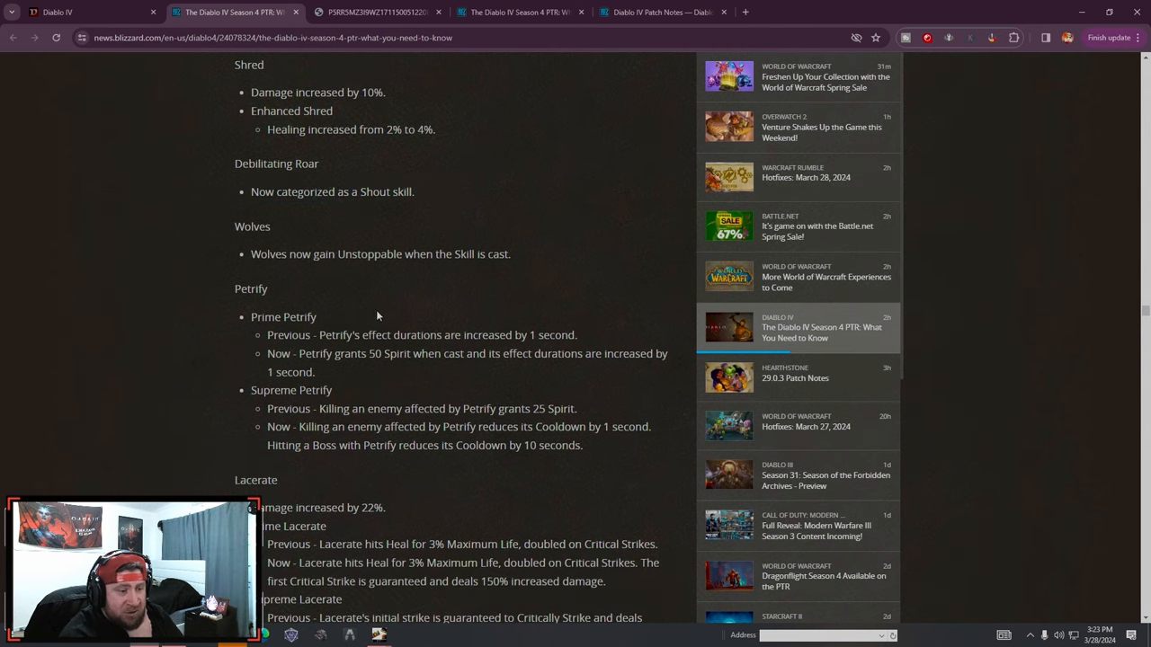
{"action": "scroll", "scroll_direction": "down", "scroll_amount": 3}
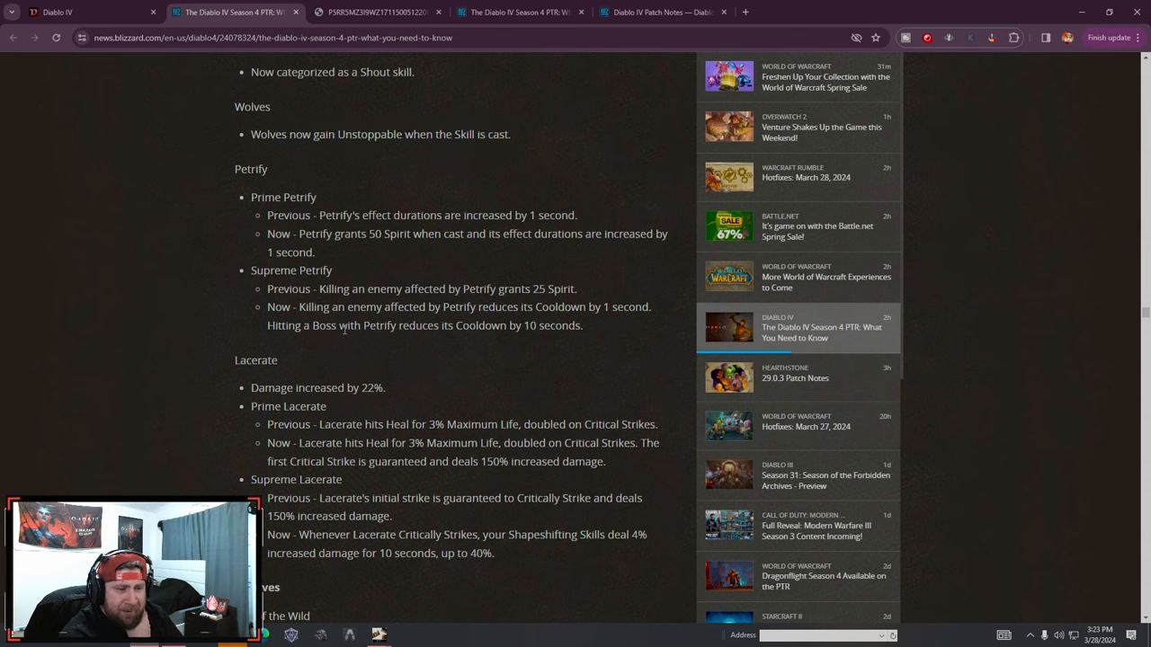
{"action": "scroll", "scroll_direction": "down", "scroll_amount": 3}
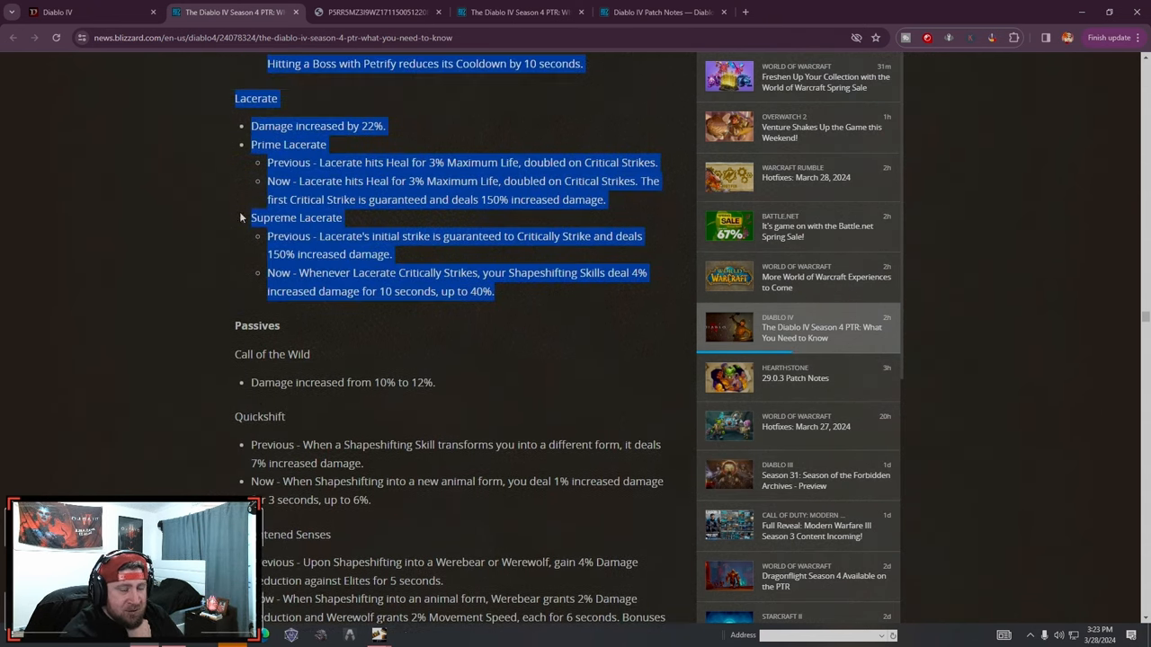
Read the Druid aspects, unique items and Paragon glyphs, noting the Werebear Spirit gain line, to the Inner Beast node
{"action": "scroll", "scroll_direction": "down", "scroll_amount": 3}
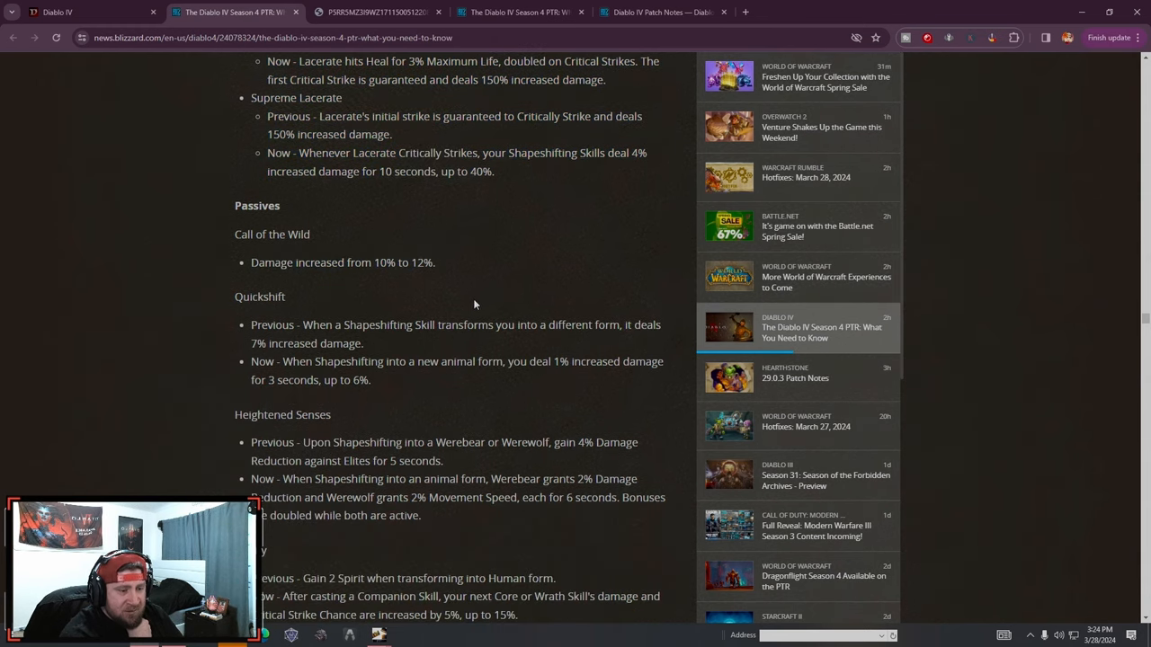
{"action": "scroll", "scroll_direction": "down", "scroll_amount": 3}
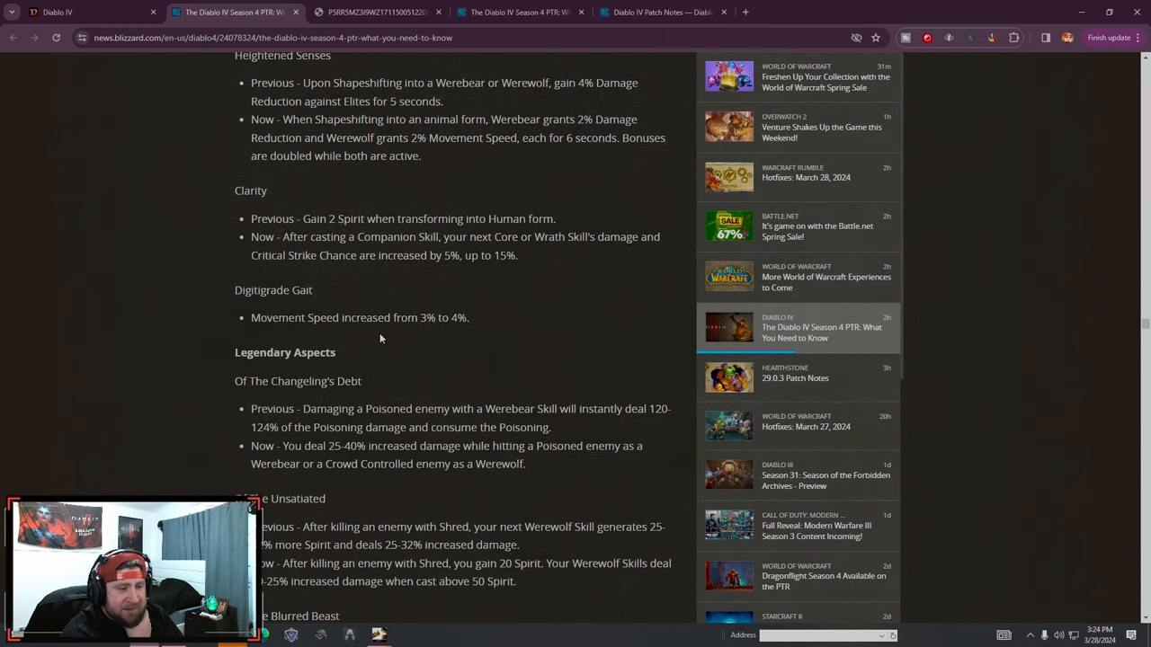
{"action": "scroll", "scroll_direction": "down", "scroll_amount": 3}
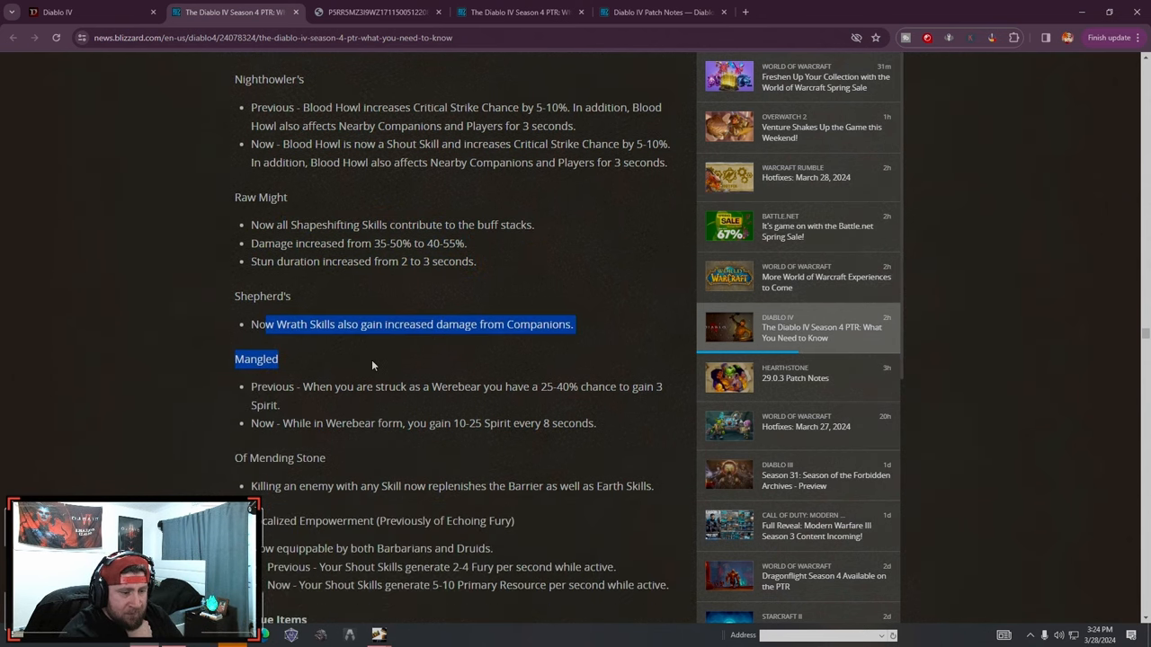
{"action": "scroll", "scroll_direction": "down", "scroll_amount": 3}
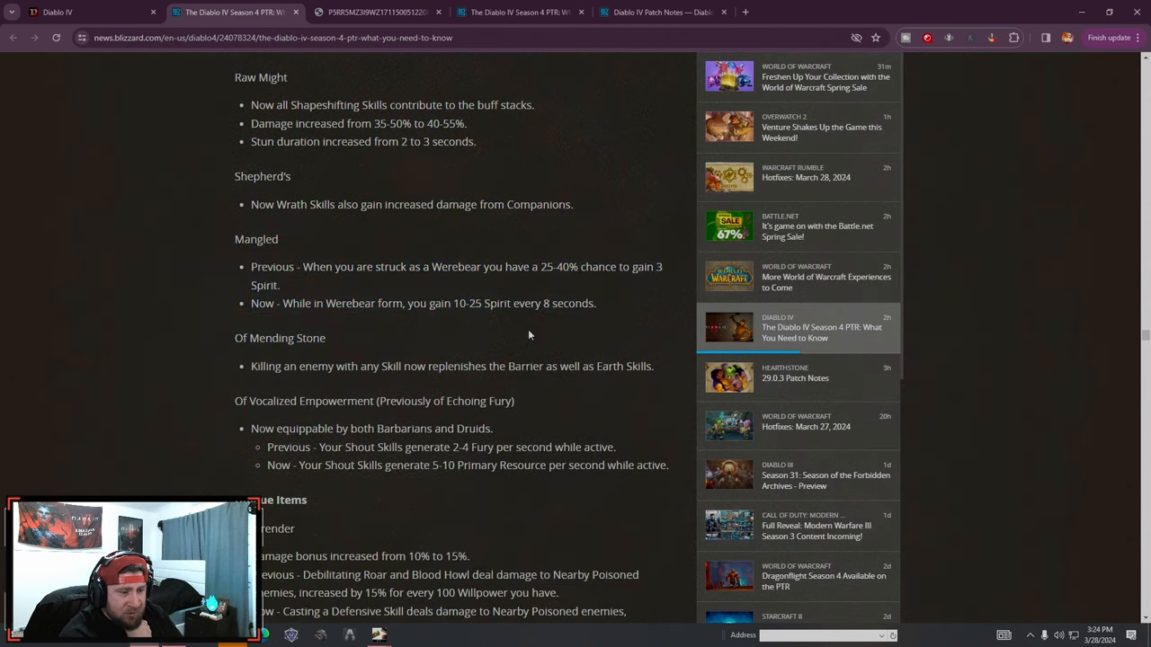
{"action": "left_click_drag", "start_coordinate": [279, 303], "coordinate": [597, 302]}
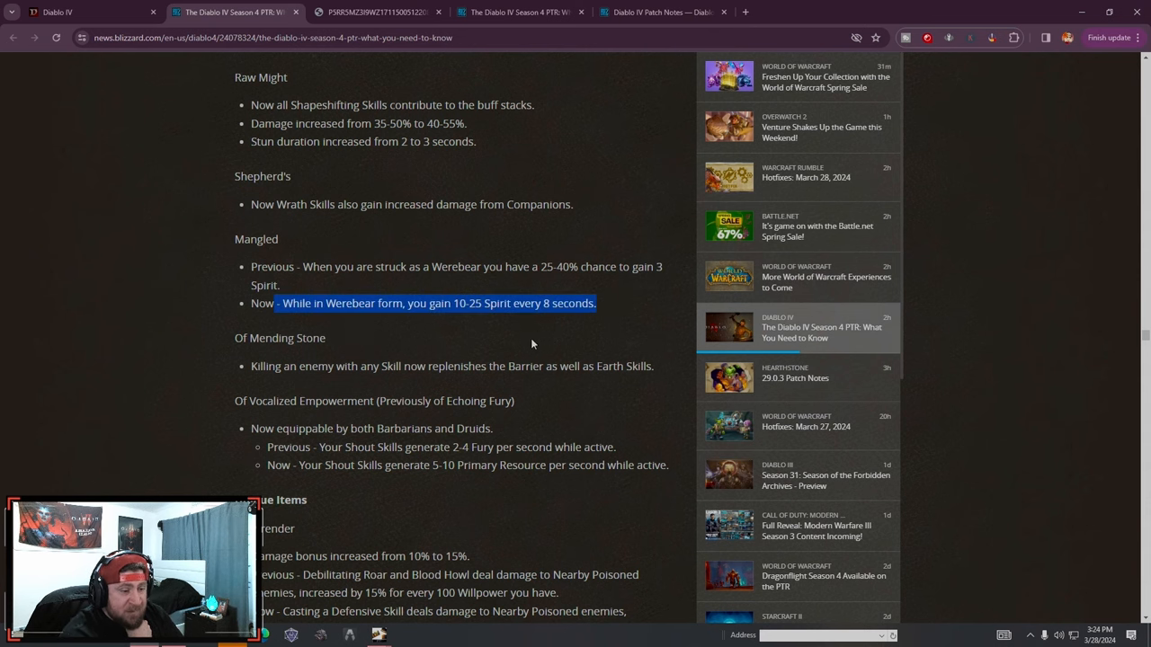
{"action": "scroll", "scroll_direction": "down", "scroll_amount": 3}
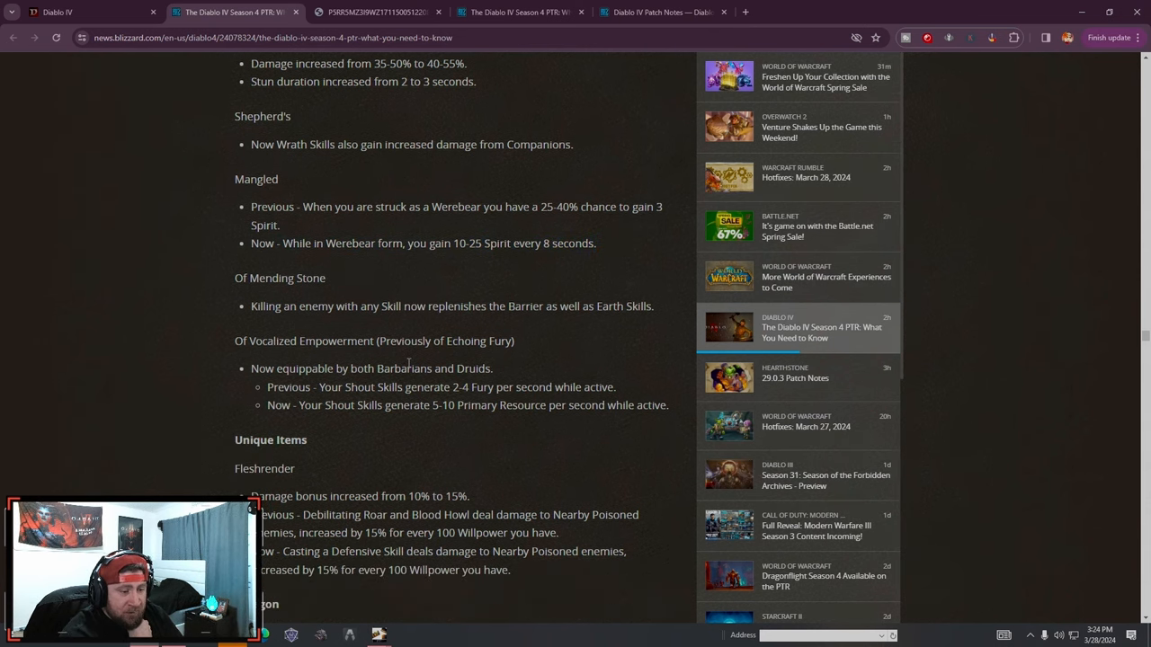
{"action": "scroll", "scroll_direction": "down", "scroll_amount": 3}
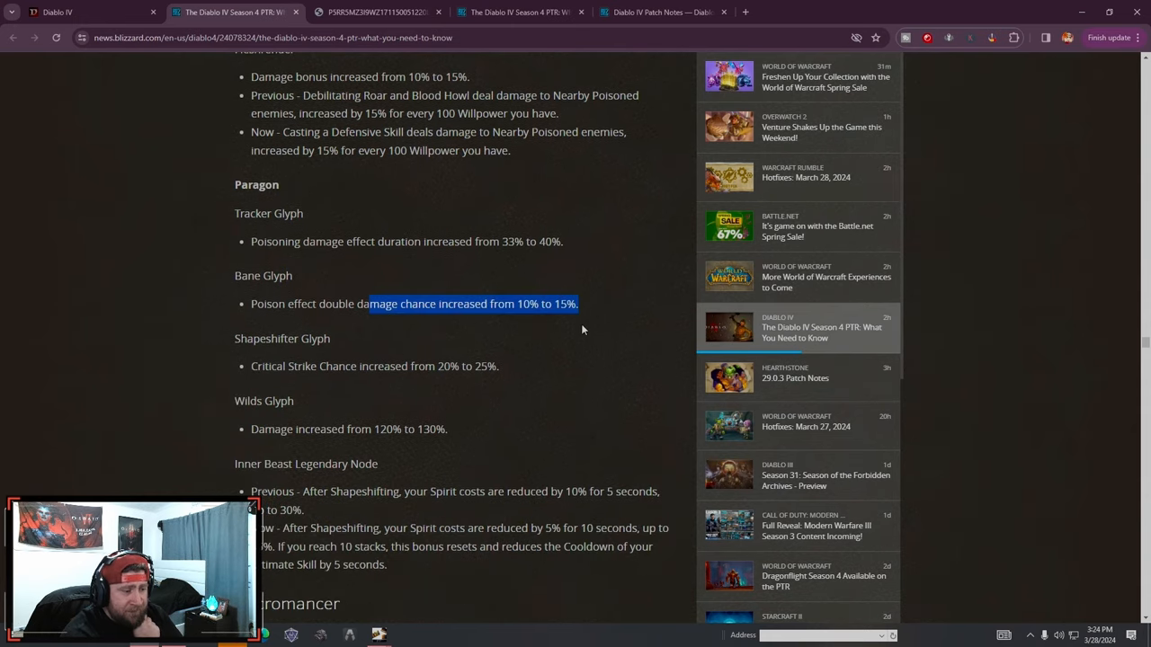
{"action": "scroll", "scroll_direction": "down", "scroll_amount": 3}
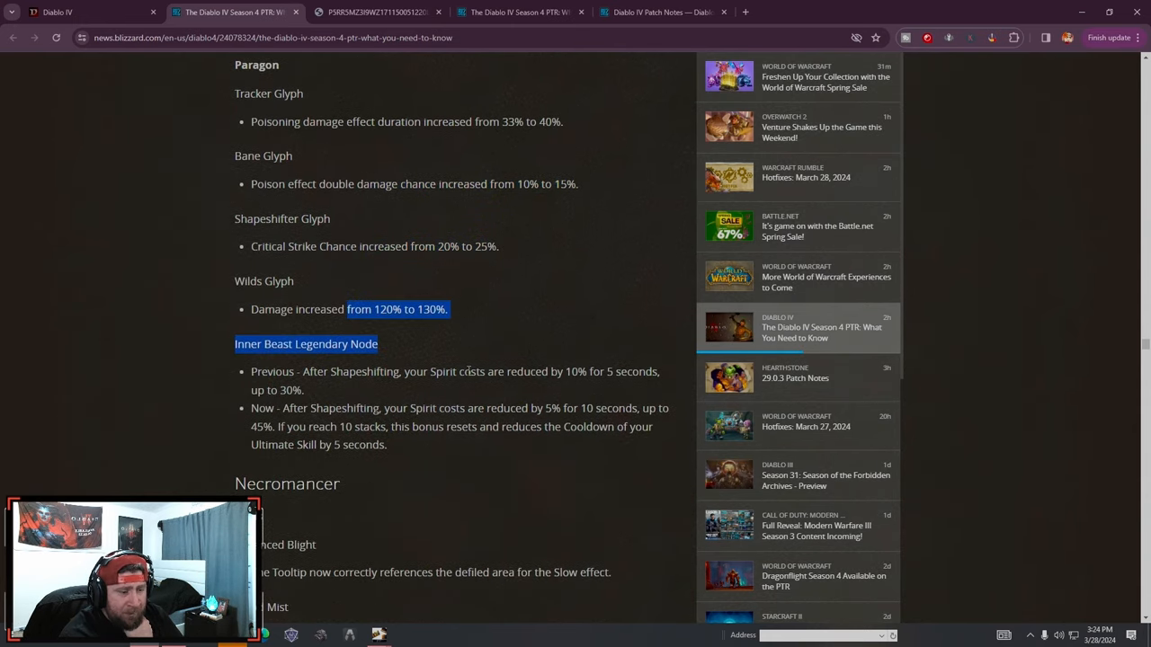
Read the Necromancer skill and Book of the Dead changes, selecting a passage while reading
{"action": "scroll", "scroll_direction": "down", "scroll_amount": 3}
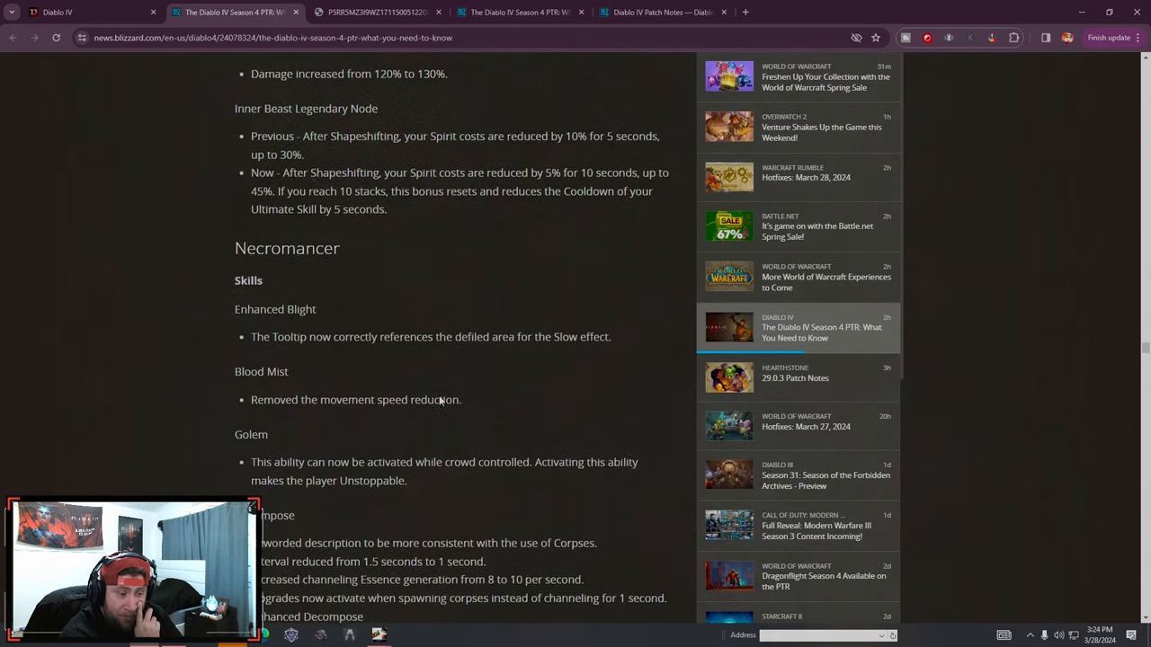
{"action": "scroll", "scroll_direction": "down", "scroll_amount": 3}
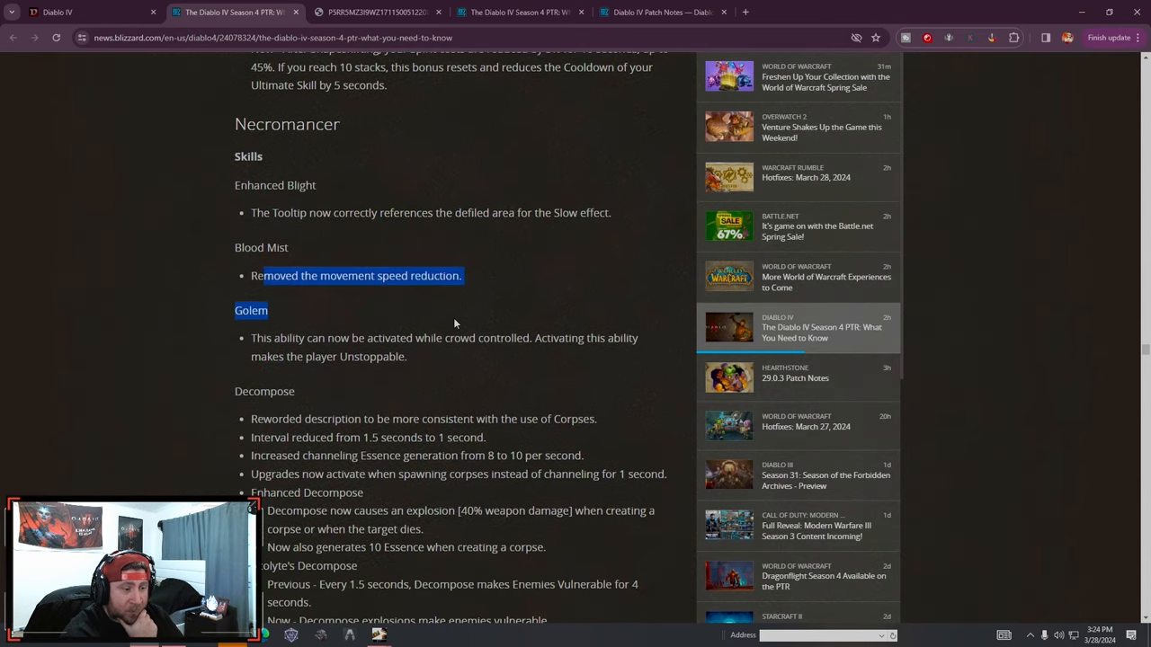
{"action": "scroll", "scroll_direction": "down", "scroll_amount": 3}
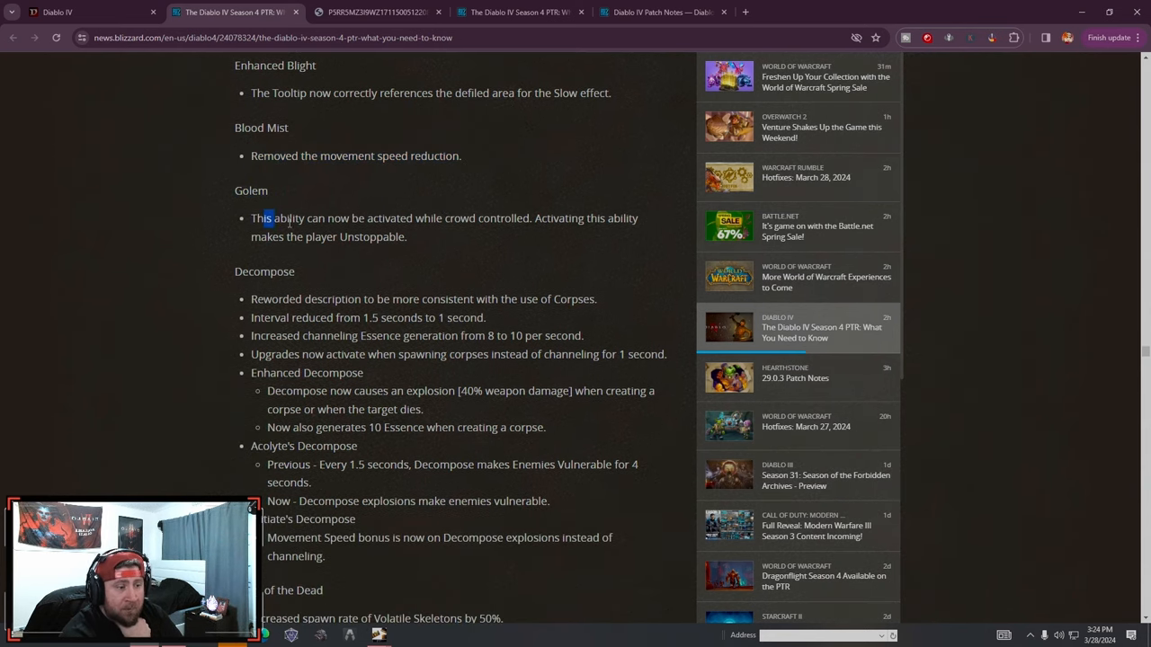
{"action": "scroll", "scroll_direction": "down", "scroll_amount": 3}
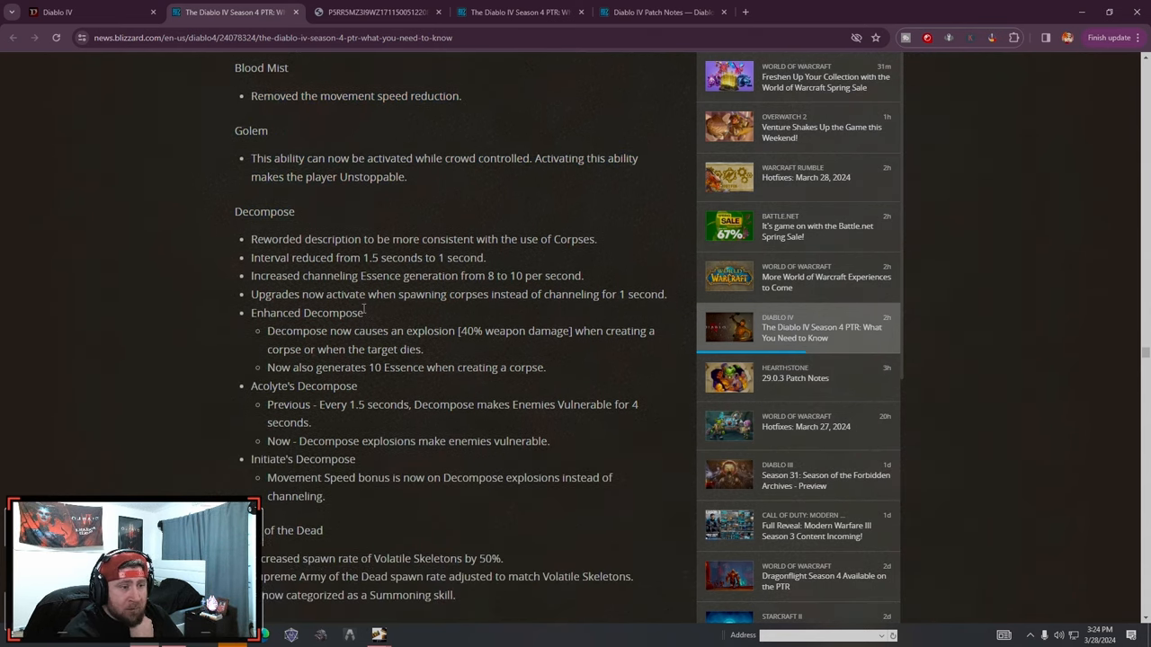
{"action": "scroll", "scroll_direction": "down", "scroll_amount": 3}
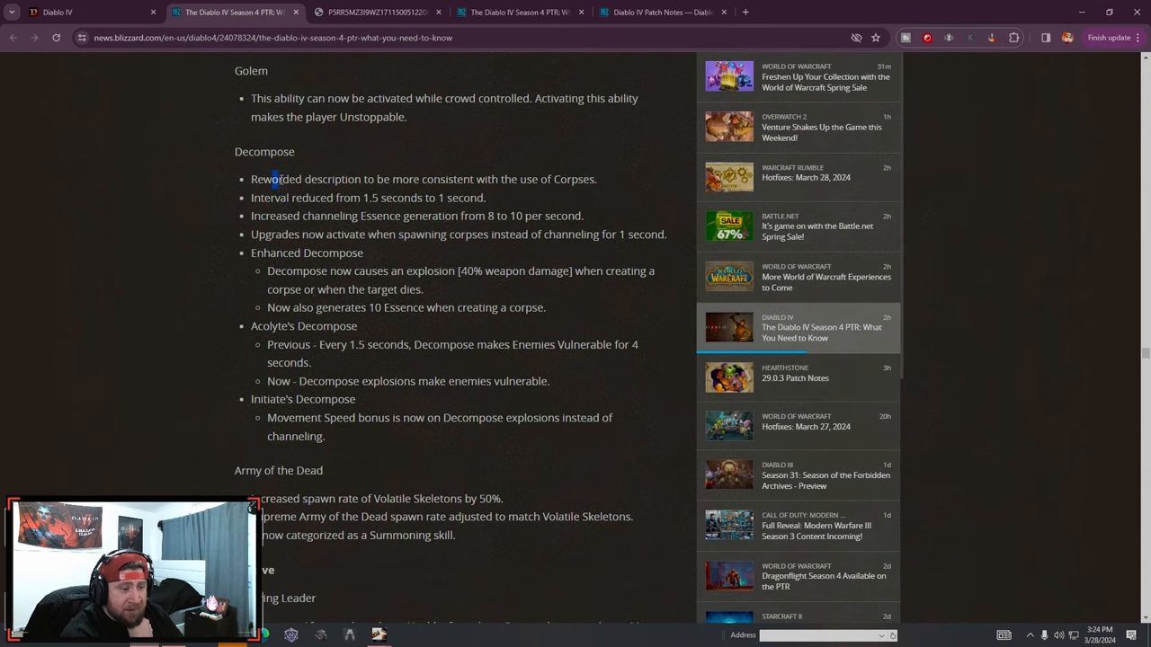
{"action": "left_click_drag", "start_coordinate": [273, 179], "coordinate": [384, 437]}
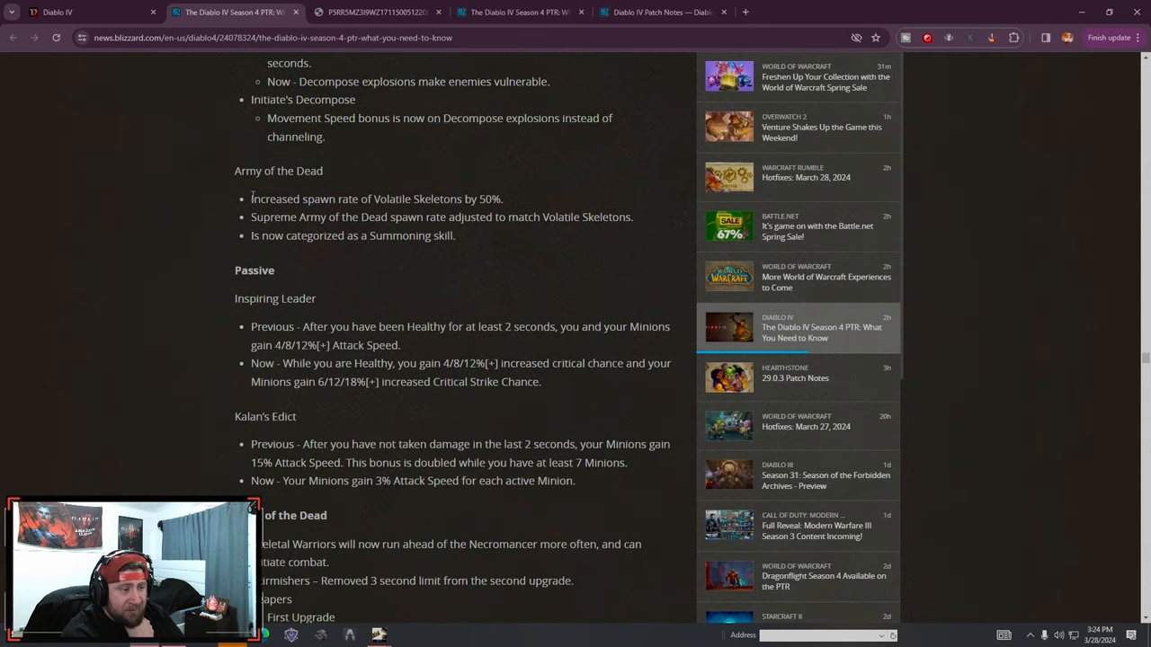
{"action": "scroll", "scroll_direction": "down", "scroll_amount": 3}
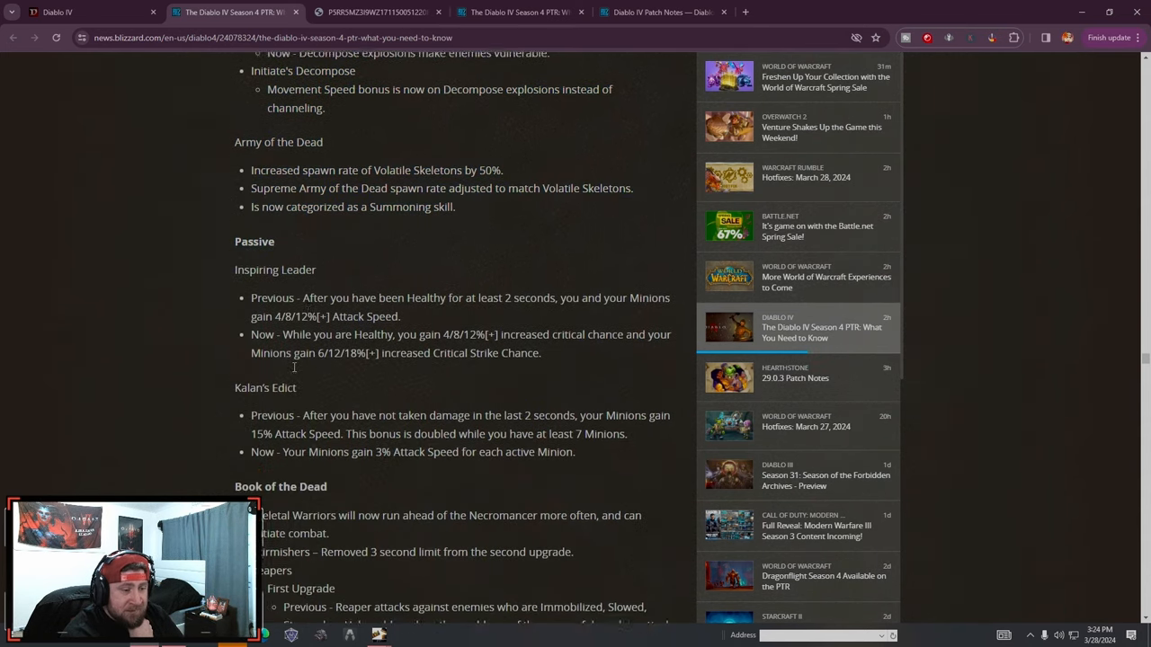
{"action": "scroll", "scroll_direction": "down", "scroll_amount": 3}
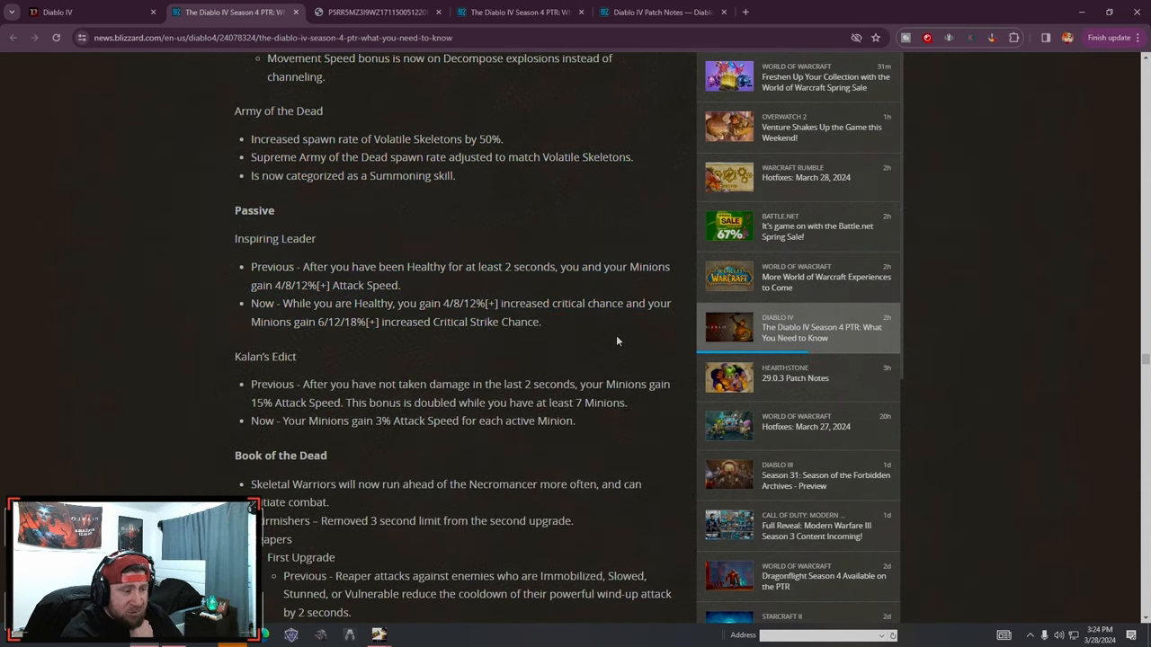
{"action": "scroll", "scroll_direction": "down", "scroll_amount": 3}
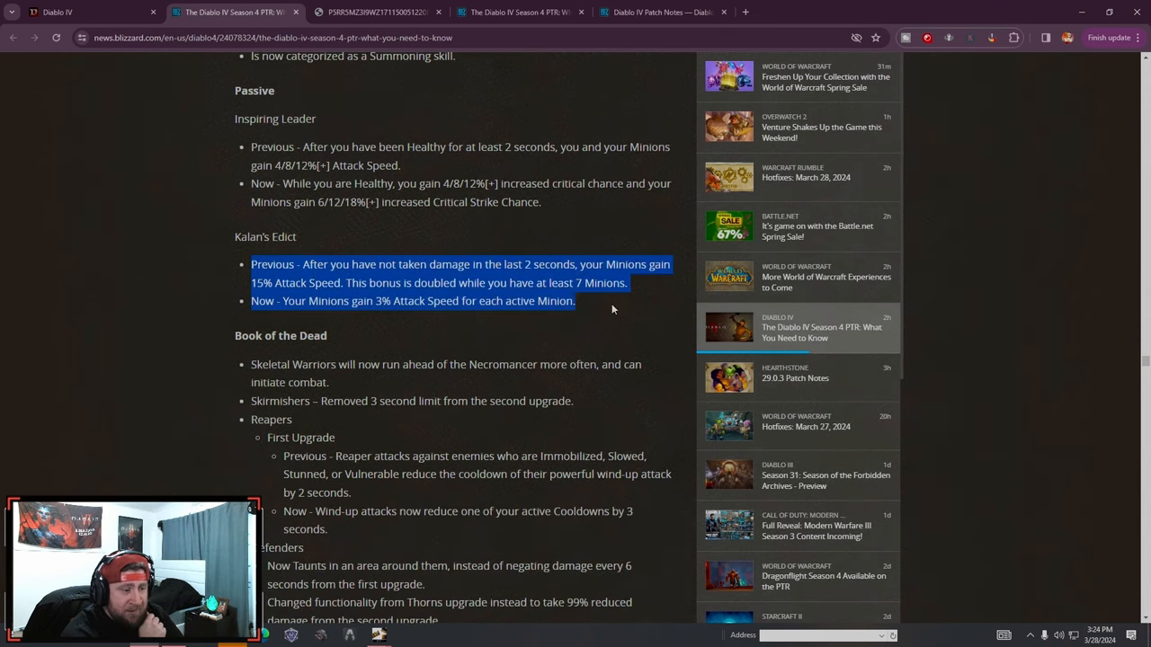
Read the Necromancer legendary aspects, Ring of Mendeln and Paragon glyph changes until the Rogue heading appears
{"action": "scroll", "scroll_direction": "down", "scroll_amount": 3}
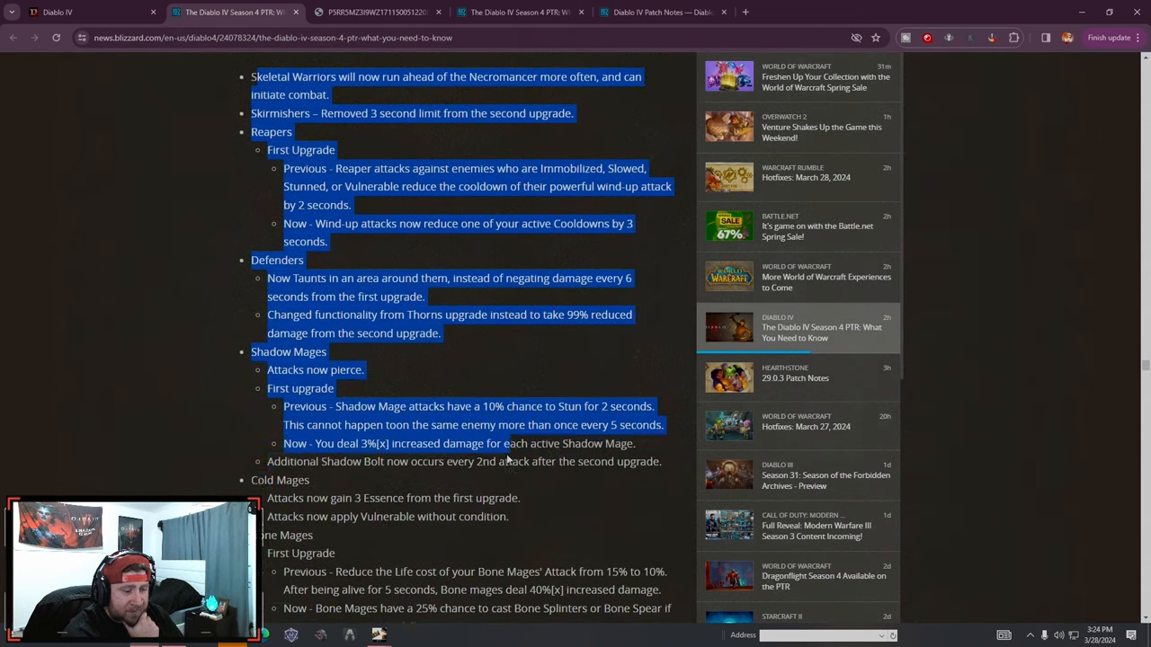
{"action": "scroll", "scroll_direction": "down", "scroll_amount": 3}
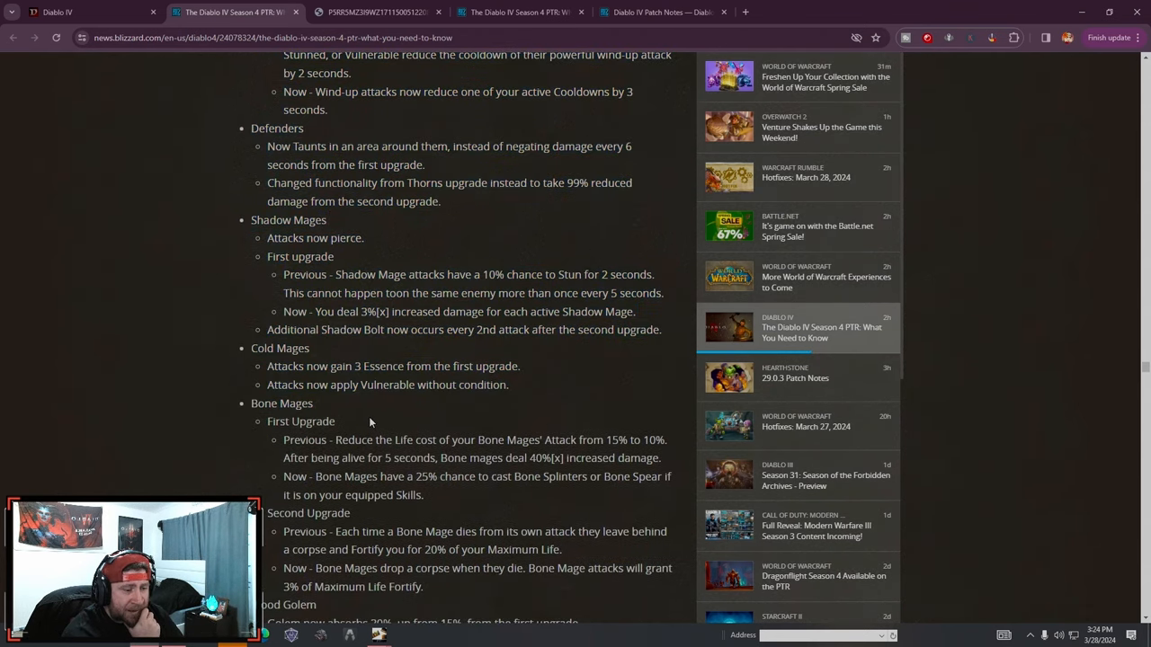
{"action": "scroll", "scroll_direction": "down", "scroll_amount": 3}
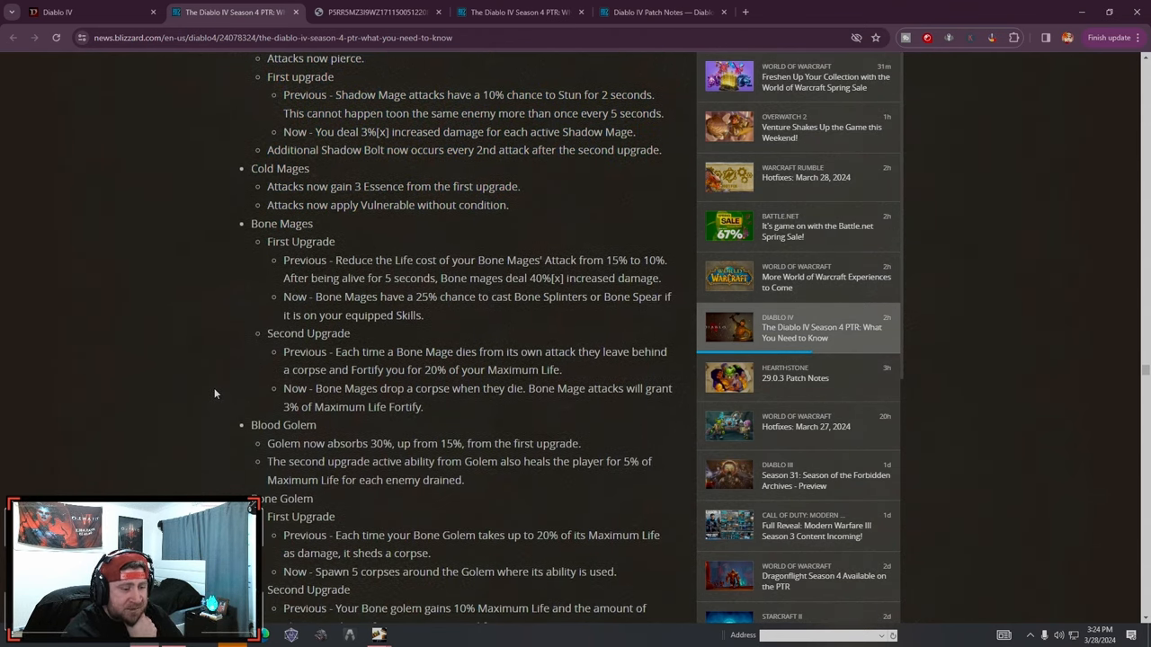
{"action": "scroll", "scroll_direction": "down", "scroll_amount": 3}
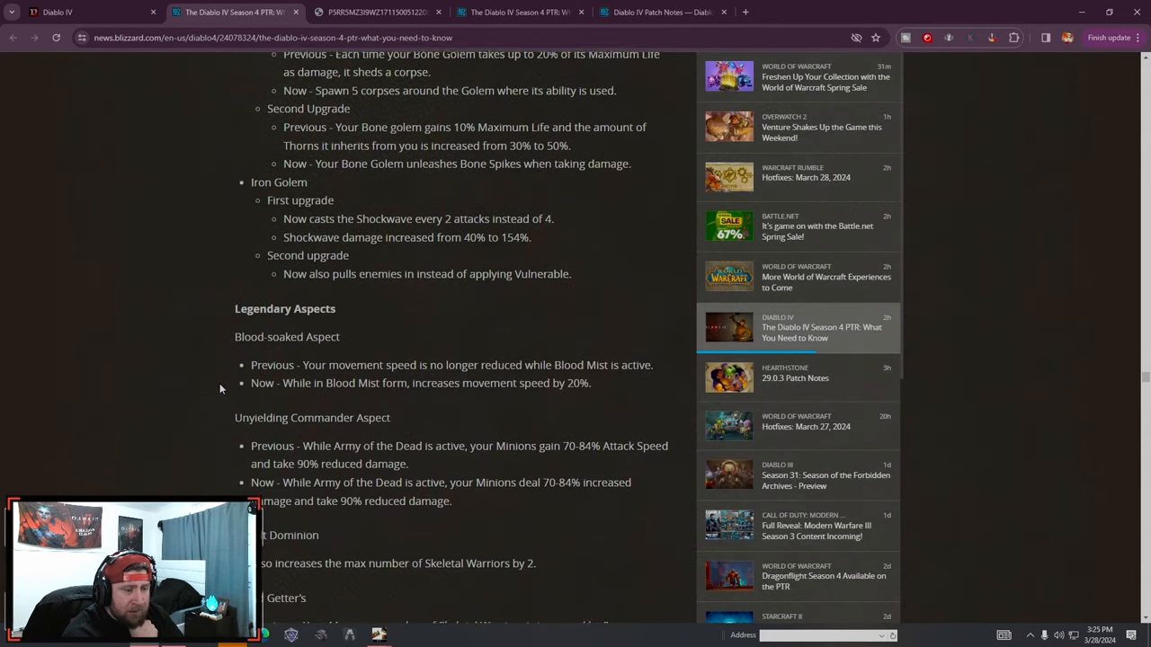
{"action": "scroll", "scroll_direction": "down", "scroll_amount": 3}
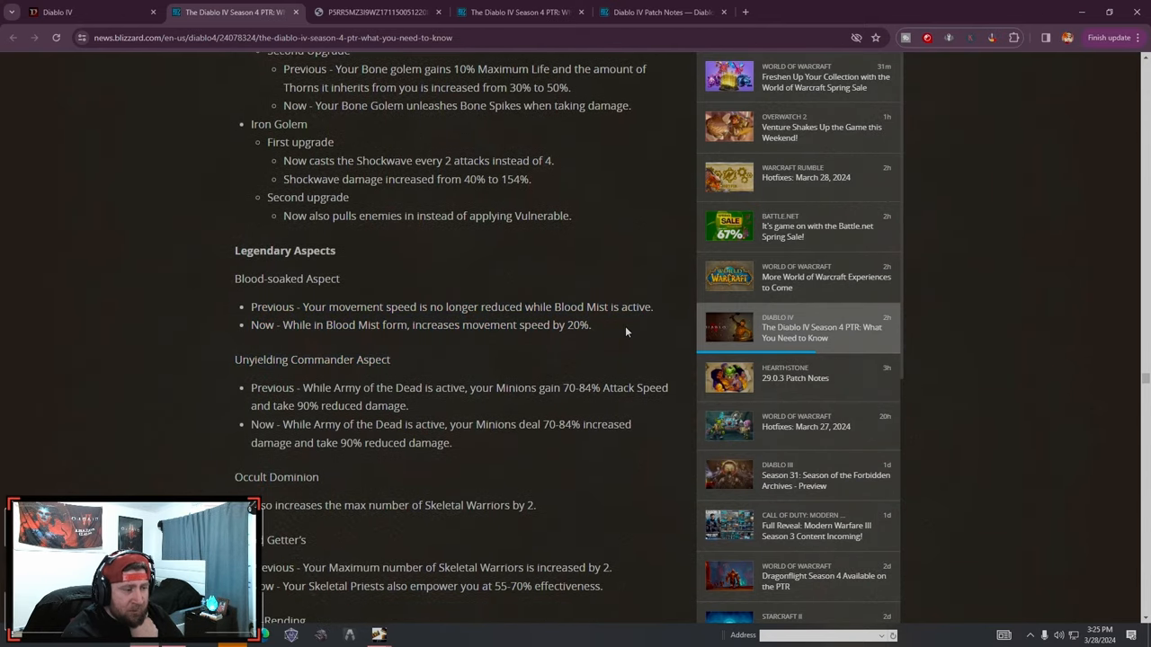
{"action": "triple_click", "coordinate": [421, 324]}
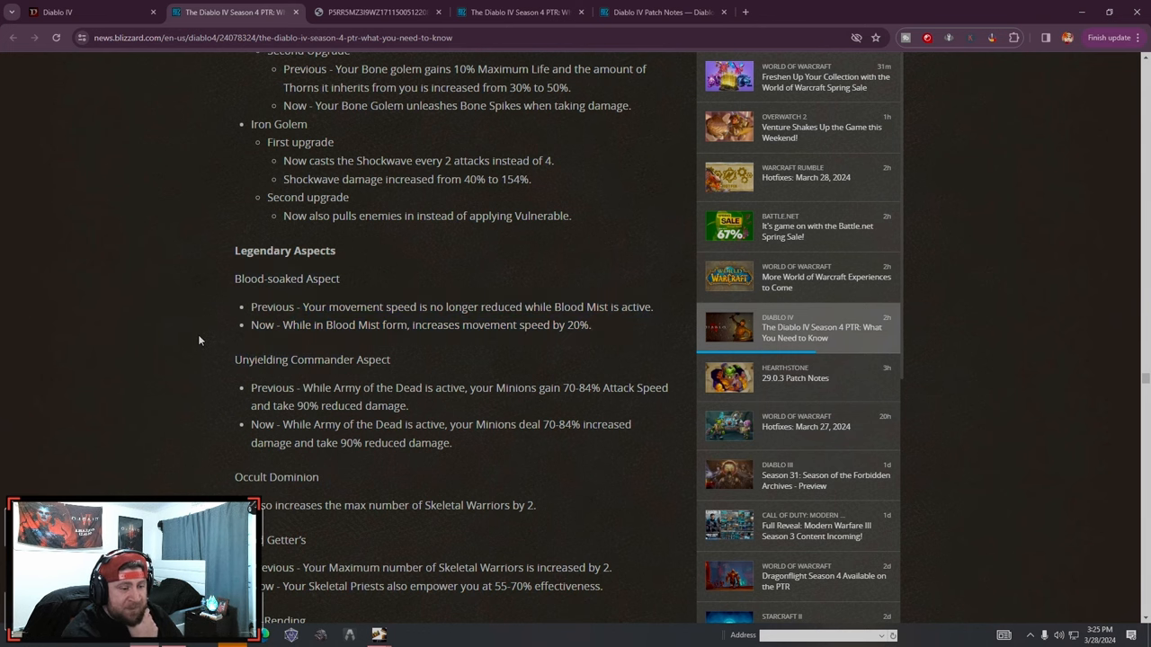
{"action": "scroll", "scroll_direction": "down", "scroll_amount": 3}
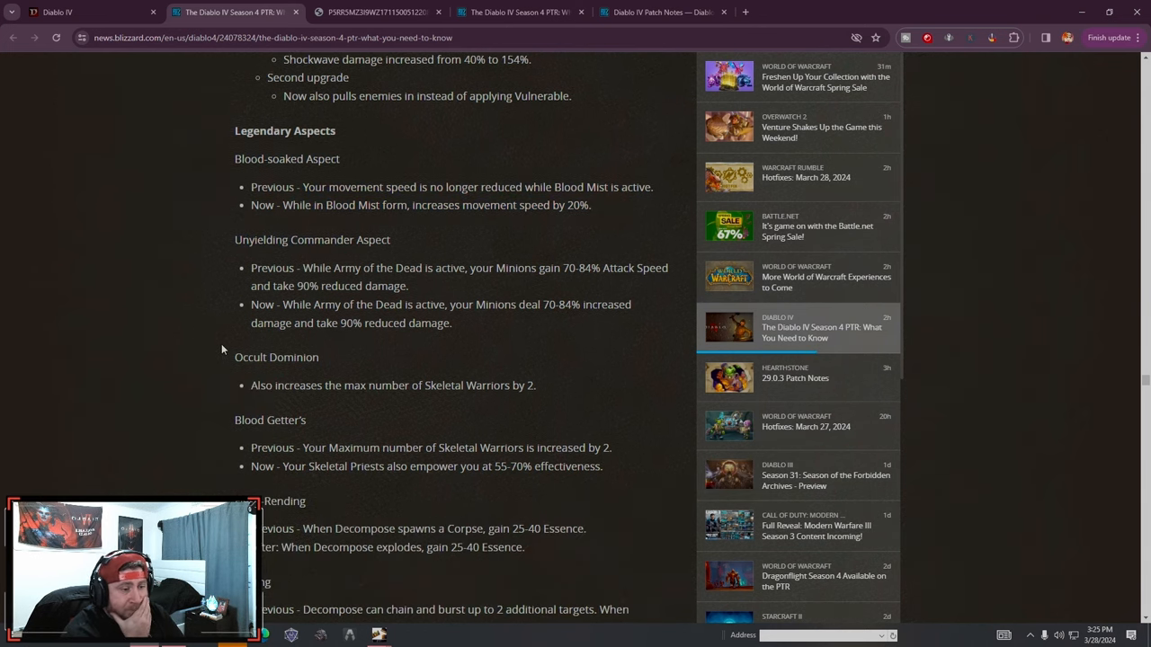
{"action": "mouse_move", "coordinate": [500, 336]}
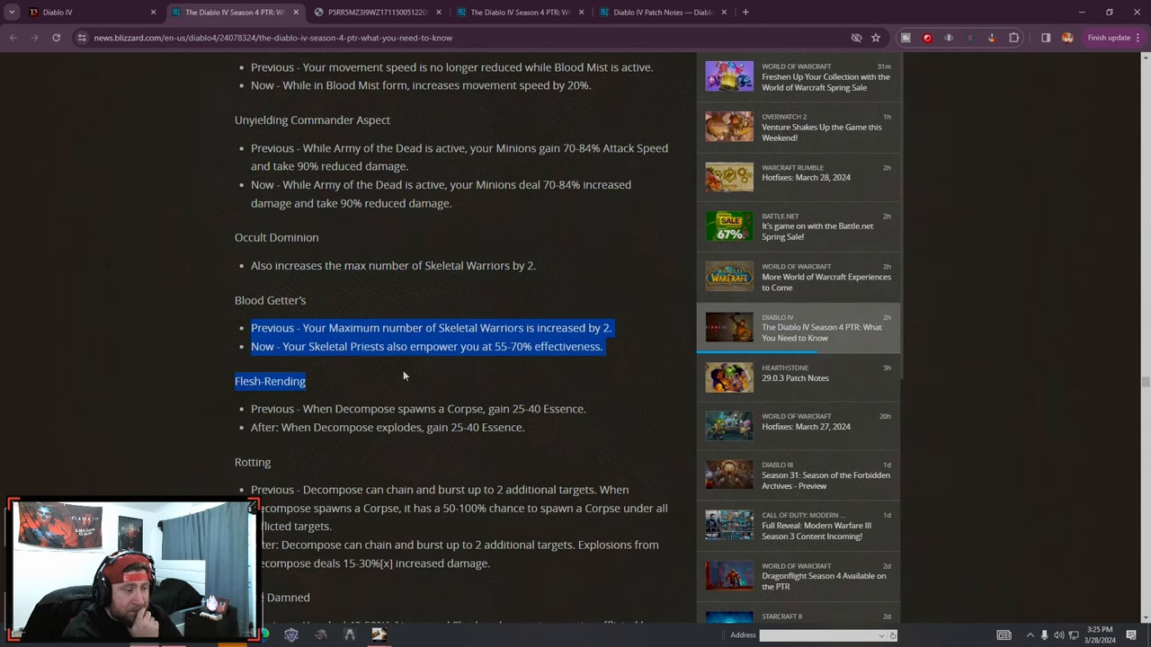
{"action": "scroll", "scroll_direction": "down", "scroll_amount": 3}
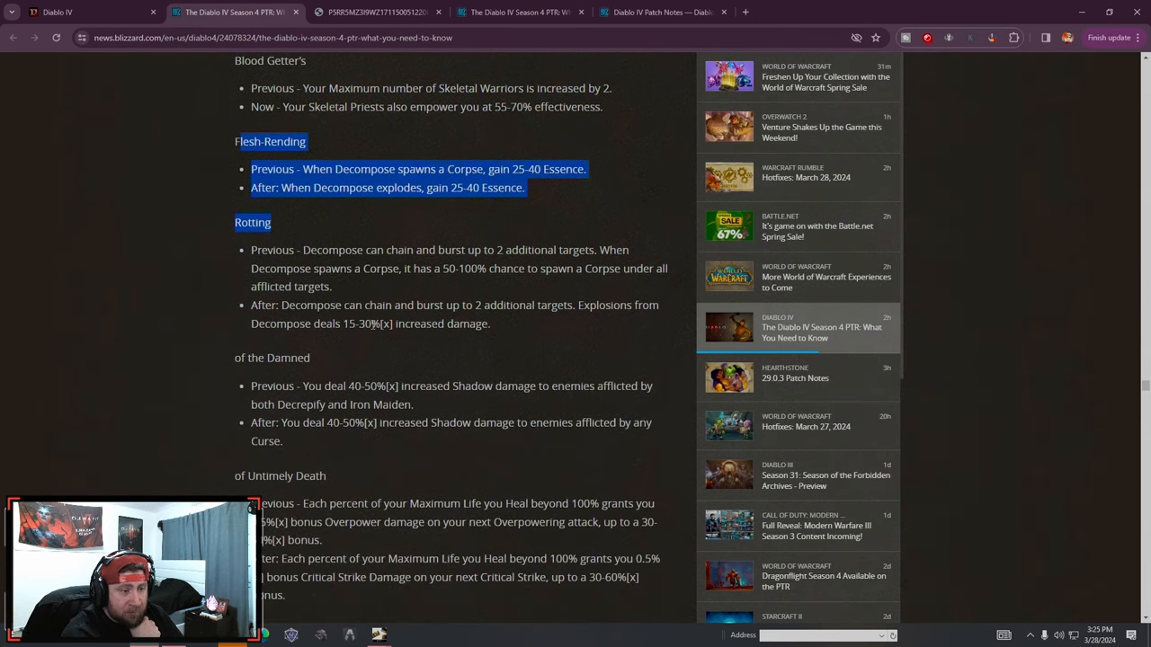
{"action": "scroll", "scroll_direction": "down", "scroll_amount": 3}
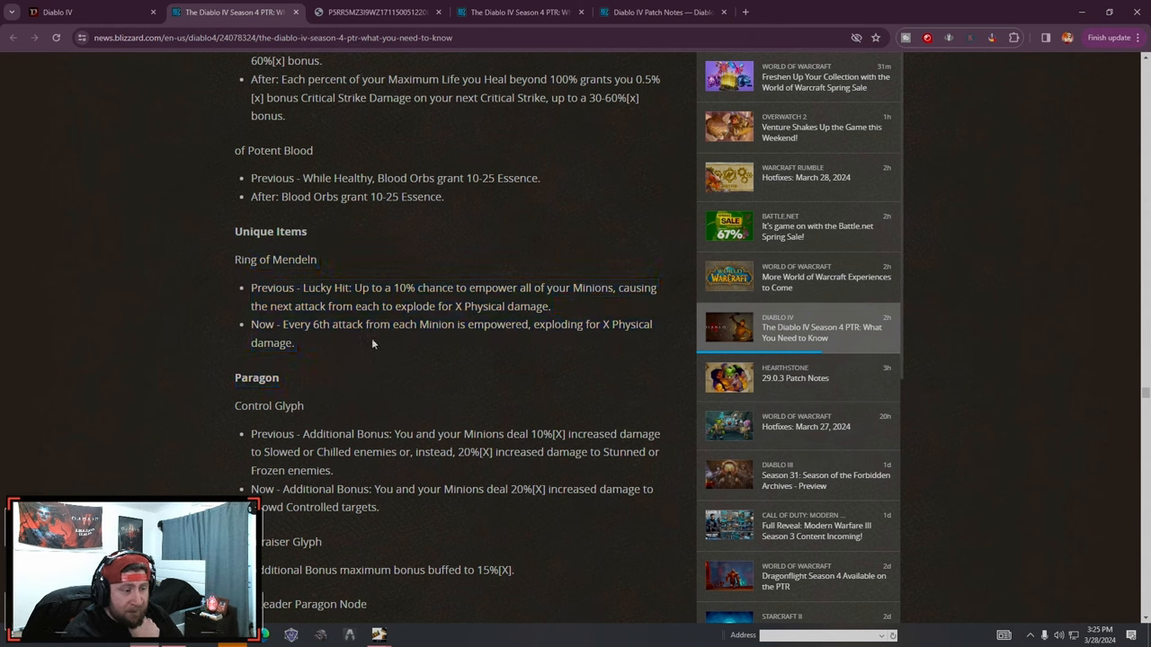
{"action": "mouse_move", "coordinate": [498, 365]}
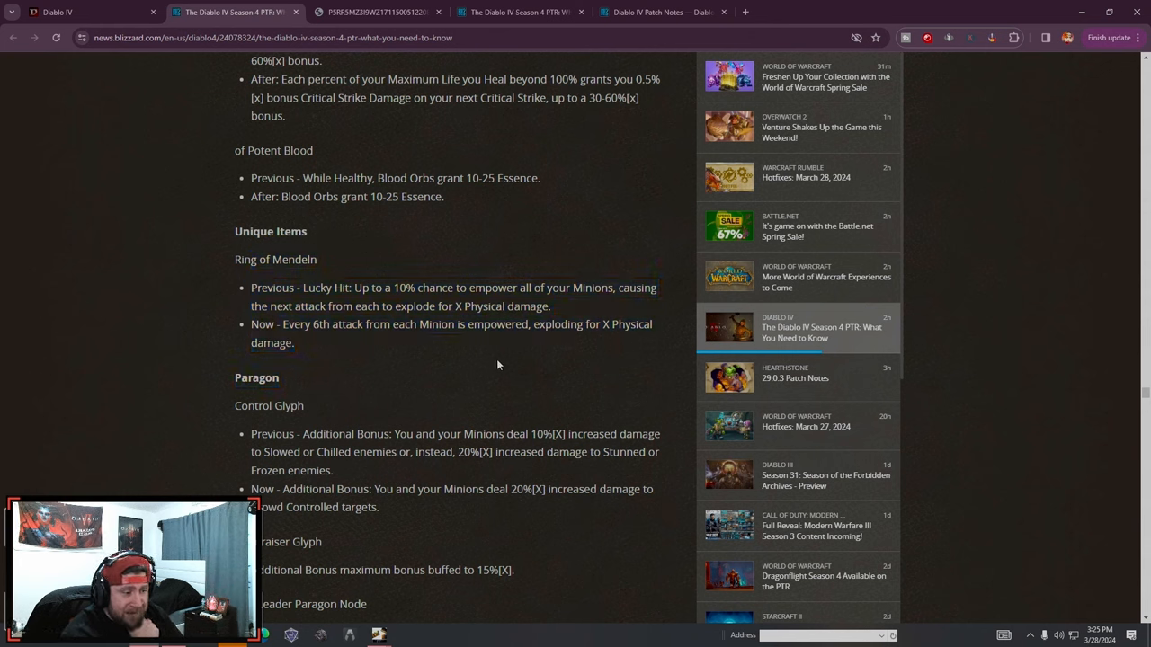
{"action": "left_click_drag", "start_coordinate": [353, 288], "coordinate": [551, 306]}
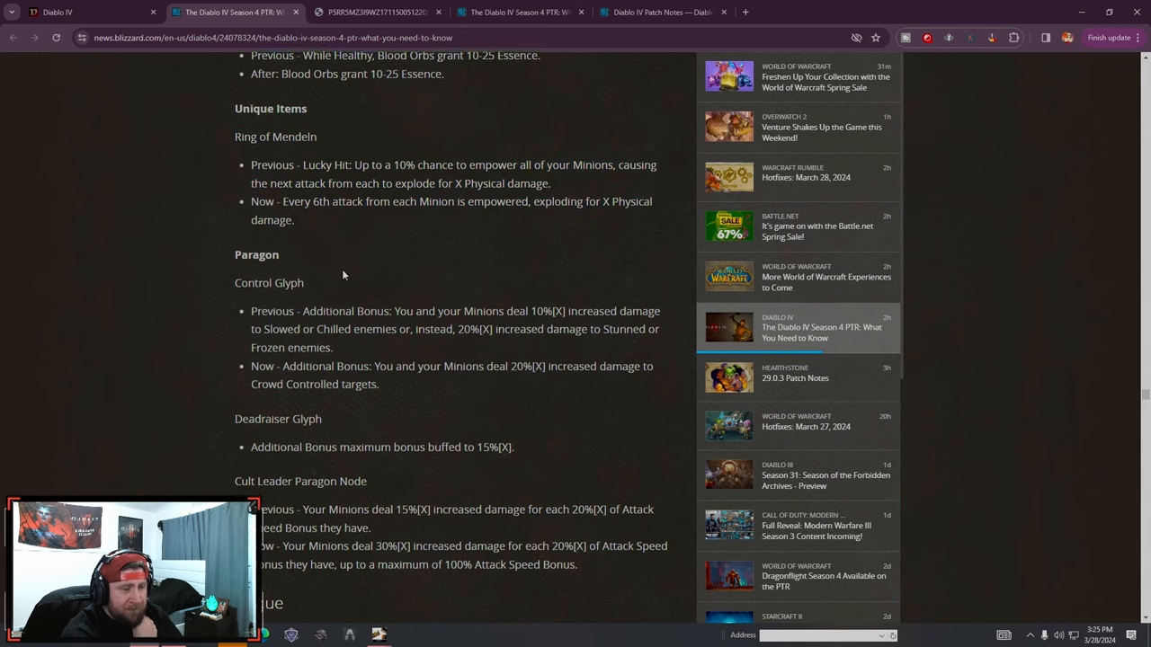
{"action": "scroll", "scroll_direction": "down", "scroll_amount": 3}
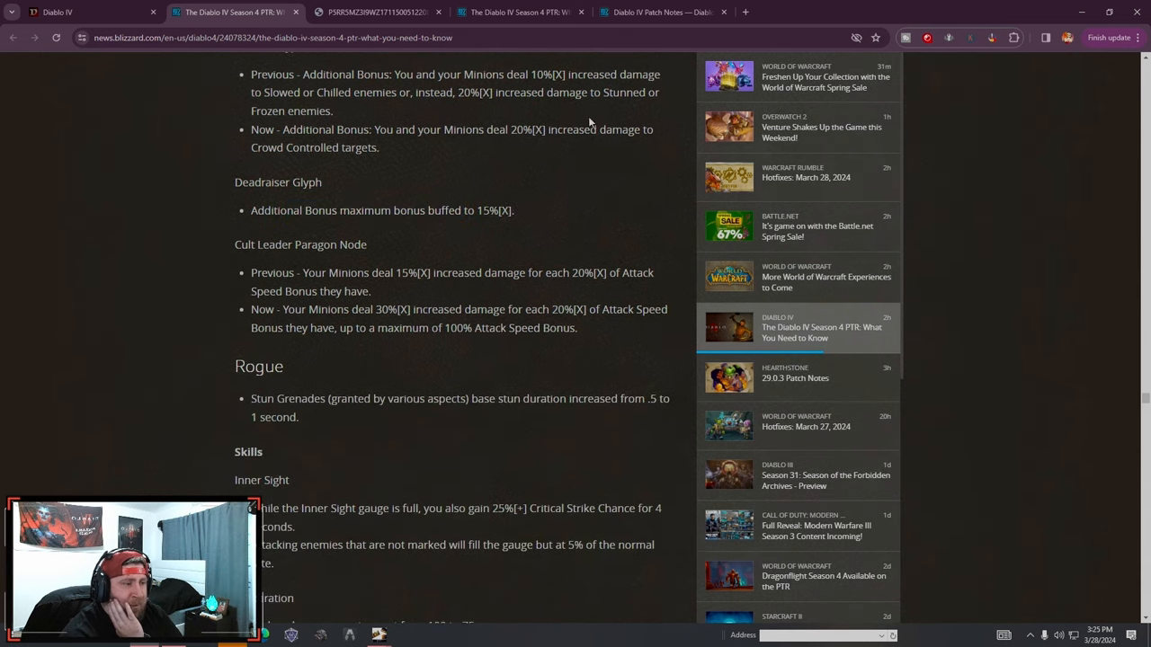
Read the Rogue Paragon nodes, aspects from Trickster's to Of Arrow Storms and Writhing Band of Trickery, reaching Sorcerer
{"action": "scroll", "scroll_direction": "down", "scroll_amount": 3}
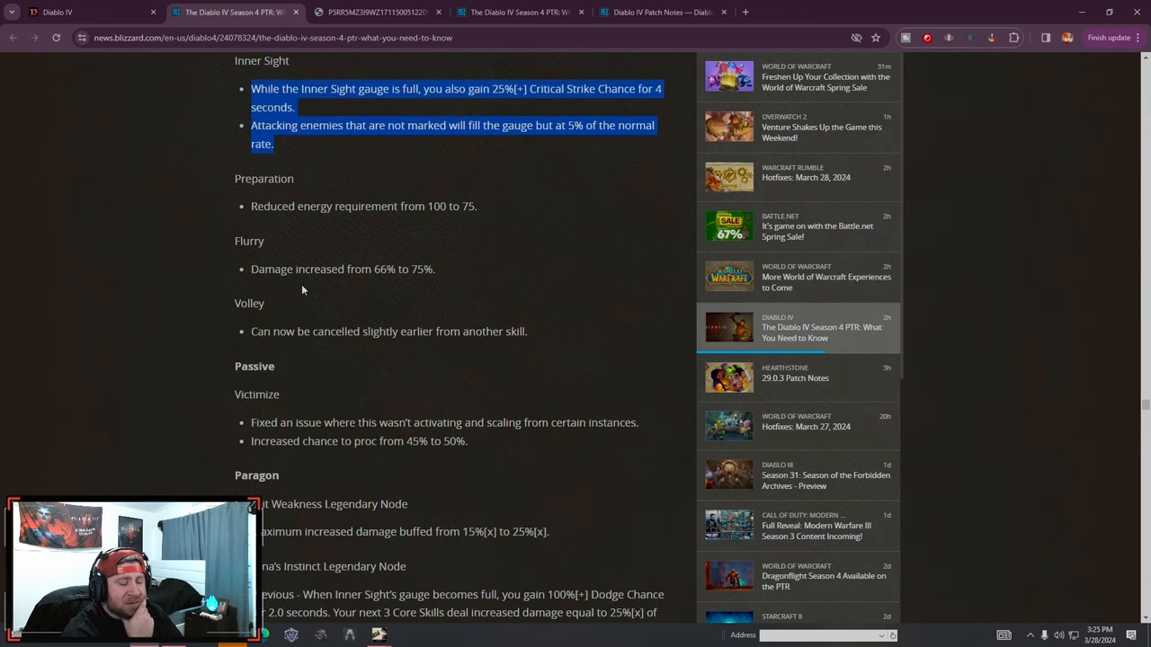
{"action": "mouse_move", "coordinate": [259, 201]}
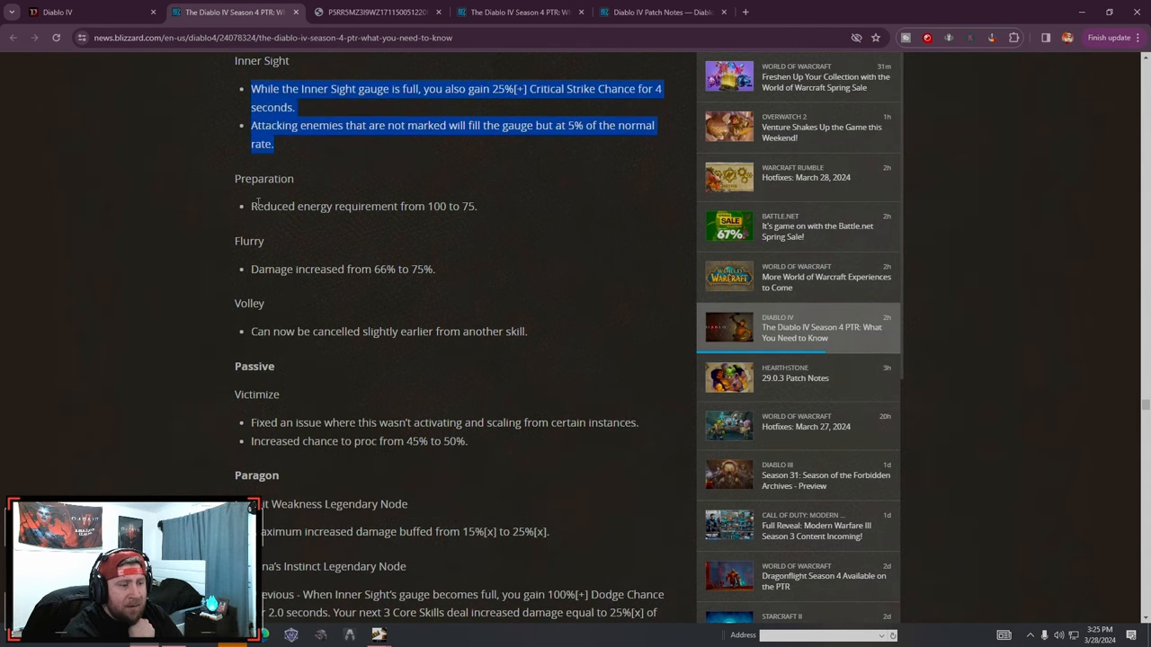
{"action": "scroll", "scroll_direction": "down", "scroll_amount": 3}
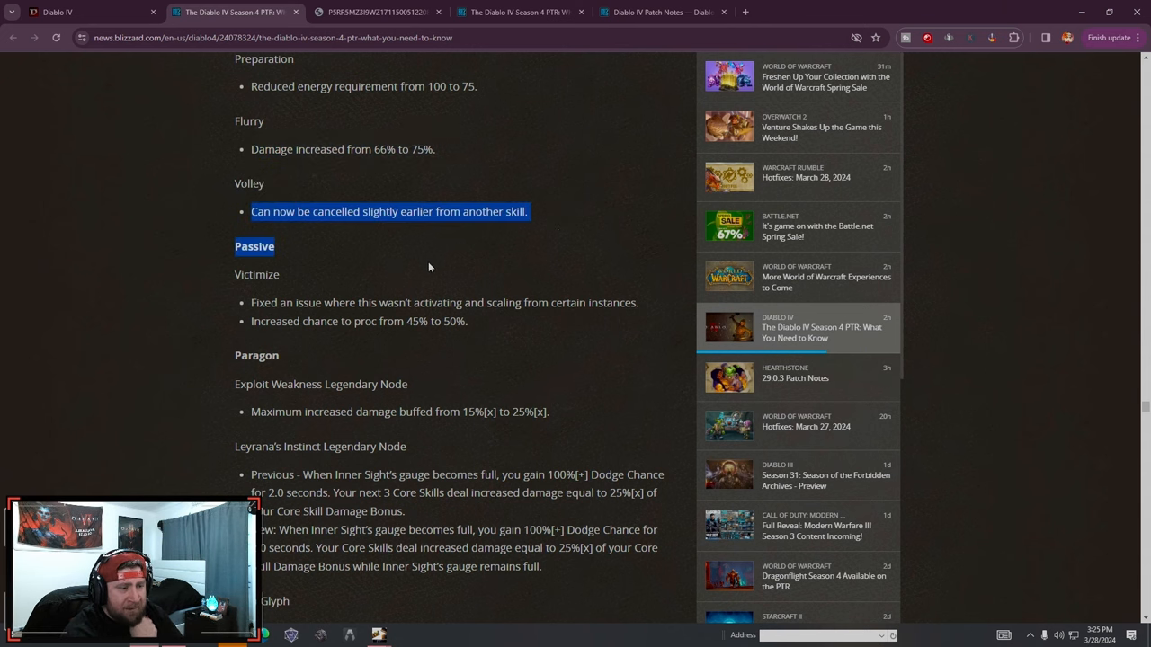
{"action": "scroll", "scroll_direction": "down", "scroll_amount": 3}
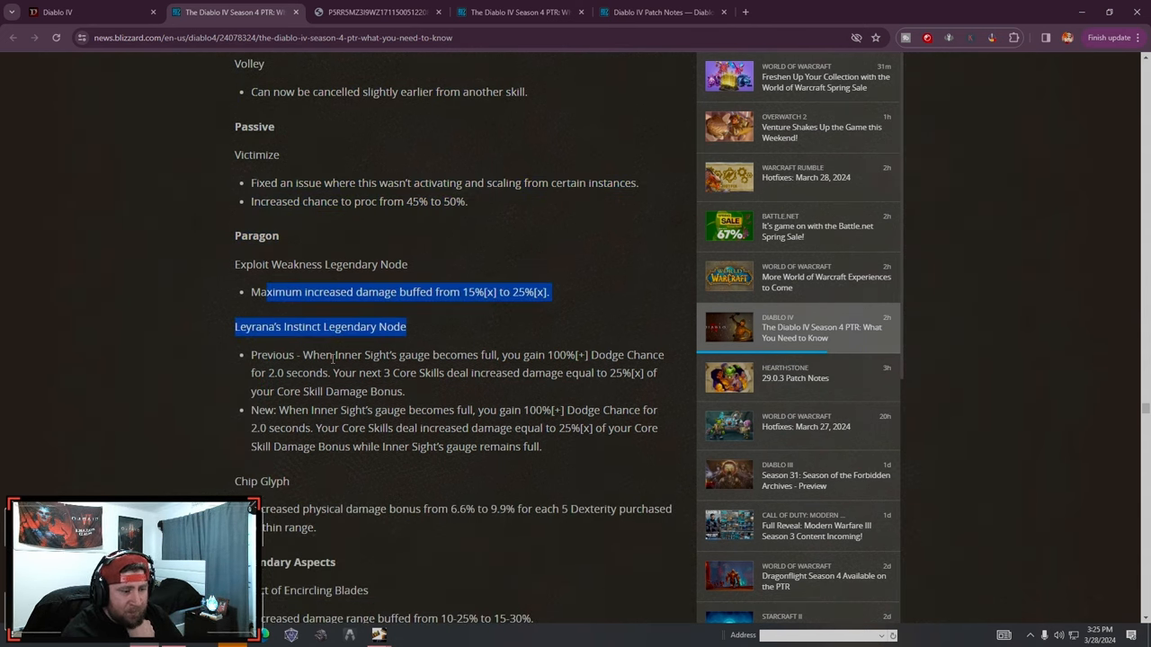
{"action": "scroll", "scroll_direction": "down", "scroll_amount": 3}
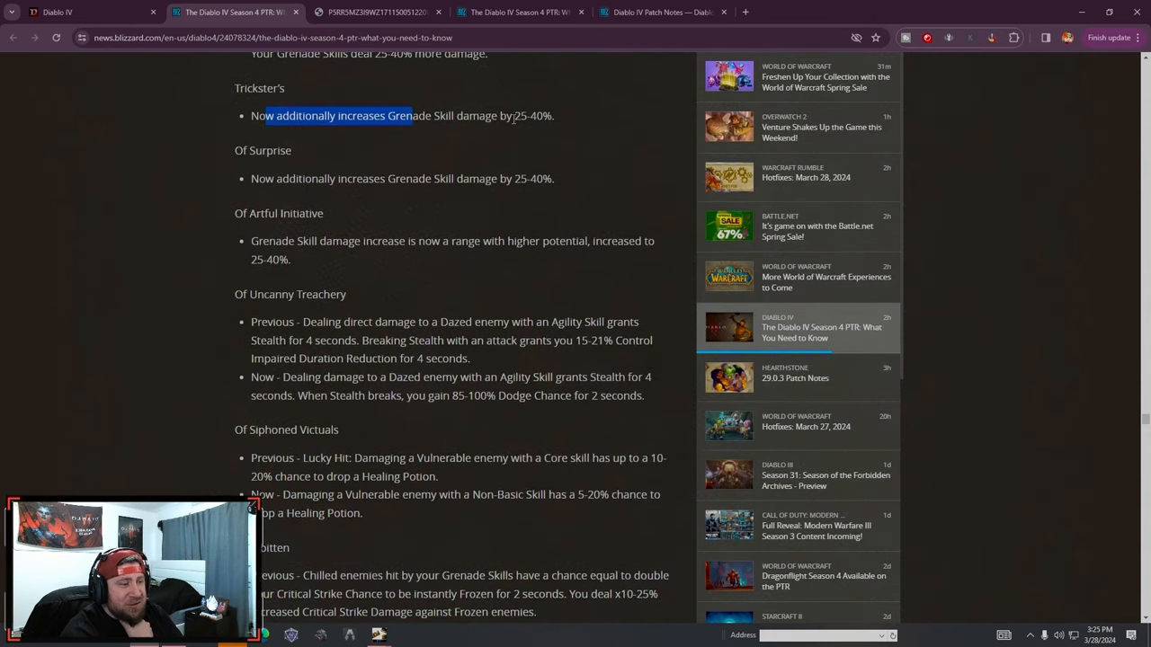
{"action": "left_click", "coordinate": [460, 200]}
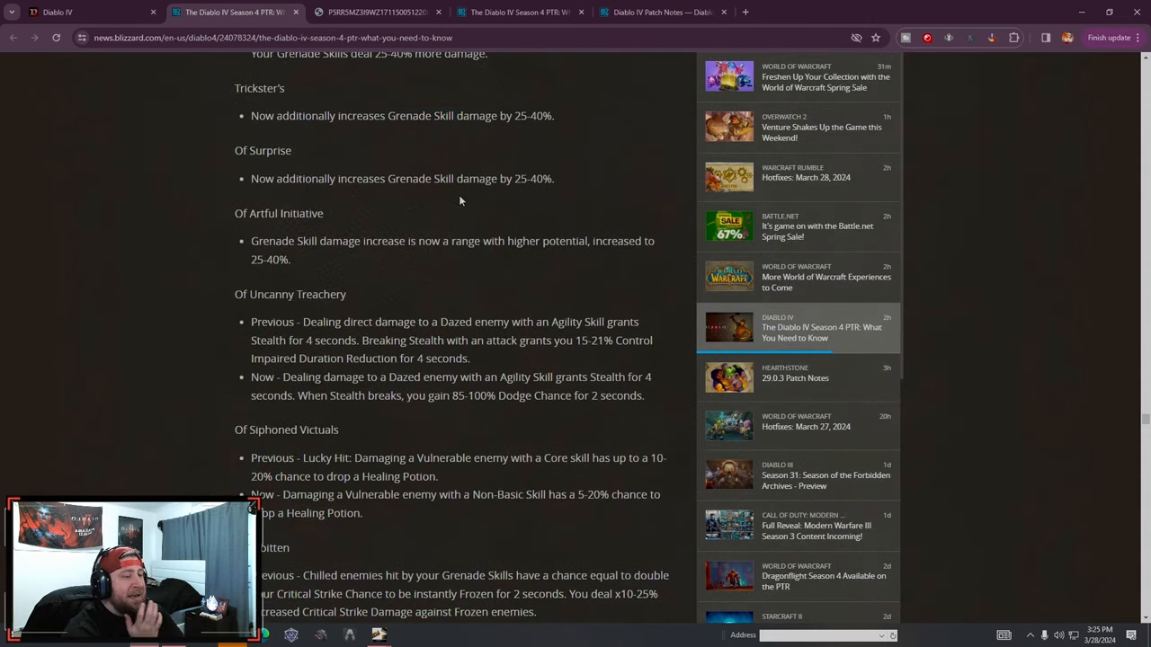
{"action": "scroll", "scroll_direction": "down", "scroll_amount": 3}
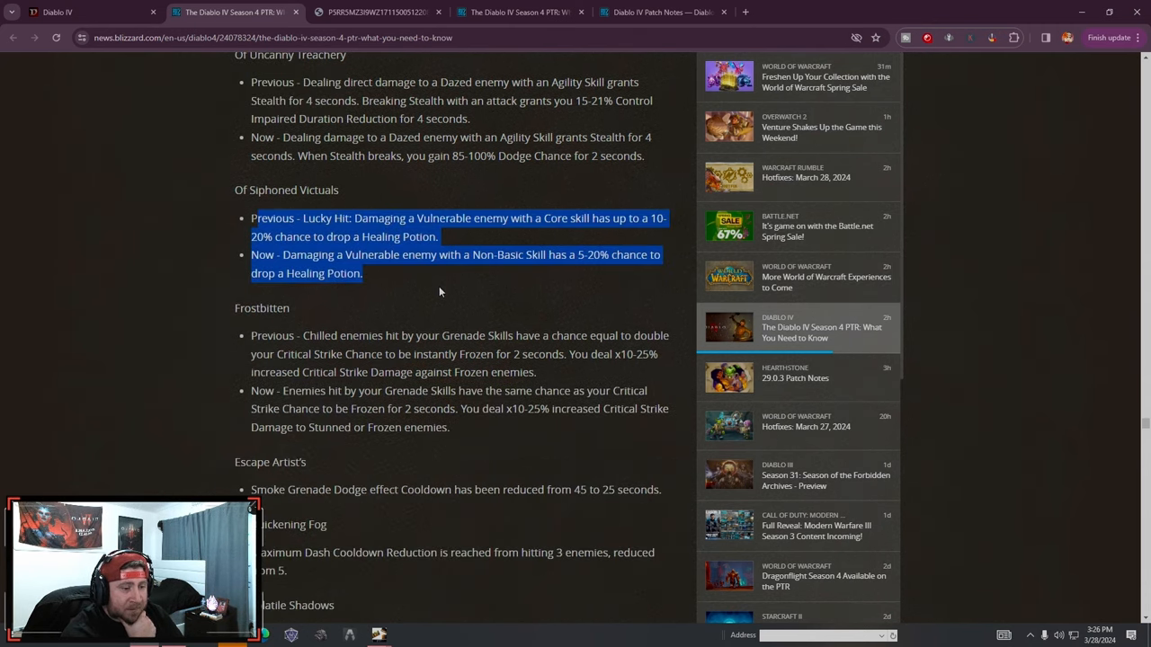
{"action": "scroll", "scroll_direction": "down", "scroll_amount": 3}
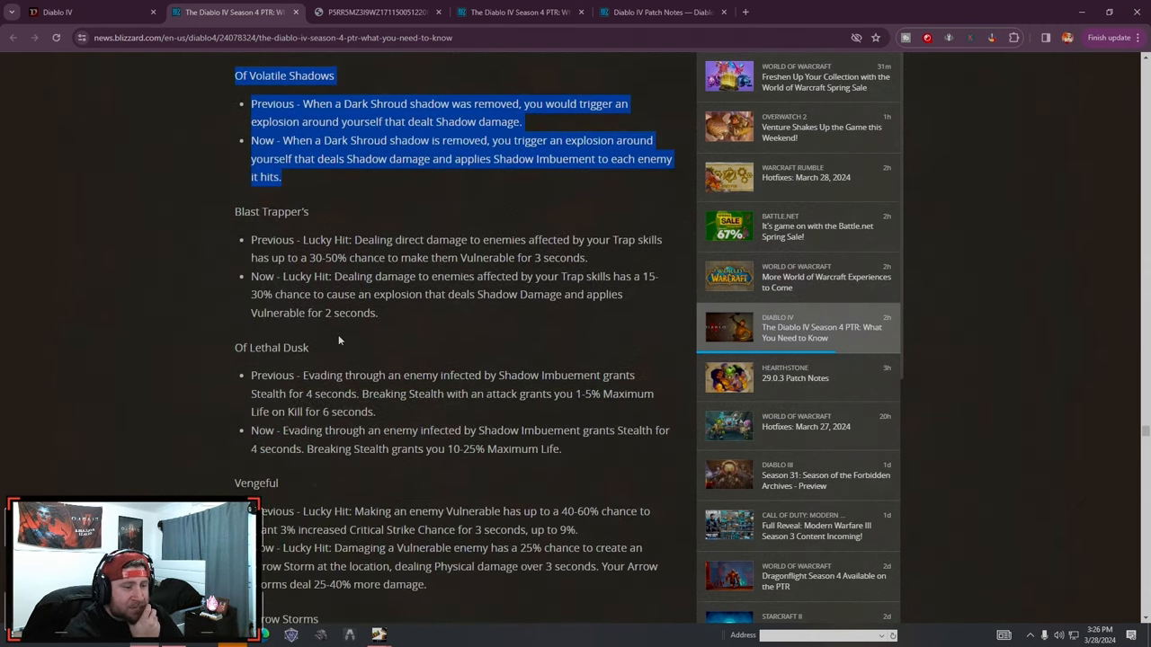
{"action": "scroll", "scroll_direction": "down", "scroll_amount": 3}
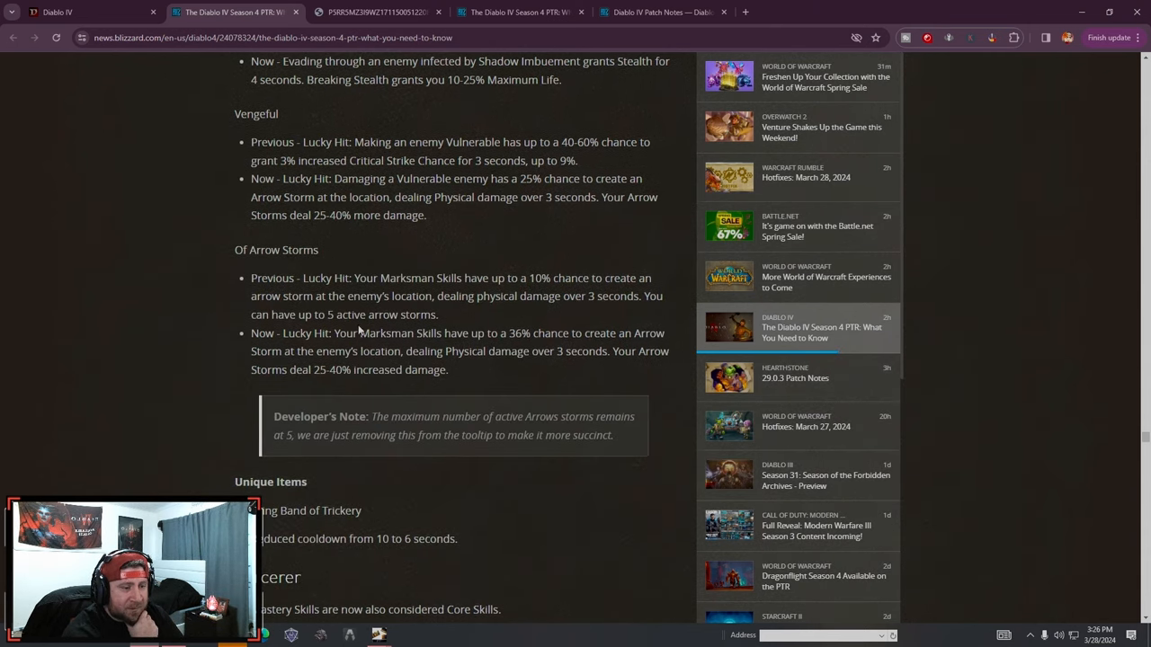
{"action": "scroll", "scroll_direction": "down", "scroll_amount": 3}
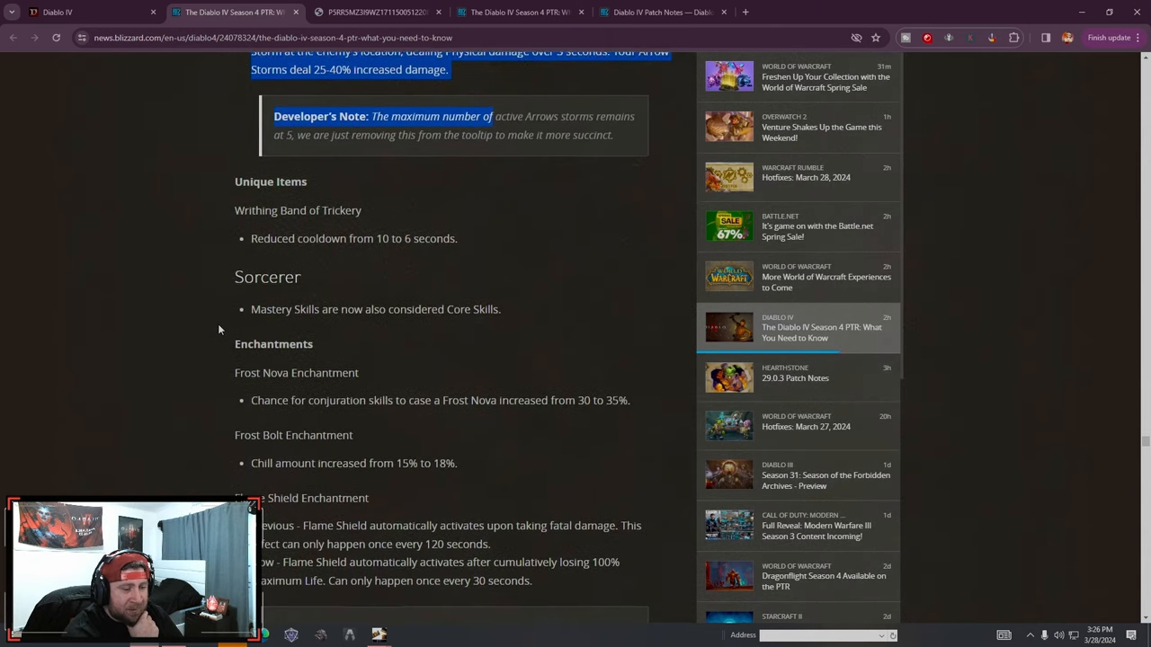
Read the Sorcerer enchantment and skill changes down through the Ice Armor changes
{"action": "scroll", "scroll_direction": "down", "scroll_amount": 3}
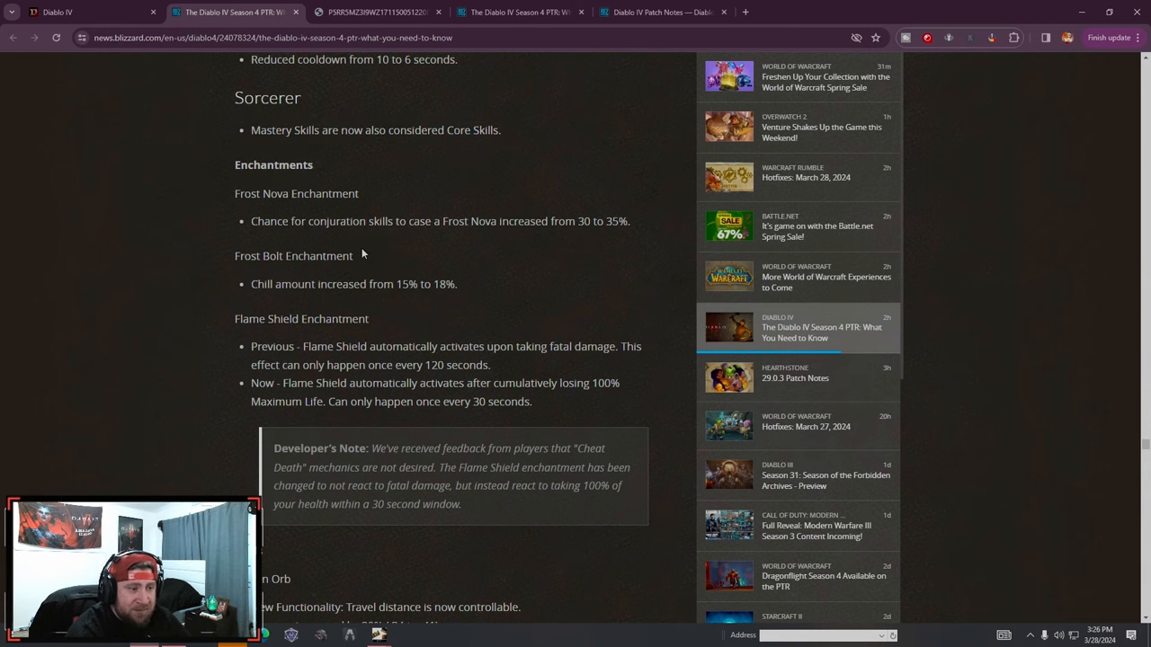
{"action": "scroll", "scroll_direction": "down", "scroll_amount": 3}
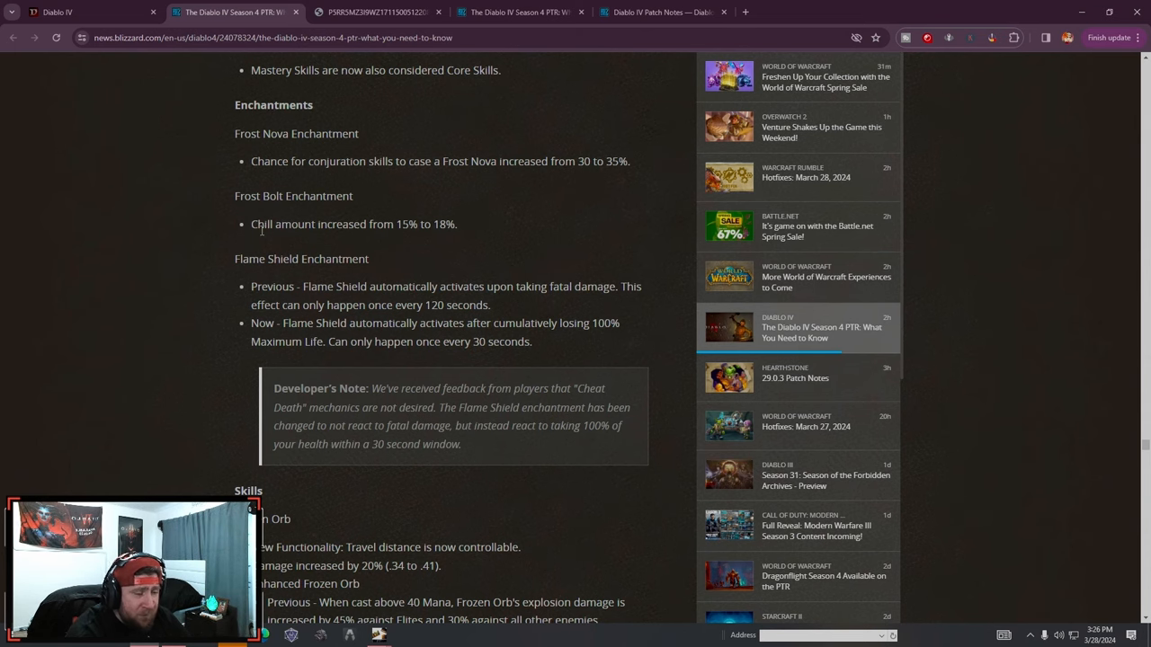
{"action": "scroll", "scroll_direction": "down", "scroll_amount": 3}
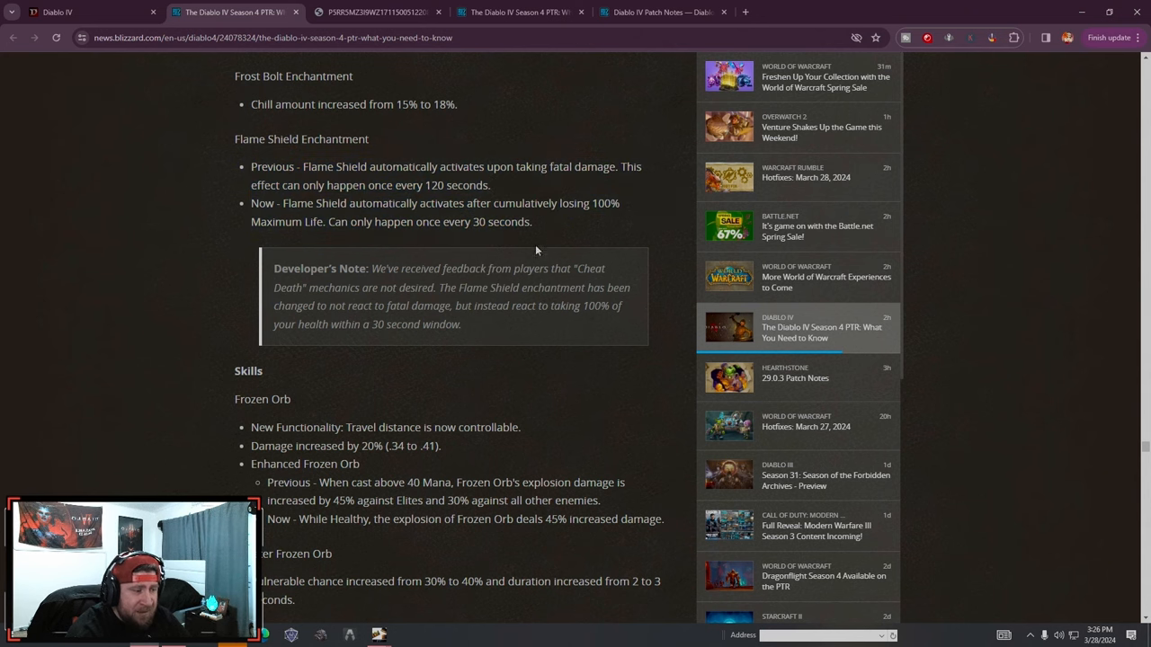
{"action": "scroll", "scroll_direction": "down", "scroll_amount": 3}
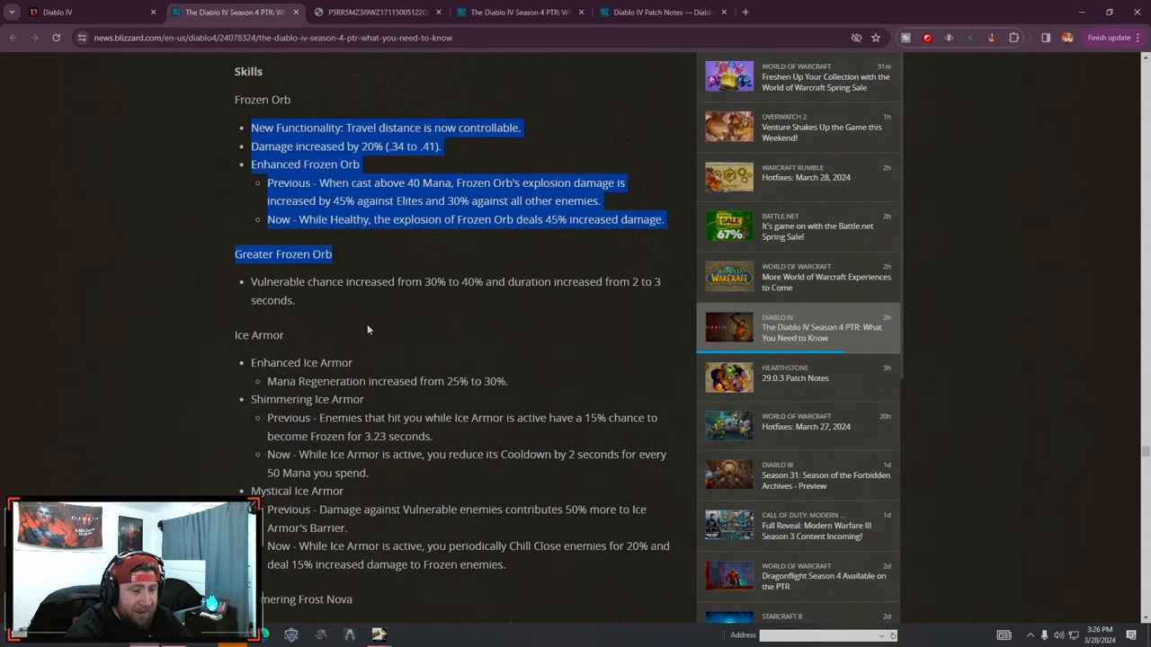
{"action": "scroll", "scroll_direction": "down", "scroll_amount": 3}
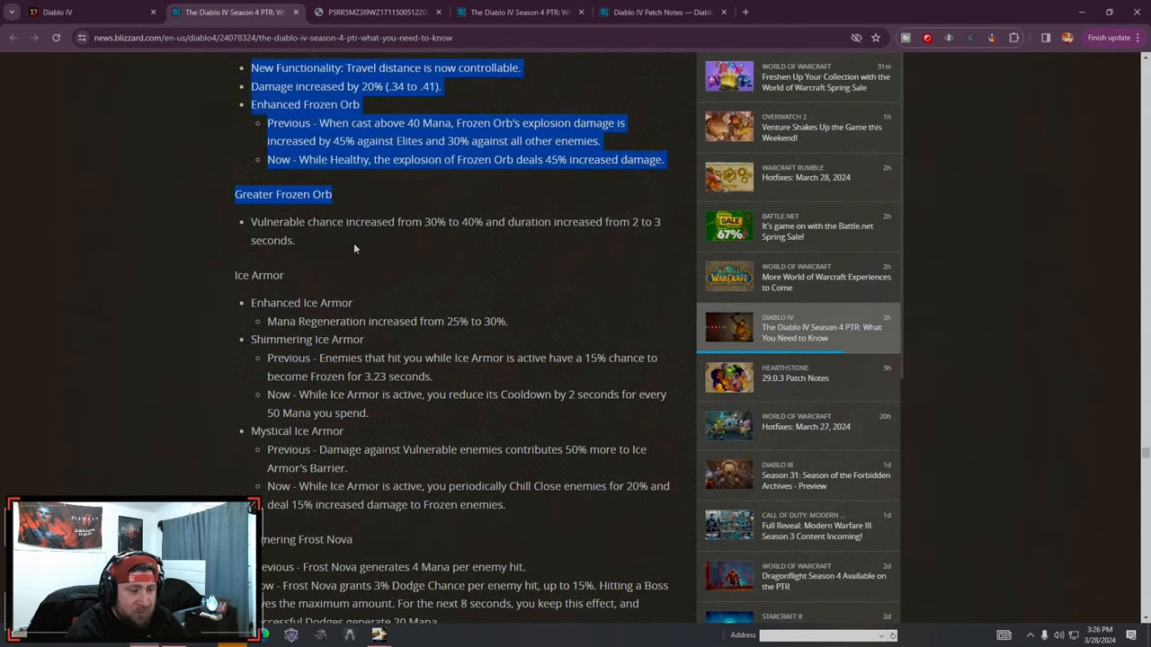
{"action": "scroll", "scroll_direction": "down", "scroll_amount": 3}
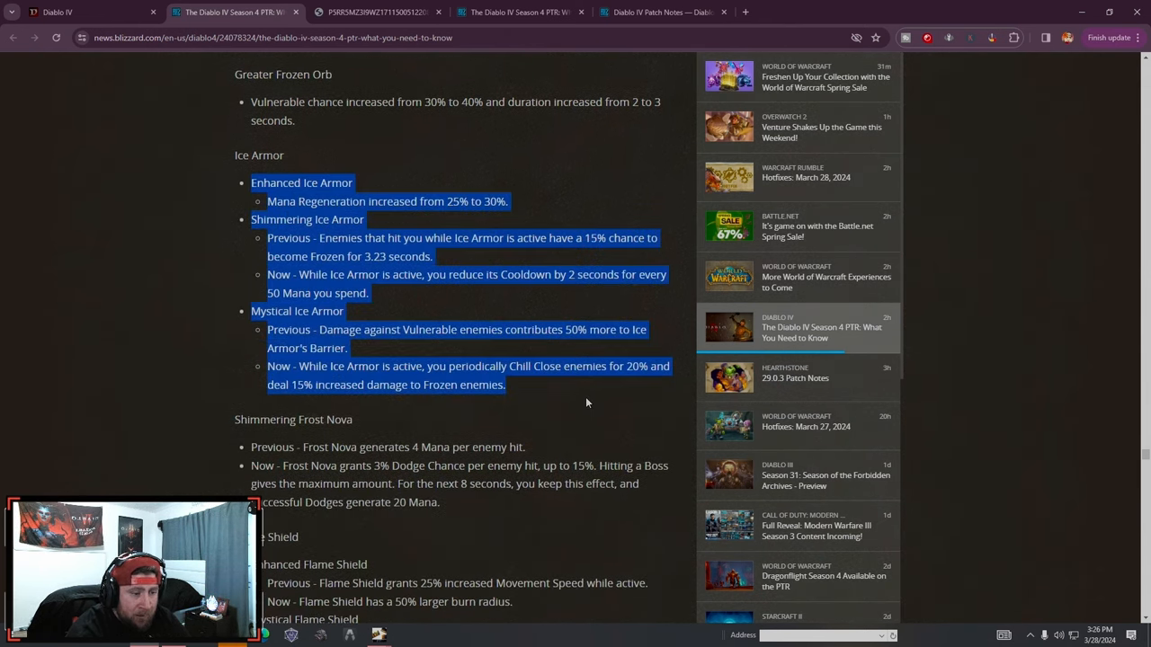
{"action": "left_click", "coordinate": [558, 392]}
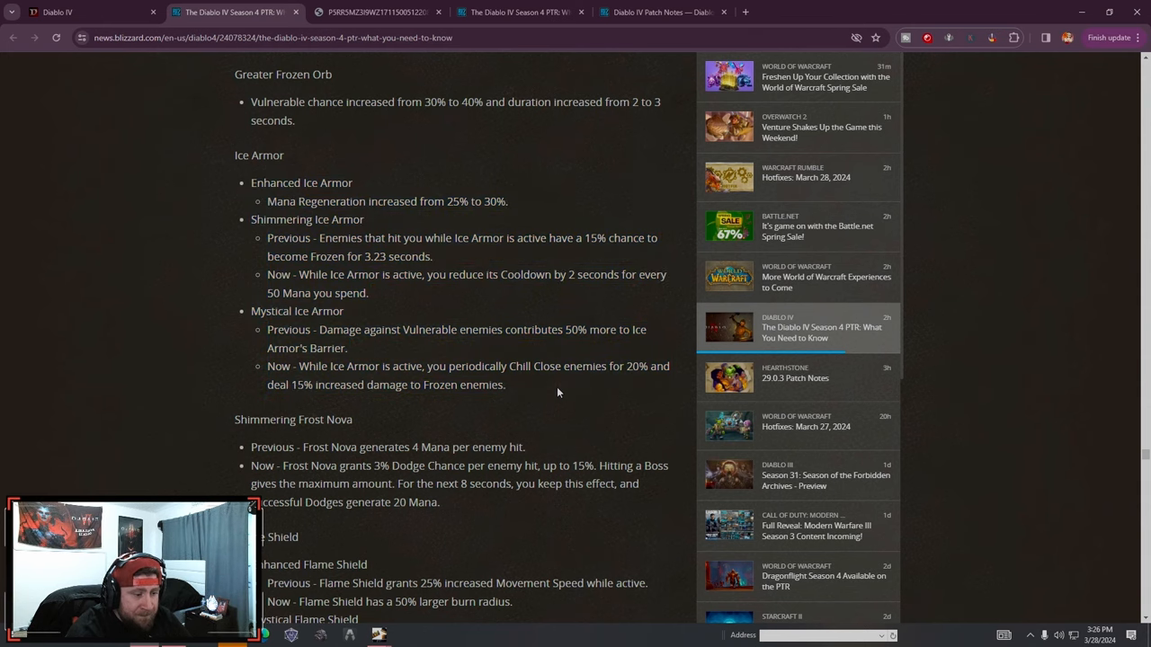
Read the Teleport changes, marking the Crackling Energy additional enemies line and 'also' in Mystical Teleport
{"action": "scroll", "scroll_direction": "down", "scroll_amount": 3}
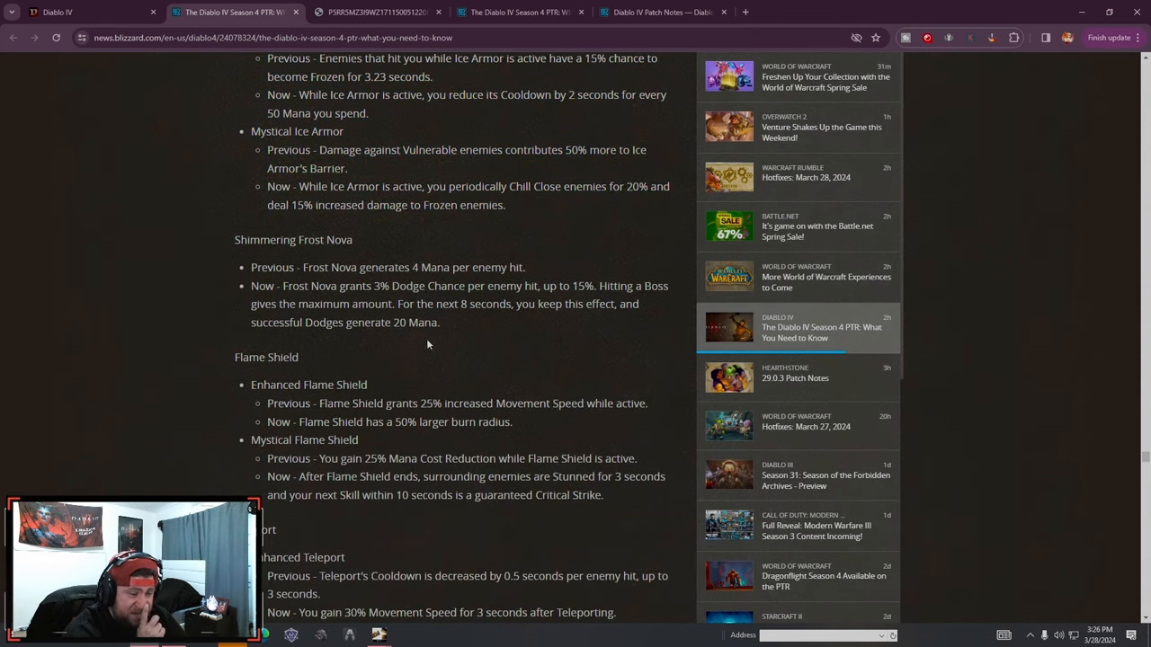
{"action": "scroll", "scroll_direction": "down", "scroll_amount": 3}
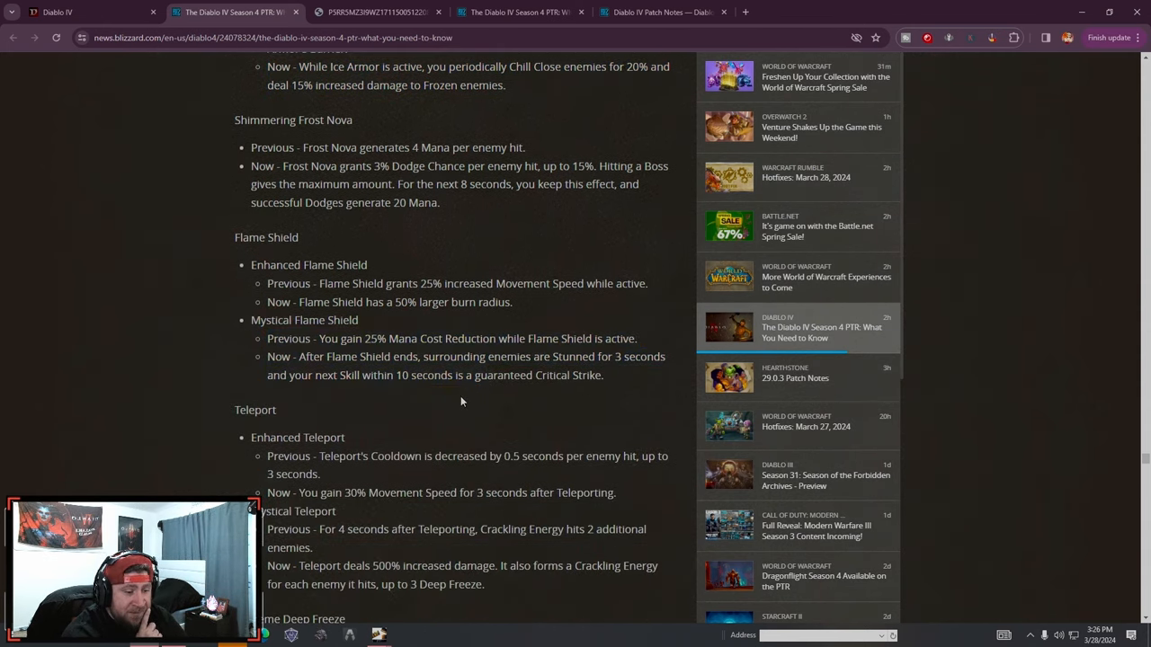
{"action": "scroll", "scroll_direction": "down", "scroll_amount": 3}
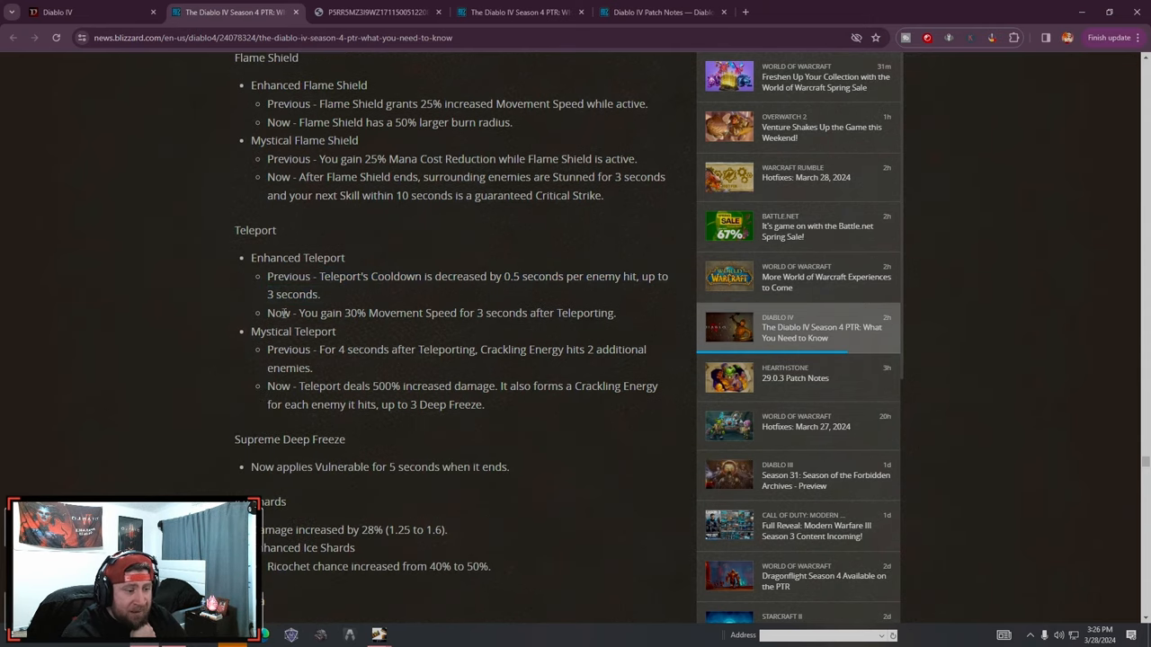
{"action": "scroll", "scroll_direction": "down", "scroll_amount": 3}
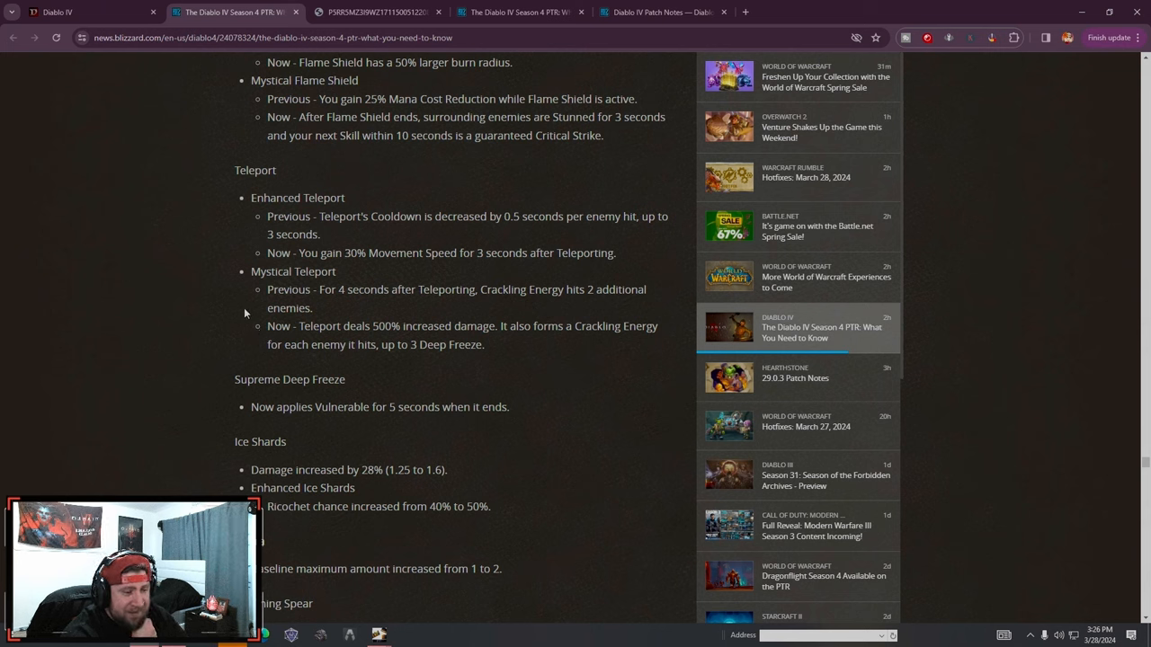
{"action": "left_click_drag", "start_coordinate": [299, 326], "coordinate": [484, 346]}
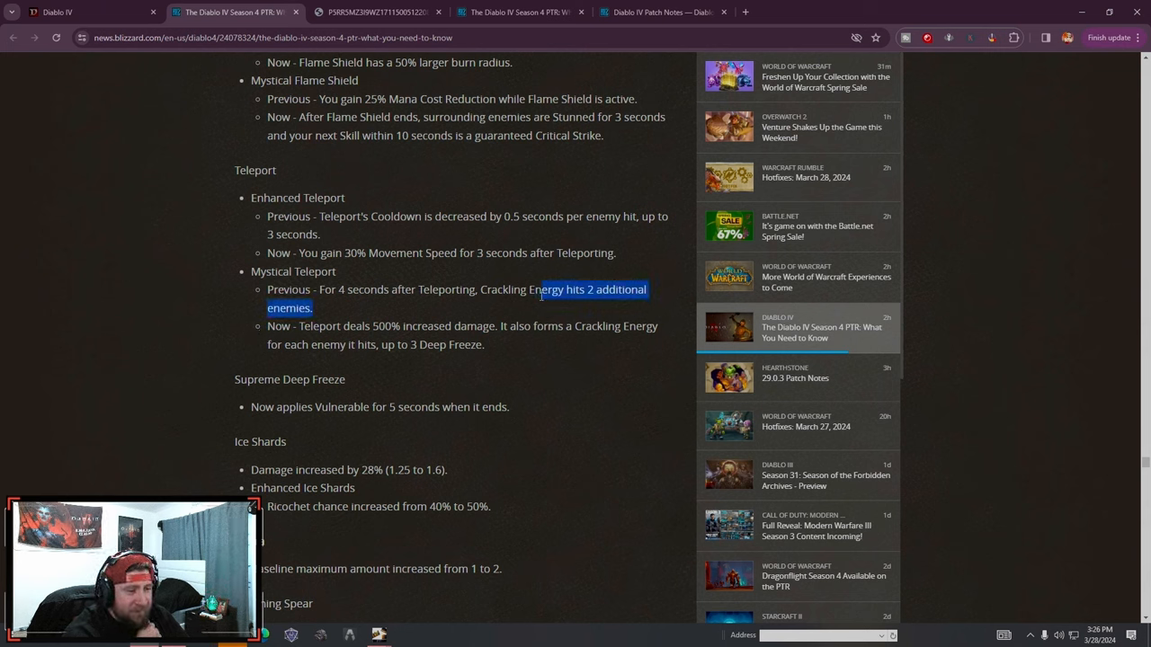
{"action": "left_click", "coordinate": [543, 363]}
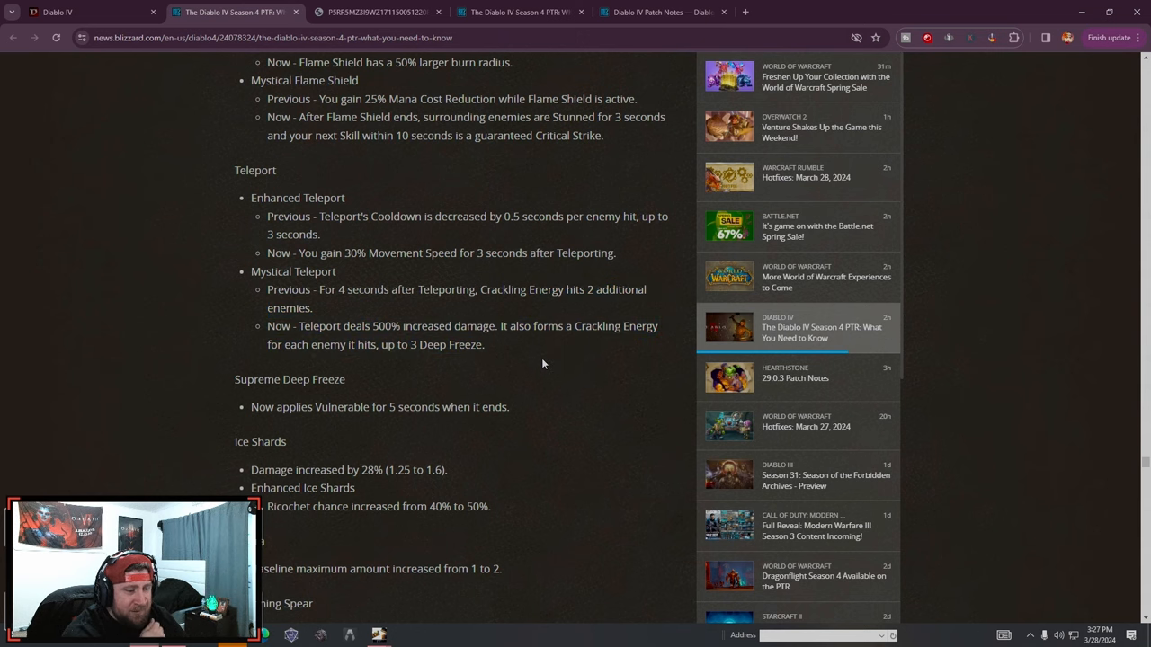
{"action": "double_click", "coordinate": [519, 325]}
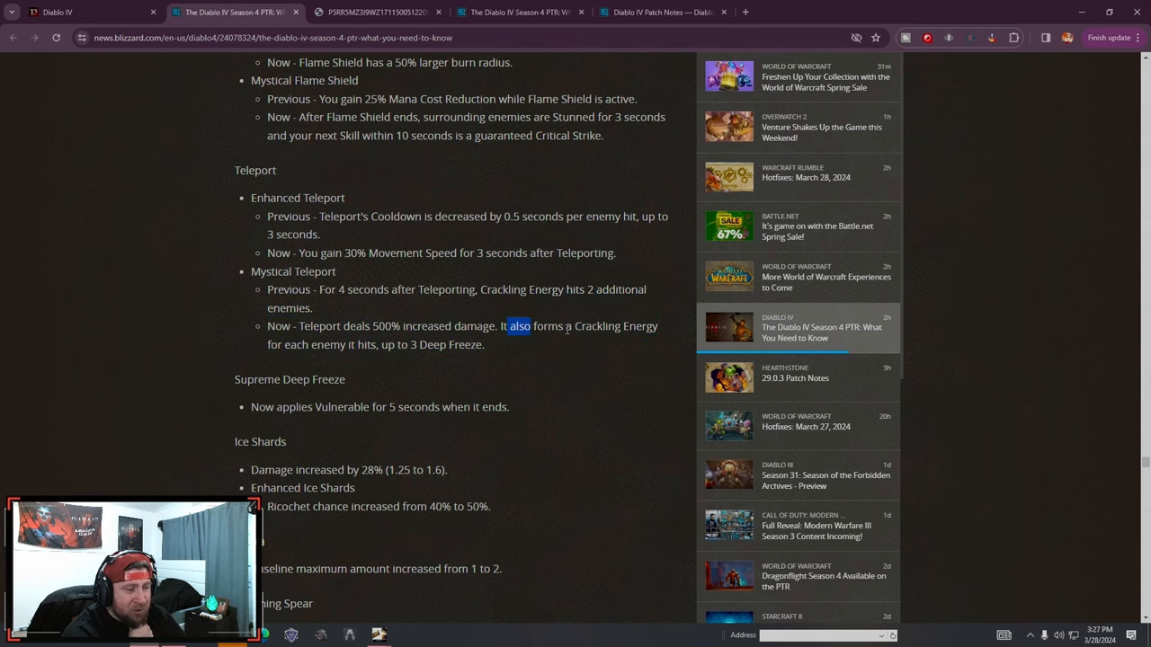
Read on through Ice Shards and Incinerate to the passives Conjuration Mastery and Convulsions
{"action": "scroll", "scroll_direction": "down", "scroll_amount": 3}
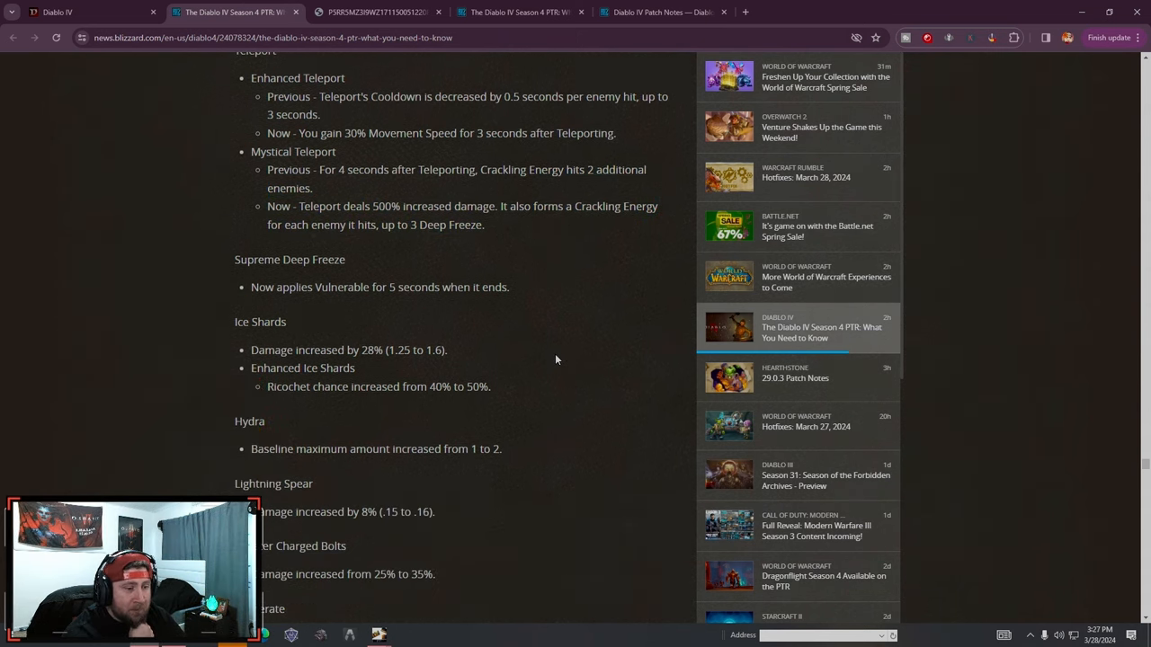
{"action": "scroll", "scroll_direction": "down", "scroll_amount": 3}
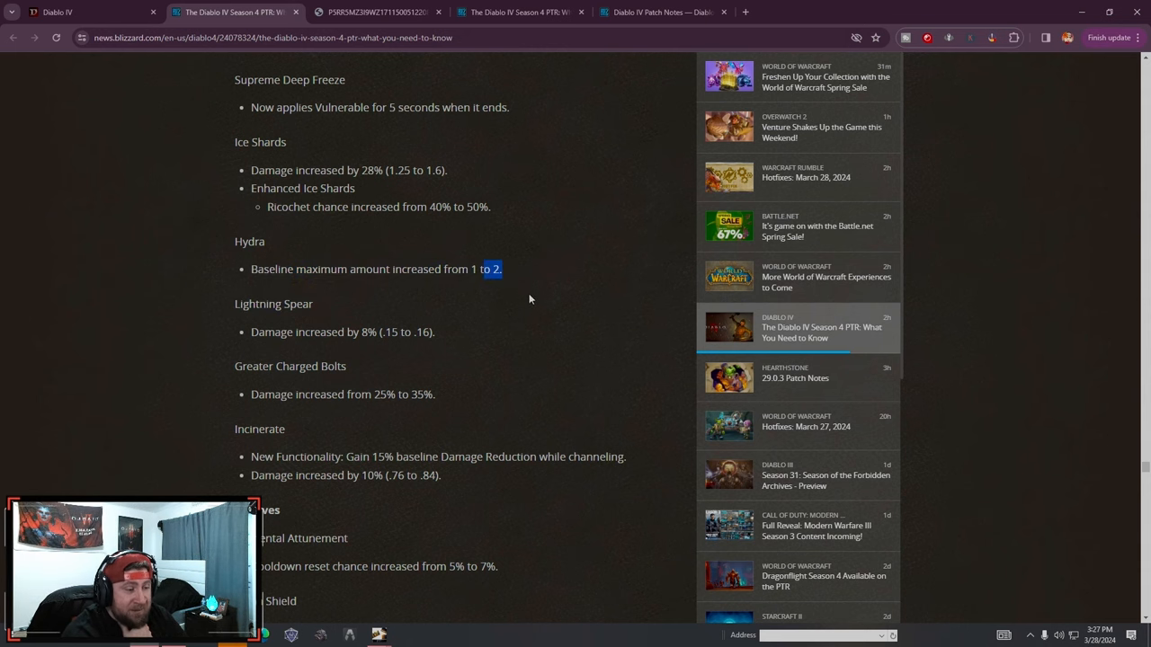
{"action": "scroll", "scroll_direction": "down", "scroll_amount": 3}
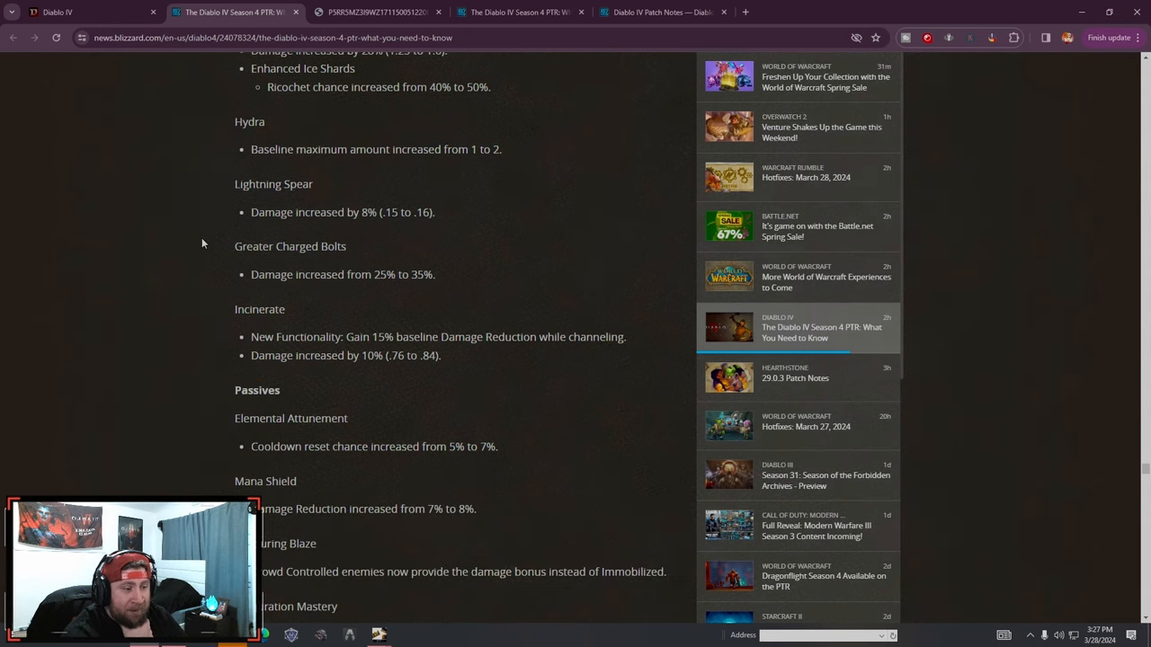
{"action": "mouse_move", "coordinate": [370, 270]}
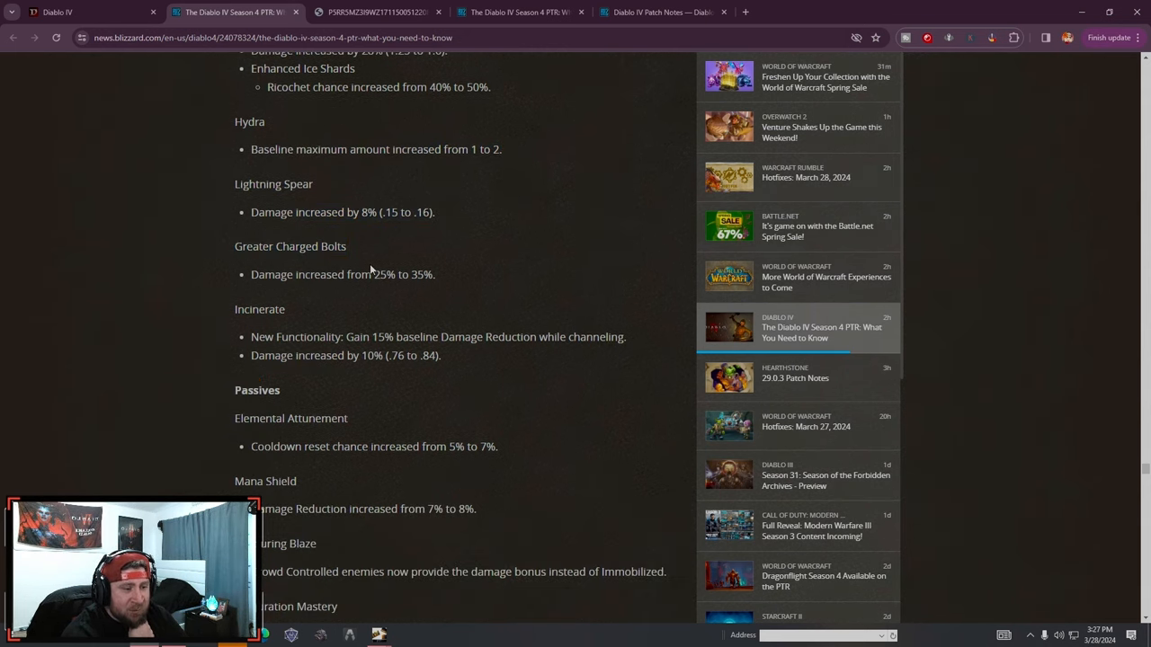
{"action": "scroll", "scroll_direction": "down", "scroll_amount": 3}
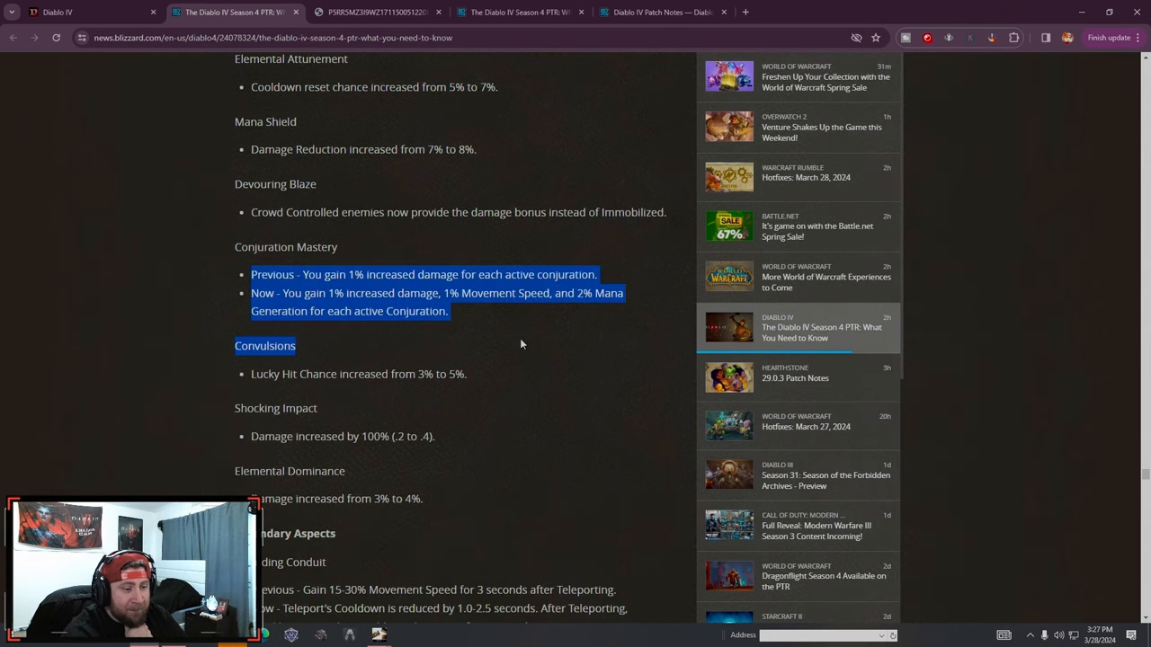
Scroll down through the Sorcerer aspect, unique item and Paragon changes
{"action": "scroll", "scroll_direction": "down", "scroll_amount": 3}
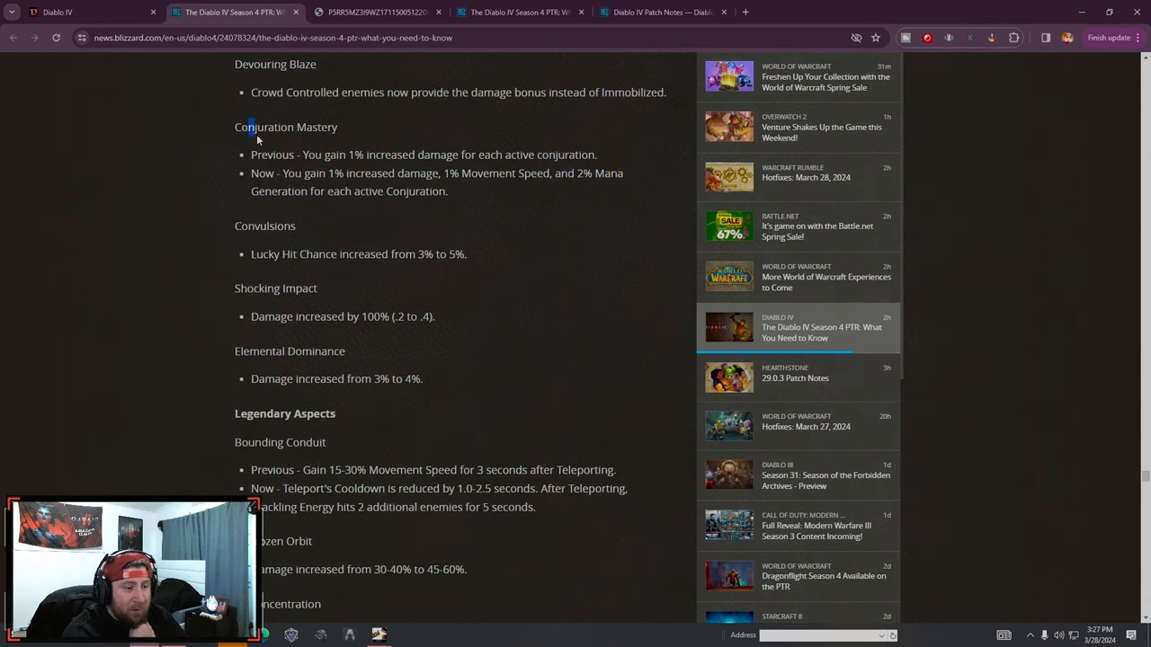
{"action": "scroll", "scroll_direction": "down", "scroll_amount": 3}
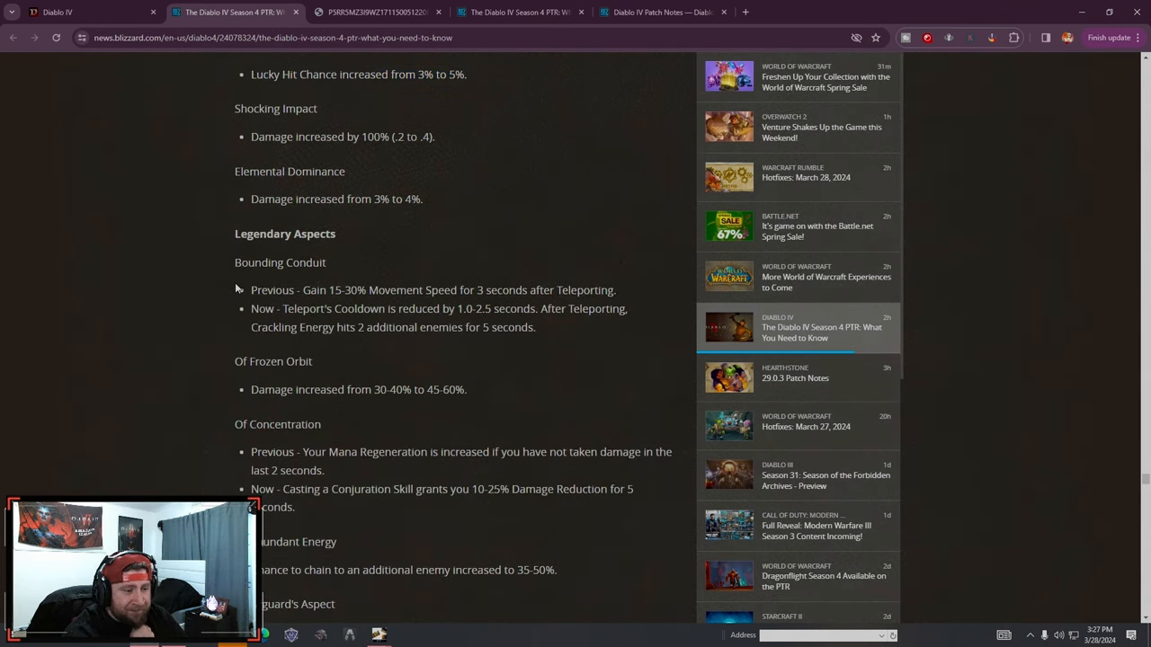
{"action": "mouse_move", "coordinate": [417, 350]}
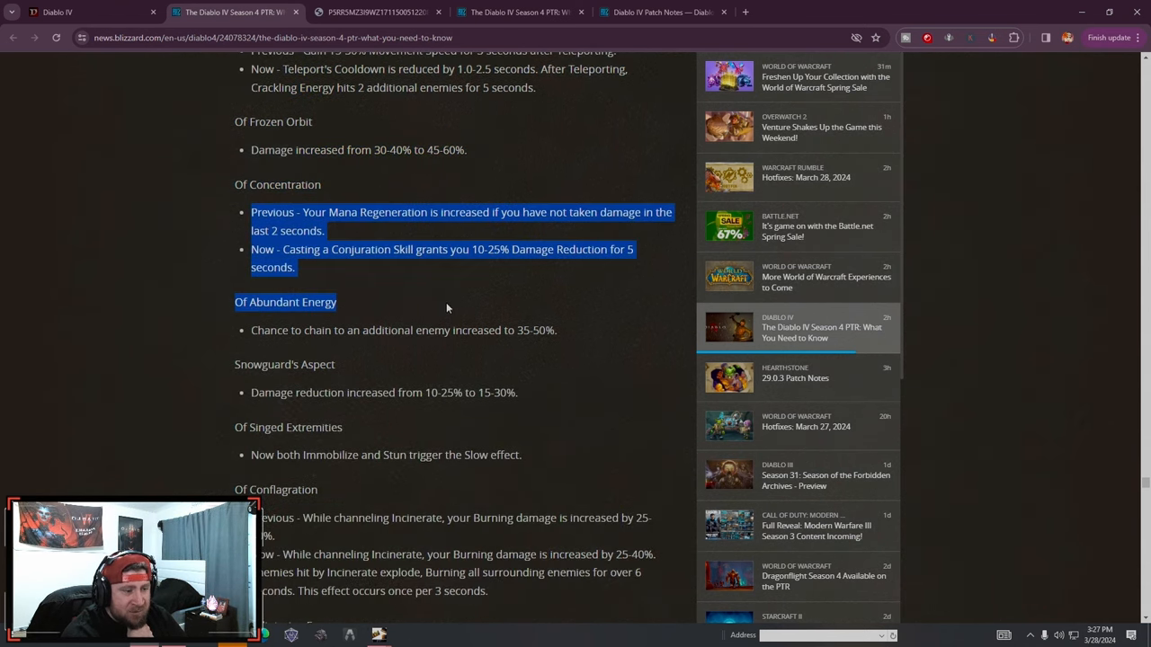
{"action": "scroll", "scroll_direction": "down", "scroll_amount": 3}
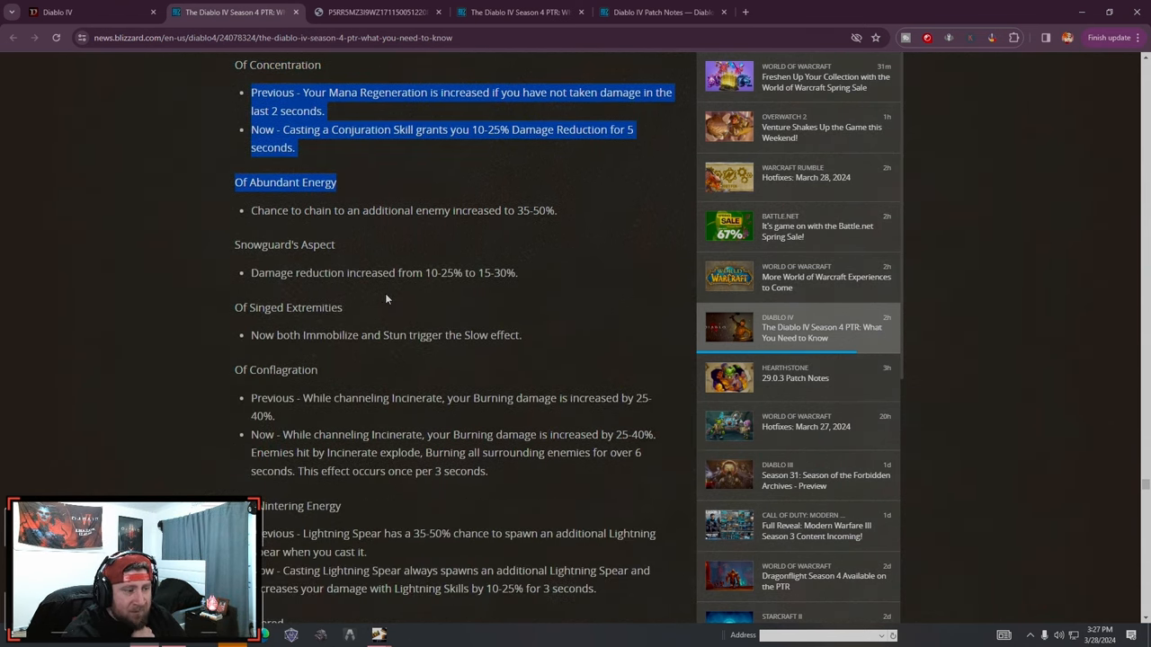
{"action": "scroll", "scroll_direction": "down", "scroll_amount": 3}
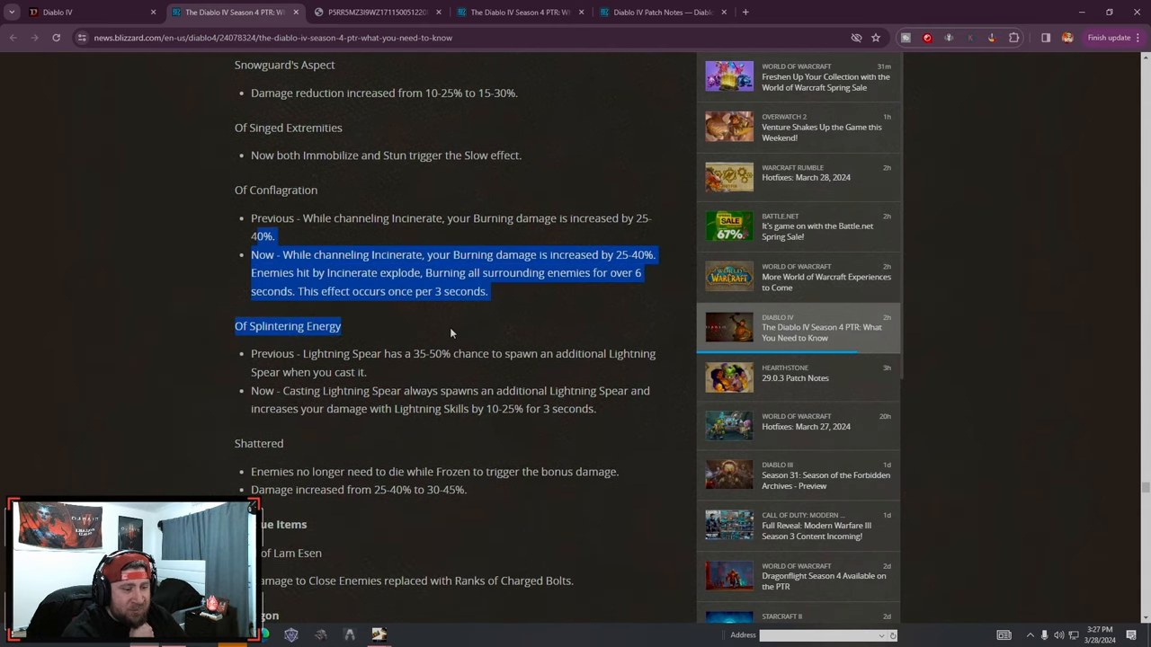
{"action": "scroll", "scroll_direction": "down", "scroll_amount": 3}
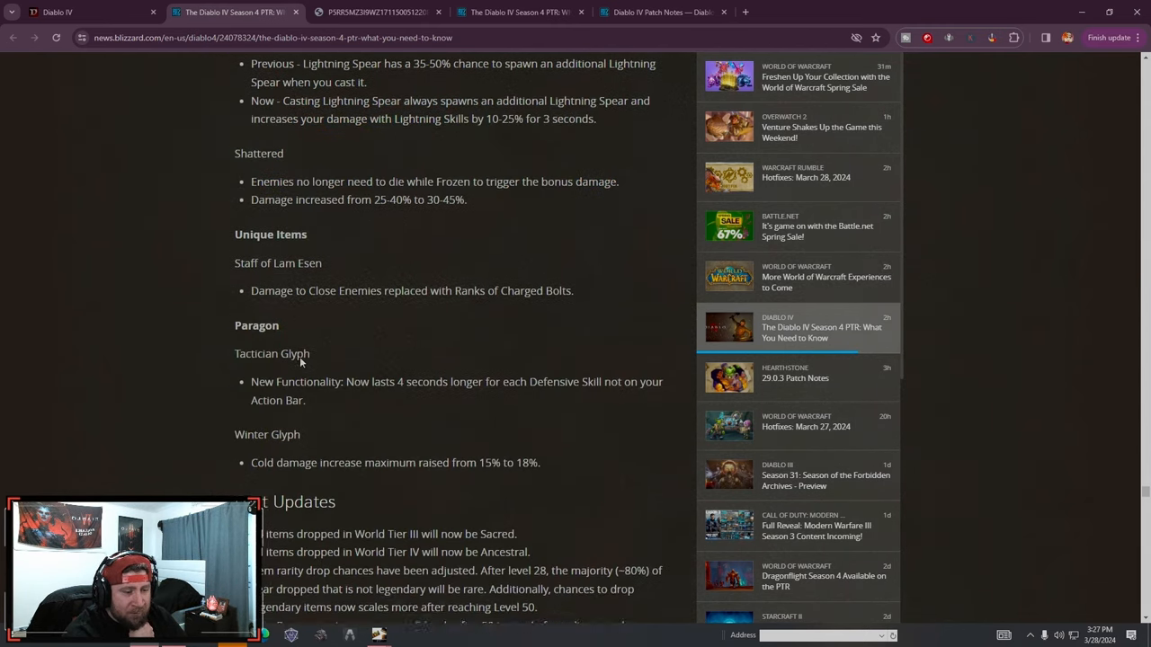
Continue past Loot Updates until the Elixir Updates heading is in view
{"action": "scroll", "scroll_direction": "down", "scroll_amount": 3}
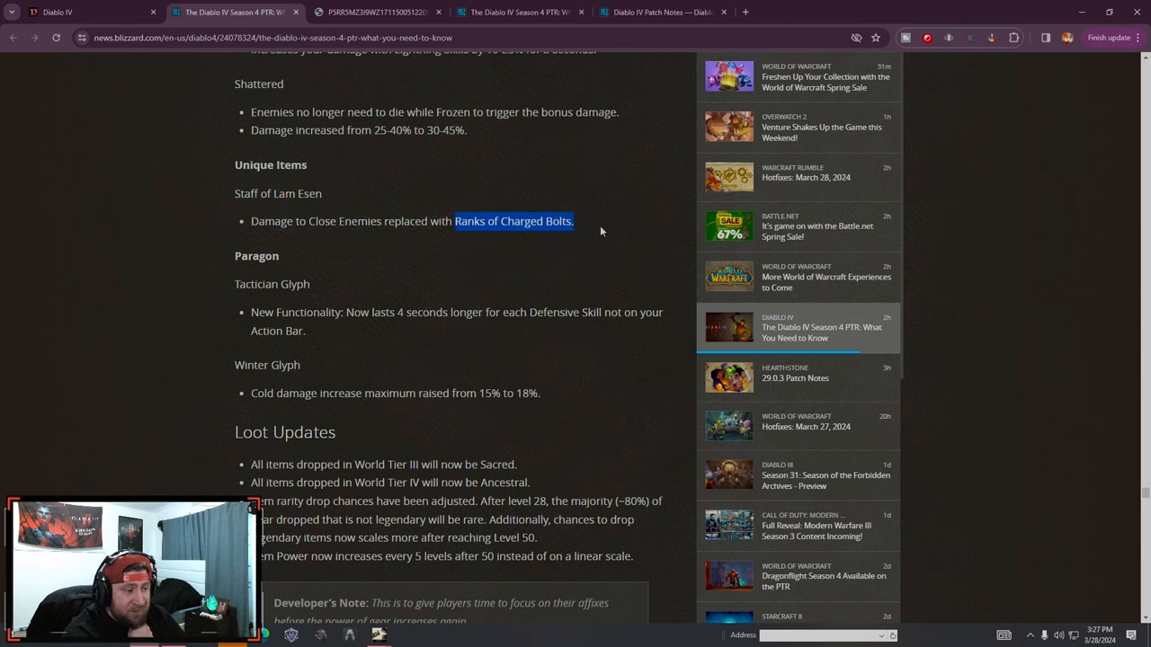
{"action": "scroll", "scroll_direction": "down", "scroll_amount": 3}
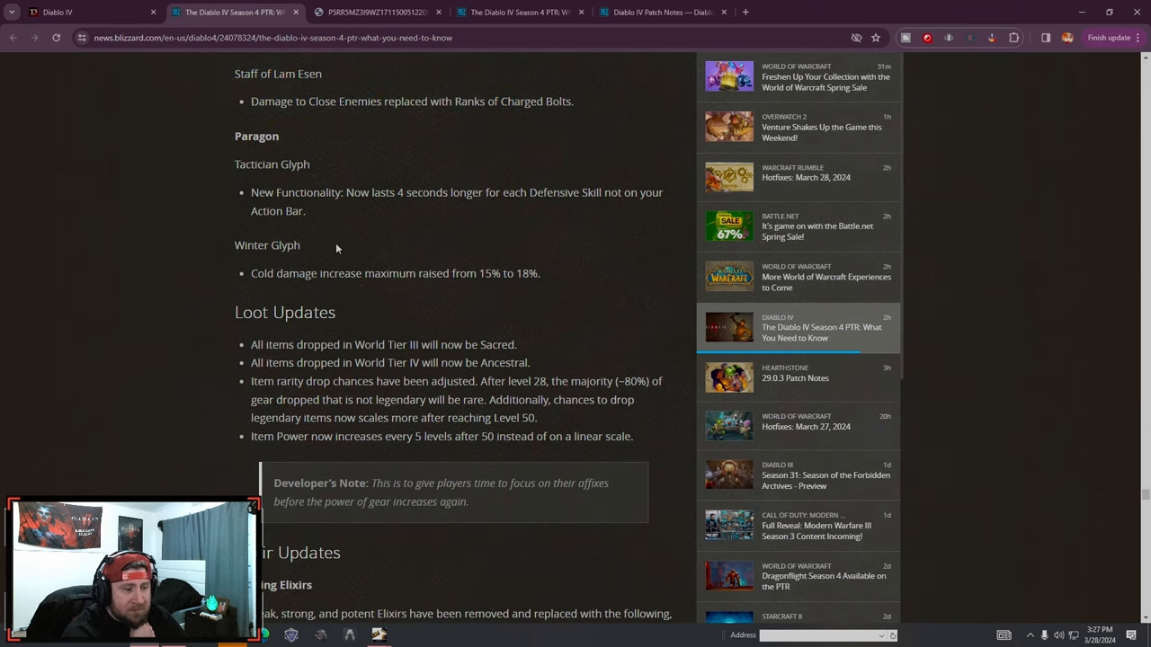
{"action": "scroll", "scroll_direction": "down", "scroll_amount": 3}
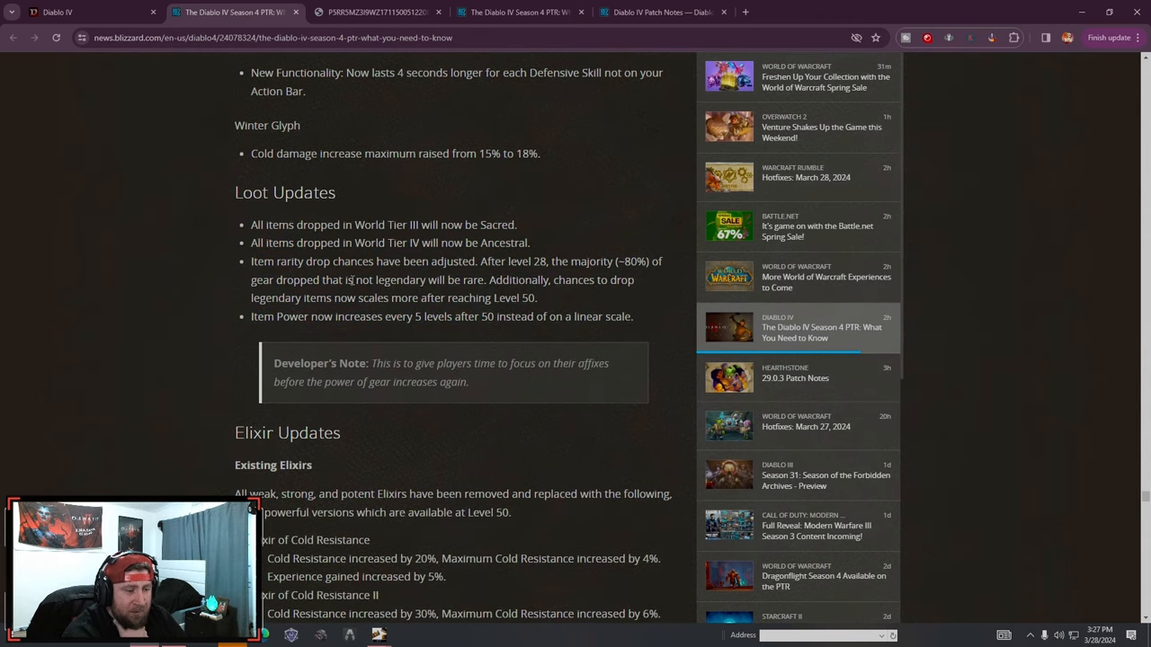
{"action": "scroll", "scroll_direction": "down", "scroll_amount": 3}
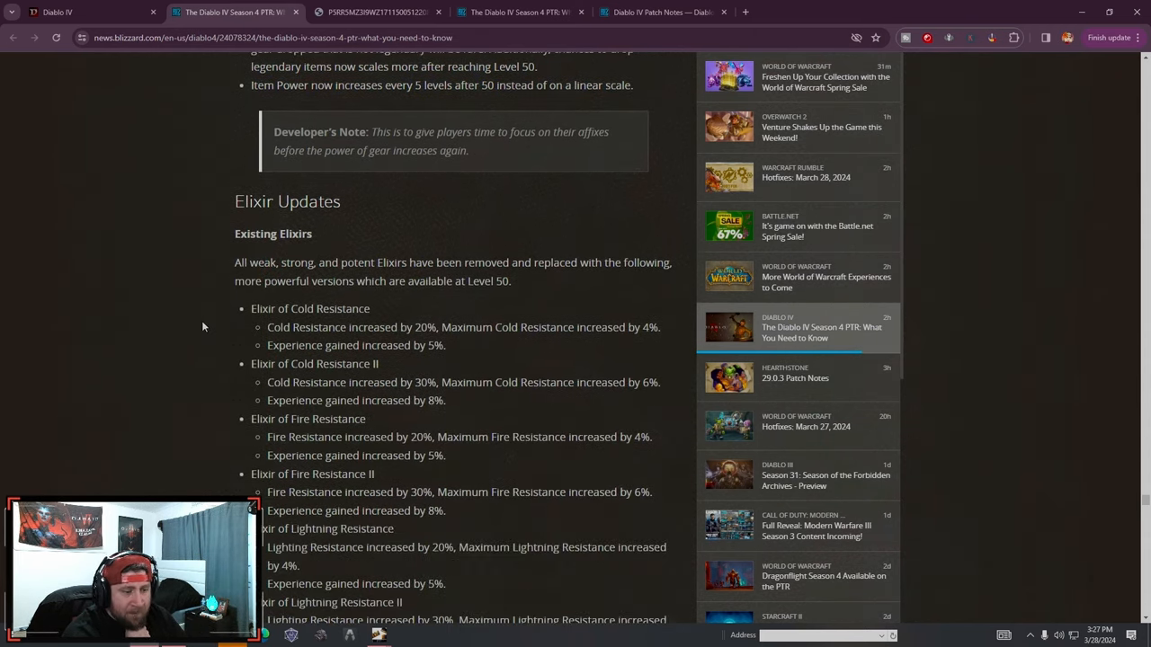
Read the first elixir changes, highlighting the Elixir of Cold Resistance II details
{"action": "scroll", "scroll_direction": "down", "scroll_amount": 3}
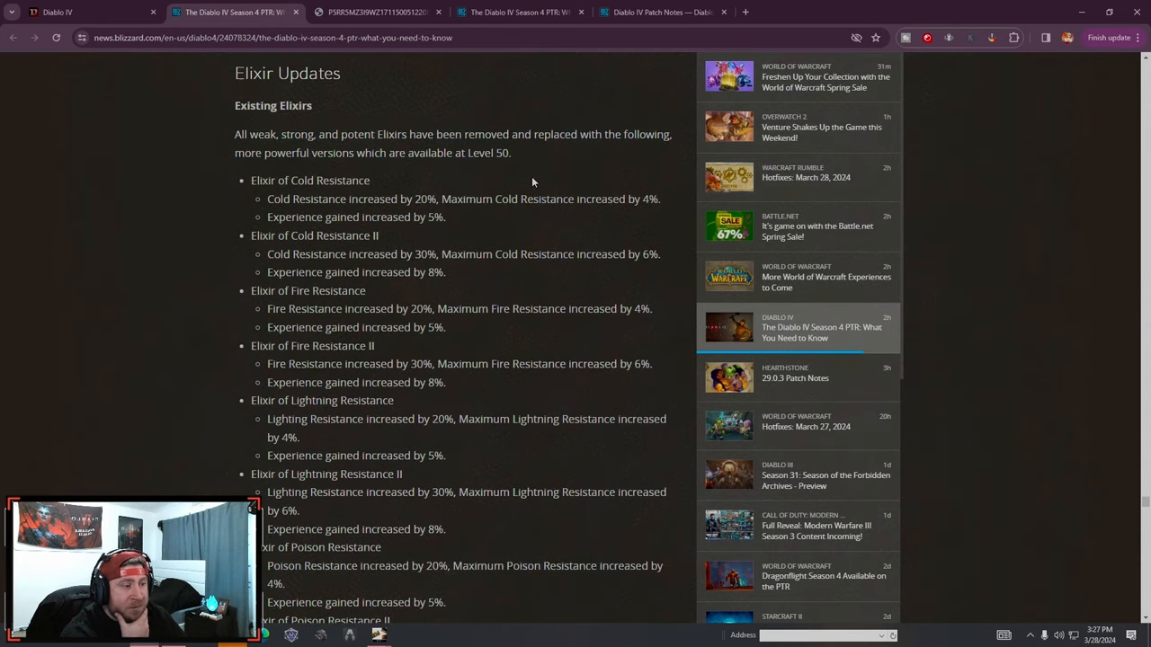
{"action": "mouse_move", "coordinate": [216, 166]}
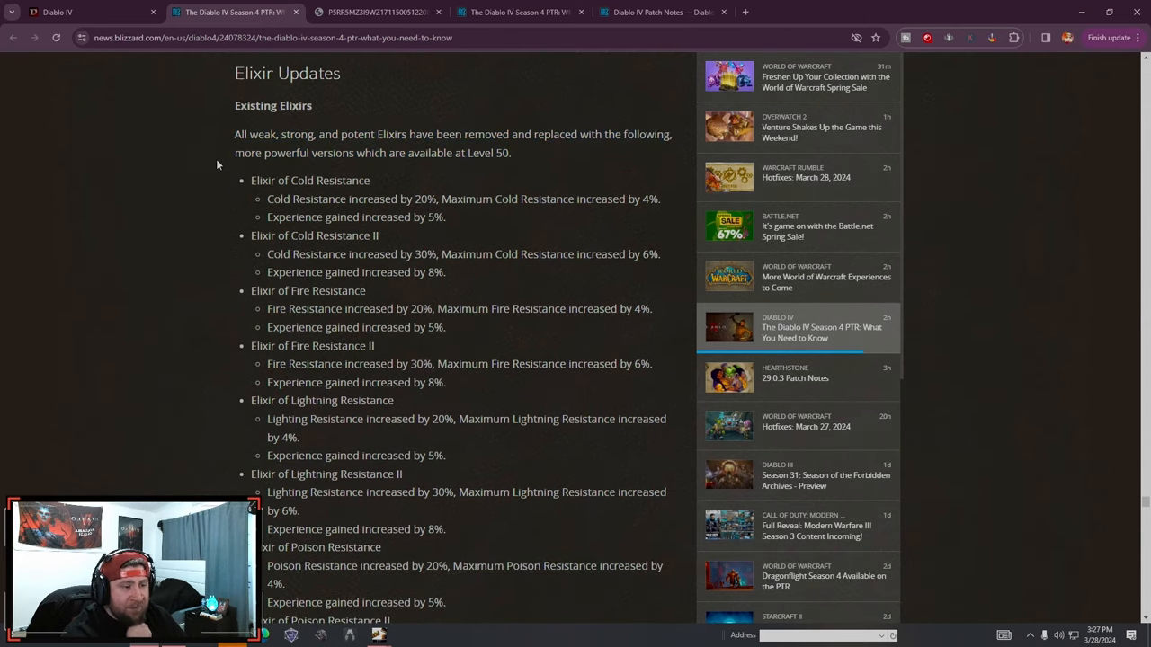
{"action": "left_click_drag", "start_coordinate": [277, 180], "coordinate": [446, 216]}
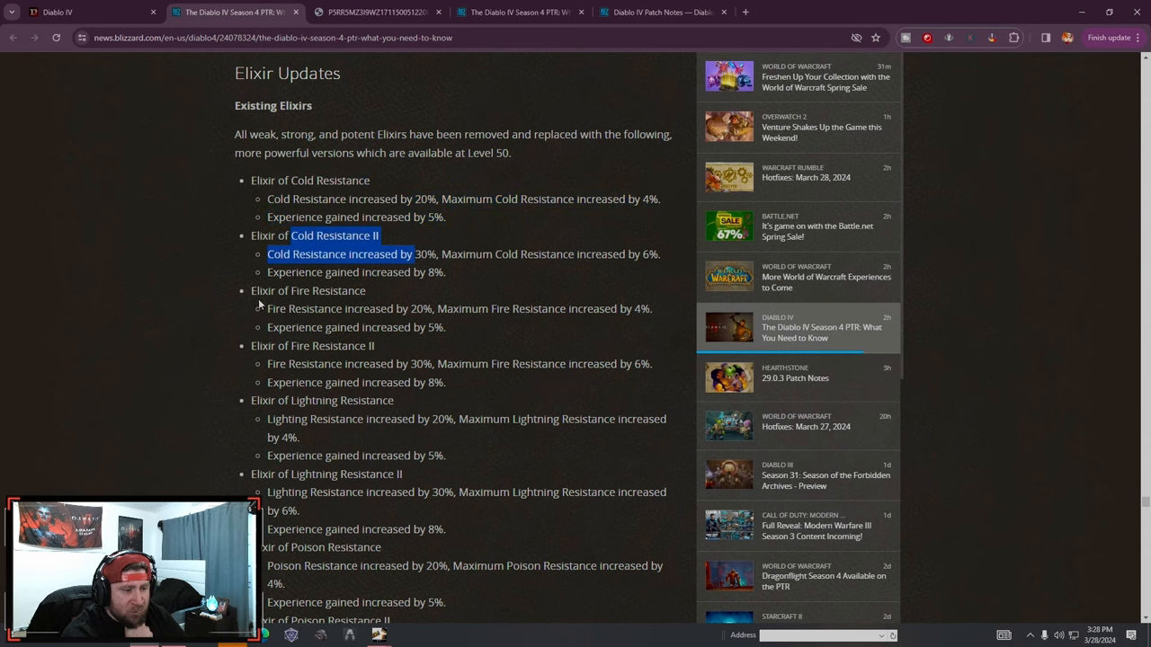
{"action": "scroll", "scroll_direction": "down", "scroll_amount": 3}
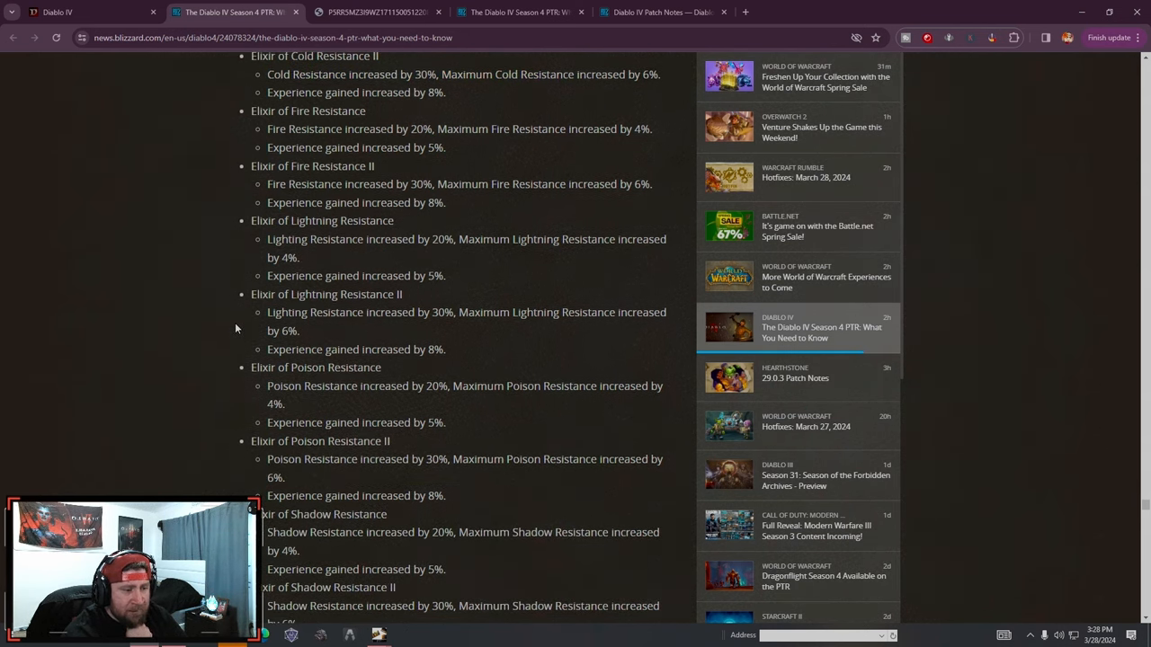
{"action": "scroll", "scroll_direction": "down", "scroll_amount": 3}
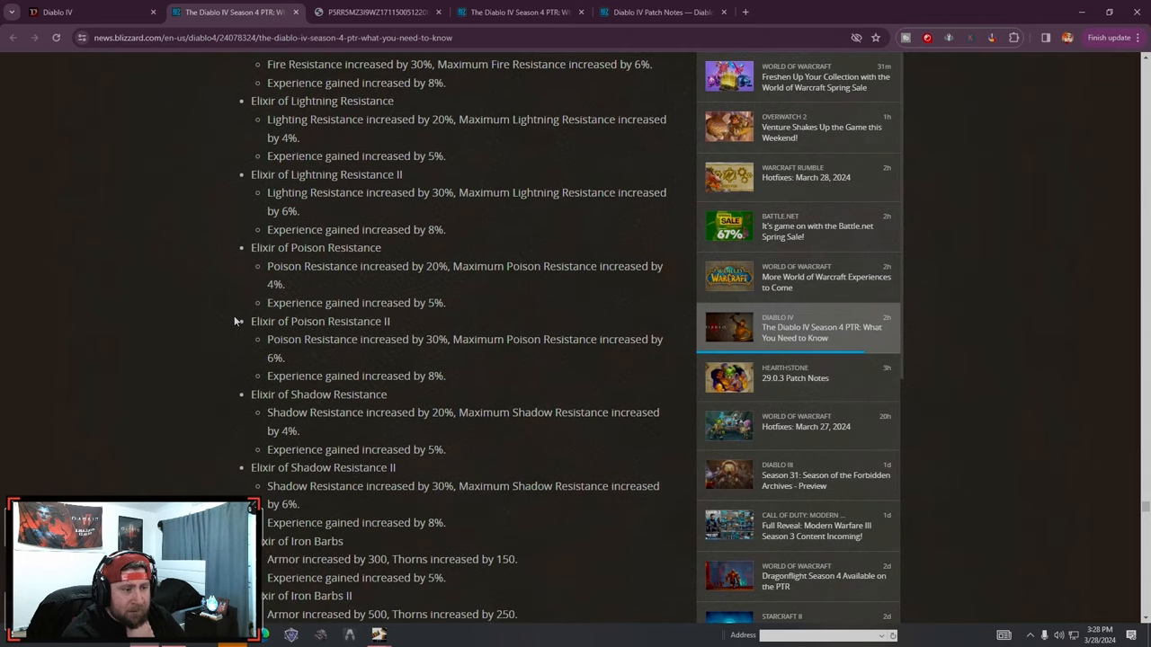
{"action": "scroll", "scroll_direction": "down", "scroll_amount": 3}
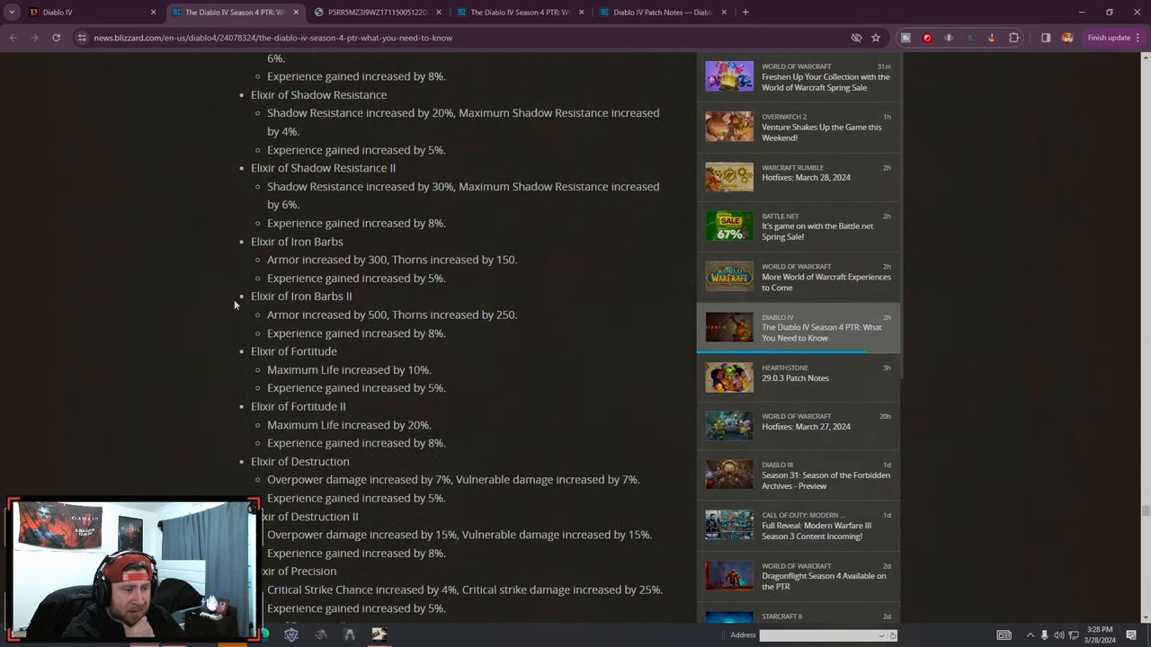
{"action": "scroll", "scroll_direction": "down", "scroll_amount": 3}
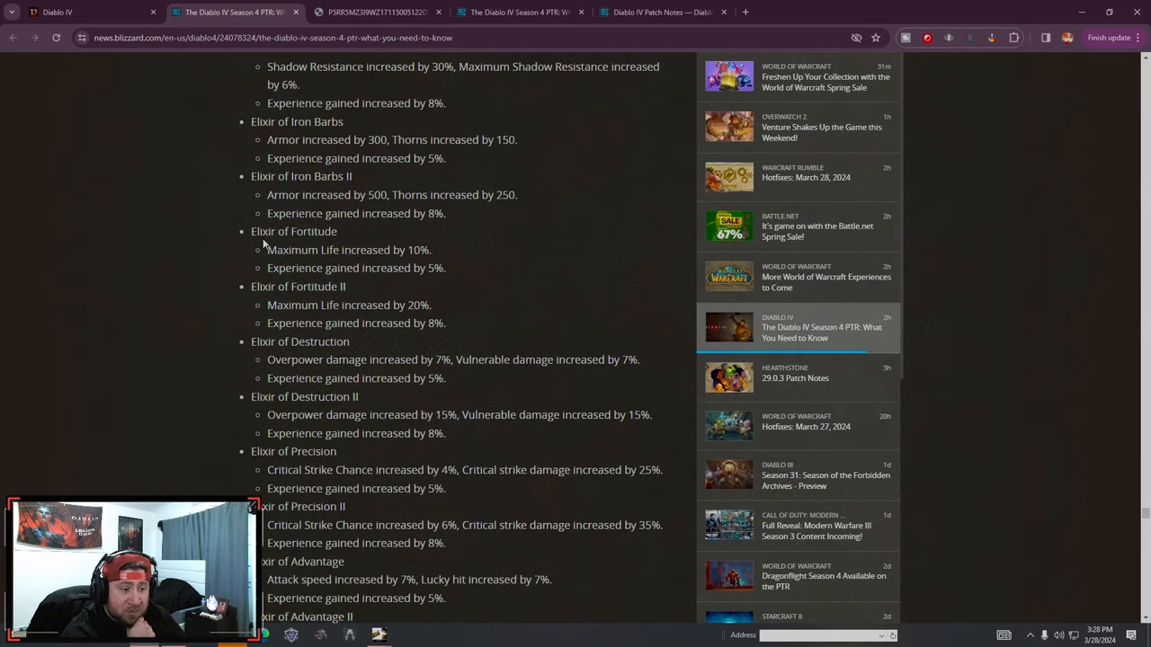
Scroll through the remaining elixirs and highlight the Elixir of Momentum movement speed bonus
{"action": "scroll", "scroll_direction": "down", "scroll_amount": 3}
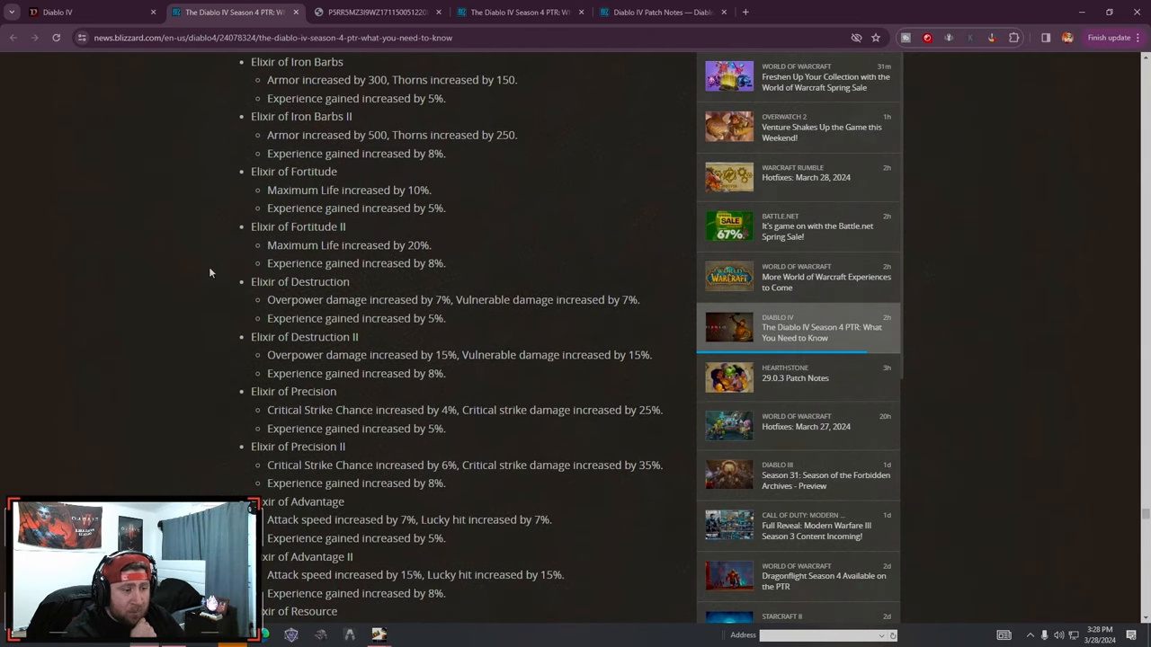
{"action": "scroll", "scroll_direction": "down", "scroll_amount": 3}
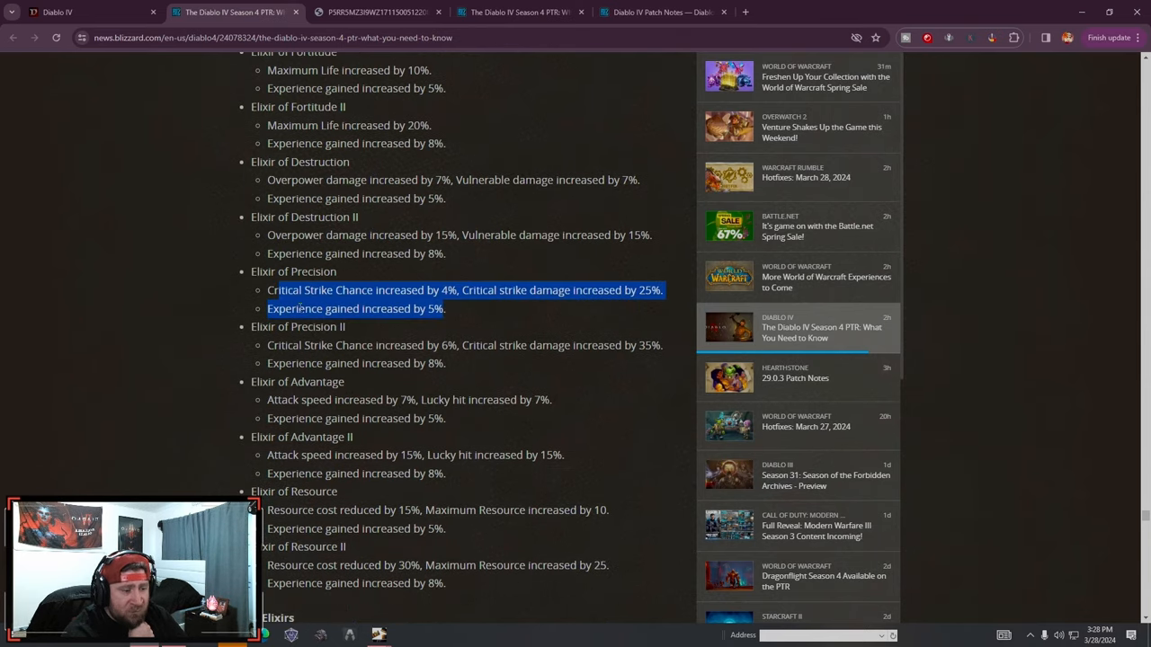
{"action": "scroll", "scroll_direction": "down", "scroll_amount": 3}
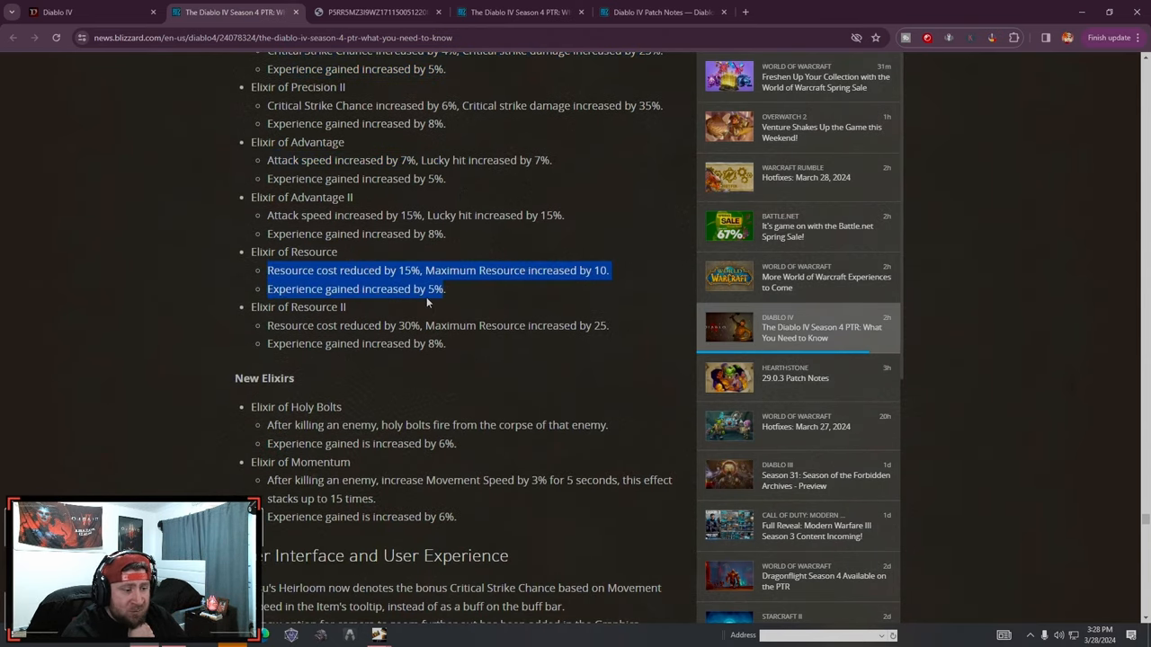
{"action": "scroll", "scroll_direction": "down", "scroll_amount": 3}
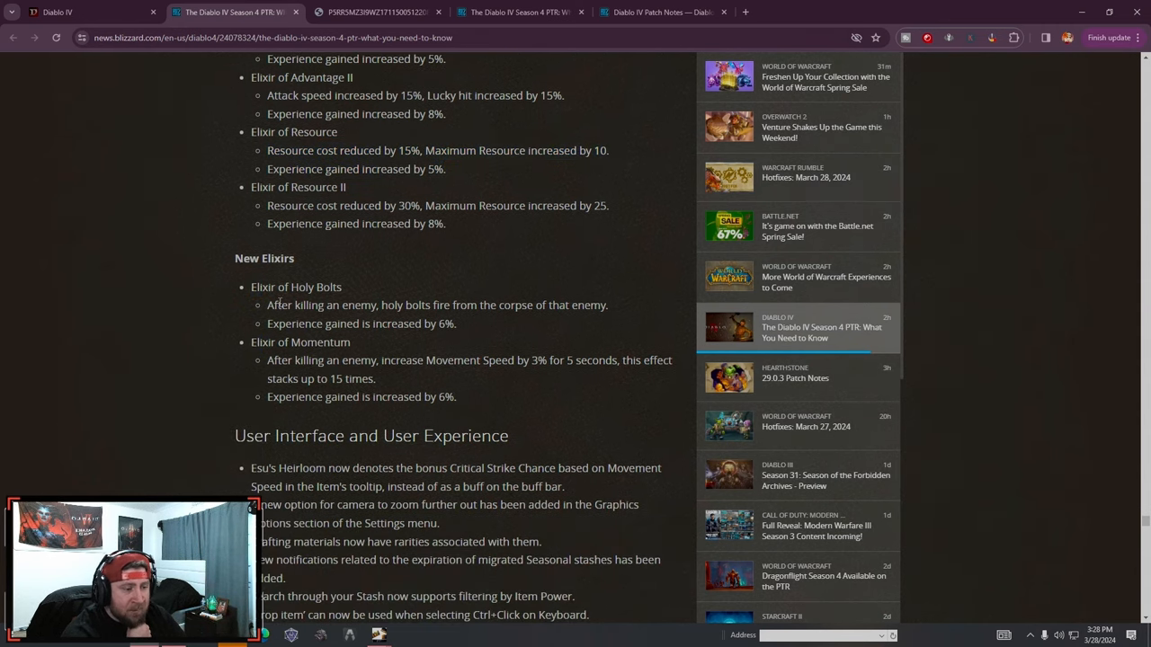
{"action": "left_click_drag", "start_coordinate": [266, 305], "coordinate": [571, 306]}
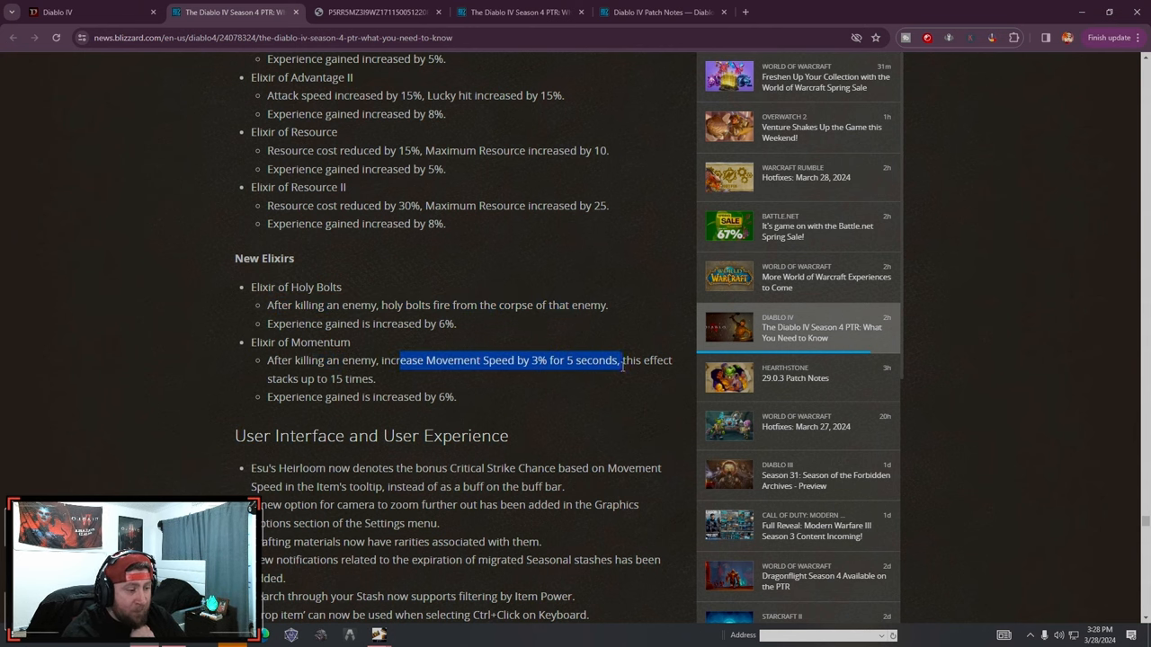
Clear the highlight and read past New Elixirs to User Interface and User Experience
{"action": "scroll", "scroll_direction": "down", "scroll_amount": 3}
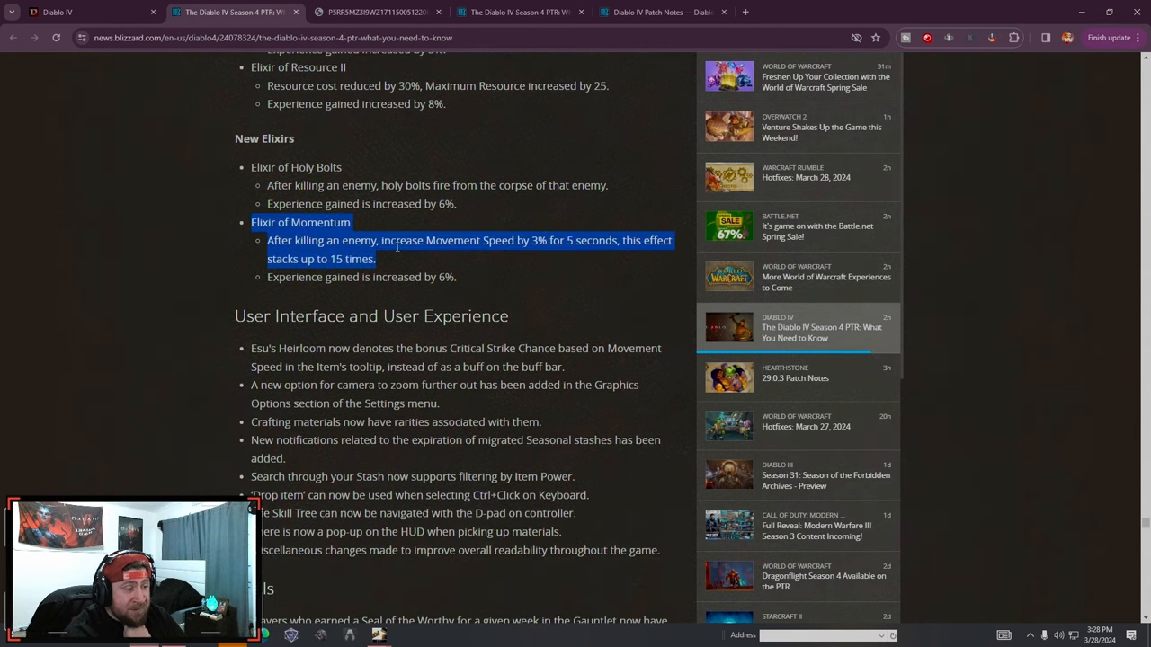
{"action": "left_click", "coordinate": [539, 274]}
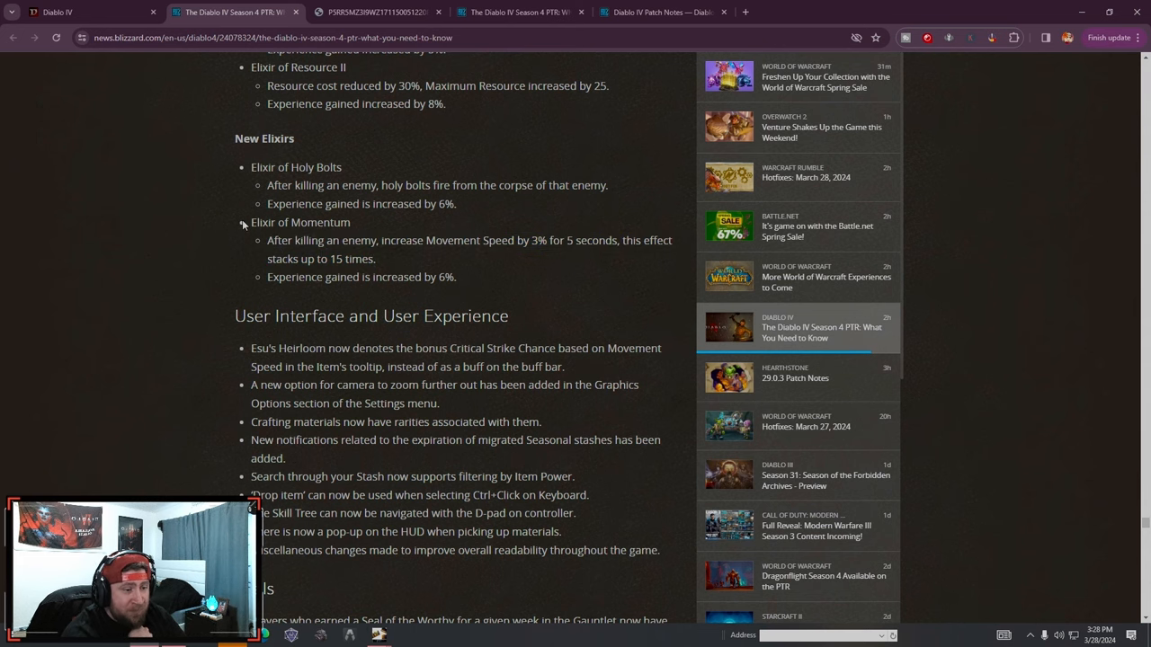
{"action": "mouse_move", "coordinate": [453, 268]}
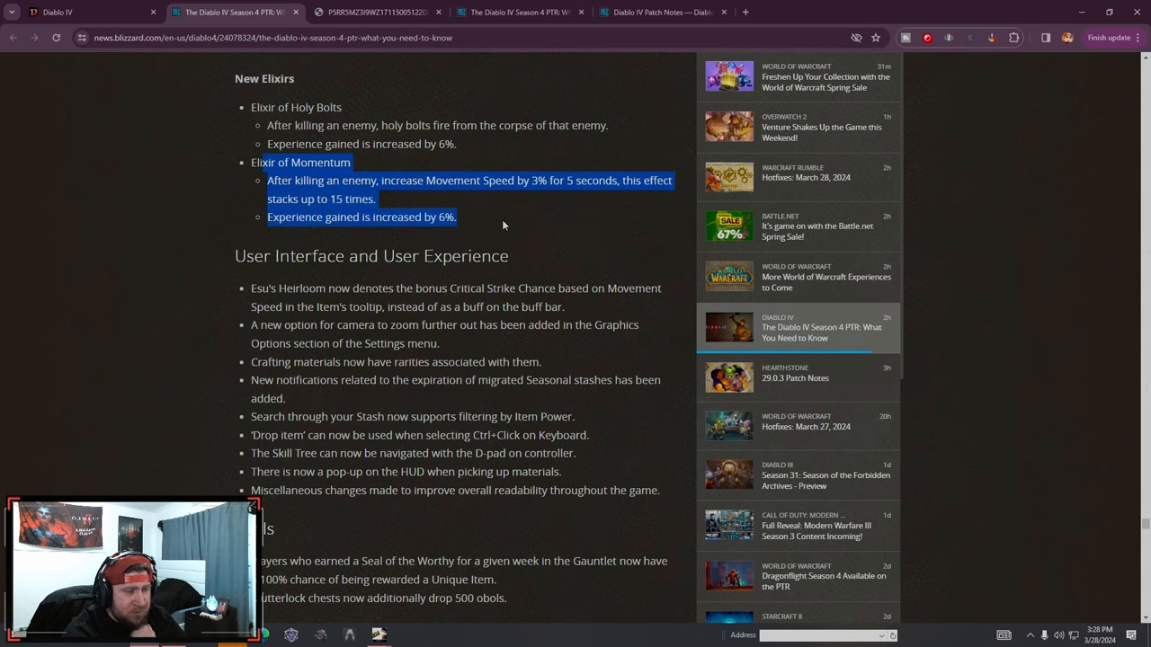
{"action": "scroll", "scroll_direction": "down", "scroll_amount": 3}
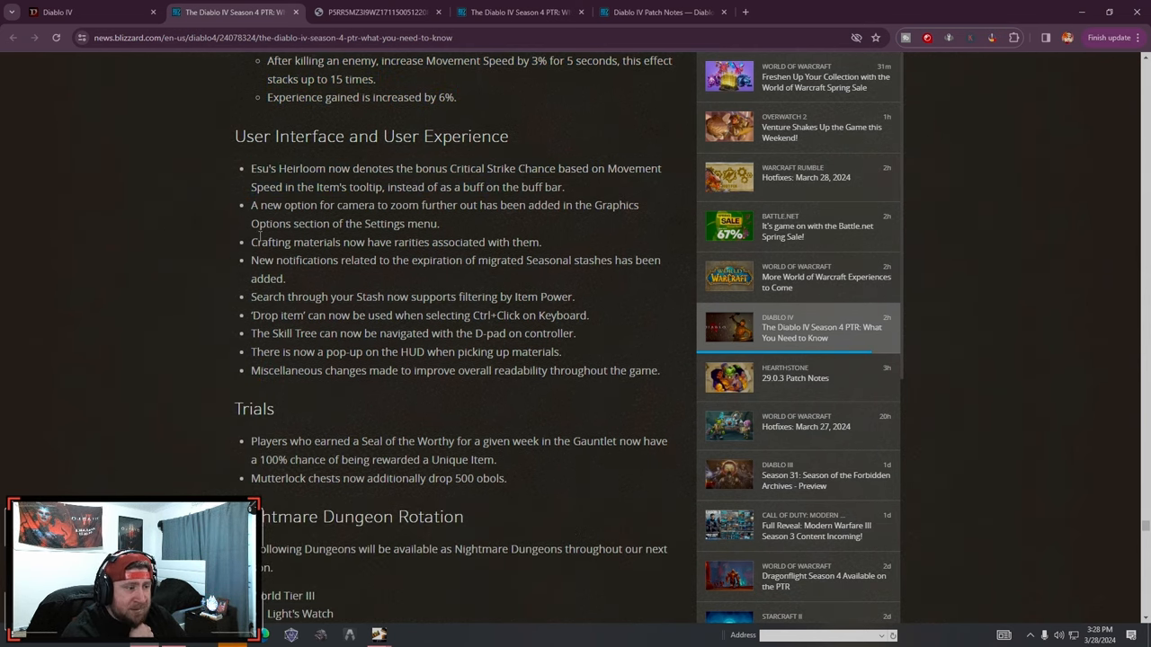
Highlight the camera zoom-out note and the Drop item on keyboard note while reading
{"action": "left_click_drag", "start_coordinate": [252, 205], "coordinate": [438, 223]}
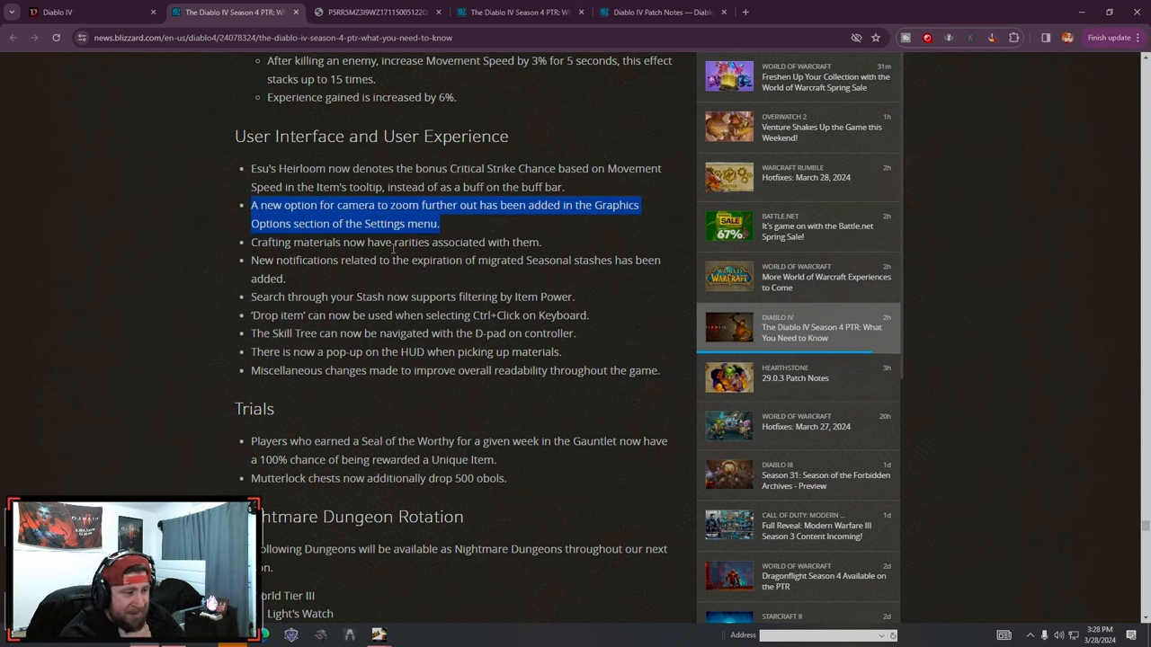
{"action": "left_click", "coordinate": [381, 277]}
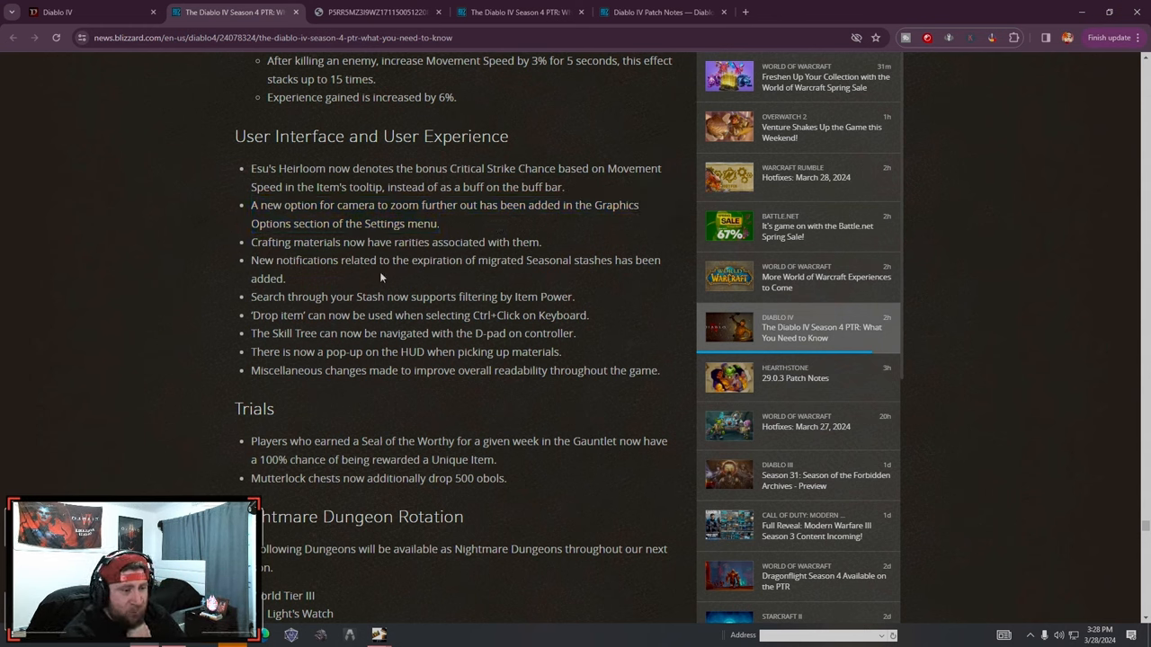
{"action": "scroll", "scroll_direction": "down", "scroll_amount": 3}
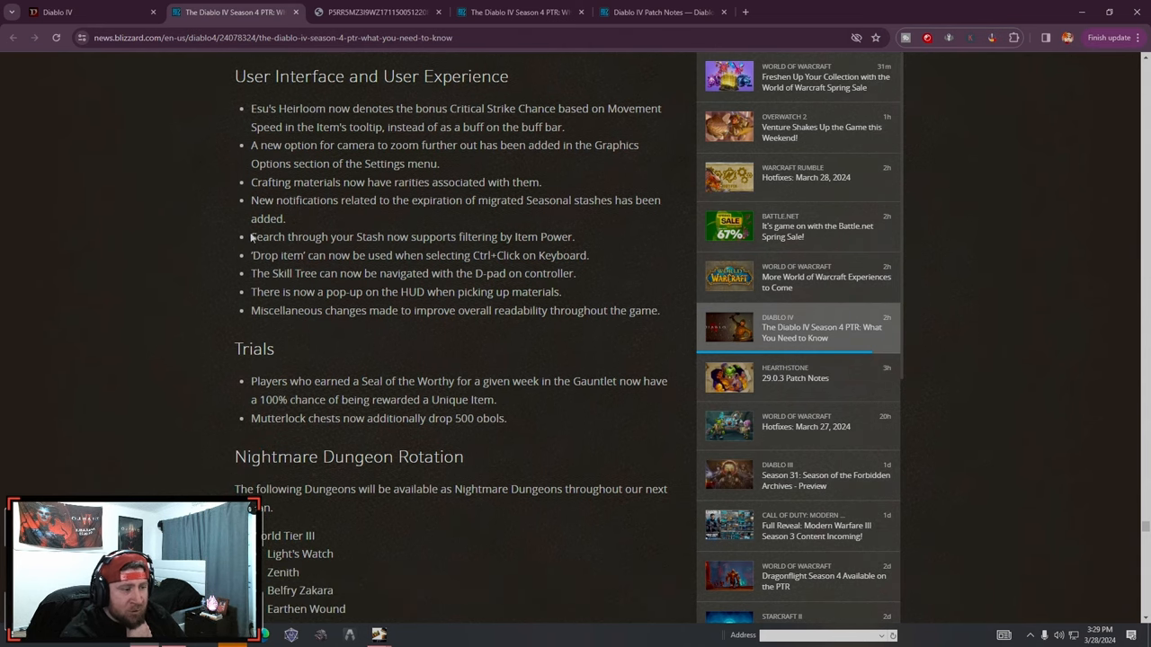
{"action": "left_click_drag", "start_coordinate": [252, 255], "coordinate": [520, 255]}
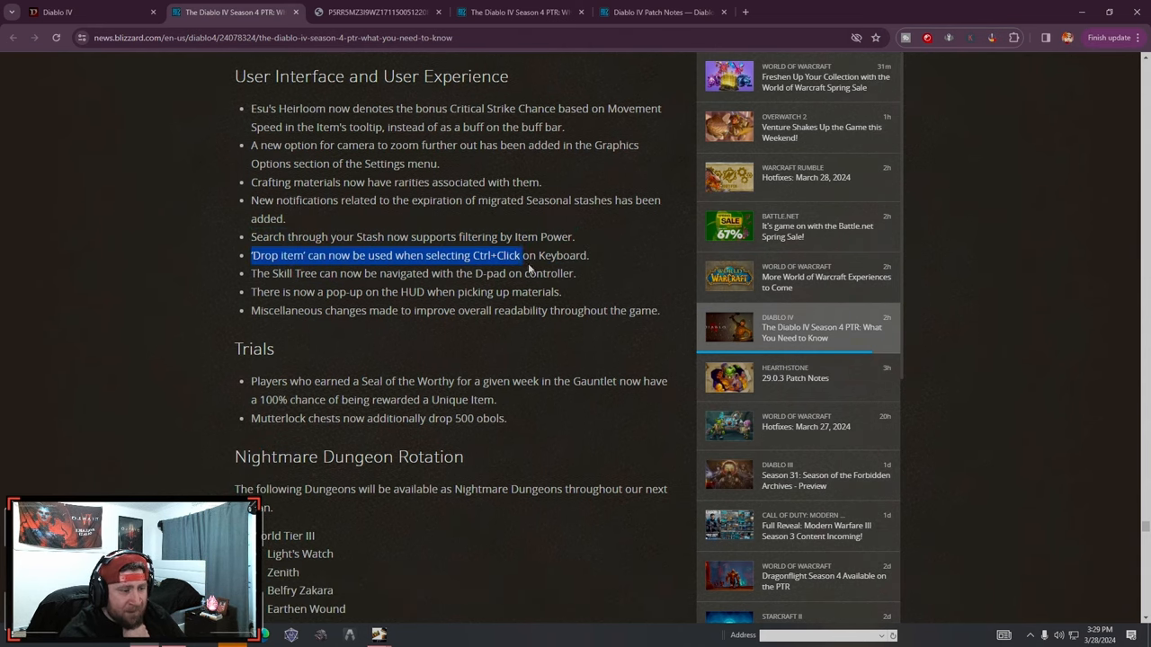
{"action": "left_click", "coordinate": [387, 256]}
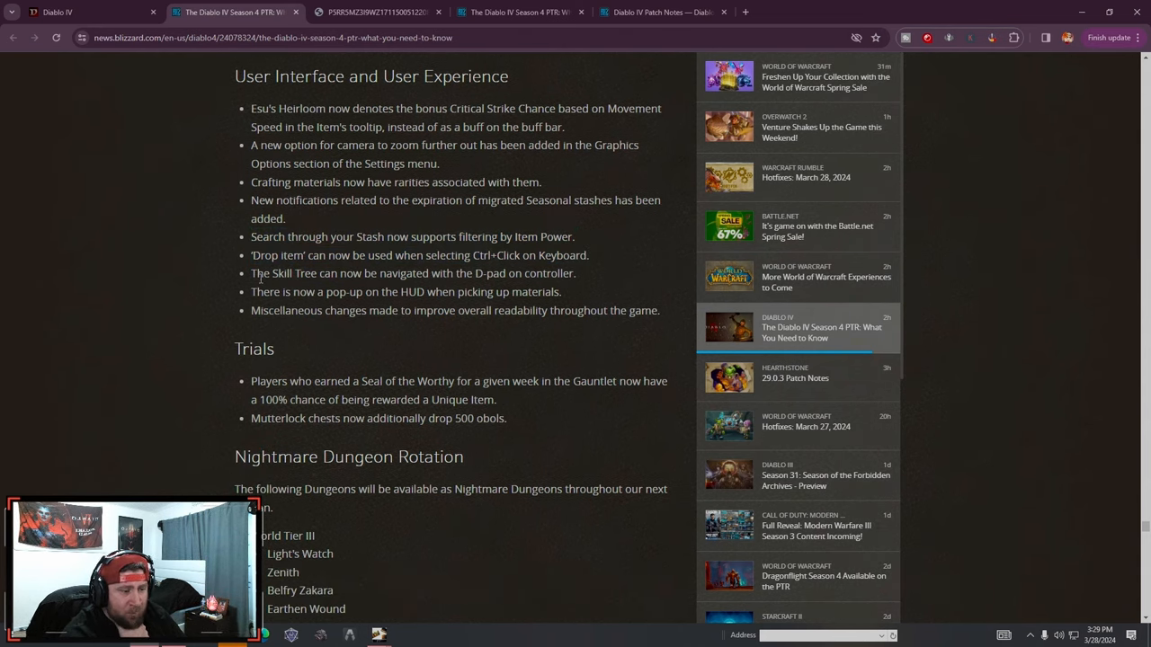
Scroll through Trials and Nightmare Dungeon Rotation to Miscellaneous and Bug Fixes
{"action": "scroll", "scroll_direction": "down", "scroll_amount": 3}
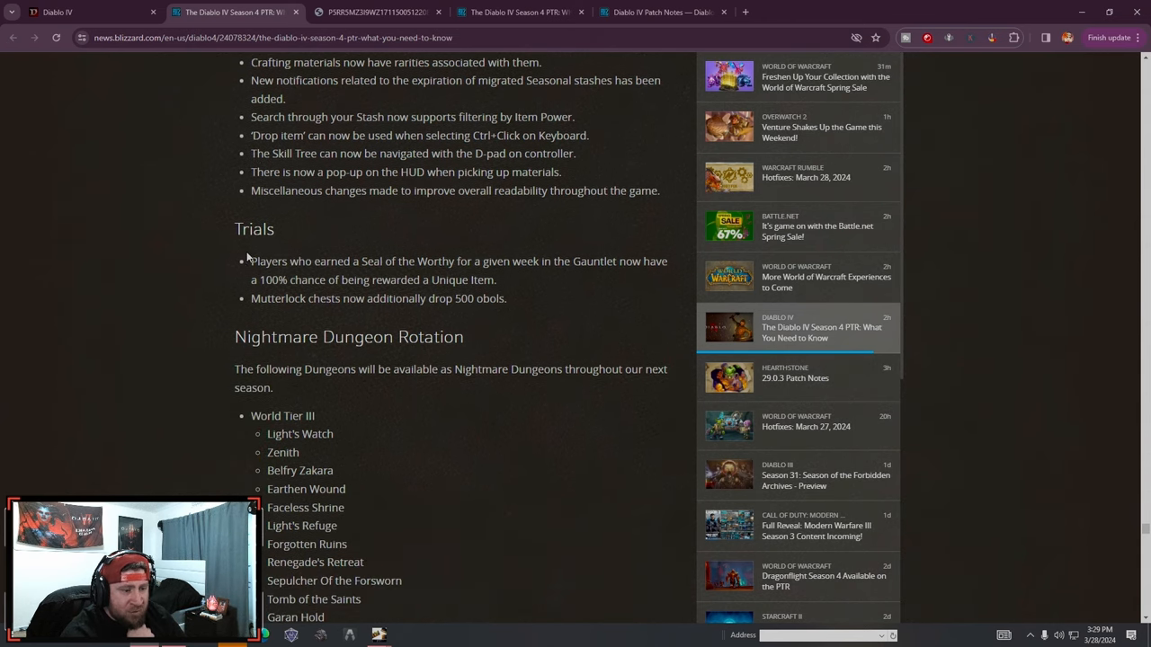
{"action": "mouse_move", "coordinate": [543, 306]}
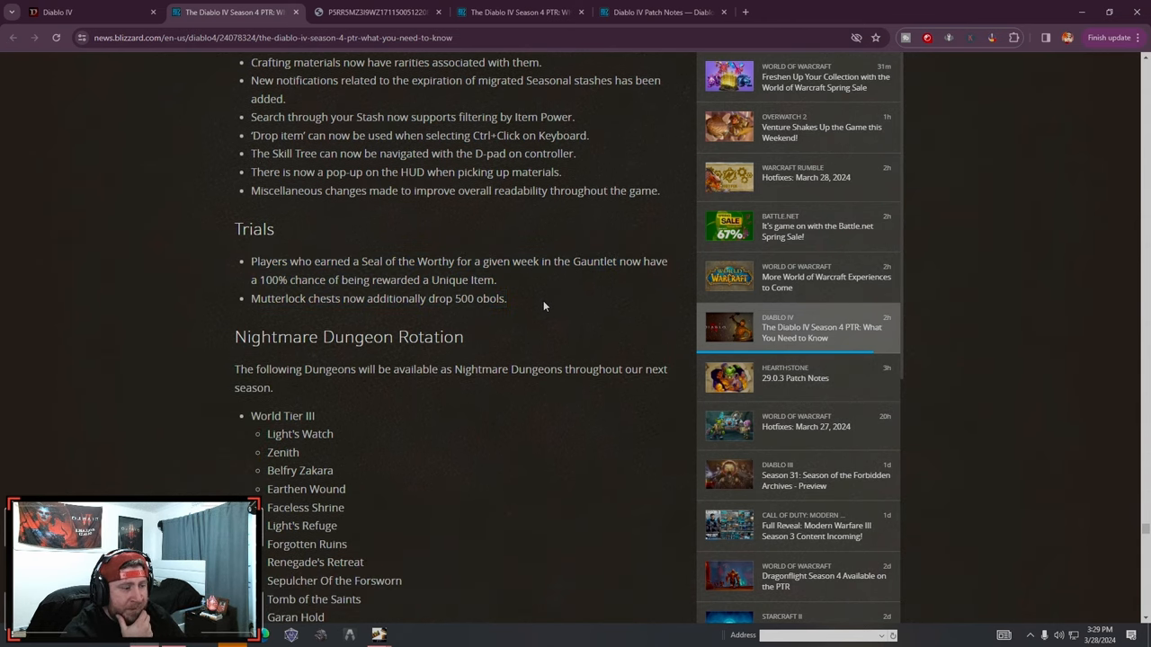
{"action": "mouse_move", "coordinate": [241, 277]}
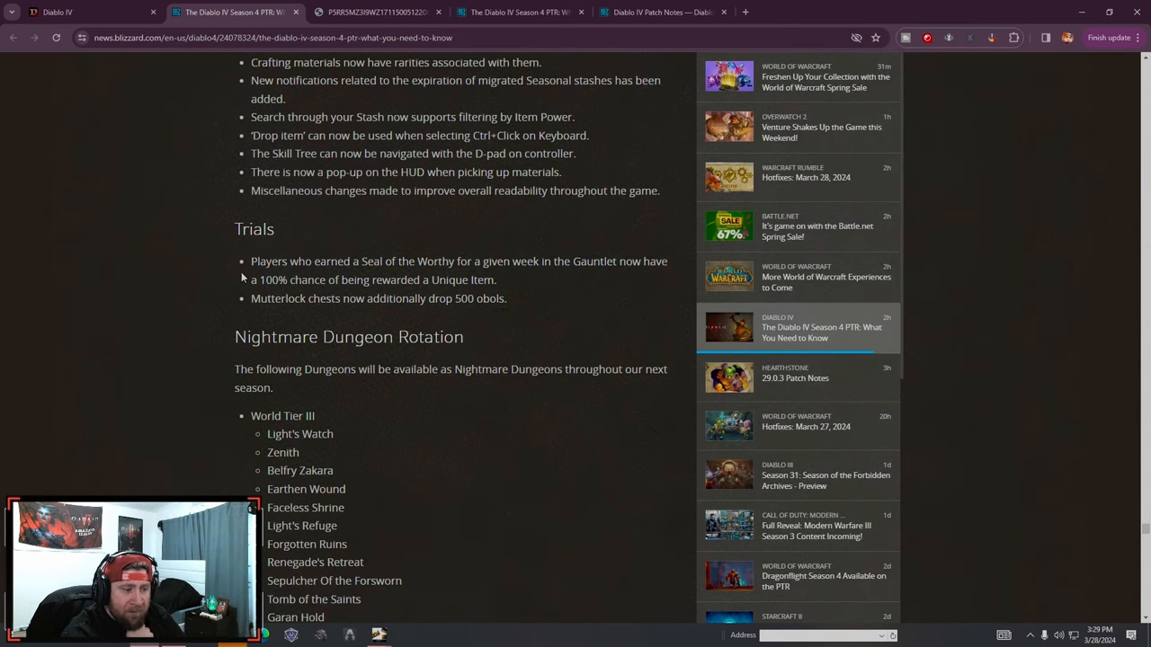
{"action": "mouse_move", "coordinate": [520, 287]}
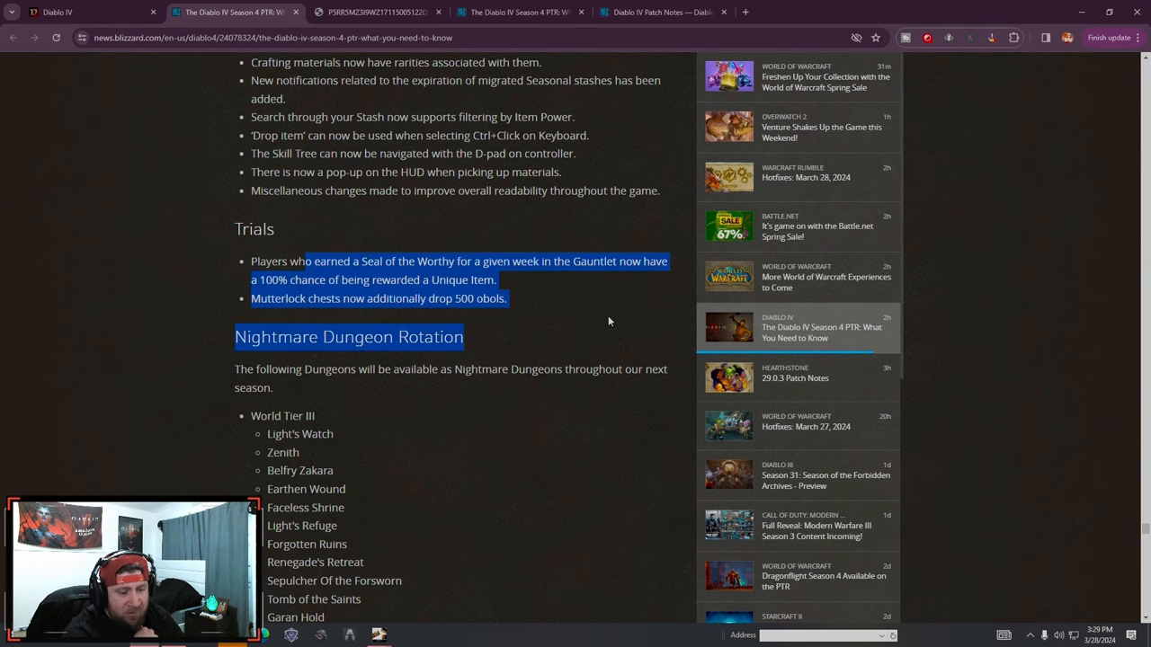
{"action": "scroll", "scroll_direction": "down", "scroll_amount": 3}
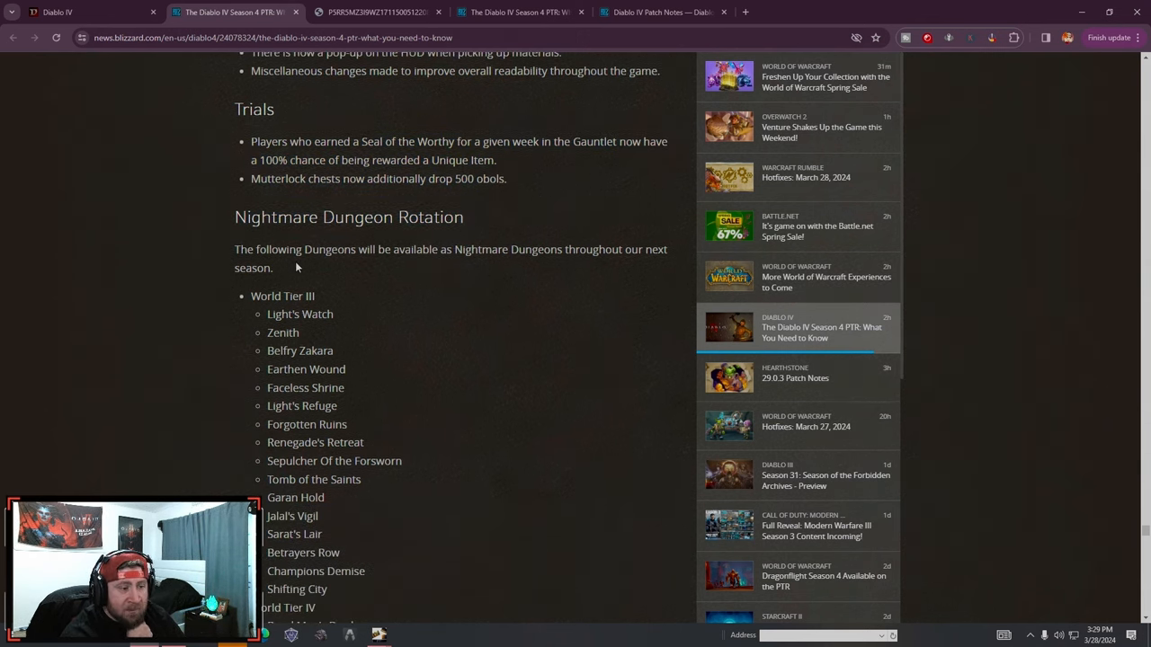
{"action": "scroll", "scroll_direction": "down", "scroll_amount": 3}
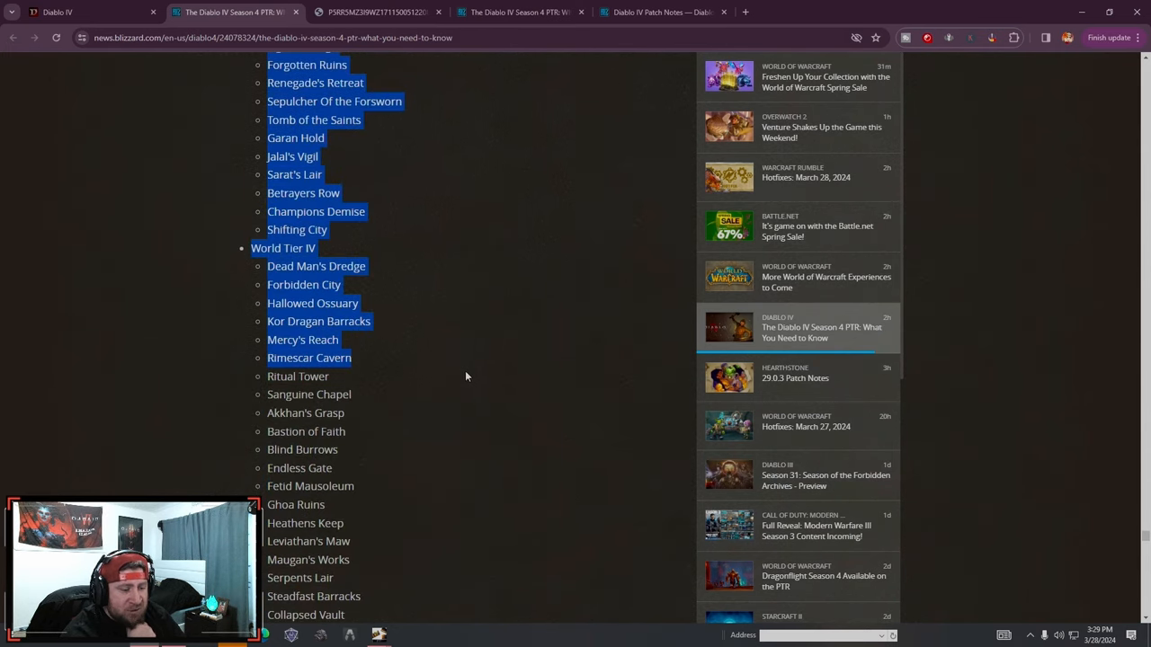
{"action": "scroll", "scroll_direction": "down", "scroll_amount": 3}
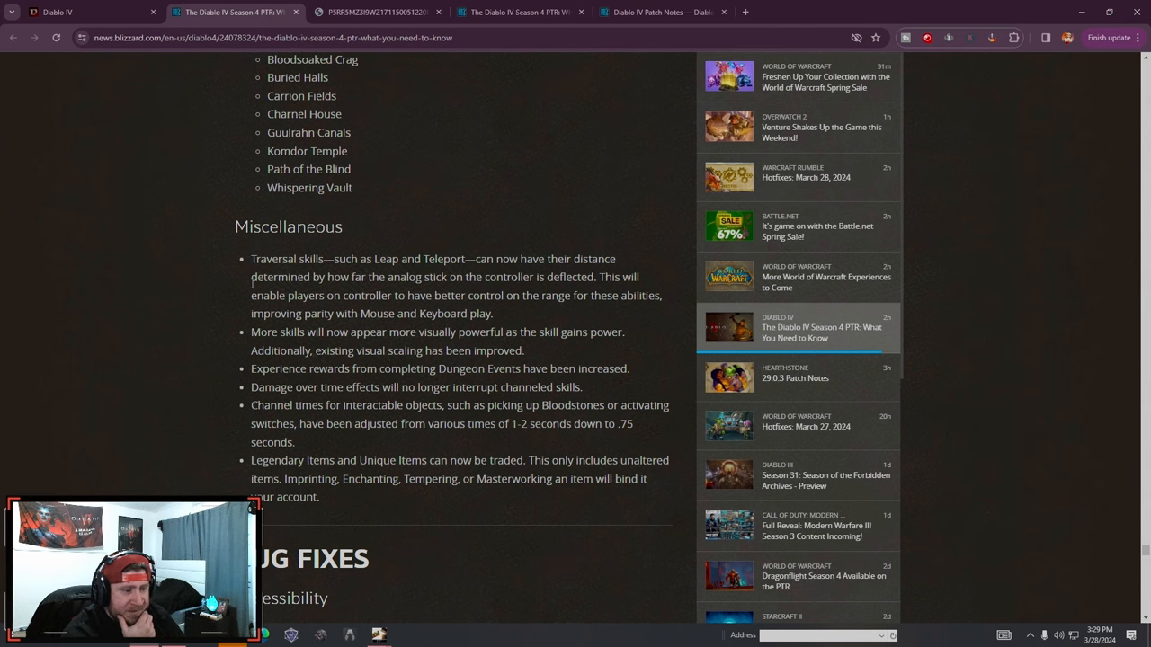
Reread the Miscellaneous bullet on trading Legendary and Unique items and account binding
{"action": "scroll", "scroll_direction": "down", "scroll_amount": 3}
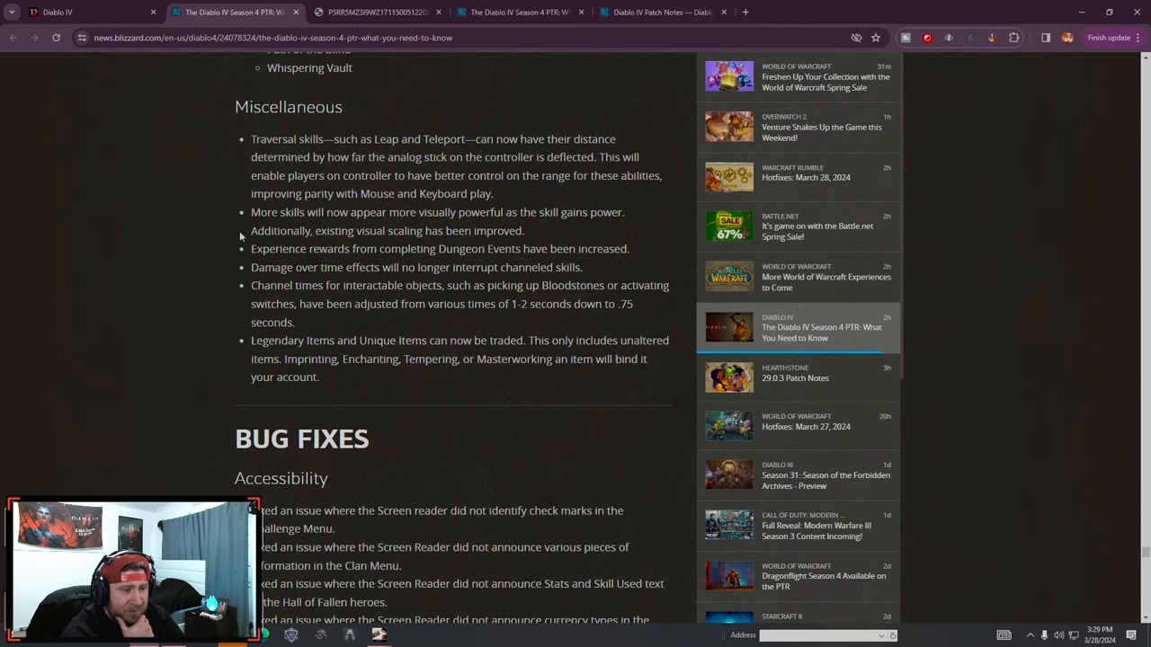
{"action": "left_click_drag", "start_coordinate": [252, 340], "coordinate": [320, 377]}
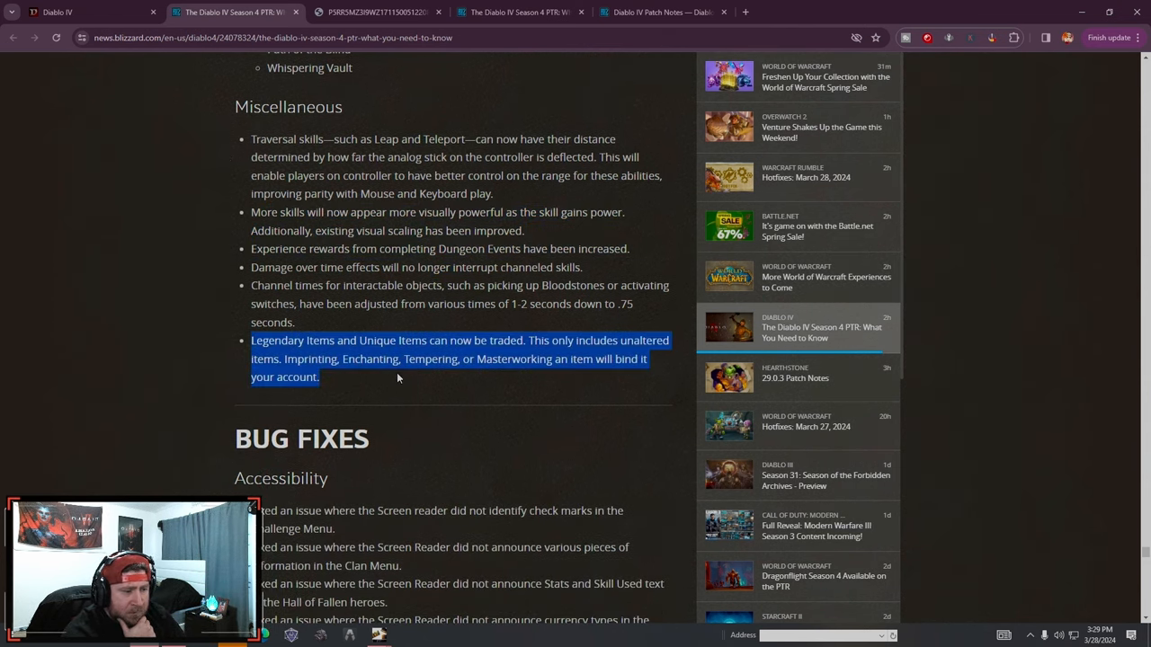
{"action": "left_click", "coordinate": [399, 378]}
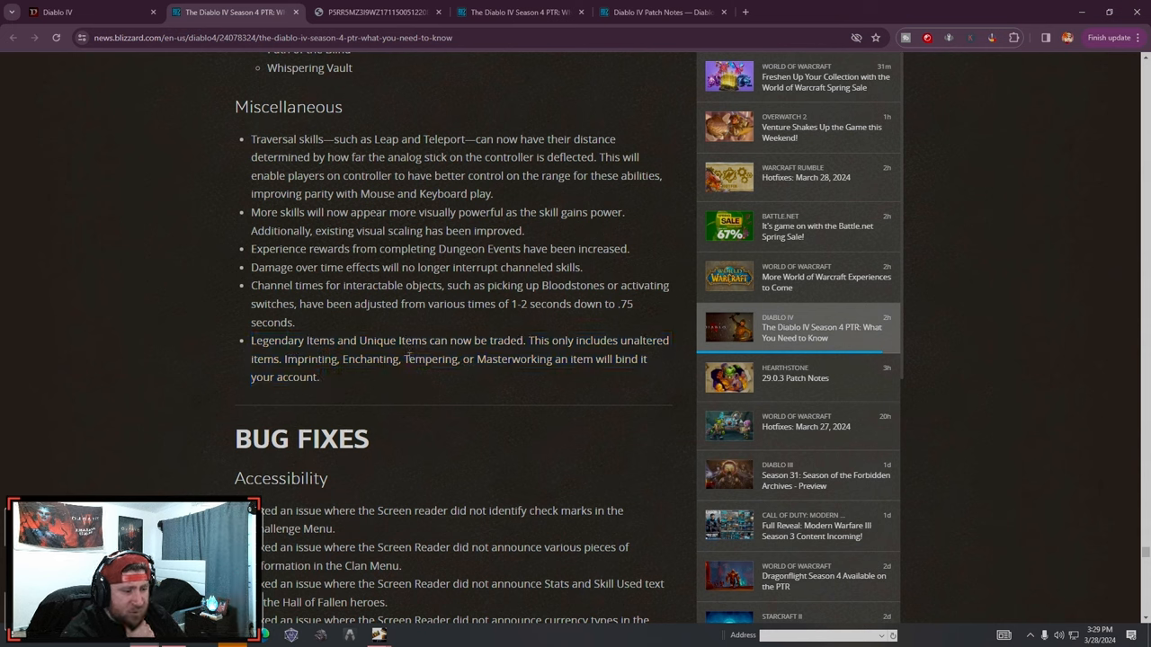
{"action": "left_click_drag", "start_coordinate": [252, 340], "coordinate": [536, 340]}
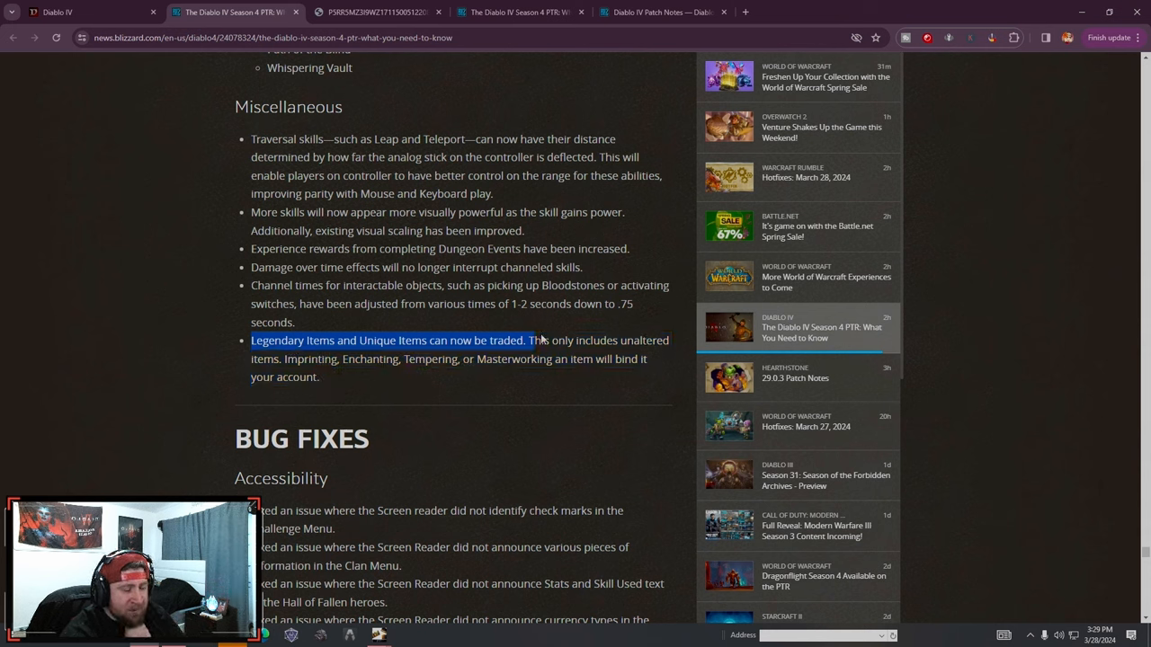
{"action": "left_click_drag", "start_coordinate": [539, 339], "coordinate": [572, 382]}
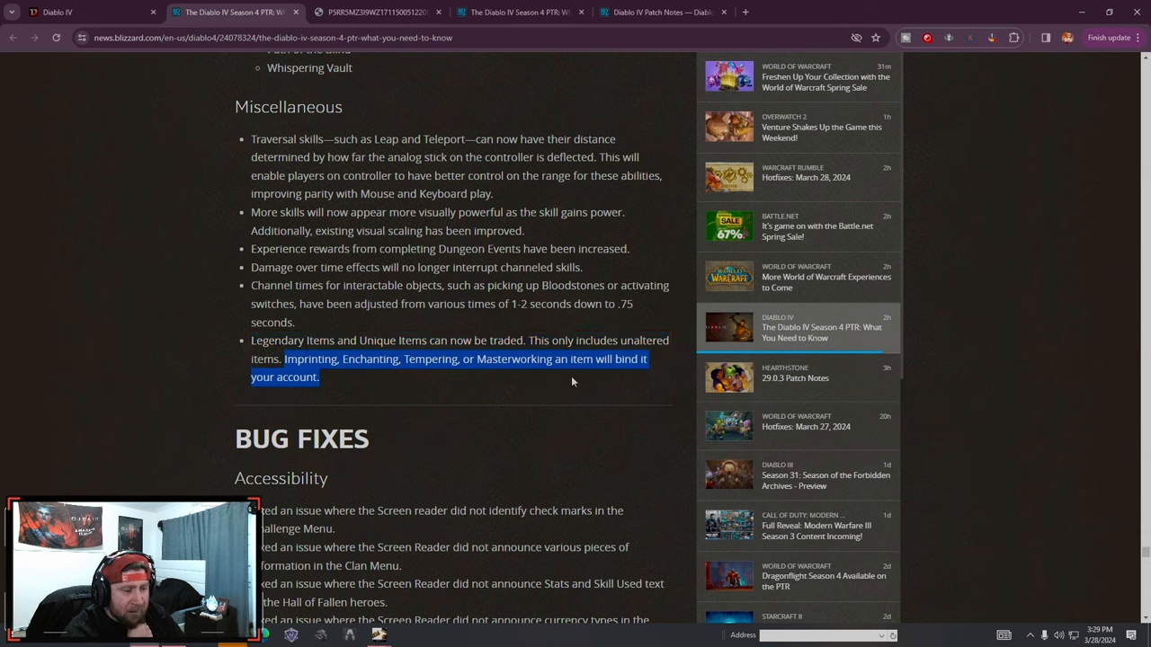
{"action": "mouse_move", "coordinate": [476, 390]}
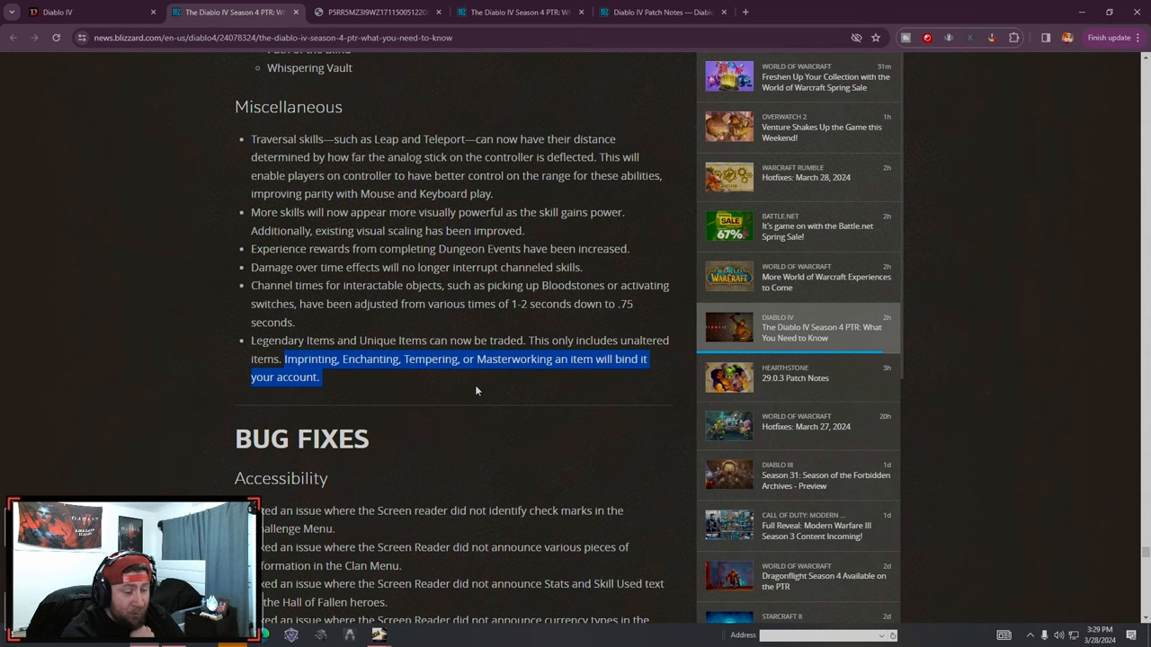
{"action": "left_click", "coordinate": [388, 309]}
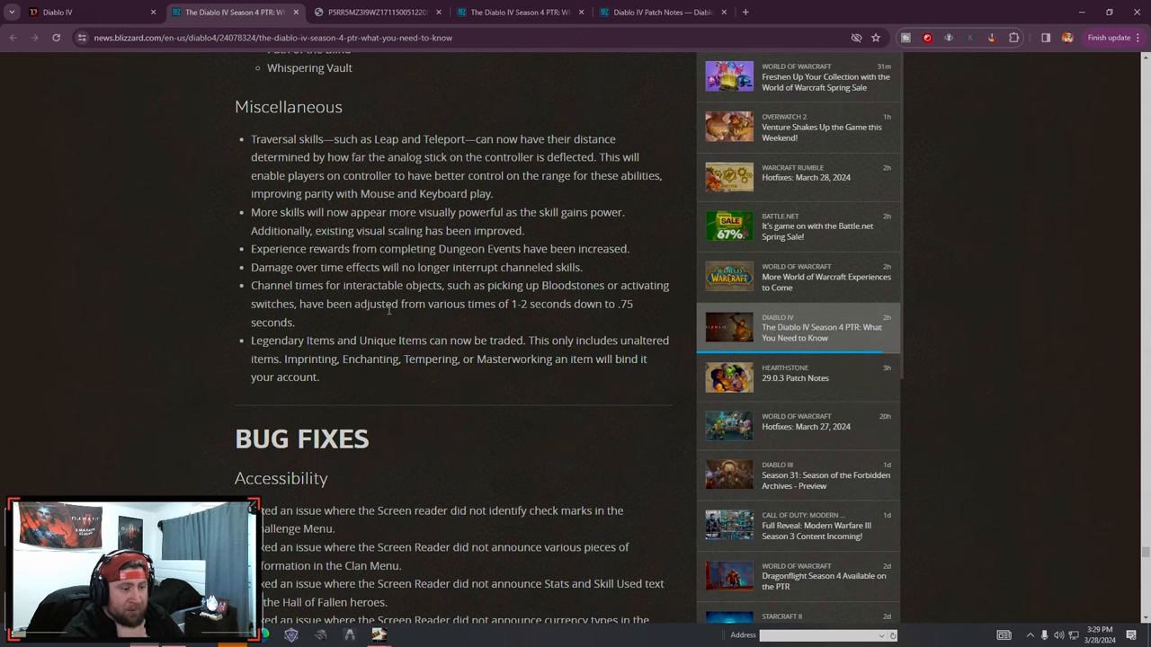
Scroll past Bug Fixes to the closing PTR message and Next Article link
{"action": "scroll", "scroll_direction": "down", "scroll_amount": 3}
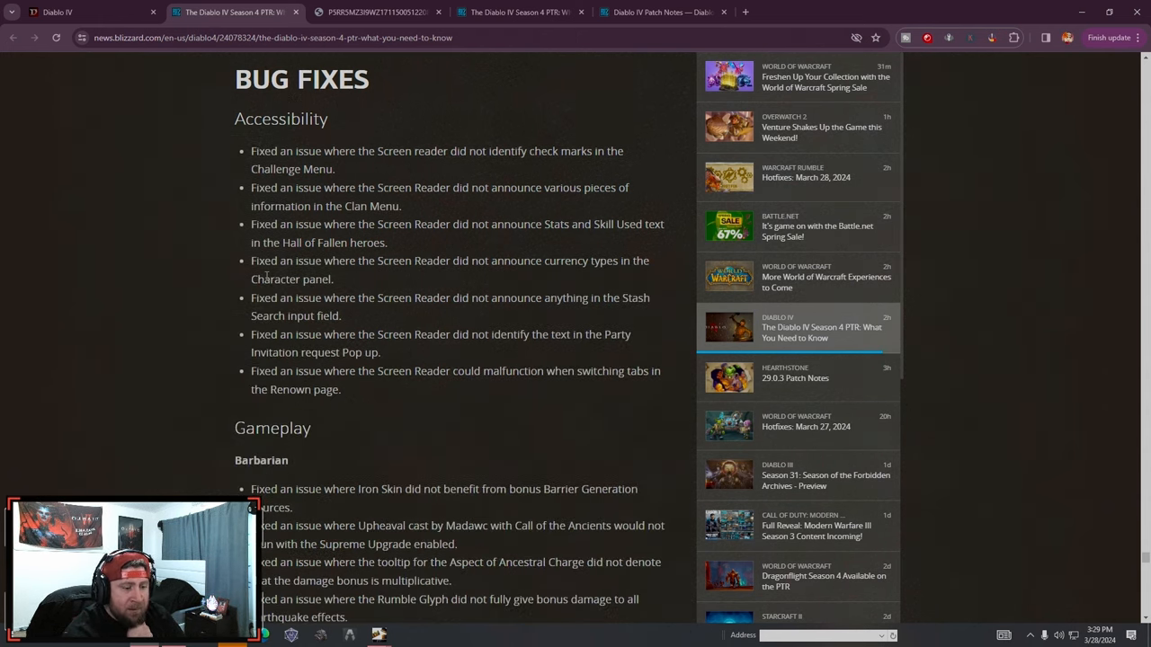
{"action": "scroll", "scroll_direction": "down", "scroll_amount": 3}
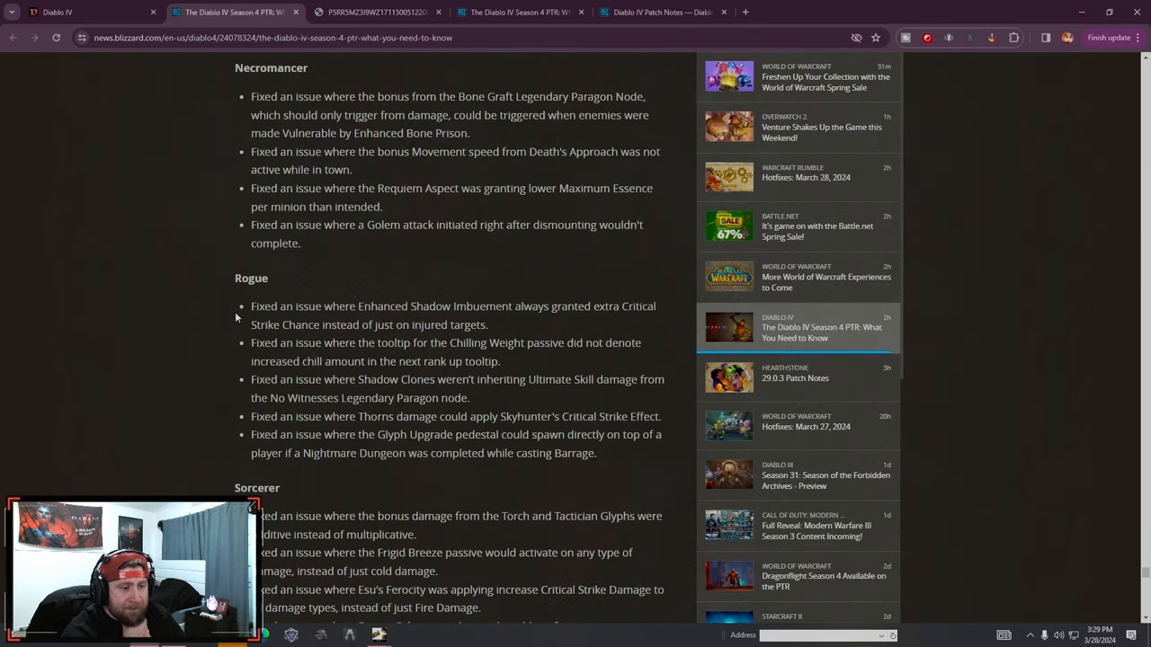
{"action": "scroll", "scroll_direction": "down", "scroll_amount": 3}
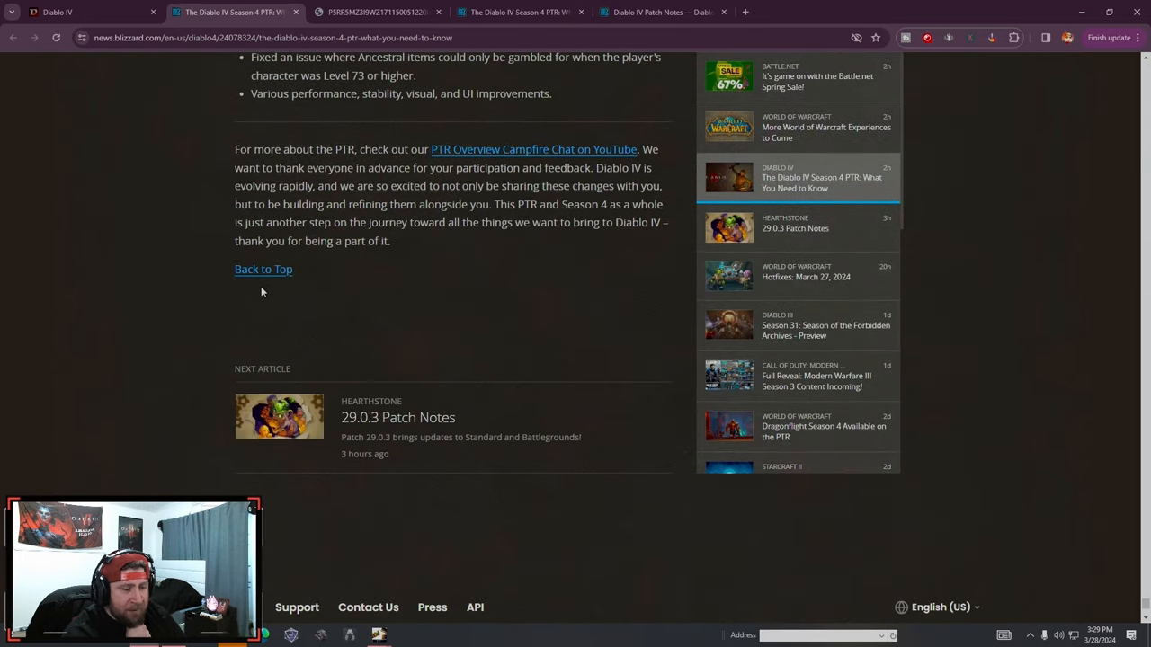
{"action": "mouse_move", "coordinate": [1133, 543]}
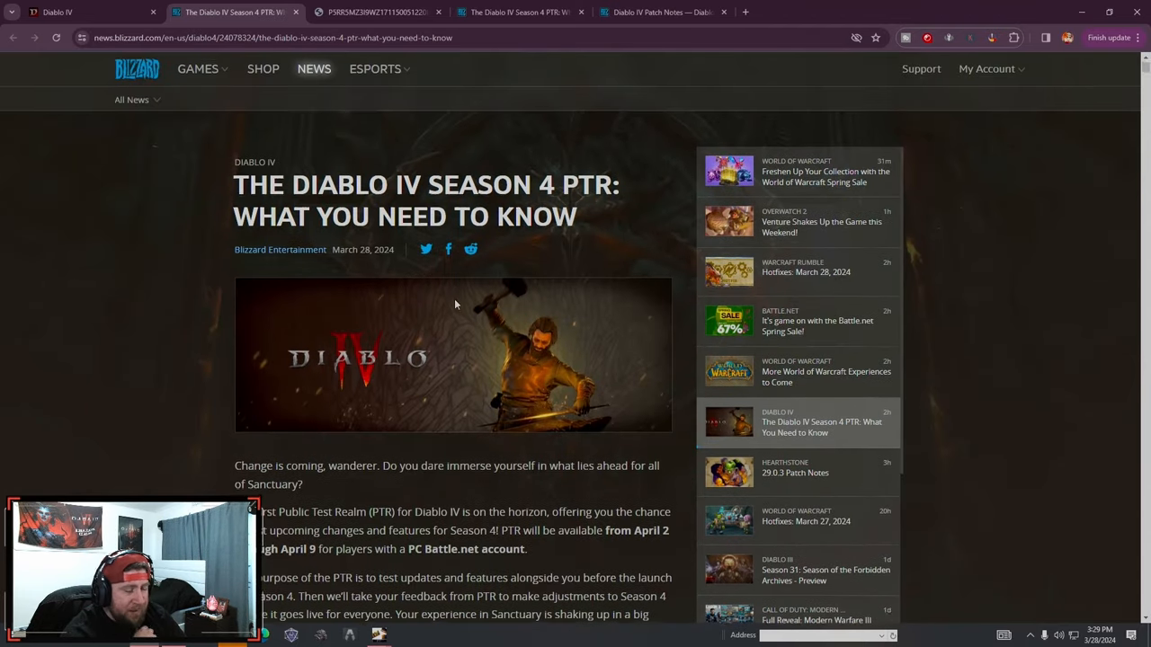
From the top of the article, scroll down through Itemization and Helltide Reborn
{"action": "scroll", "scroll_direction": "down", "scroll_amount": 3}
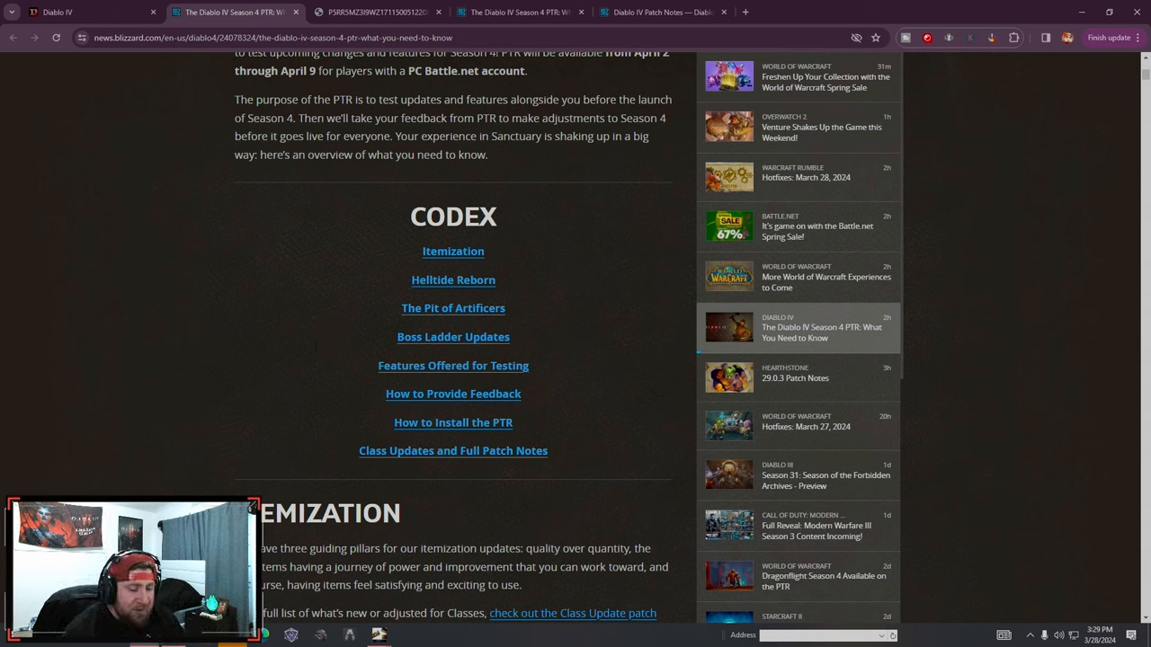
{"action": "scroll", "scroll_direction": "down", "scroll_amount": 3}
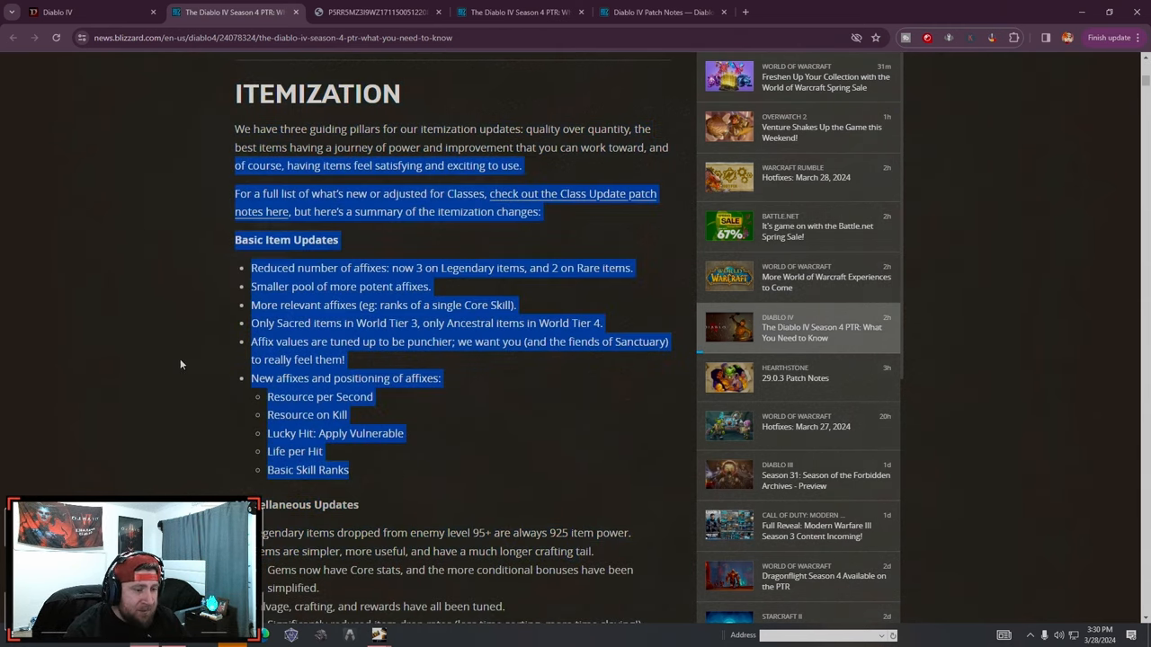
{"action": "scroll", "scroll_direction": "down", "scroll_amount": 3}
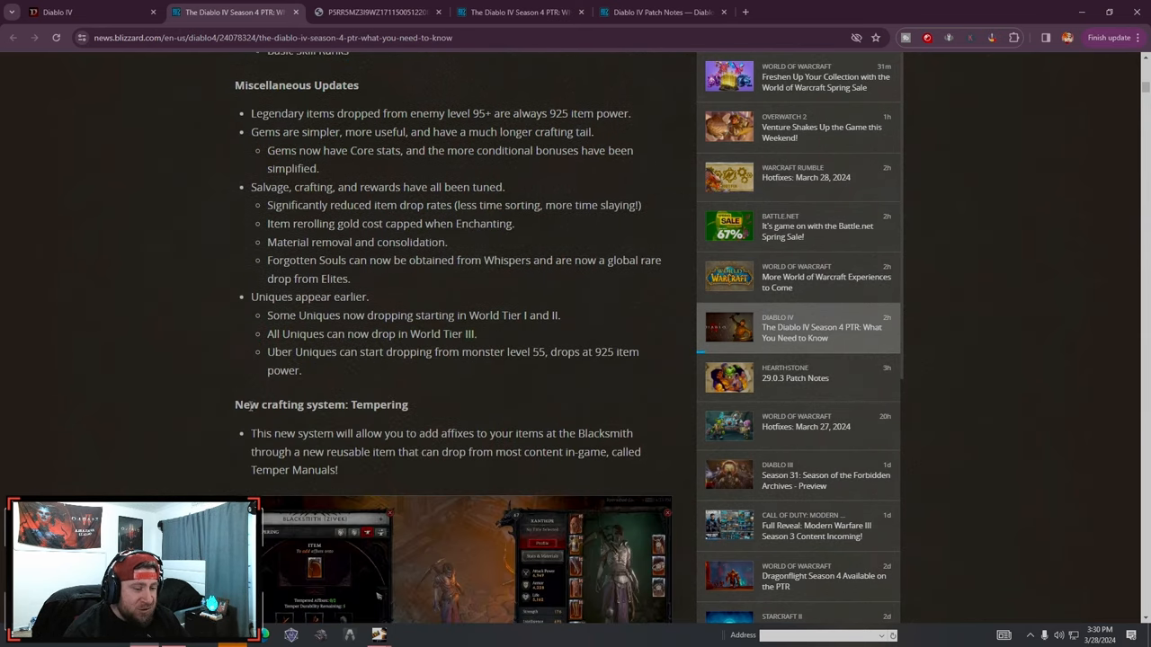
{"action": "scroll", "scroll_direction": "down", "scroll_amount": 3}
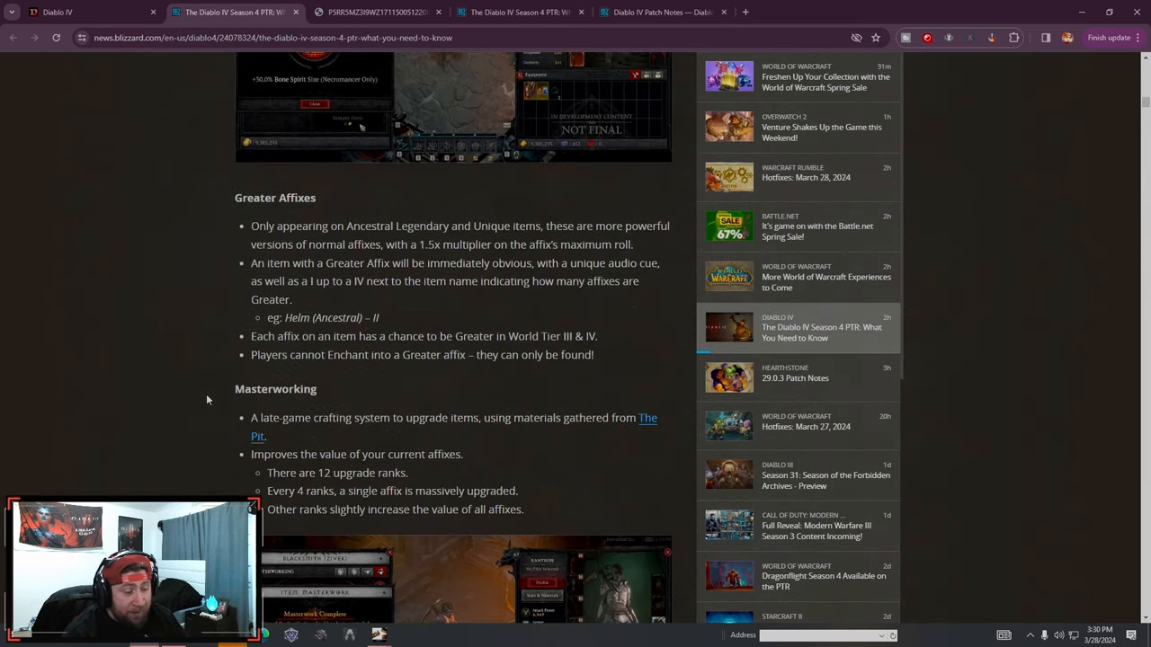
{"action": "scroll", "scroll_direction": "down", "scroll_amount": 3}
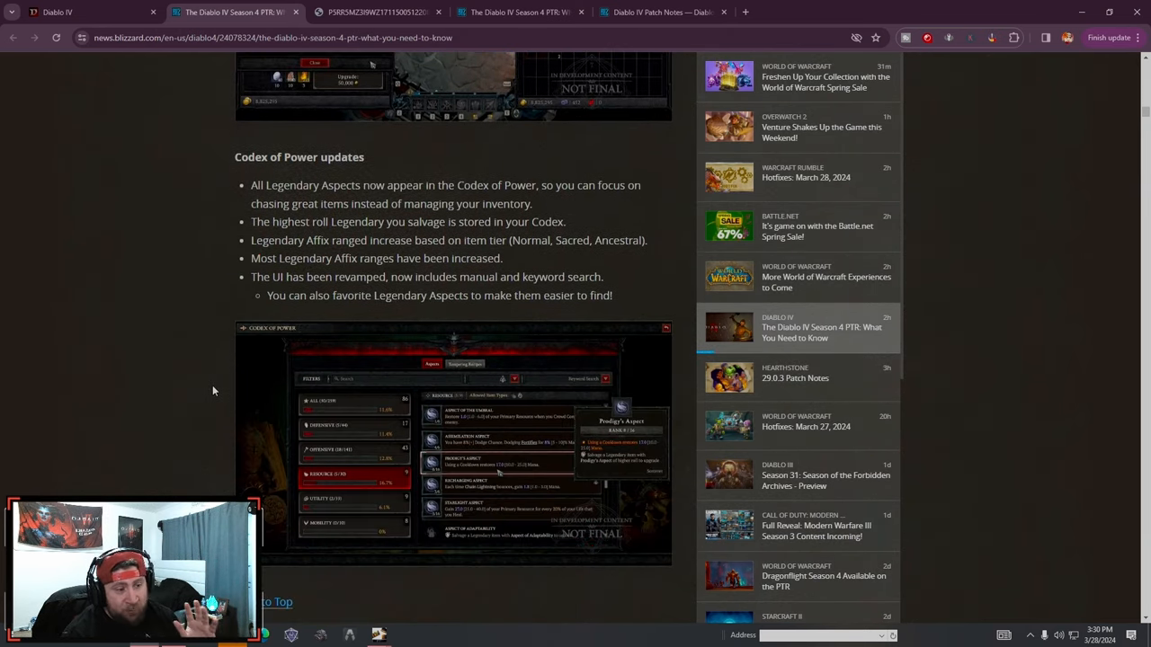
{"action": "scroll", "scroll_direction": "down", "scroll_amount": 3}
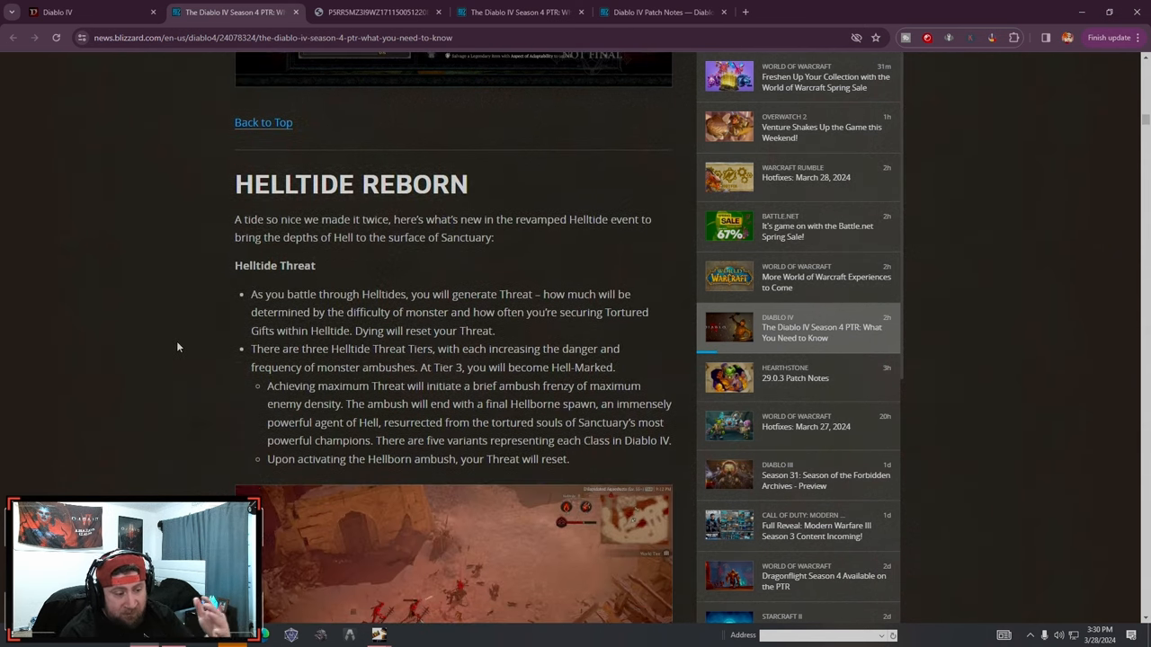
Continue past The Pit and highlight the Features Offered for Testing intro and list
{"action": "scroll", "scroll_direction": "down", "scroll_amount": 3}
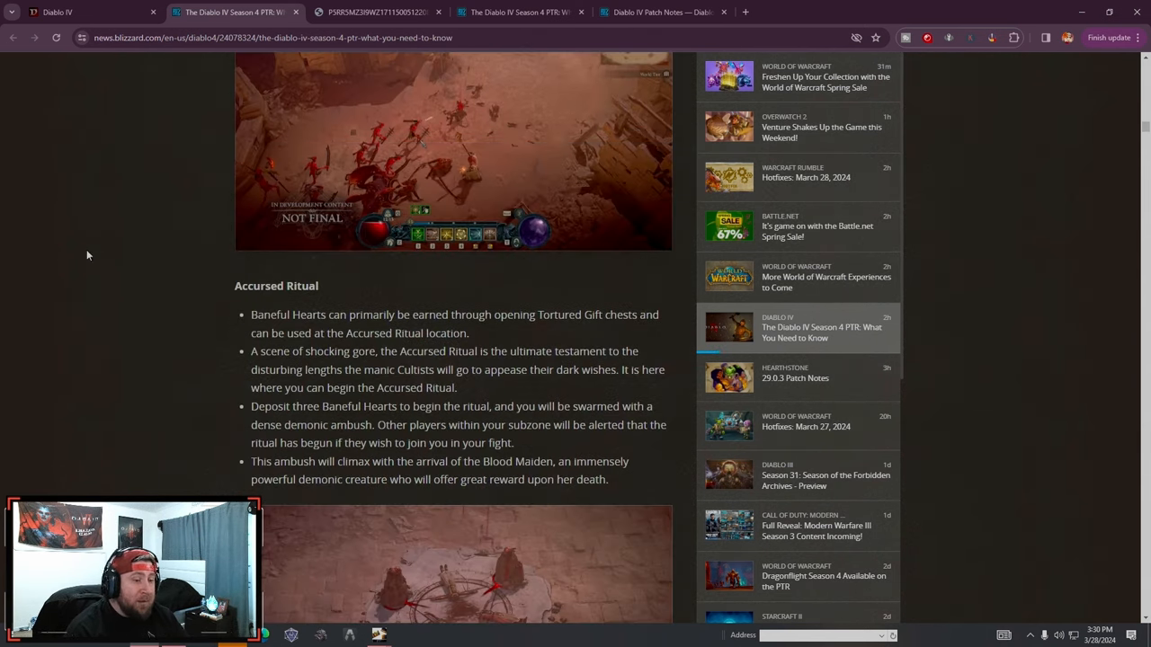
{"action": "scroll", "scroll_direction": "down", "scroll_amount": 3}
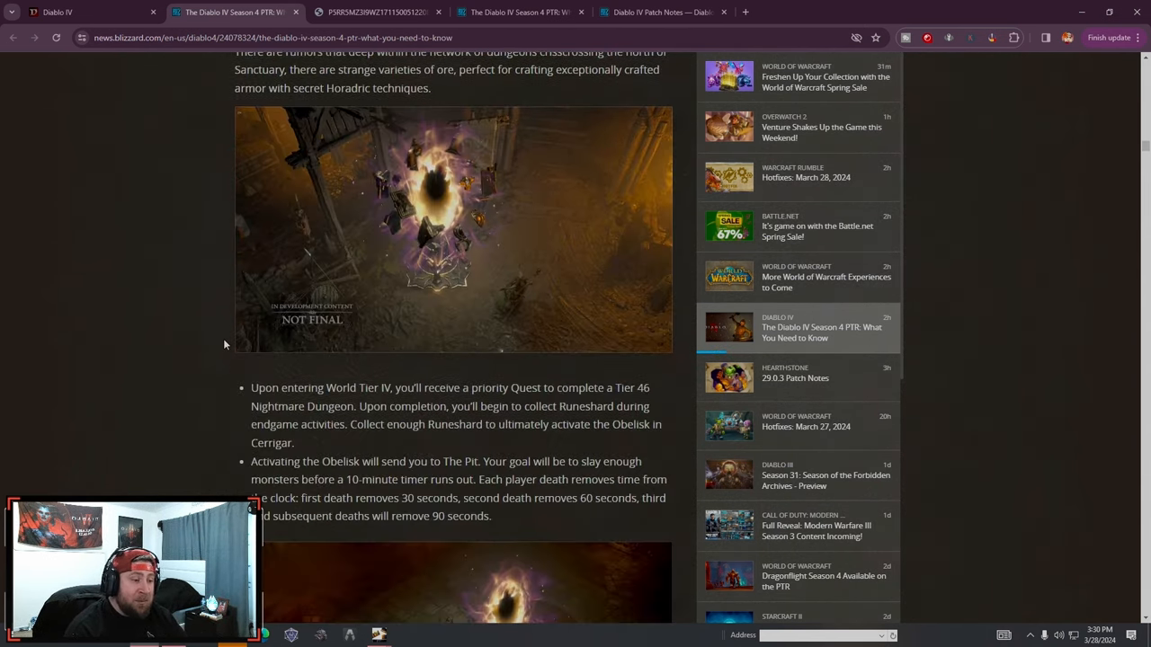
{"action": "scroll", "scroll_direction": "down", "scroll_amount": 3}
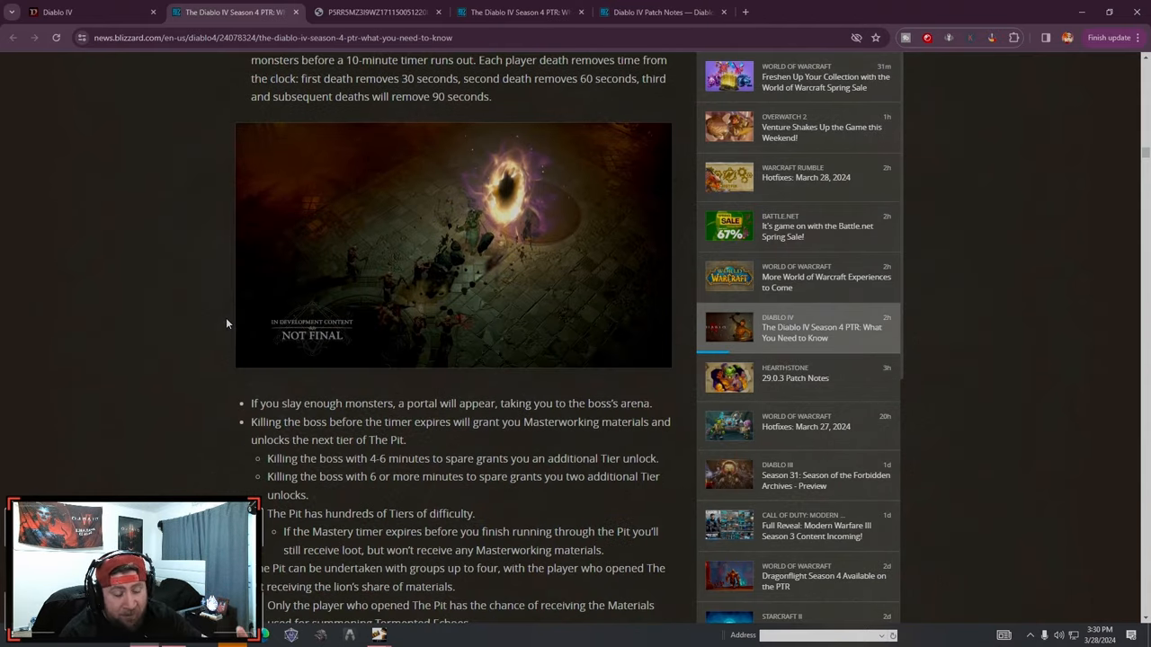
{"action": "scroll", "scroll_direction": "down", "scroll_amount": 3}
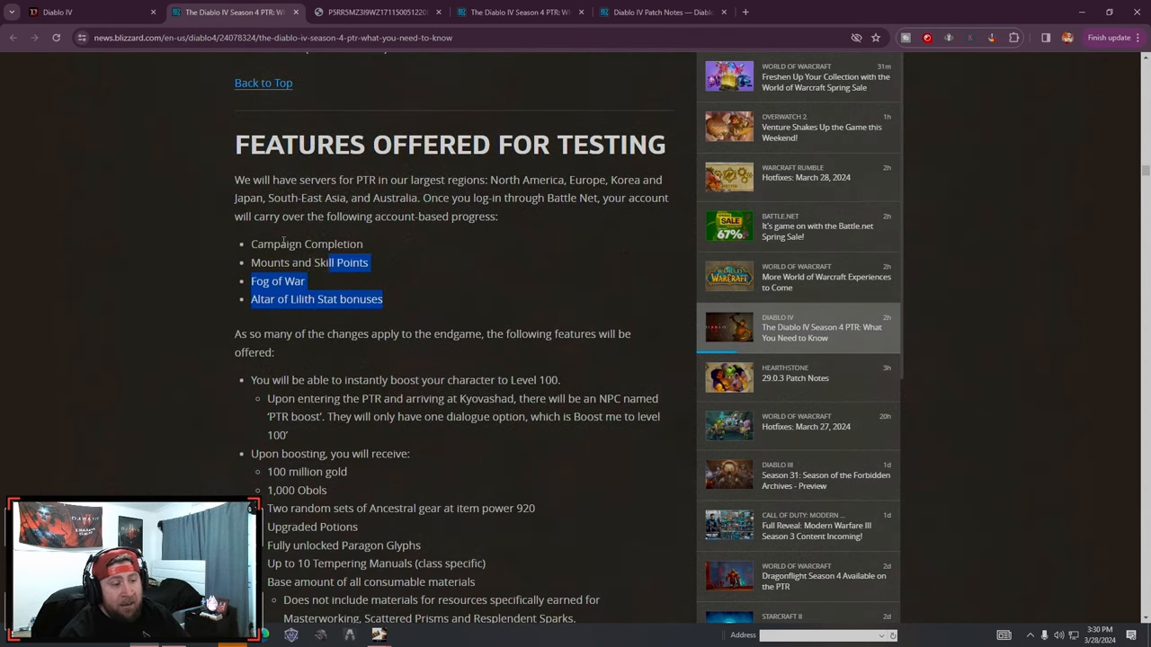
{"action": "left_click_drag", "start_coordinate": [233, 135], "coordinate": [381, 302]}
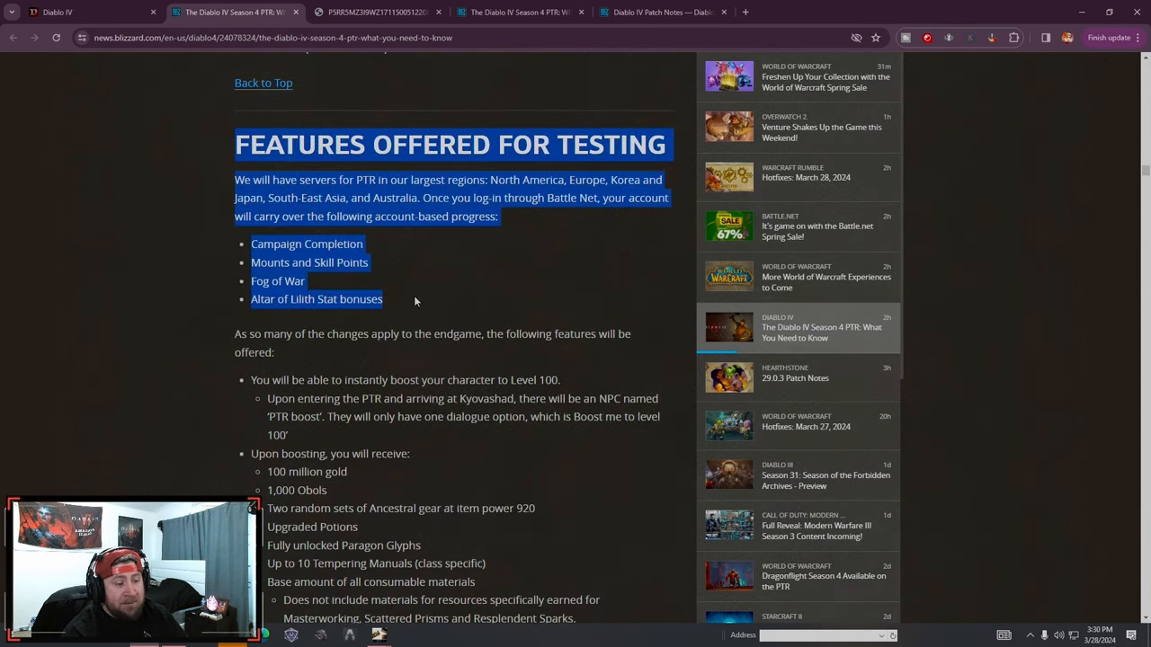
{"action": "left_click", "coordinate": [413, 313]}
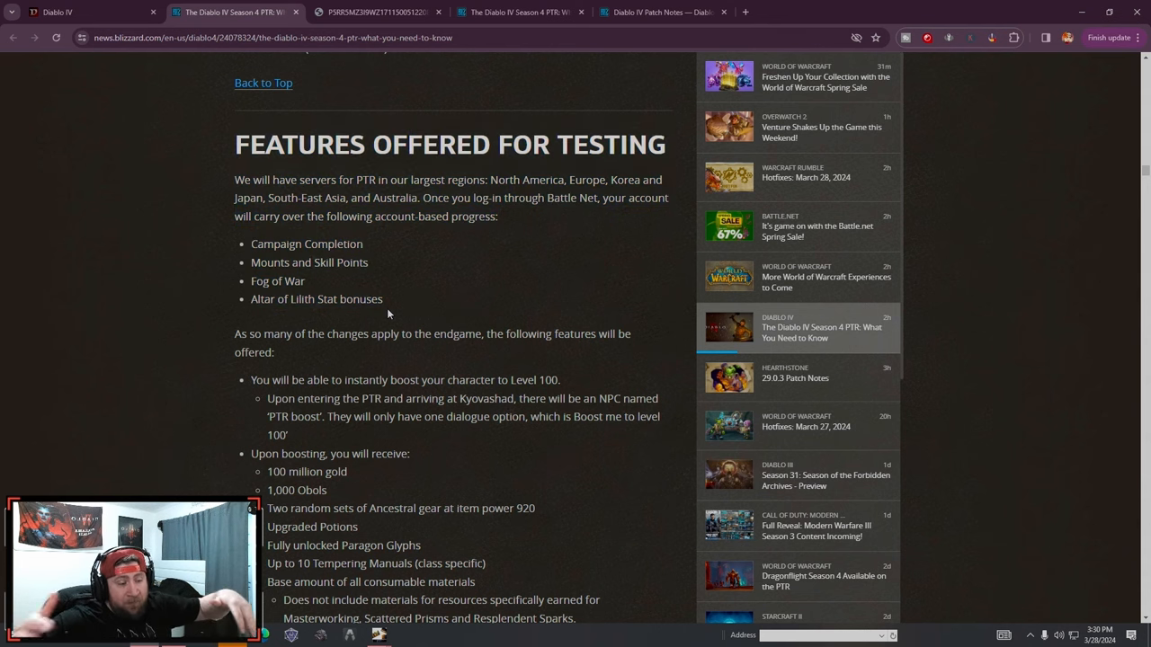